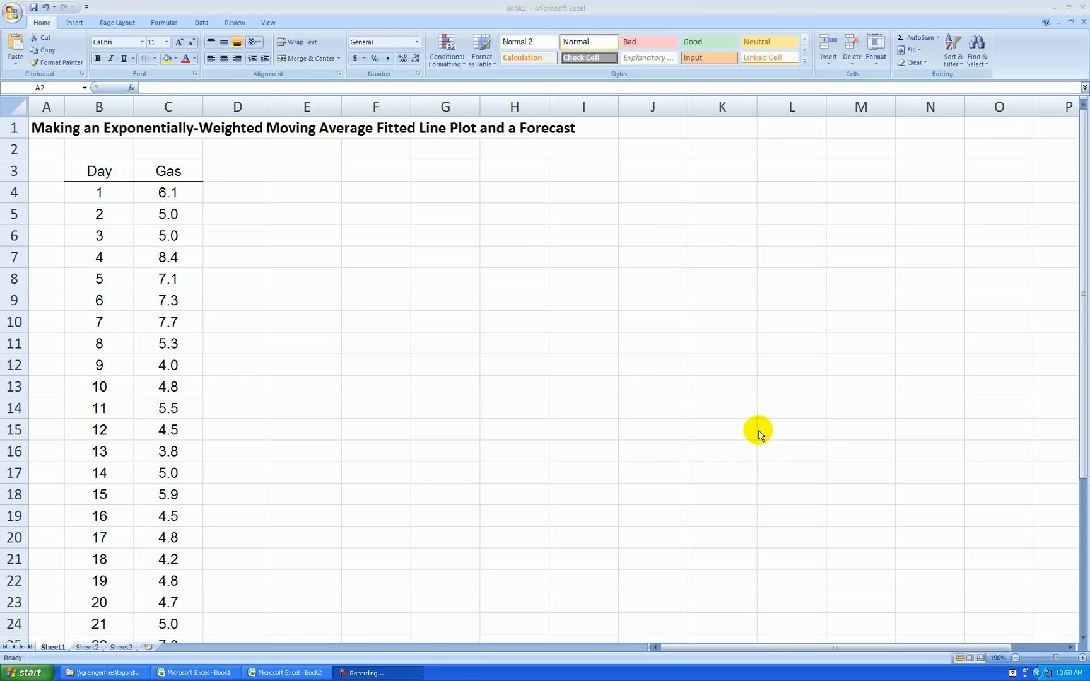
mouse_move(156, 135)
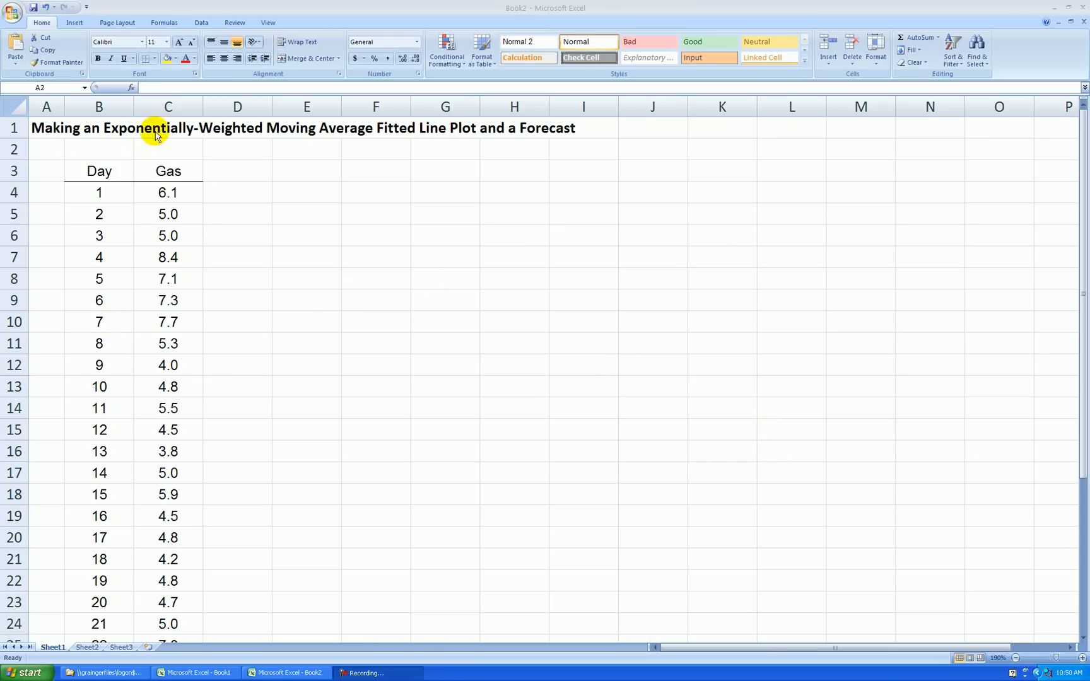
mouse_move(530, 125)
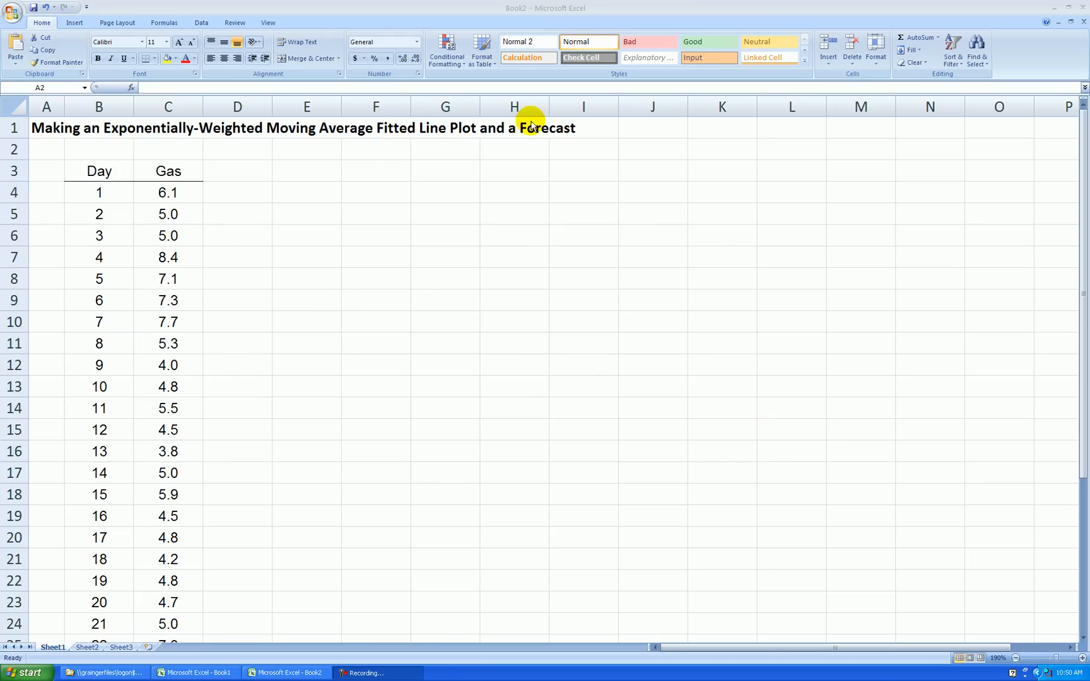
mouse_move(526, 139)
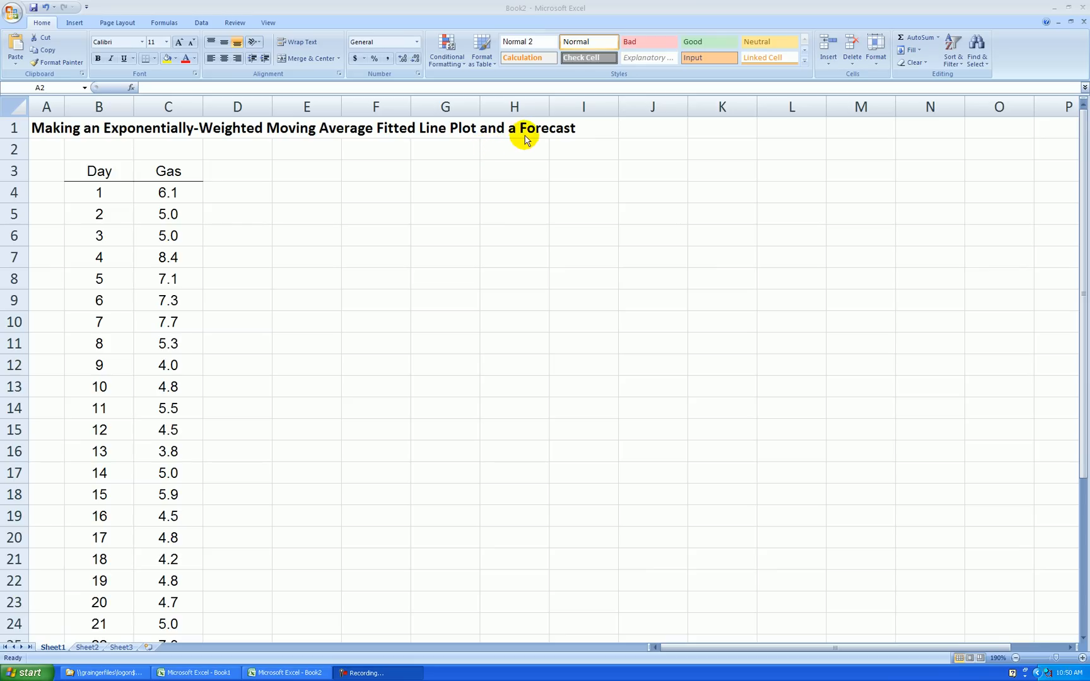
mouse_move(550, 184)
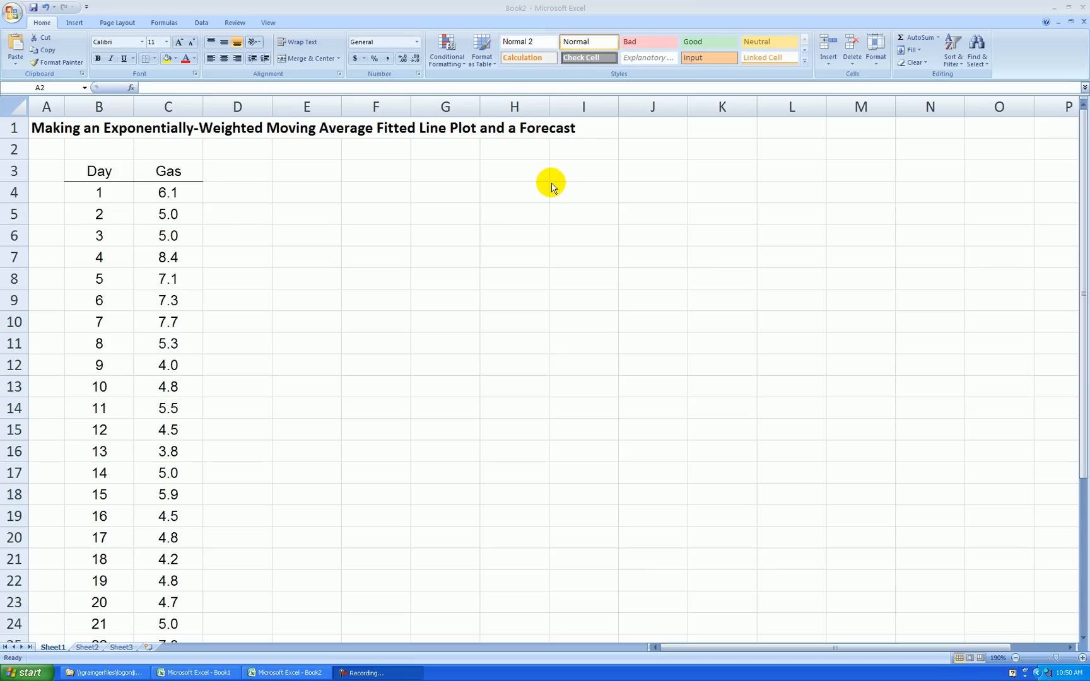
mouse_move(542, 174)
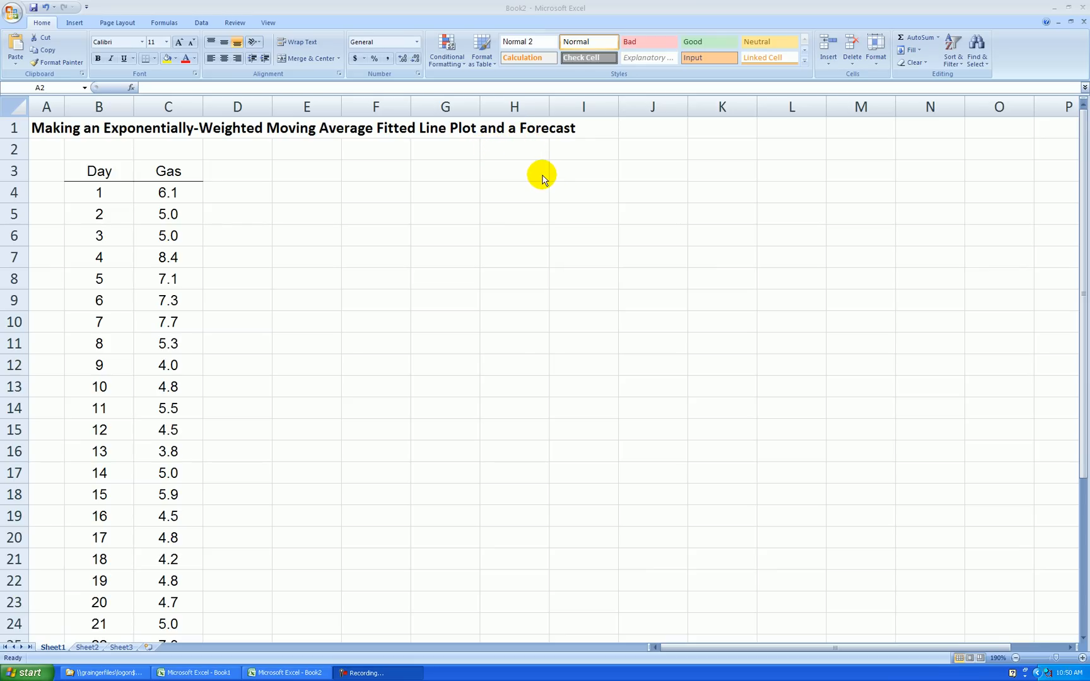
mouse_move(477, 223)
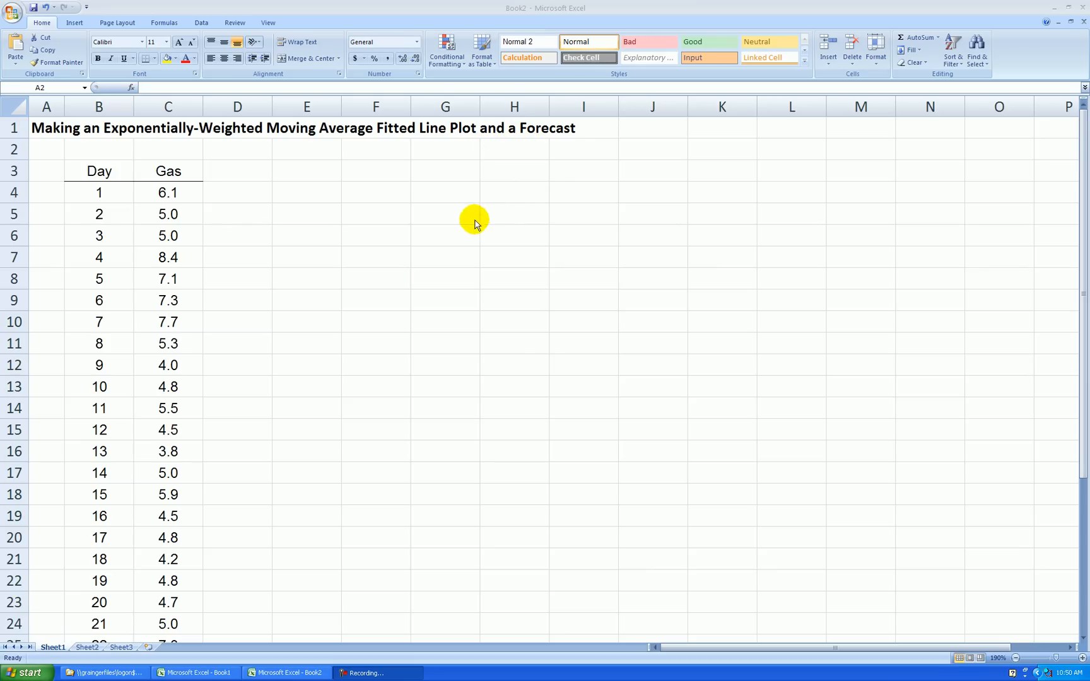
mouse_move(238, 214)
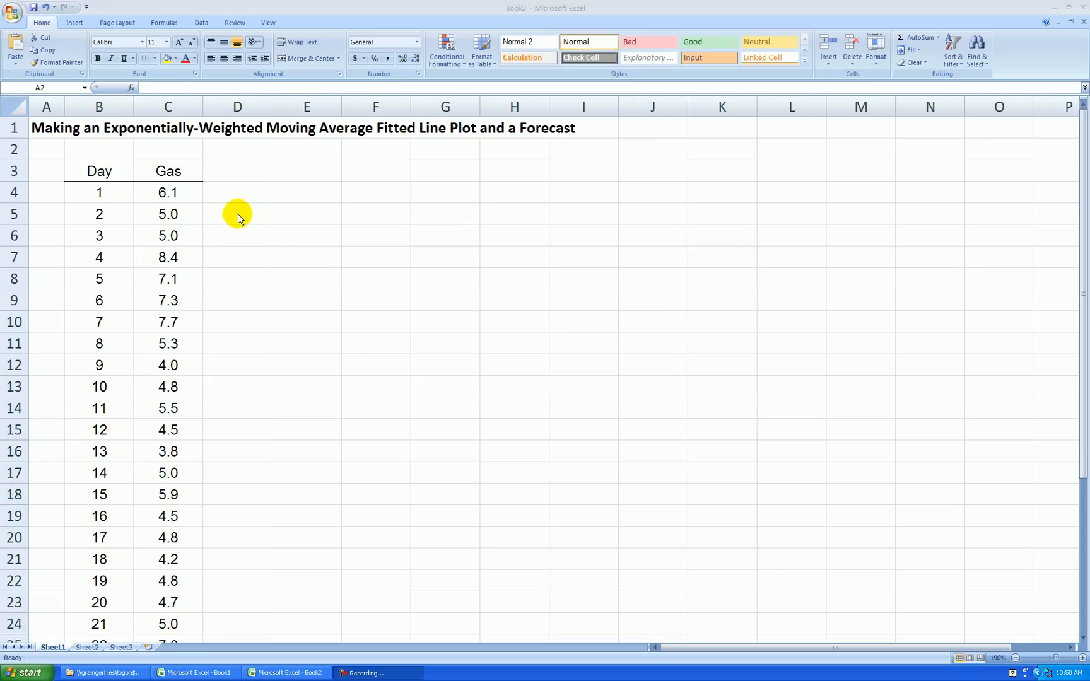
mouse_move(233, 255)
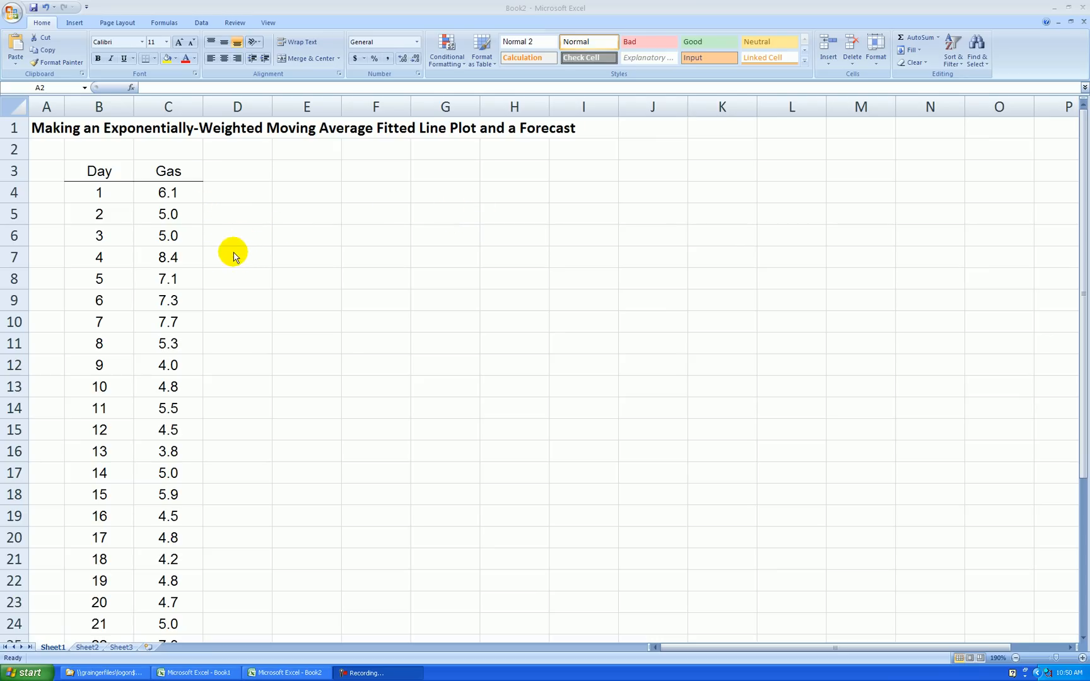
- Add Smoothed, Forecasted and Residual headings in D3:F3 and autofit columns D–F
scroll(down, 3)
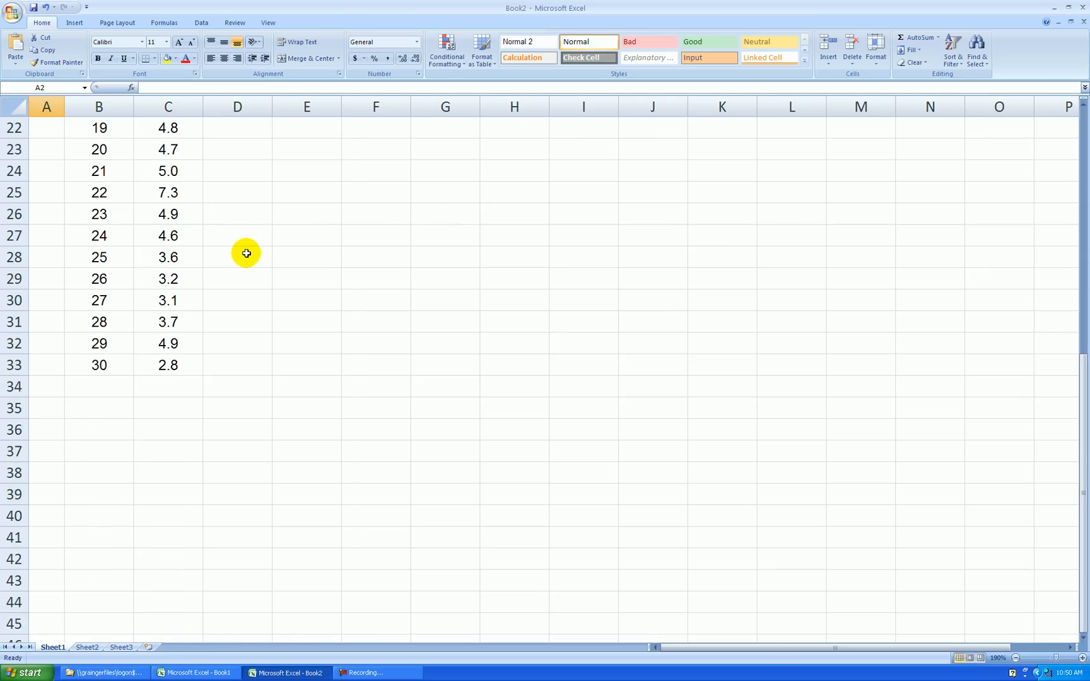
scroll(up, 3)
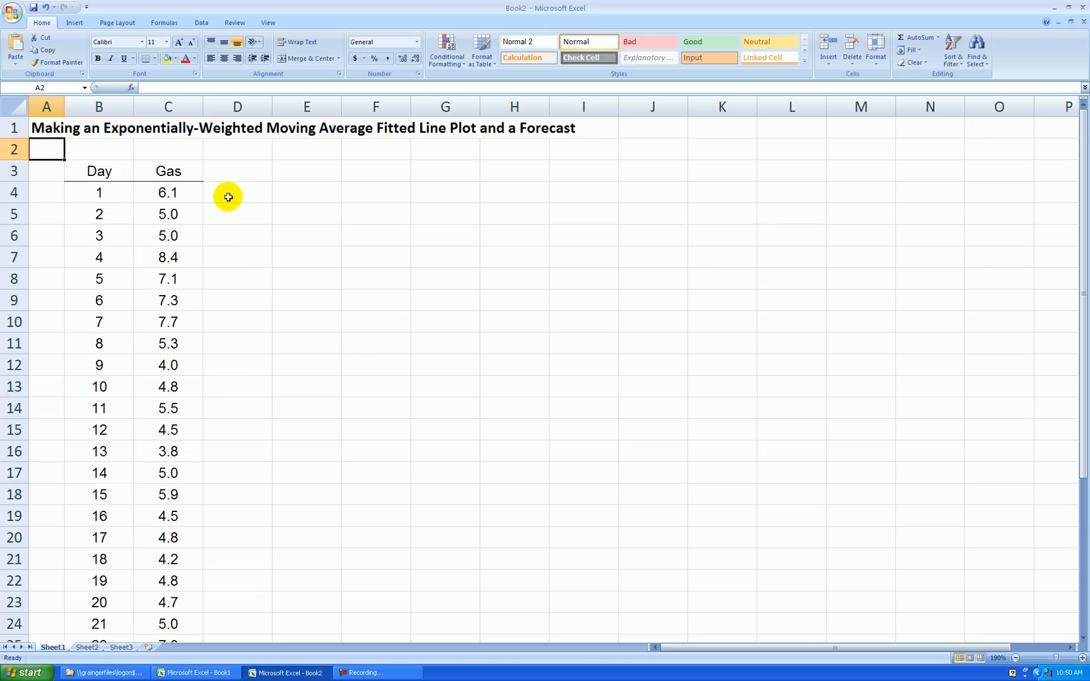
mouse_move(224, 202)
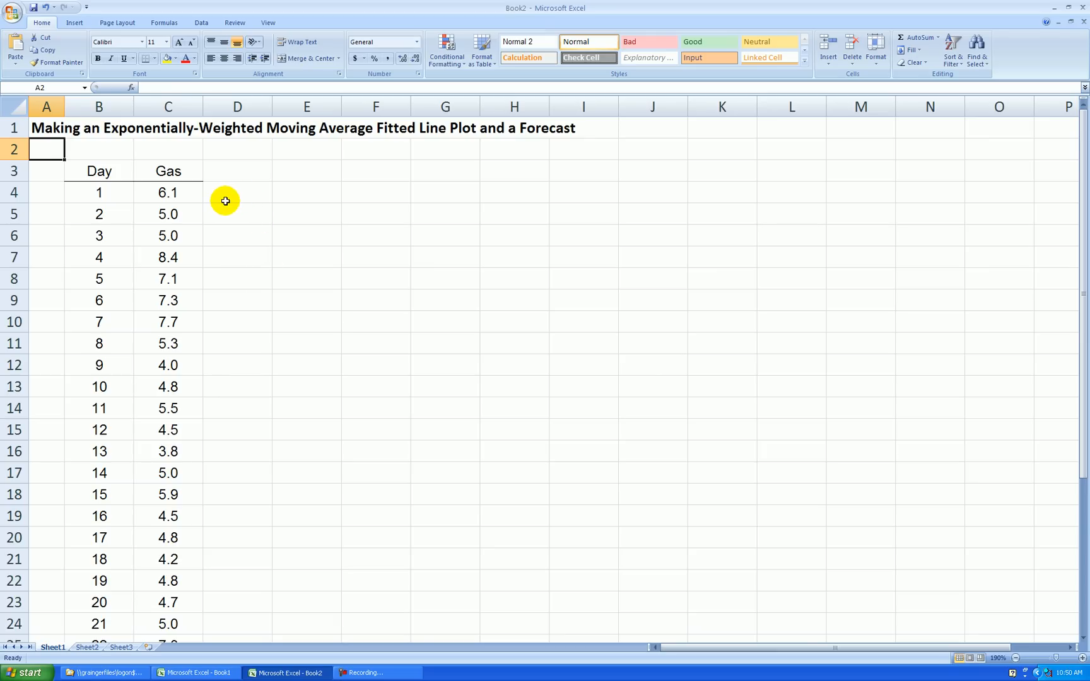
mouse_move(186, 193)
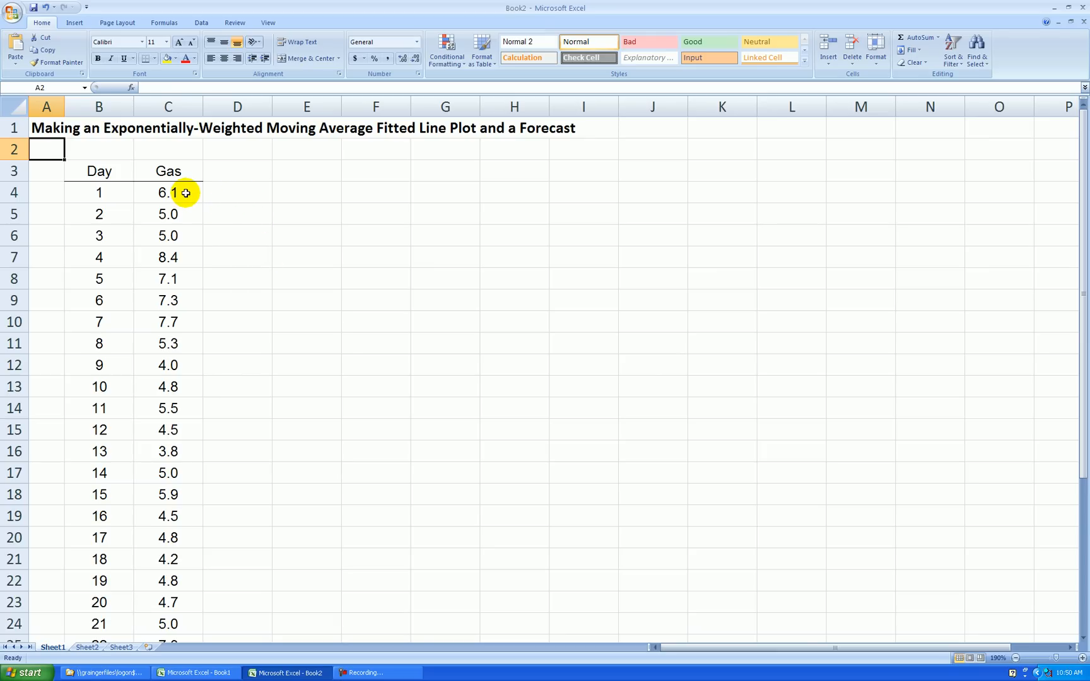
mouse_move(298, 205)
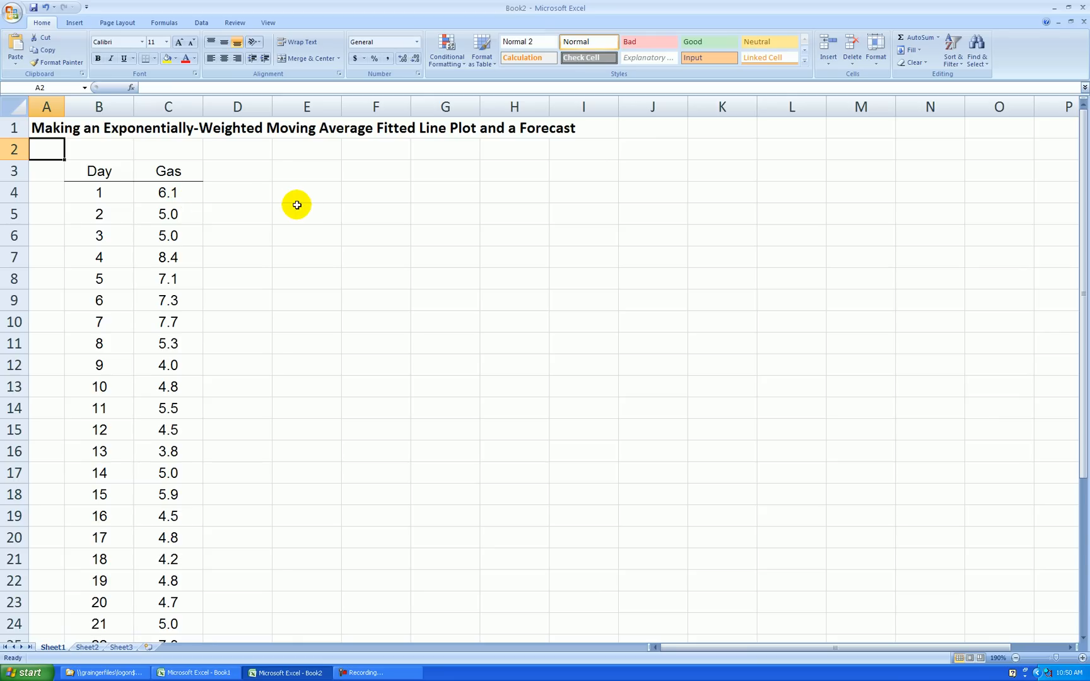
mouse_move(307, 189)
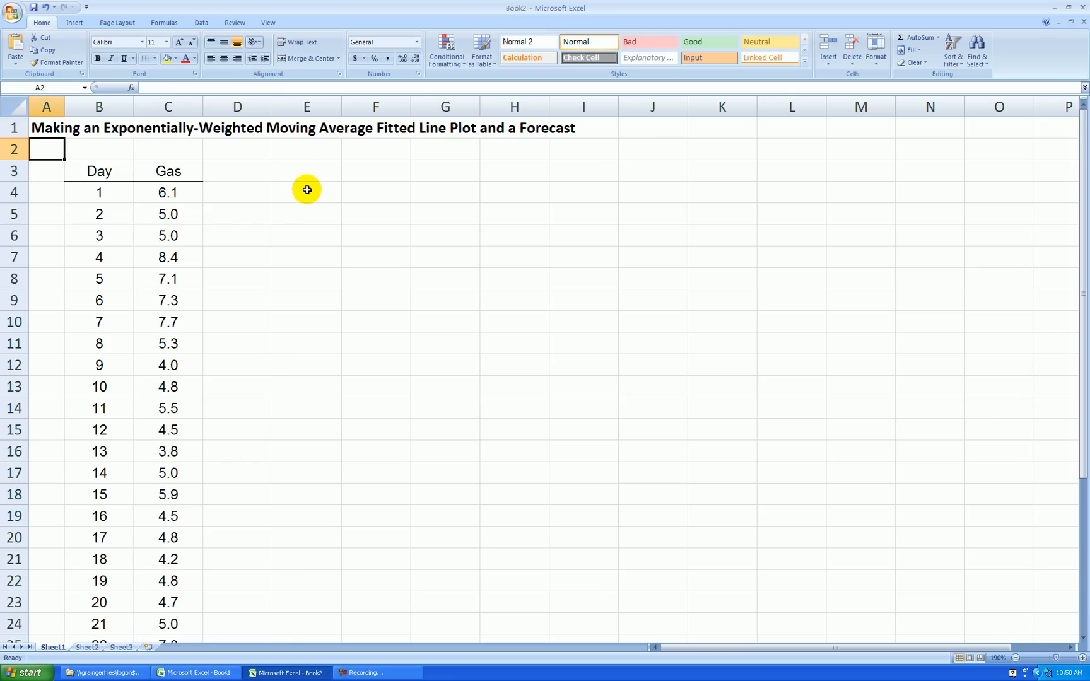
mouse_move(308, 204)
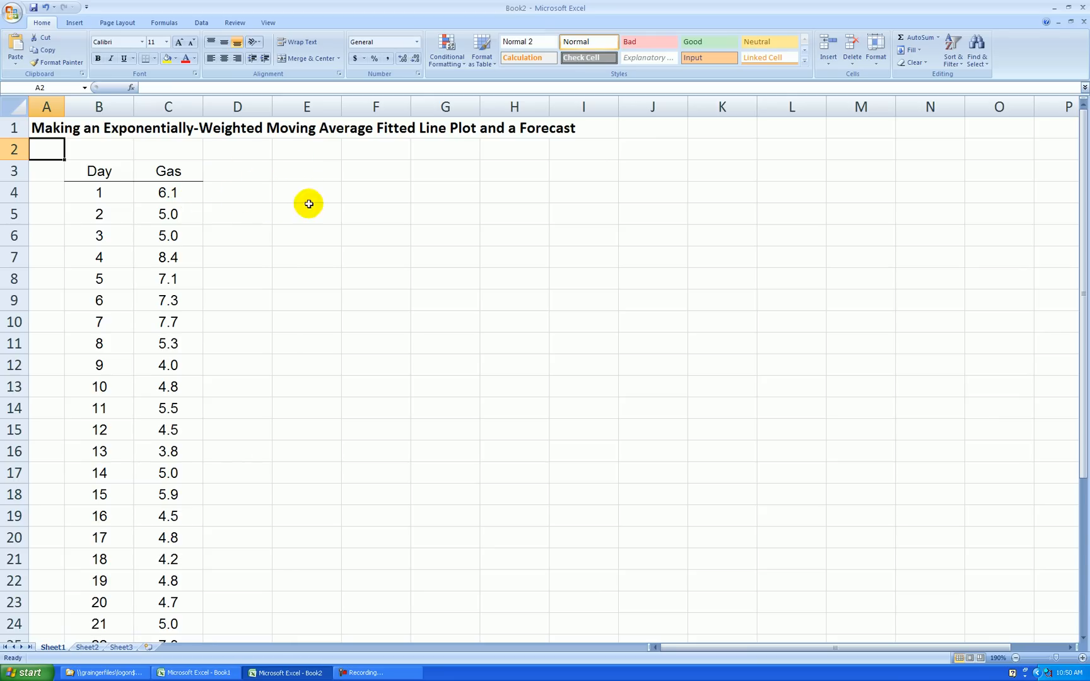
mouse_move(272, 188)
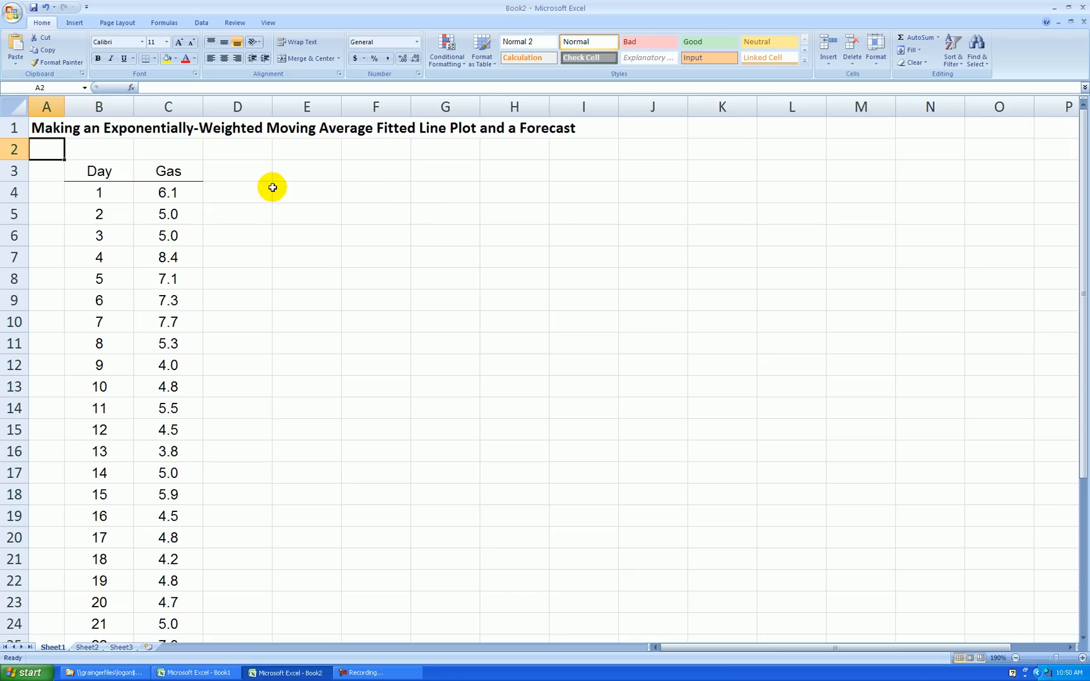
mouse_move(651, 131)
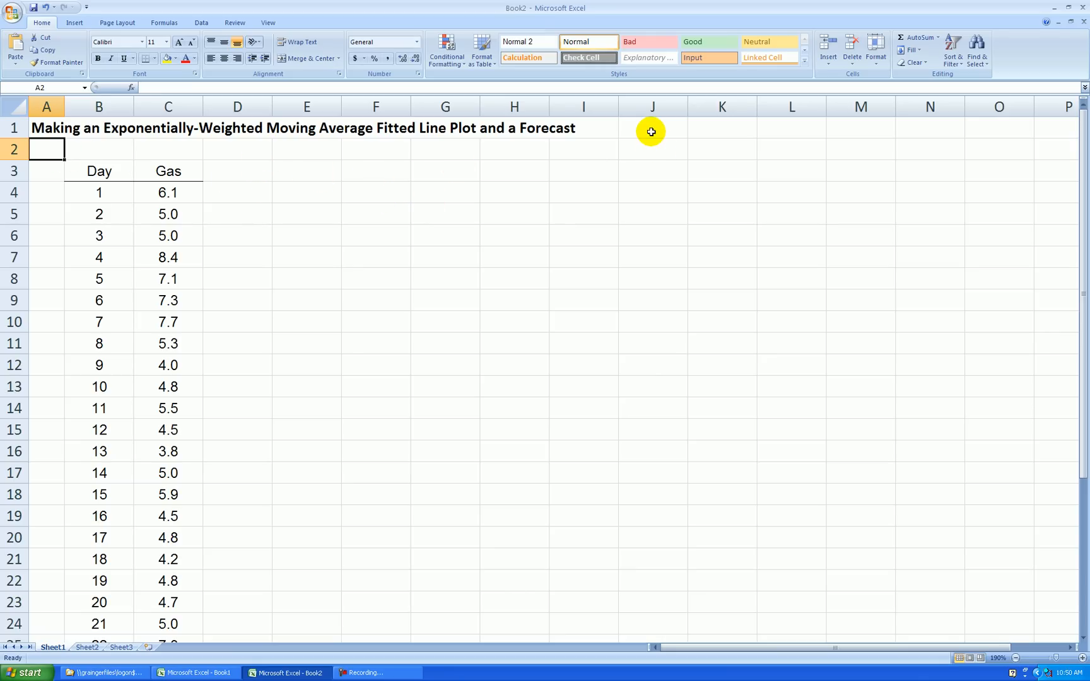
click(167, 171)
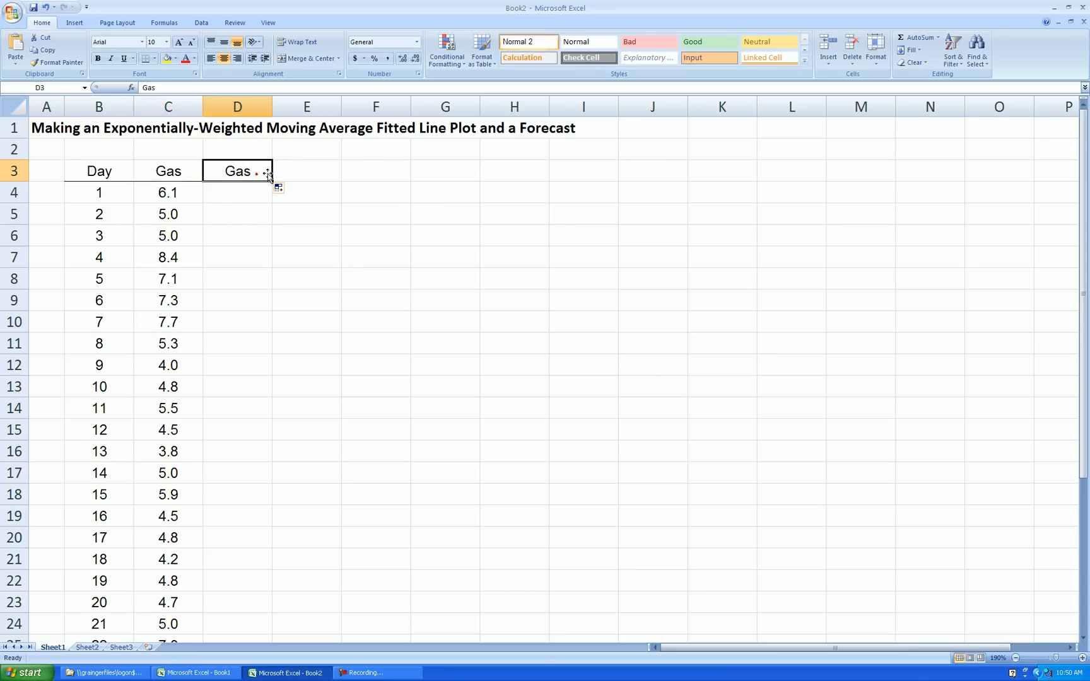
text(Smoothed)
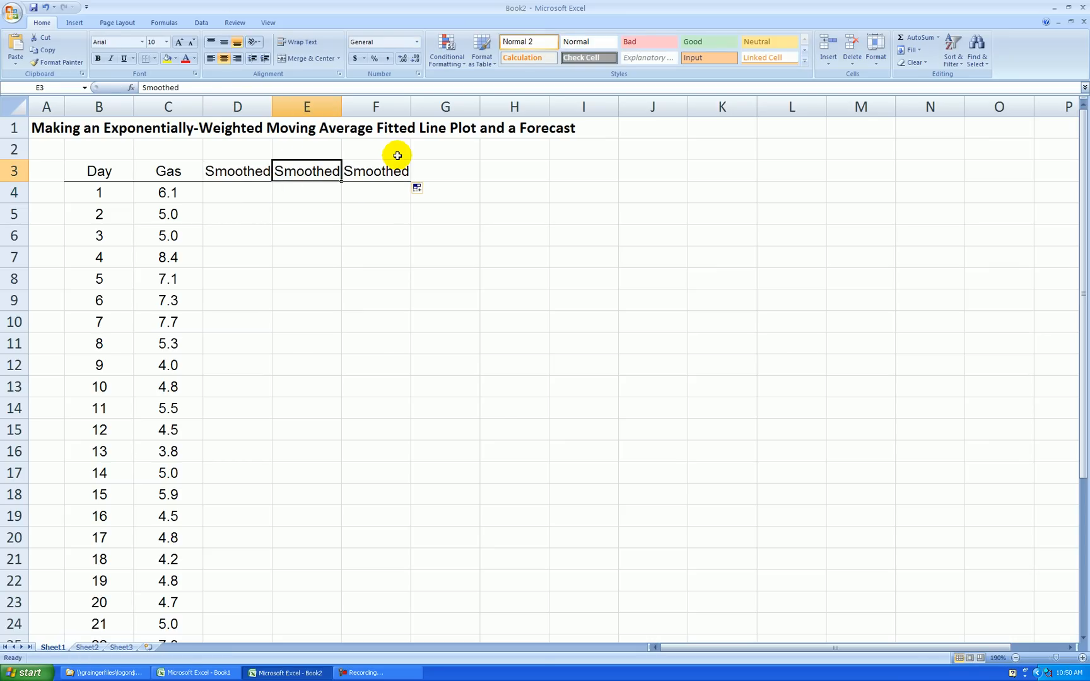
text(Forecast)
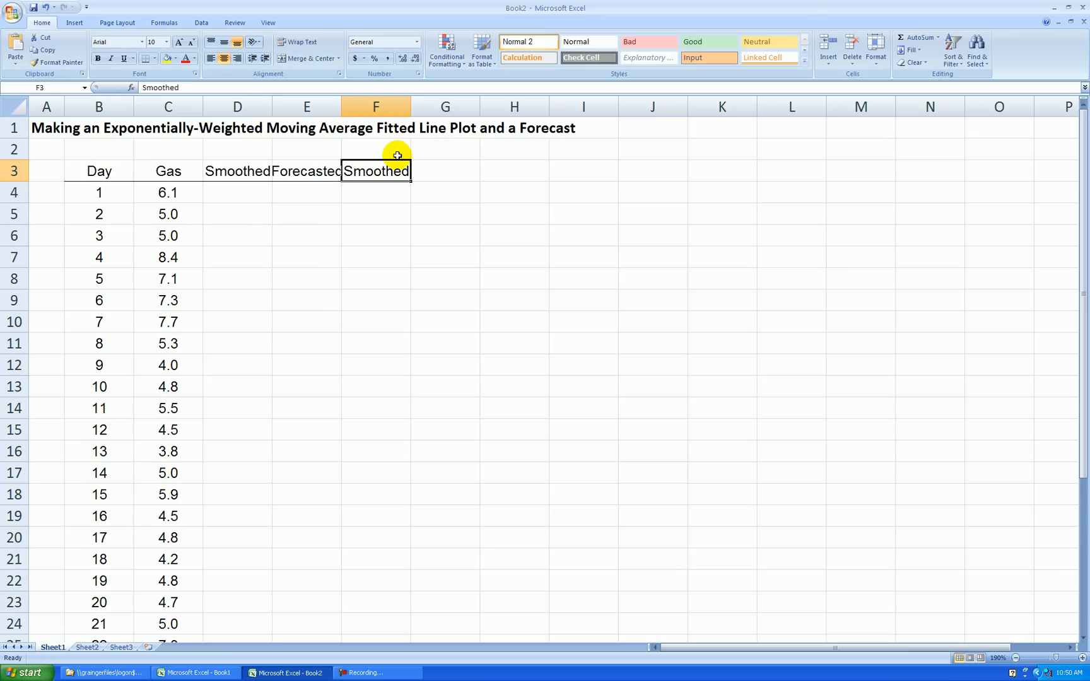
text(Residual)
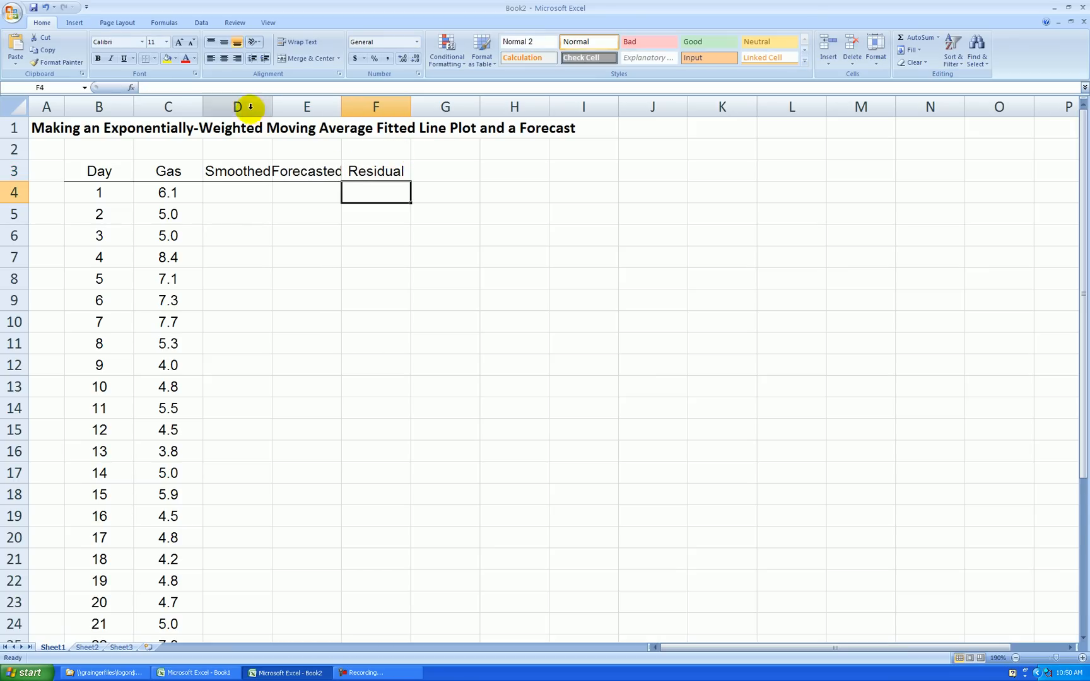
click(520, 235)
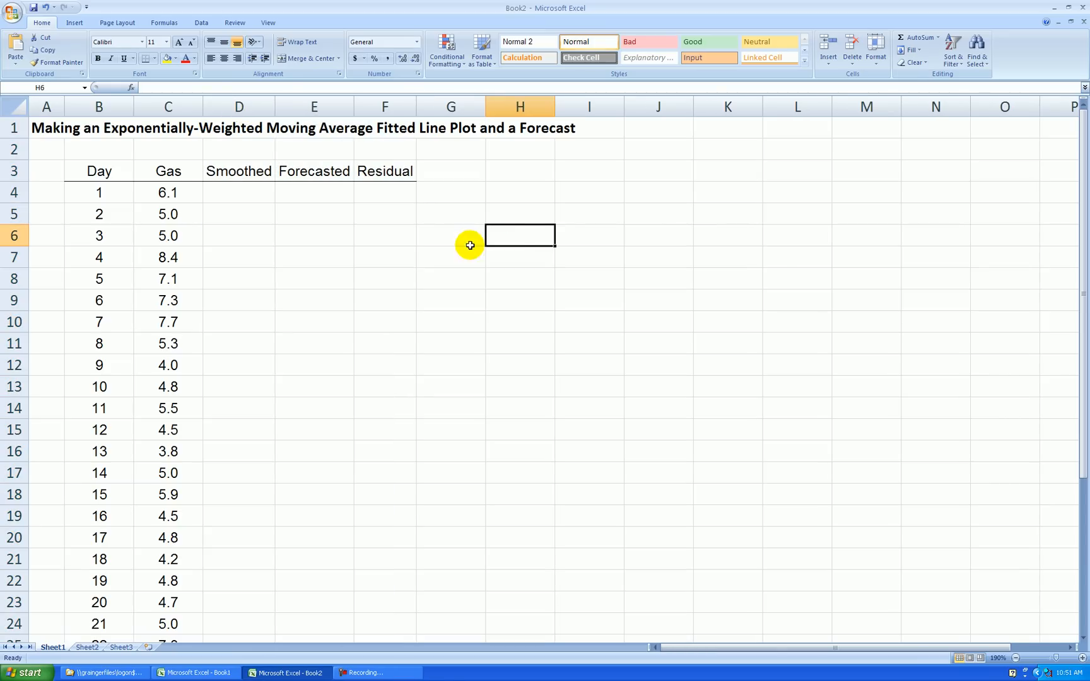
mouse_move(494, 216)
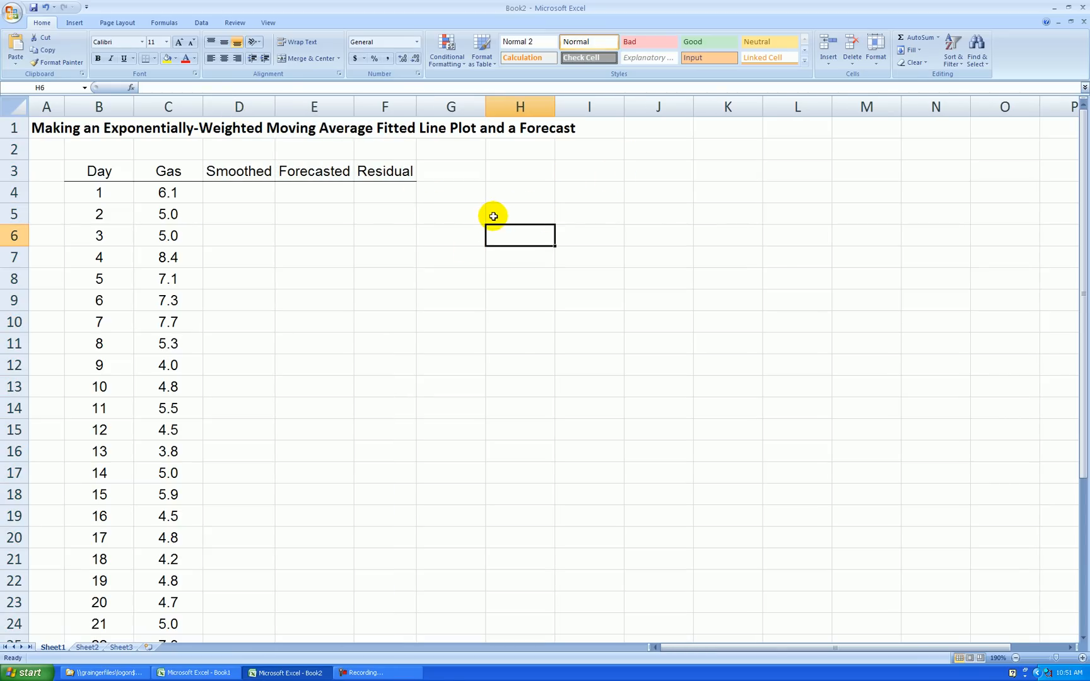
mouse_move(651, 130)
text(Alpha =)
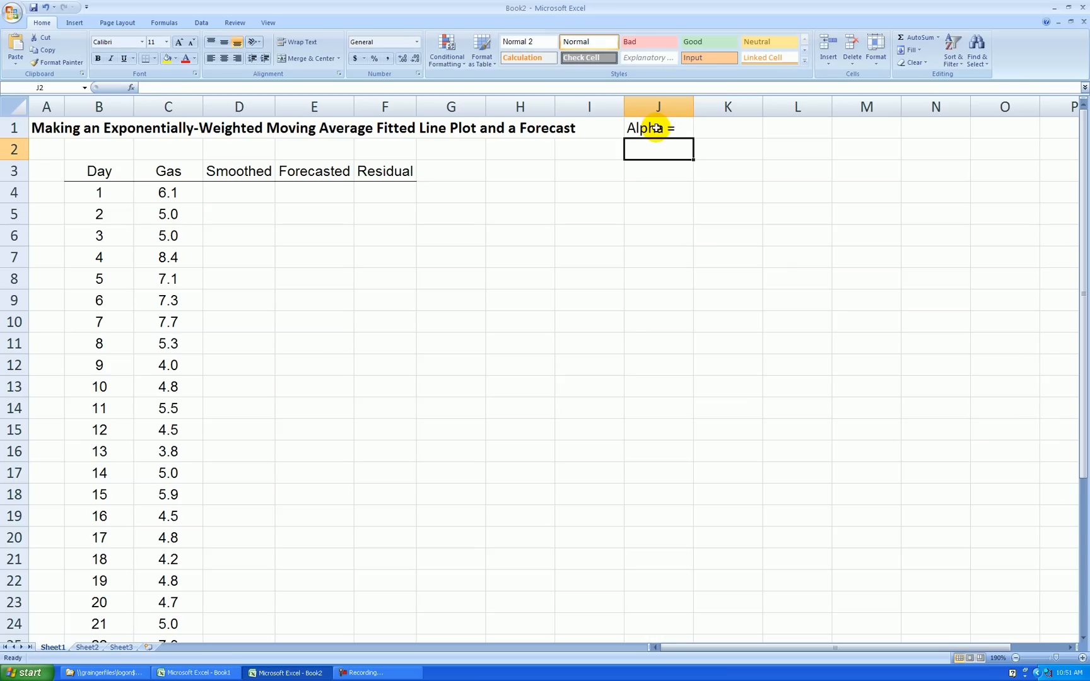
- Enter the label 'Alpha =' in J1 with the value 0.3 in K1
click(727, 128)
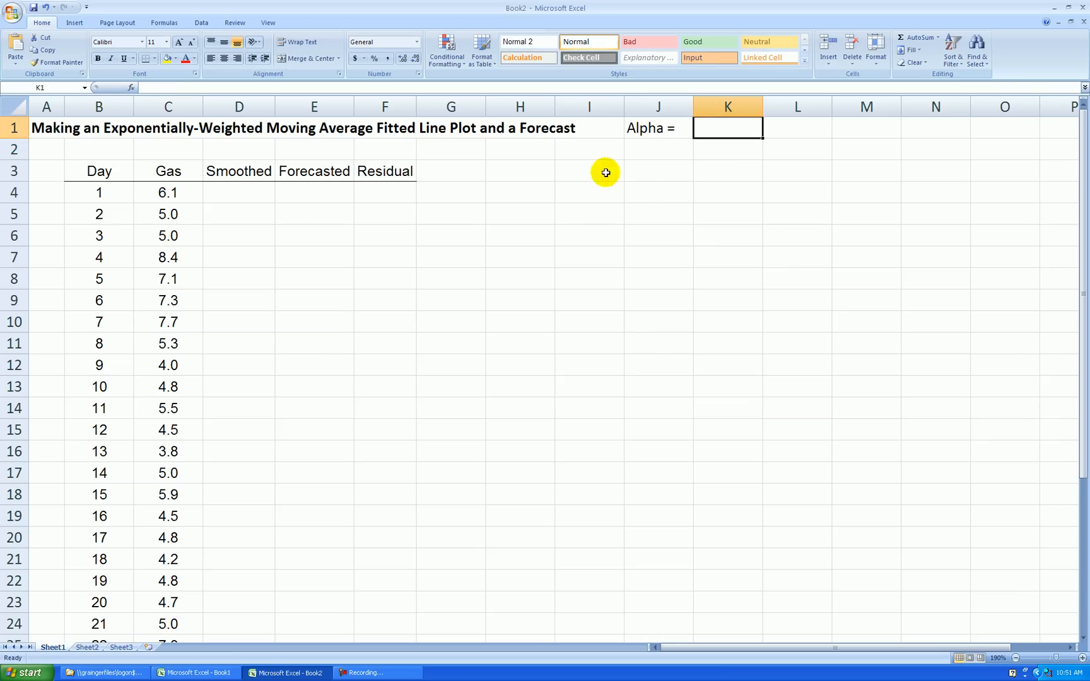
mouse_move(664, 171)
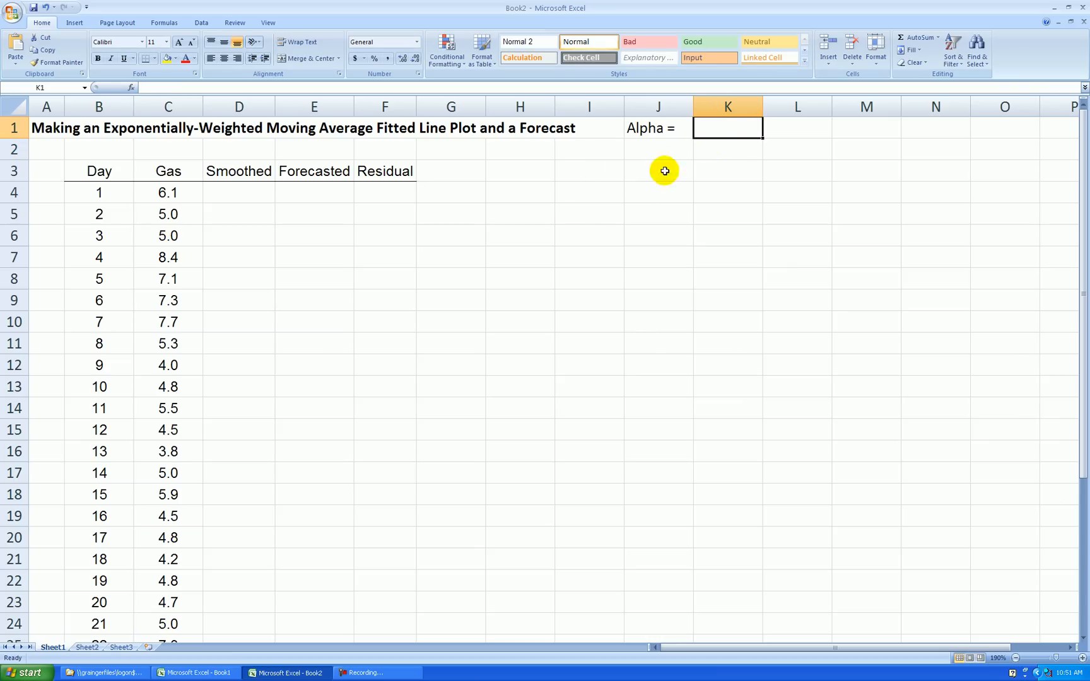
mouse_move(309, 256)
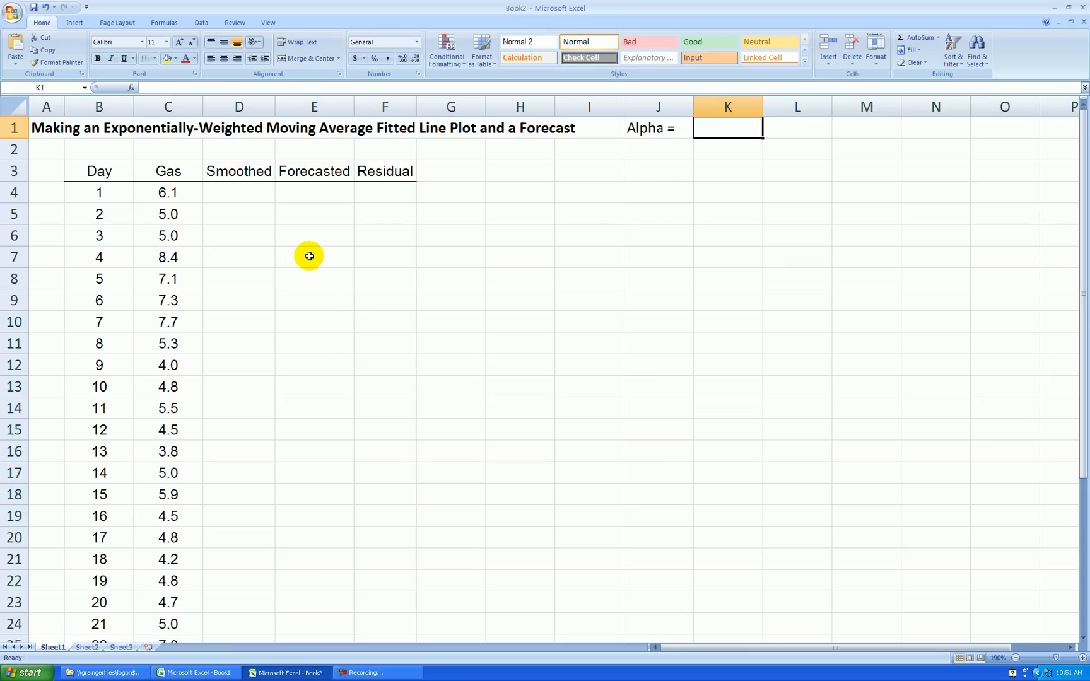
mouse_move(501, 206)
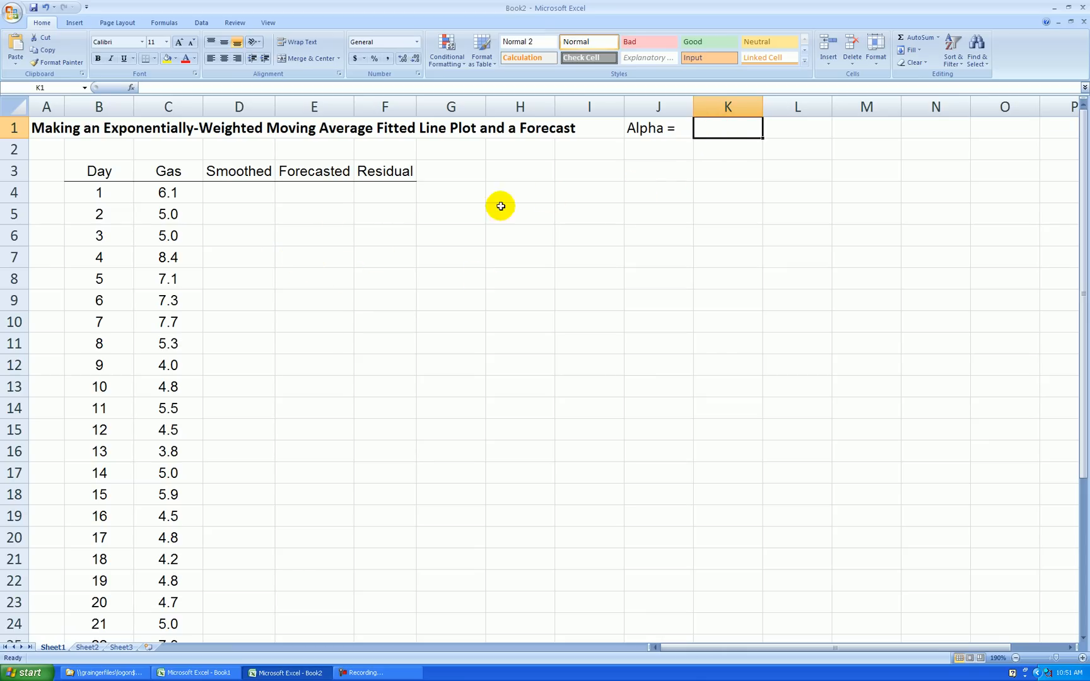
mouse_move(169, 213)
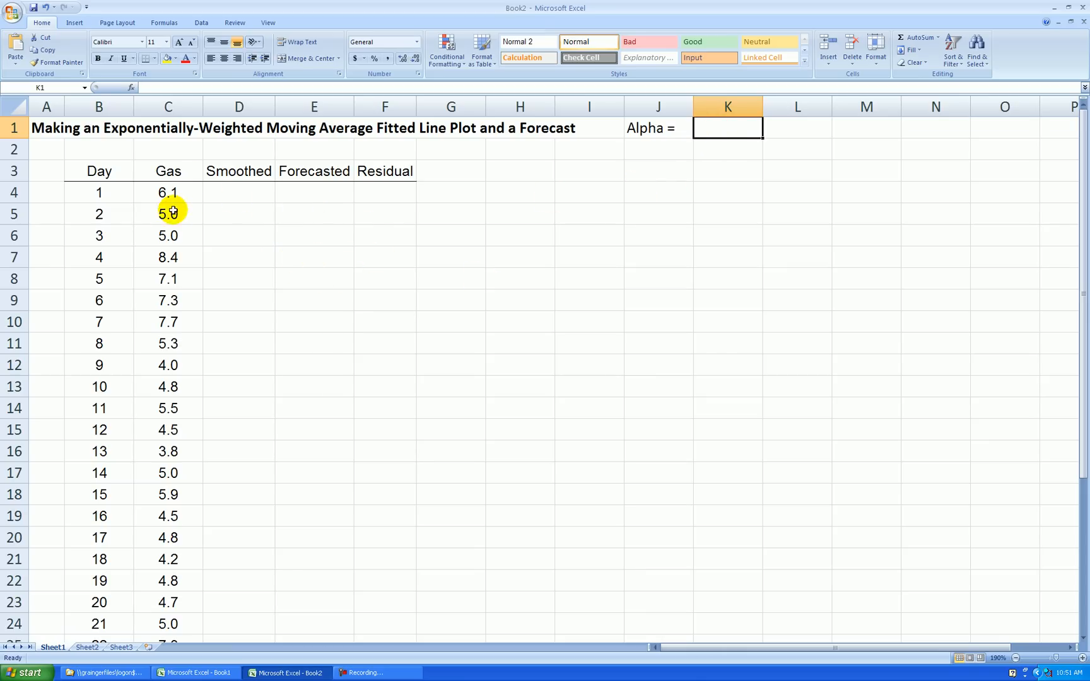
mouse_move(728, 128)
text(0.3)
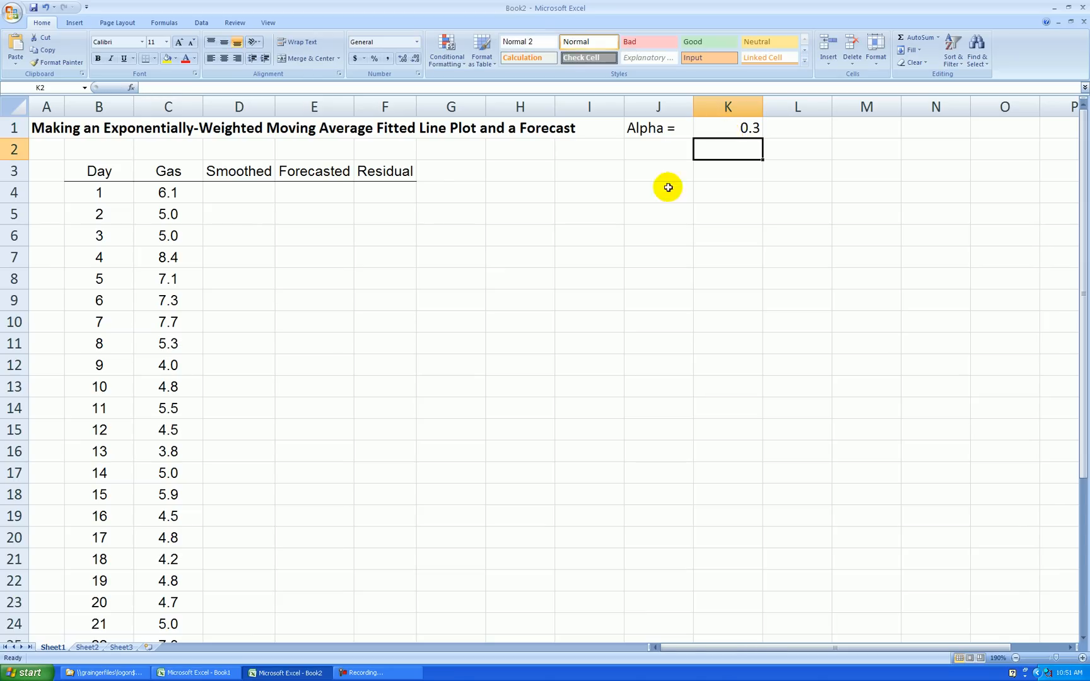
click(728, 128)
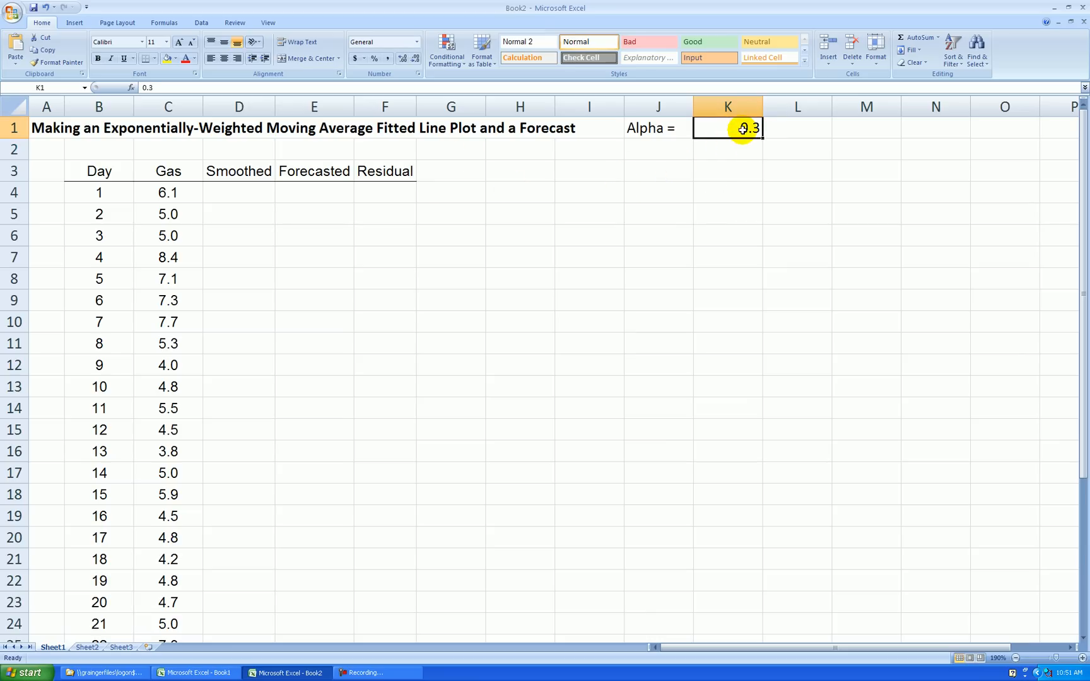
mouse_move(425, 245)
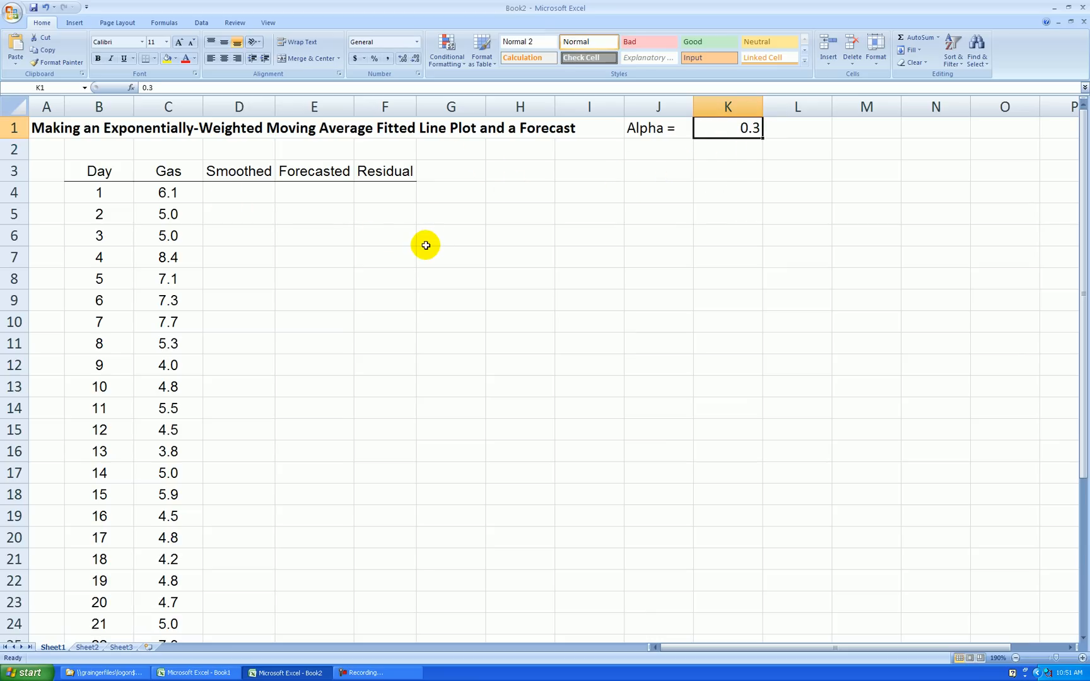
mouse_move(341, 199)
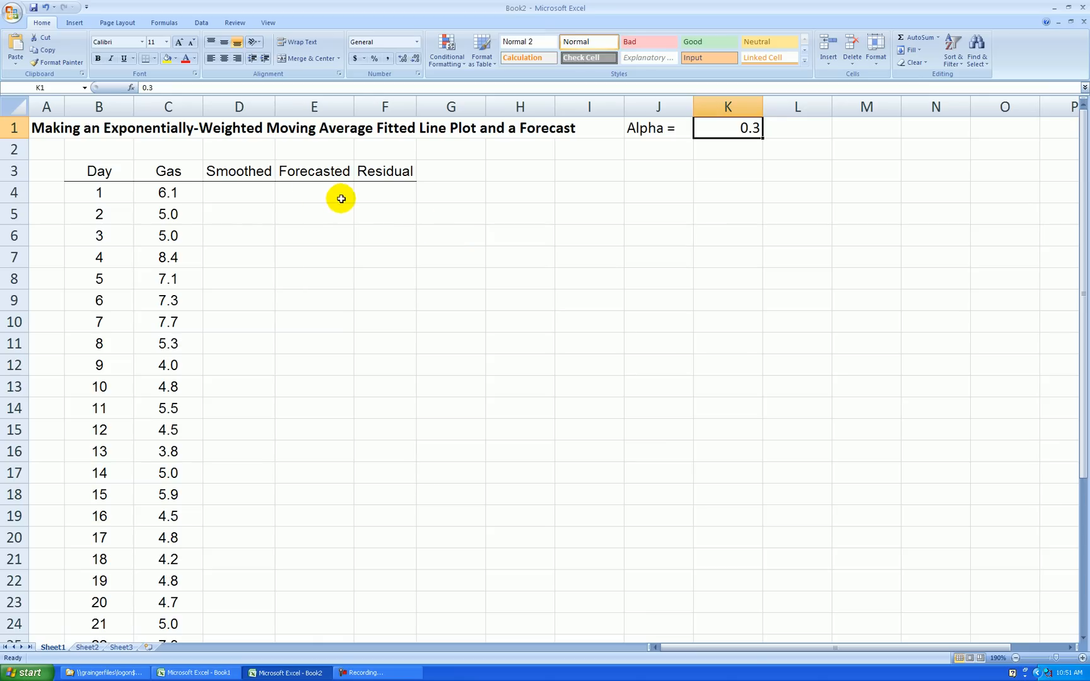
mouse_move(309, 198)
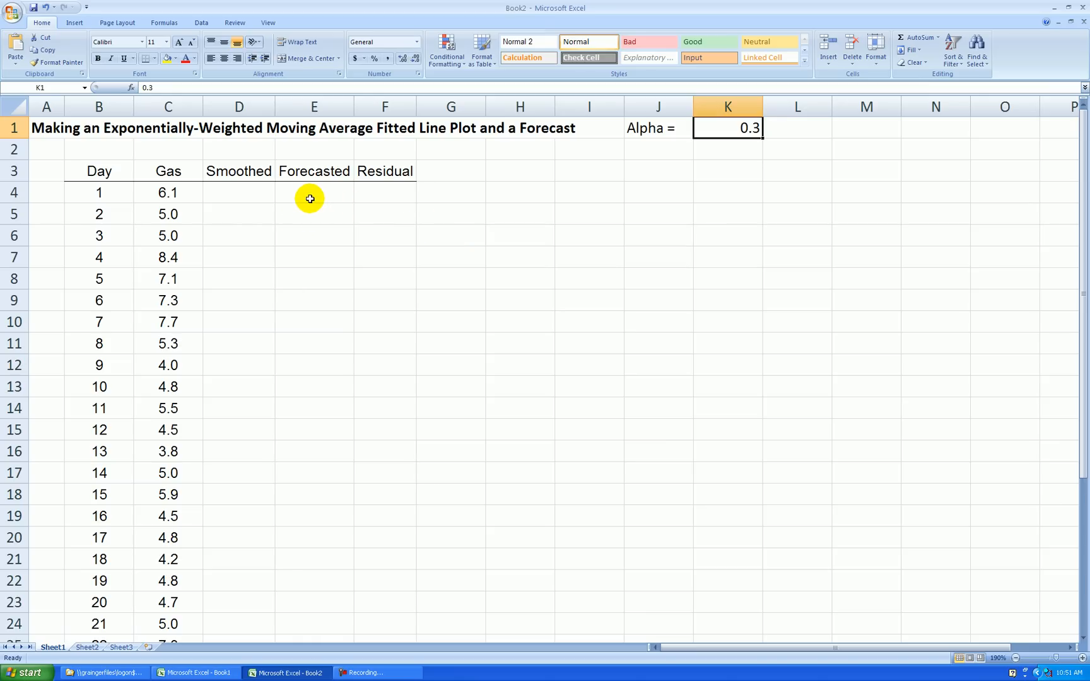
mouse_move(318, 201)
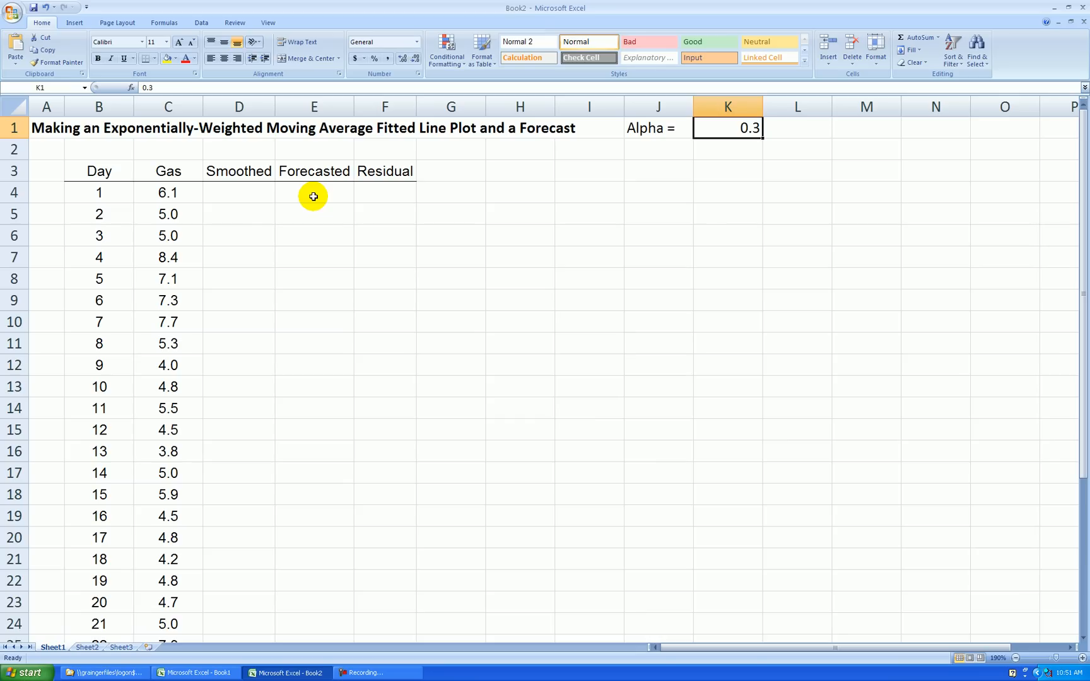
- Enter =AVERAGE(C4:C9) in E4, giving a first forecast of 6.5
click(314, 192)
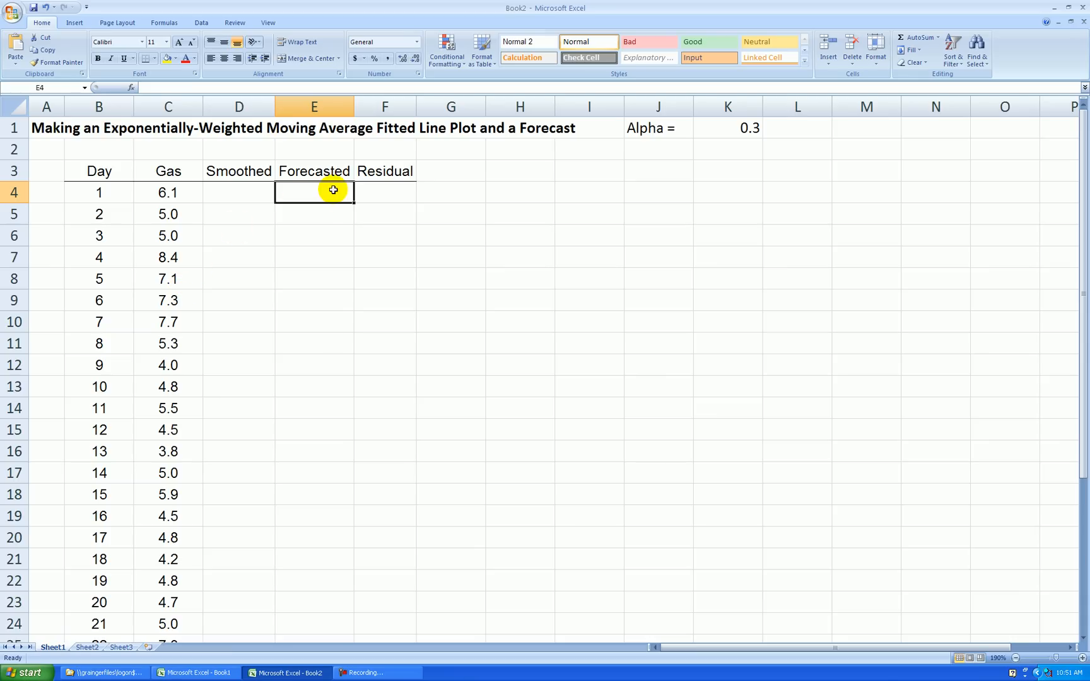
text(=)
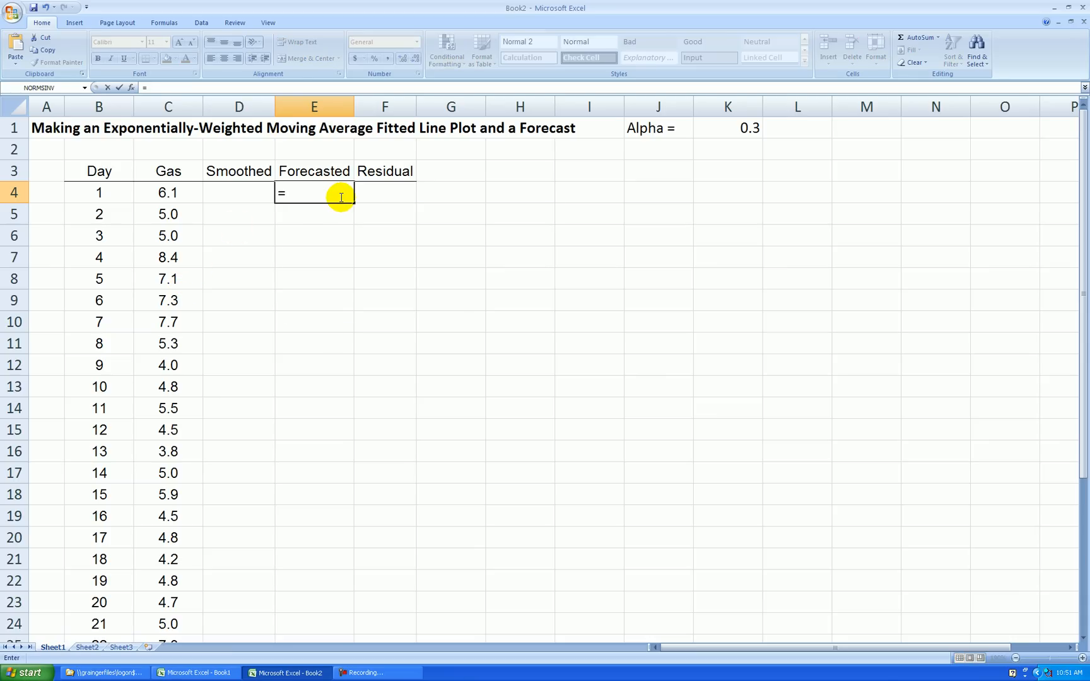
text(average(C4:C9)
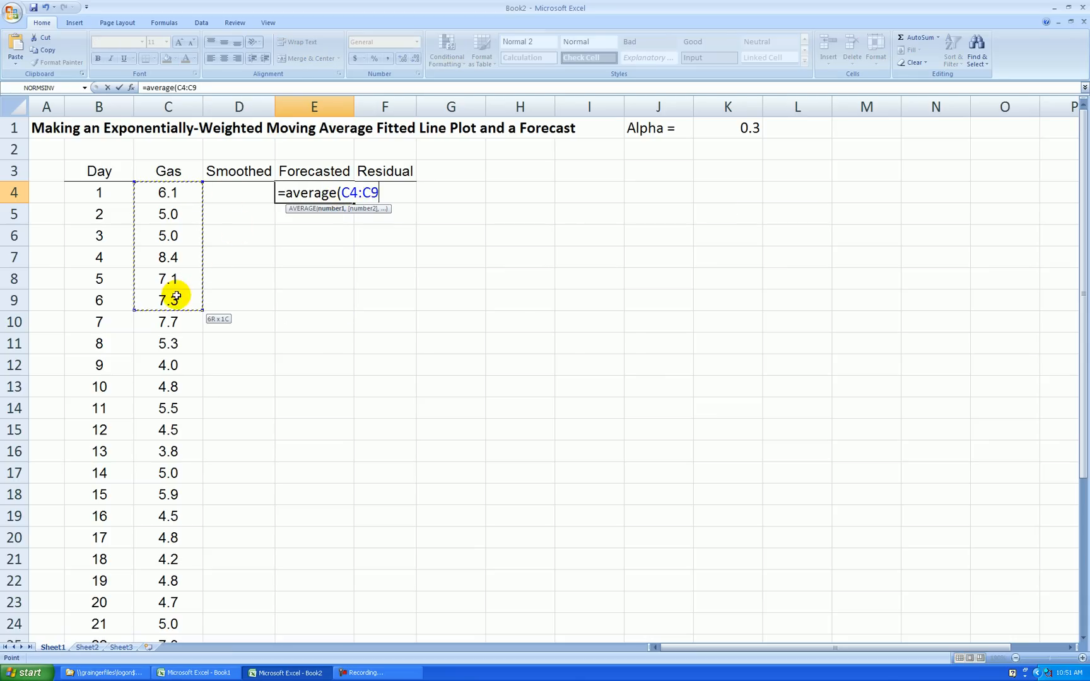
text())
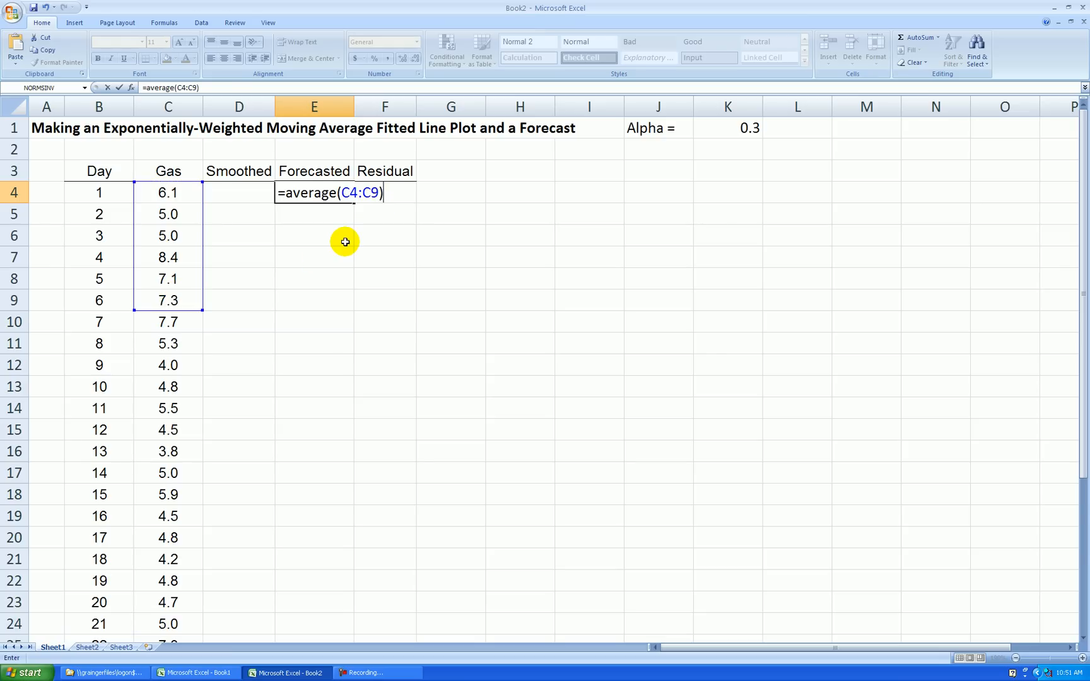
key(Return)
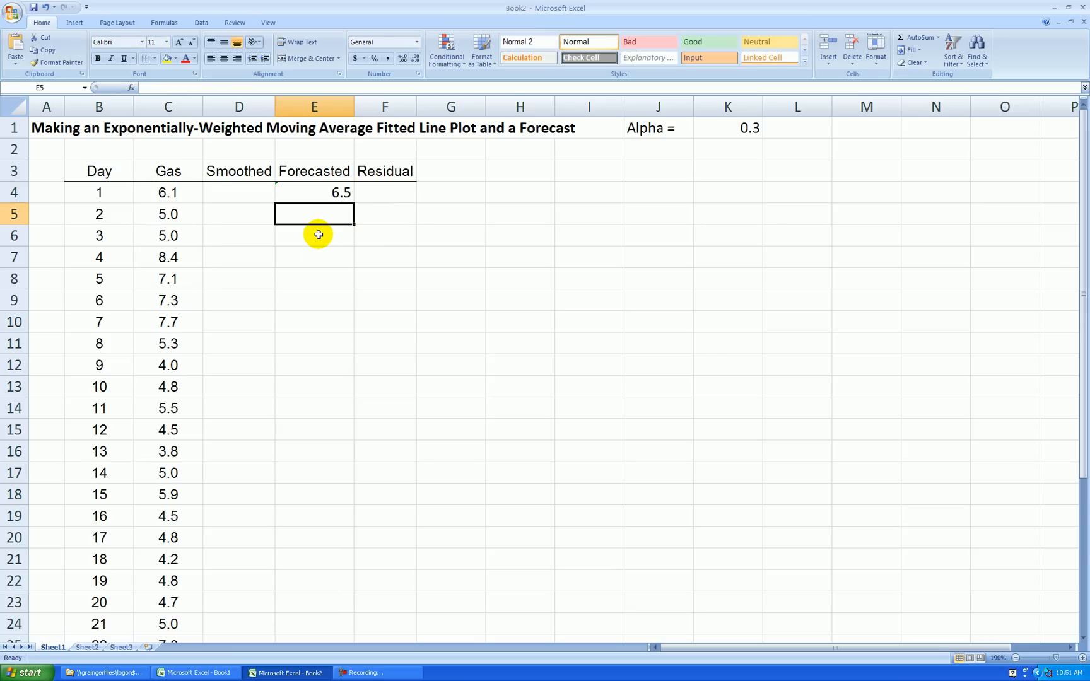
mouse_move(254, 196)
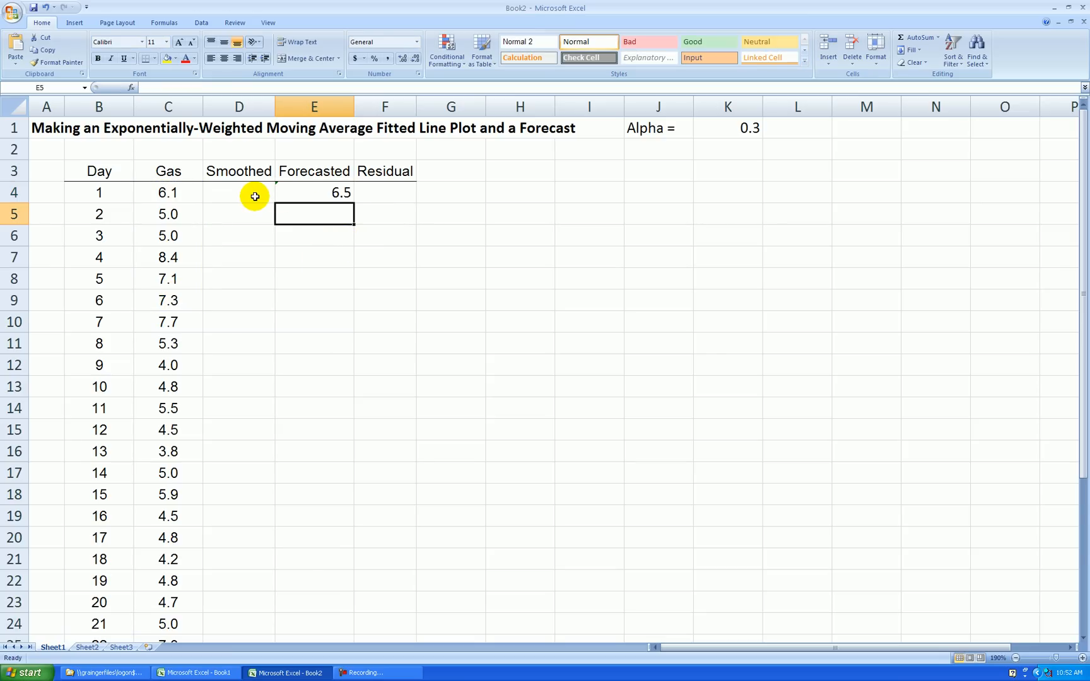
- Enter =K1*C4+(1-K1)*E4 in D4, giving a smoothed value of 6.368333
click(239, 192)
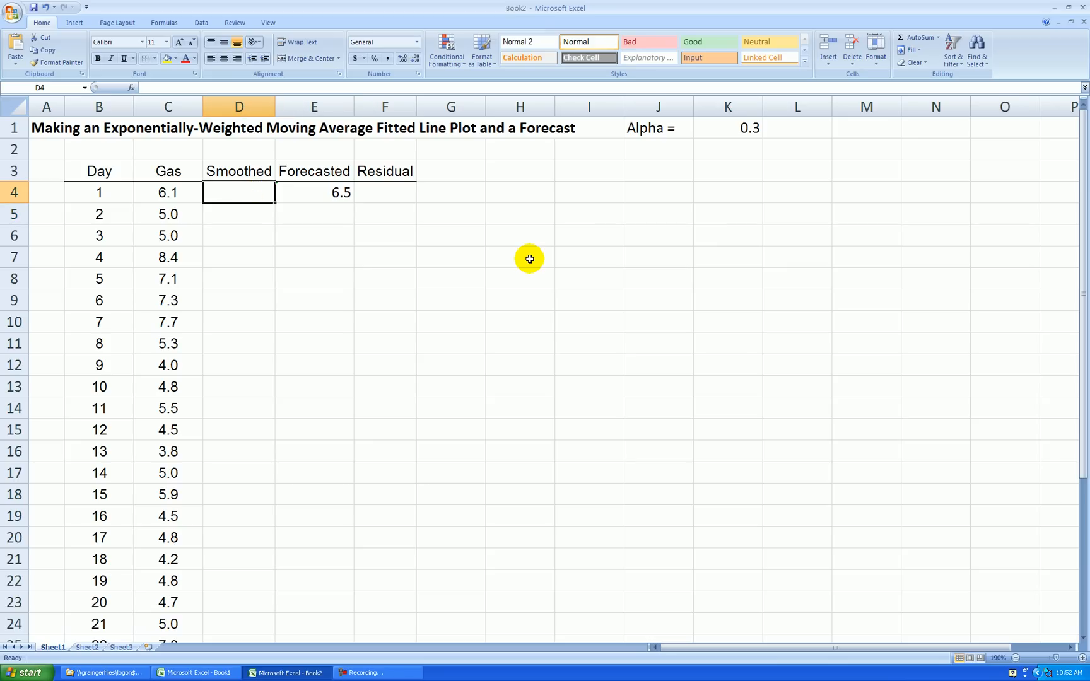
mouse_move(482, 232)
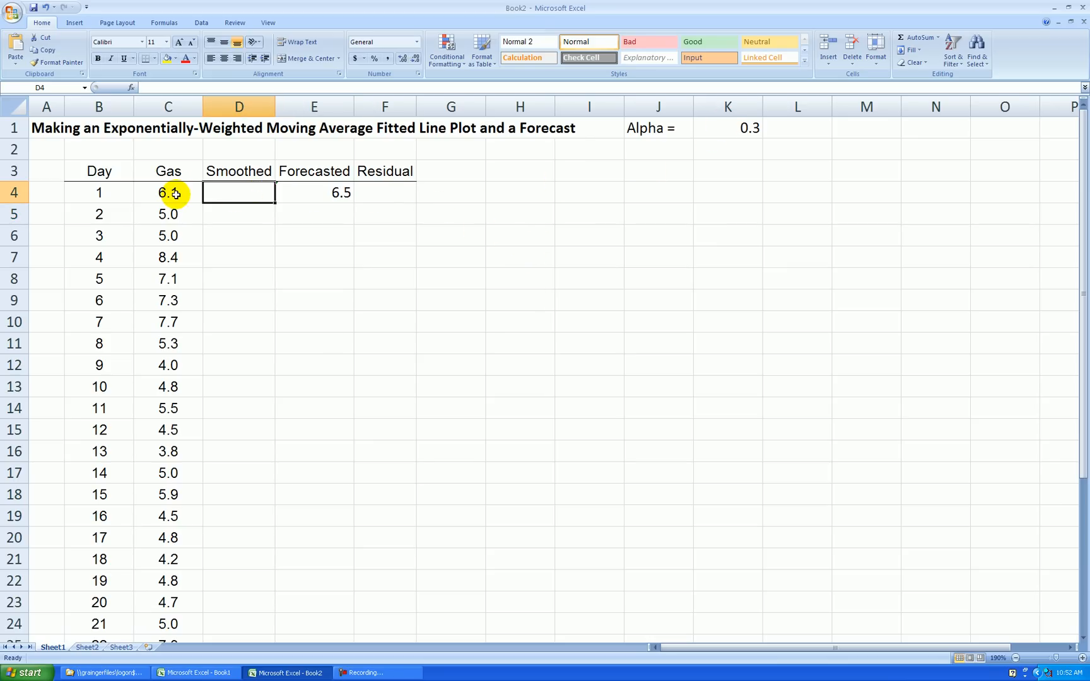
mouse_move(337, 193)
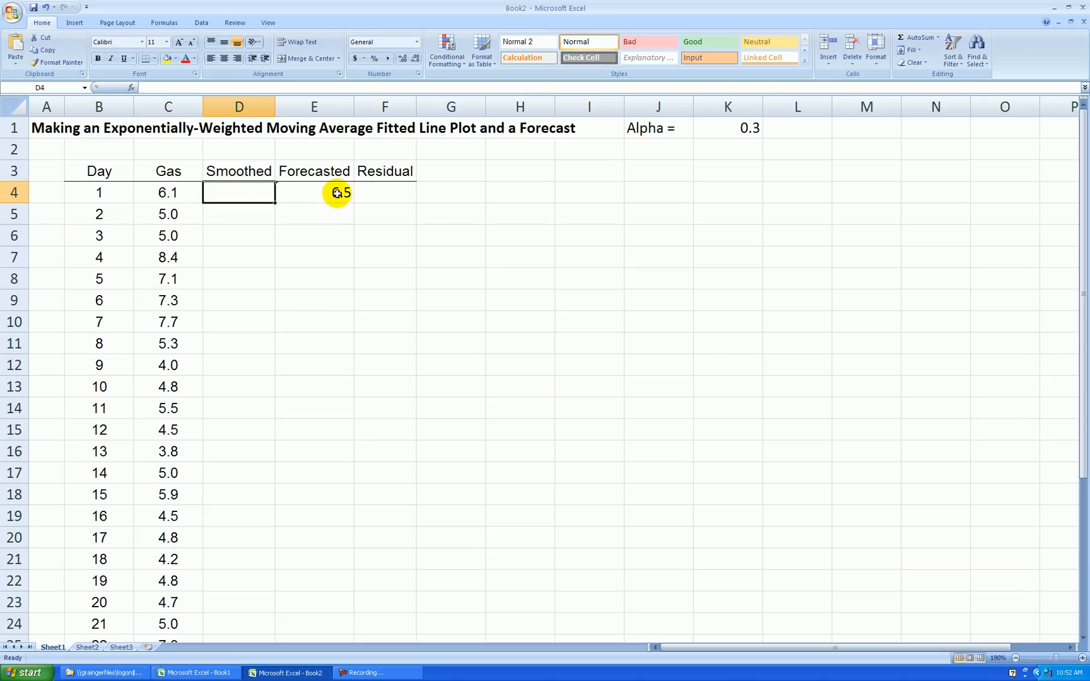
mouse_move(317, 197)
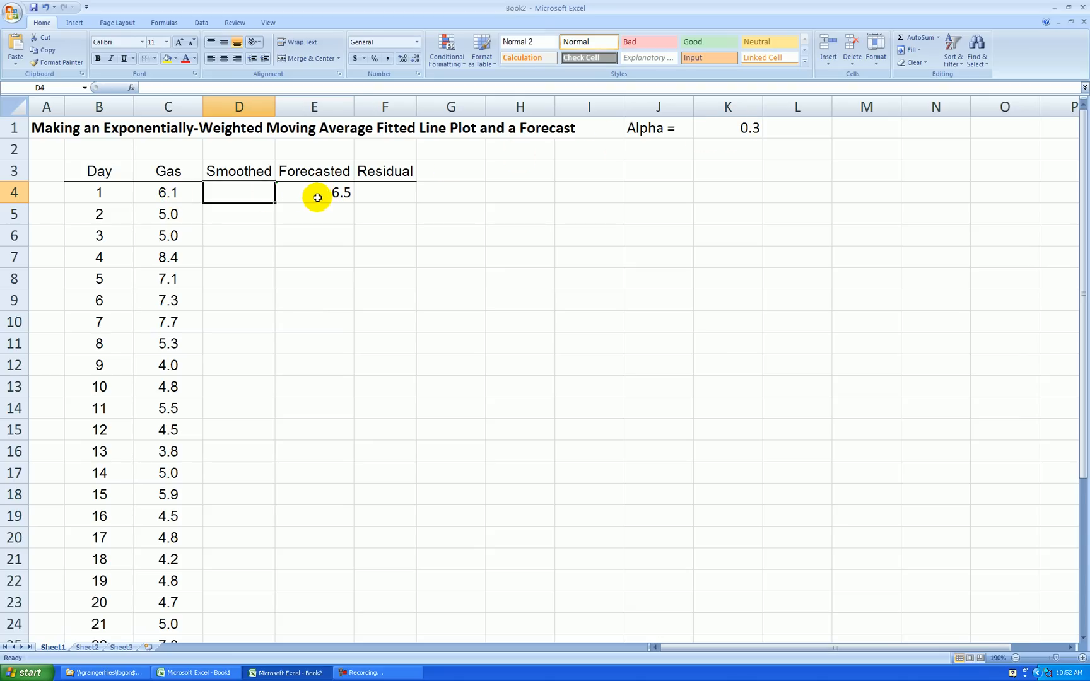
mouse_move(255, 191)
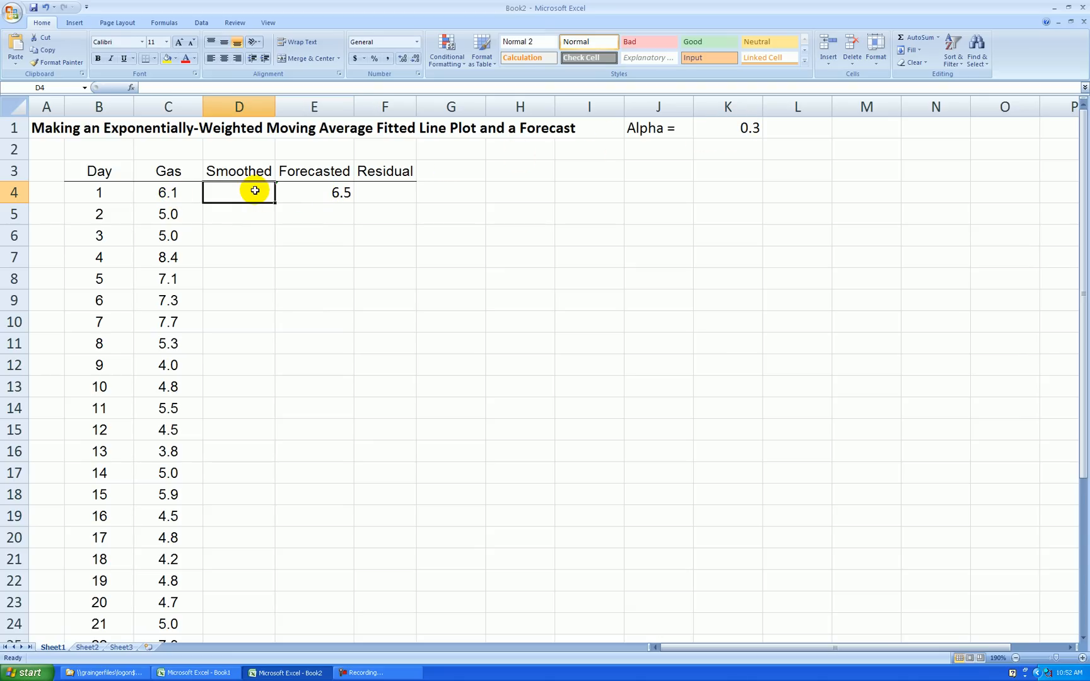
mouse_move(365, 185)
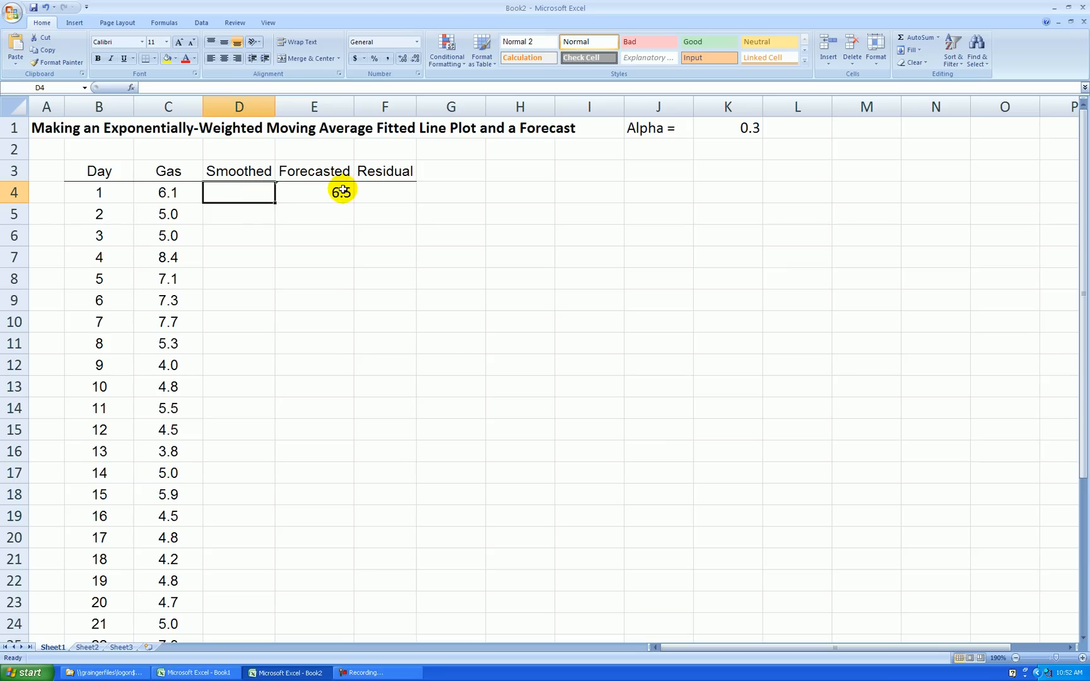
mouse_move(319, 195)
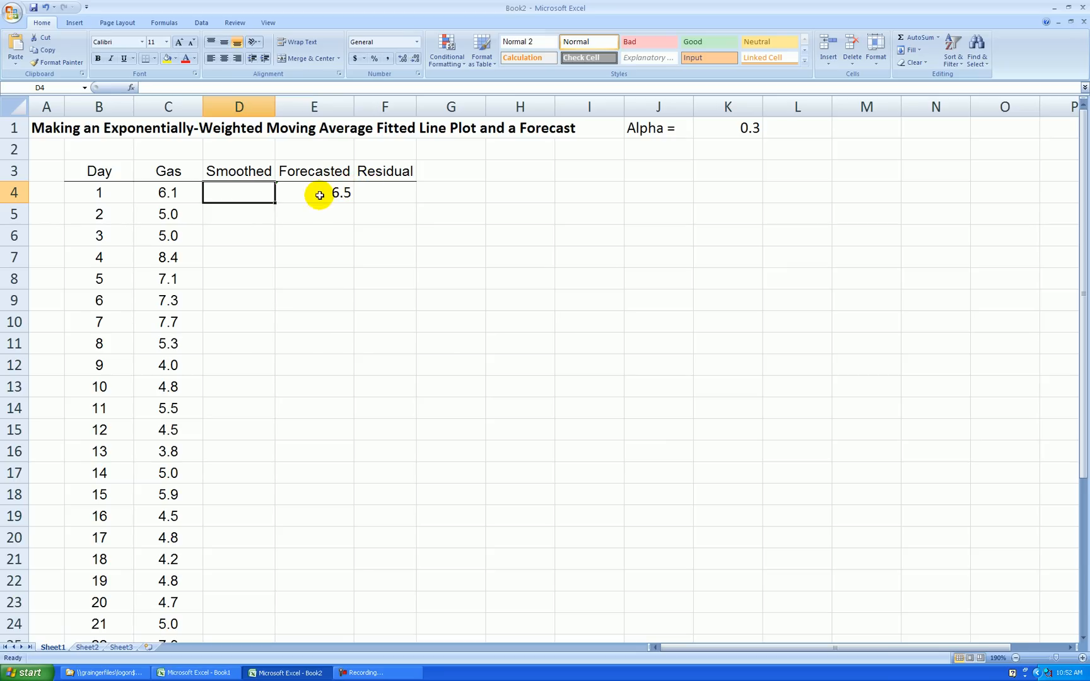
mouse_move(264, 193)
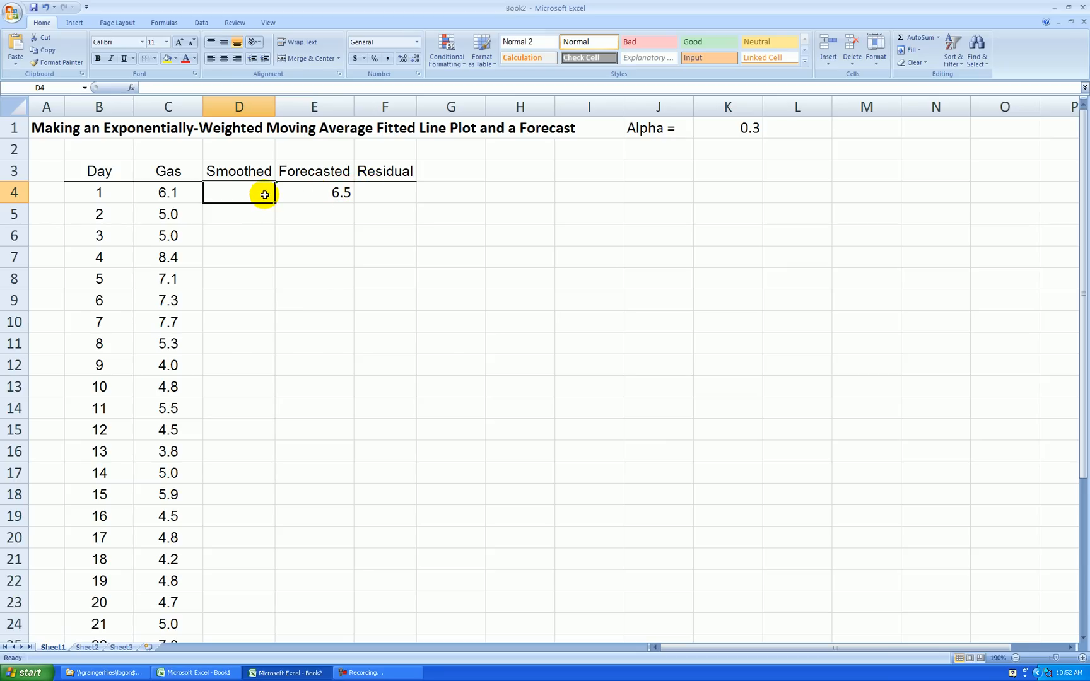
text(=)
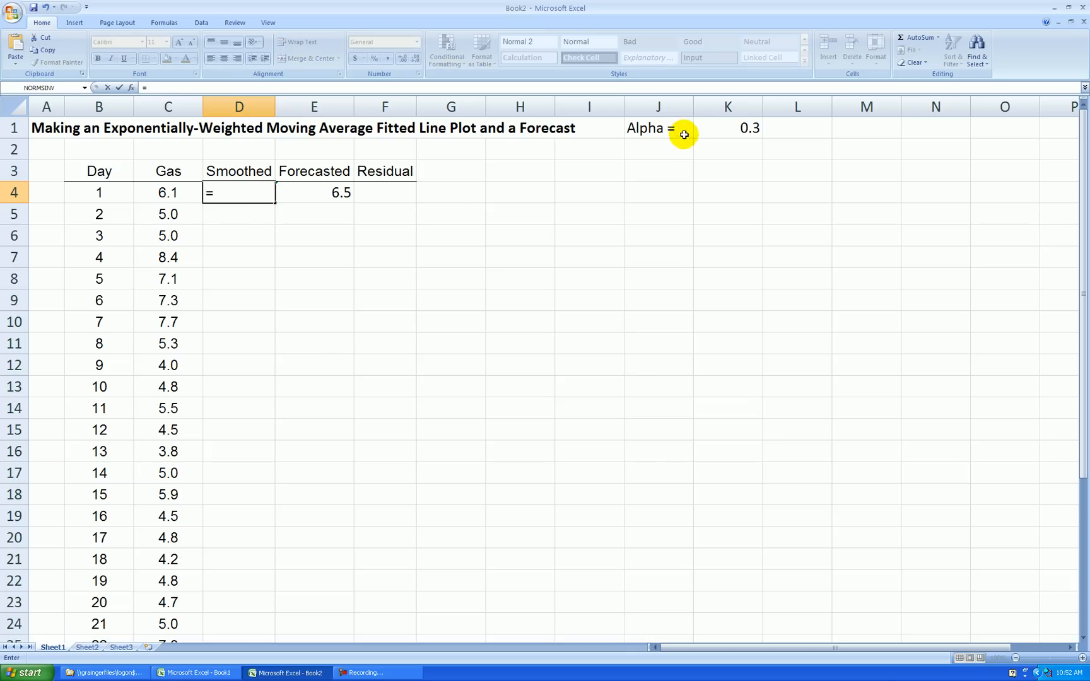
click(728, 128)
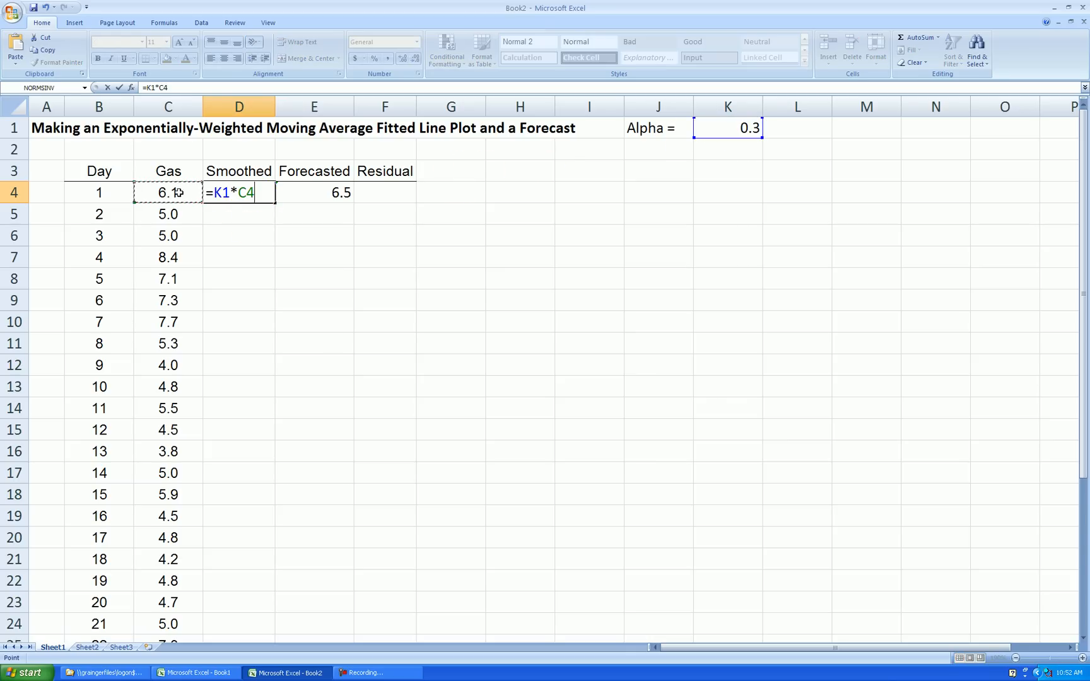
text(+)
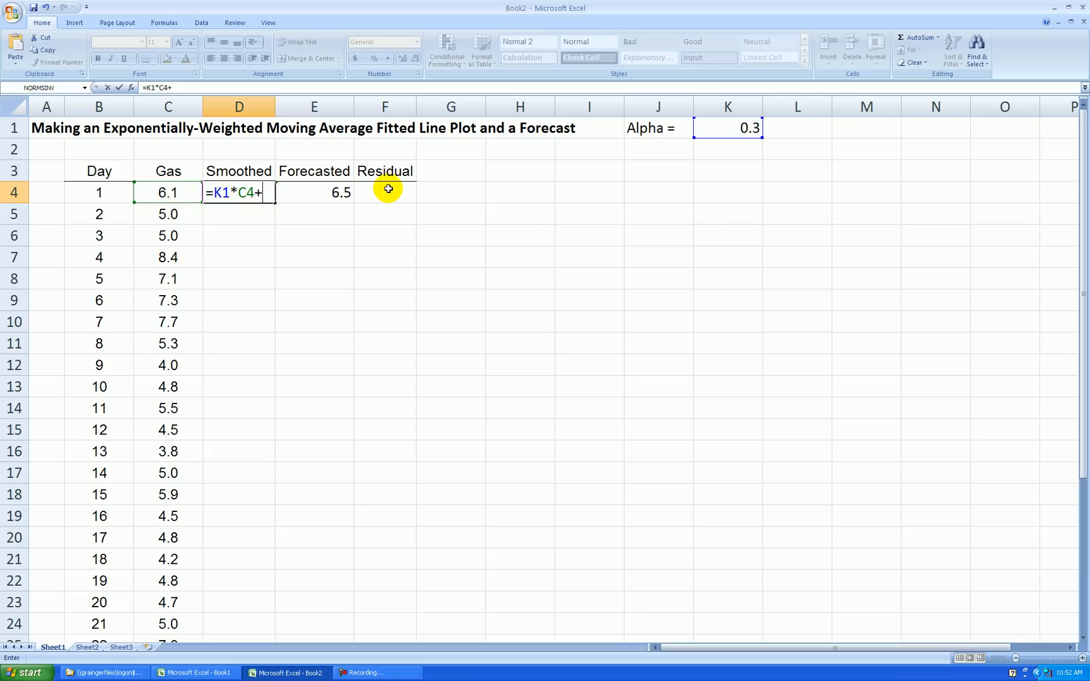
text((1-)
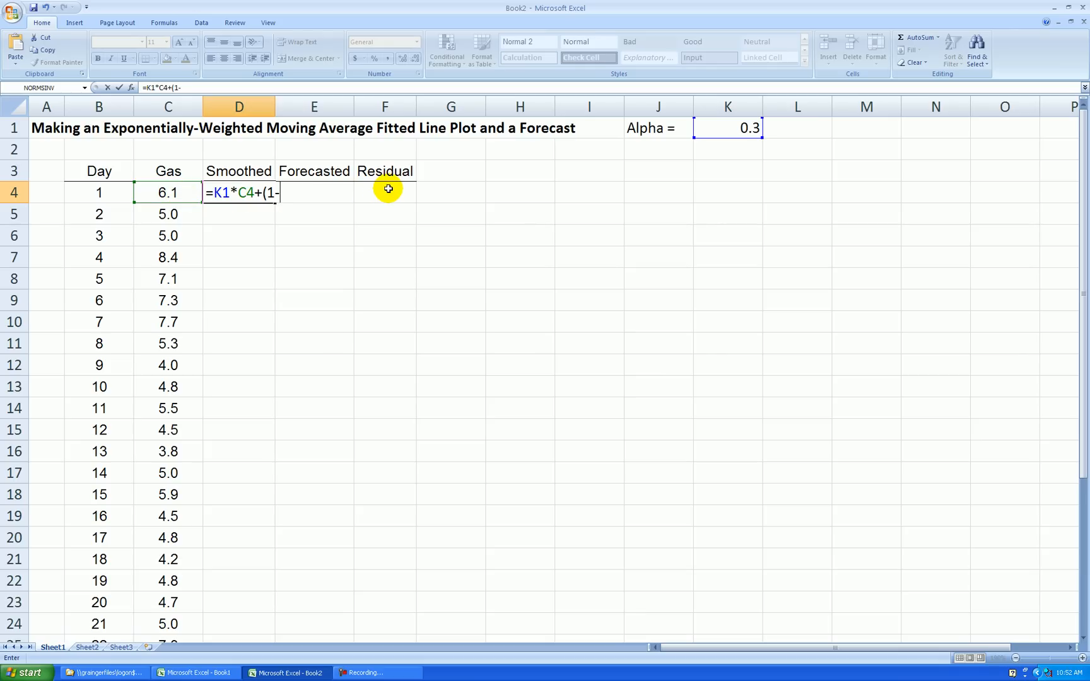
click(727, 128)
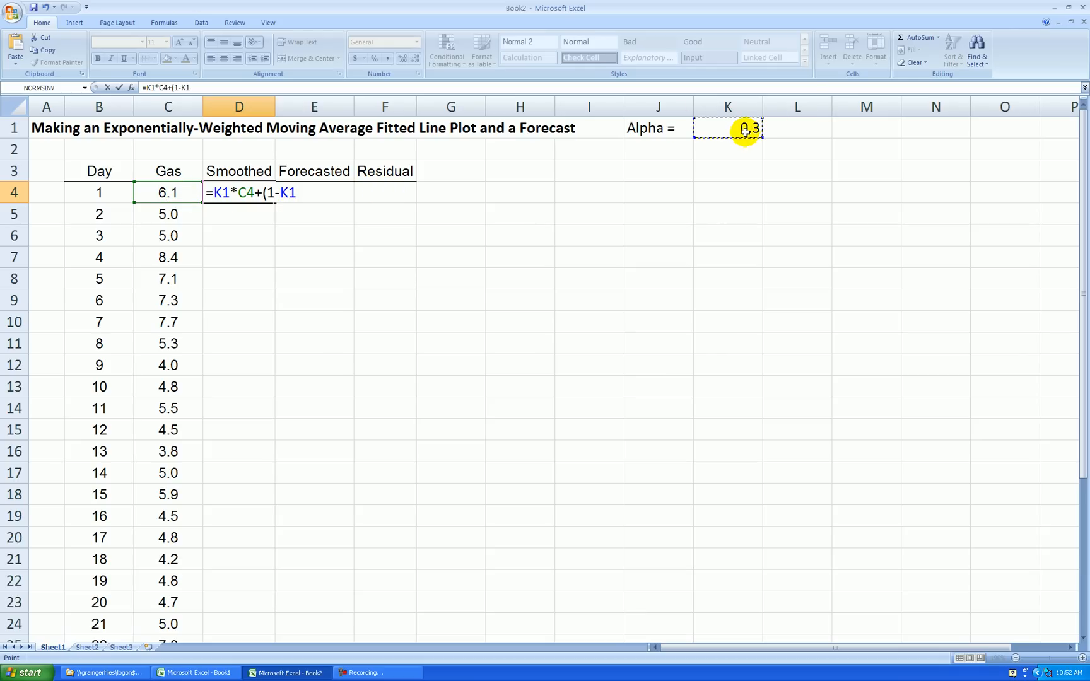
text()*)
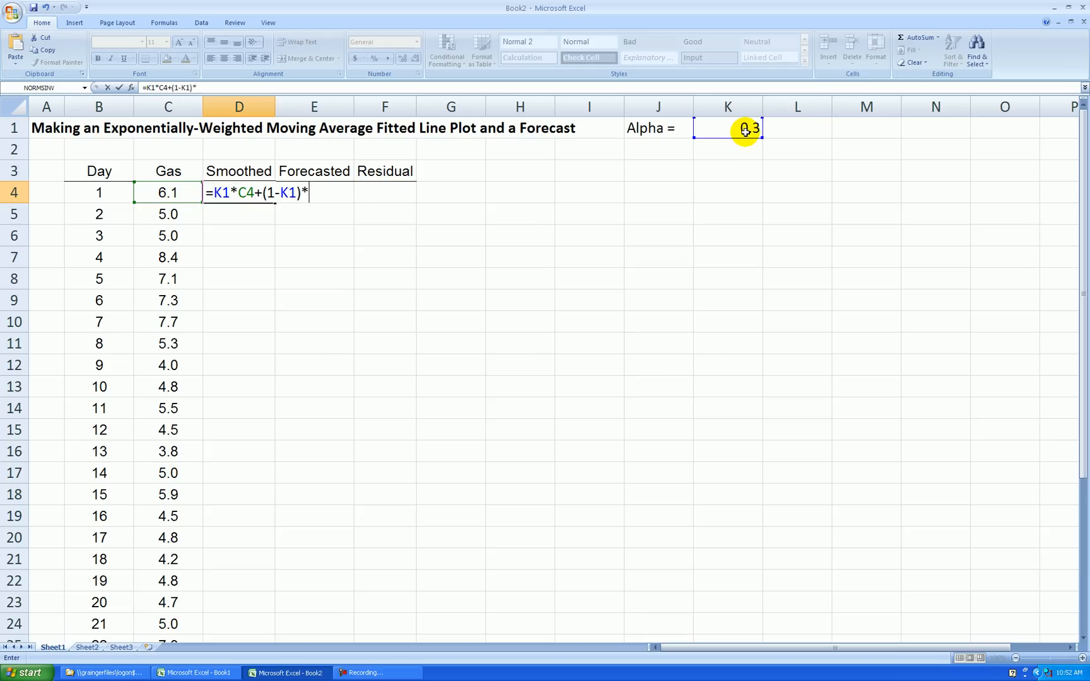
mouse_move(318, 195)
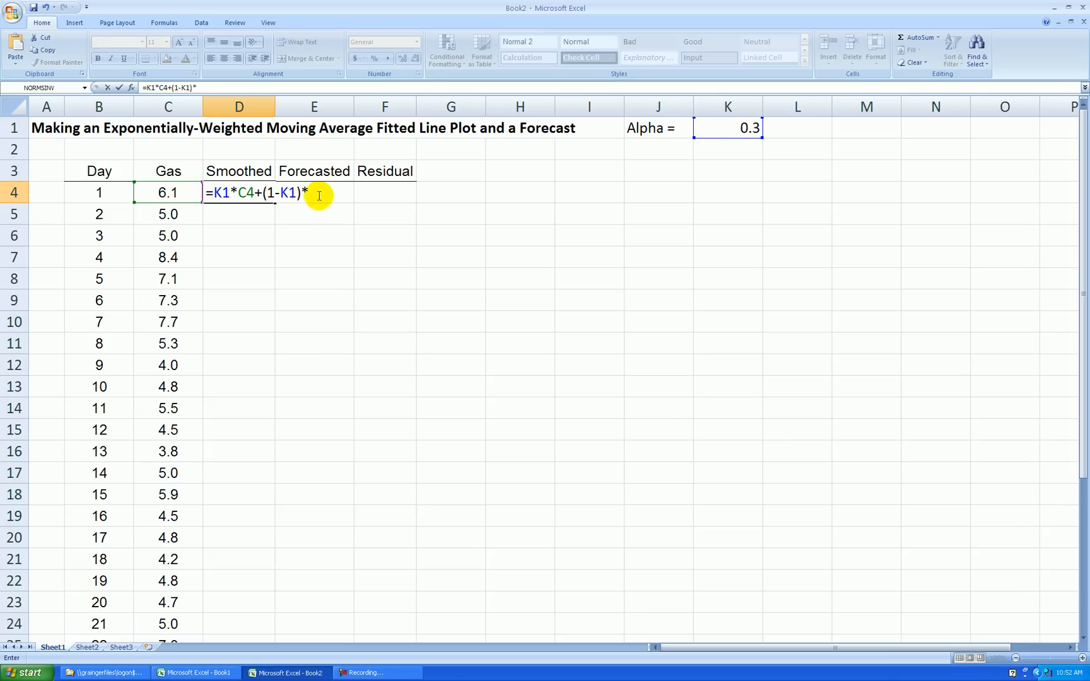
mouse_move(320, 202)
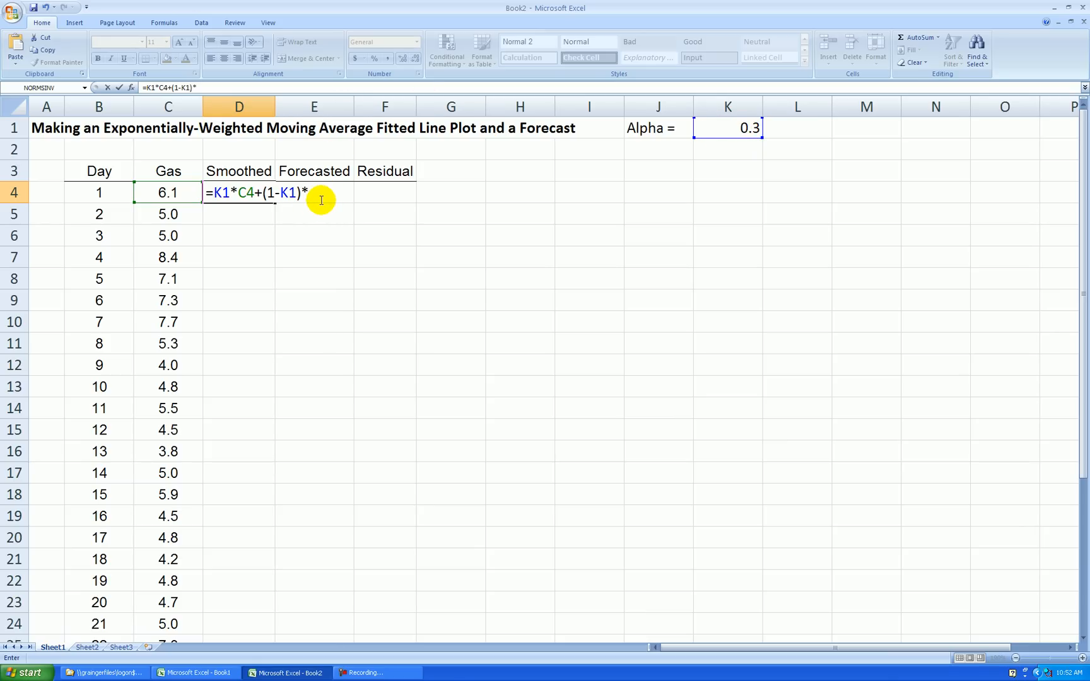
key(Return)
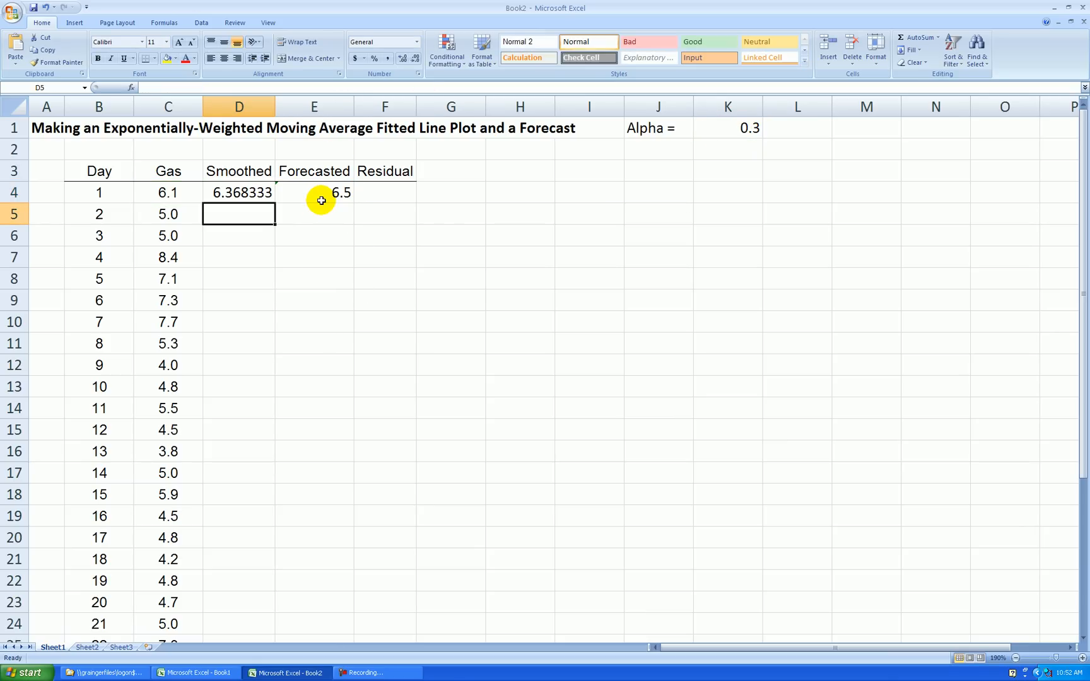
- Show the day-1 Smoothed and Forecasted values with two decimals (6.37, 6.48)
click(238, 192)
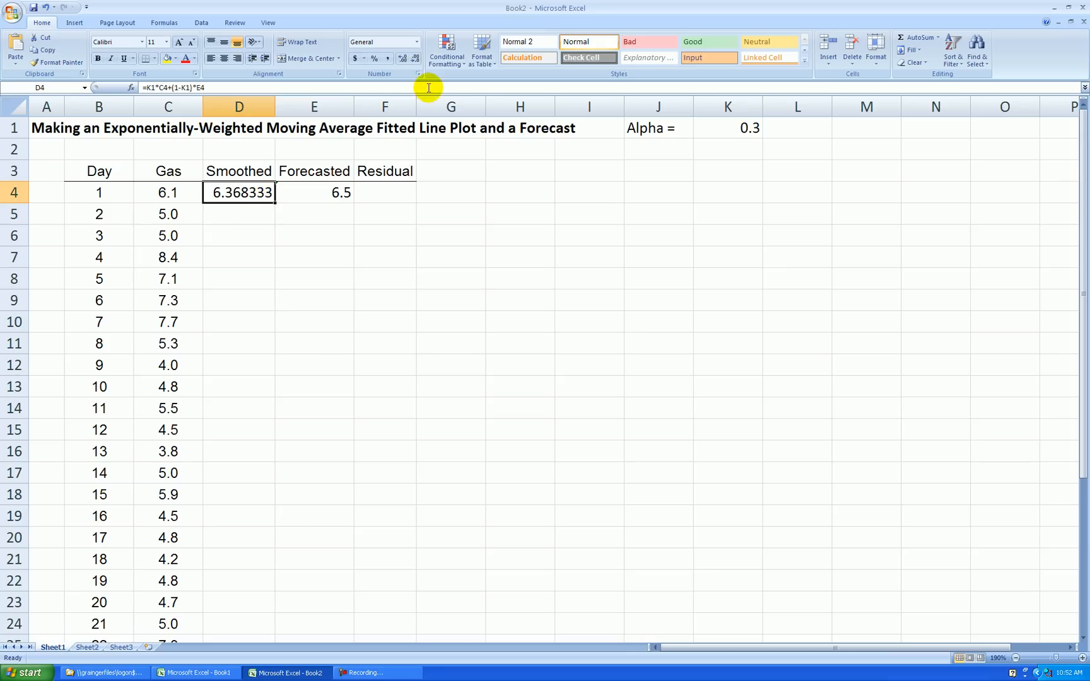
click(415, 59)
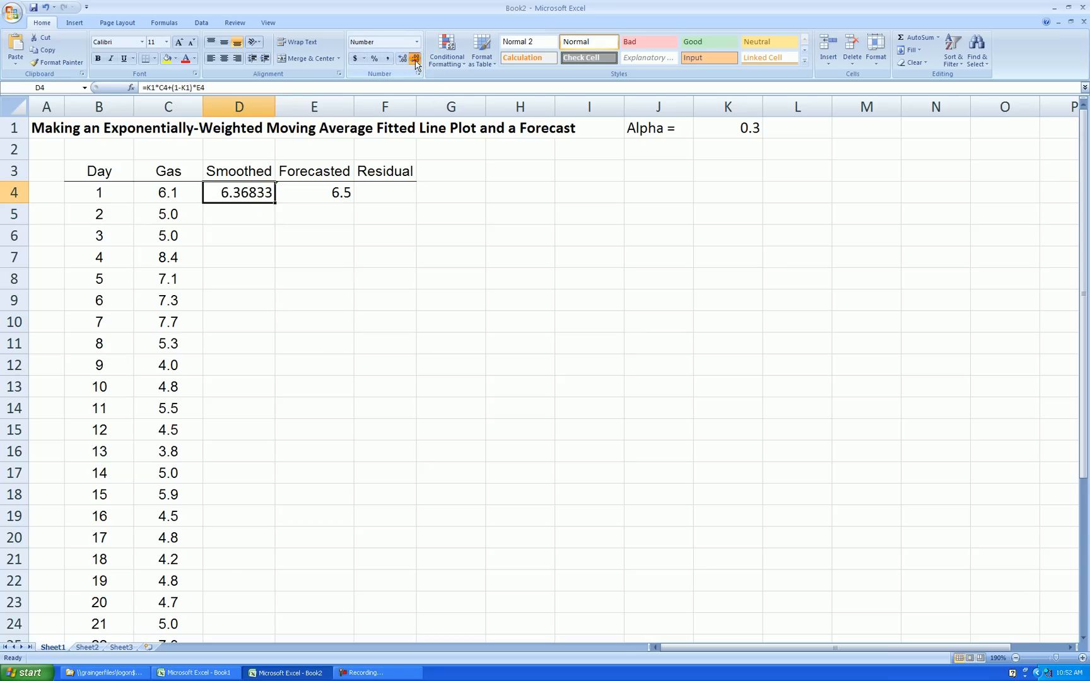
click(415, 58)
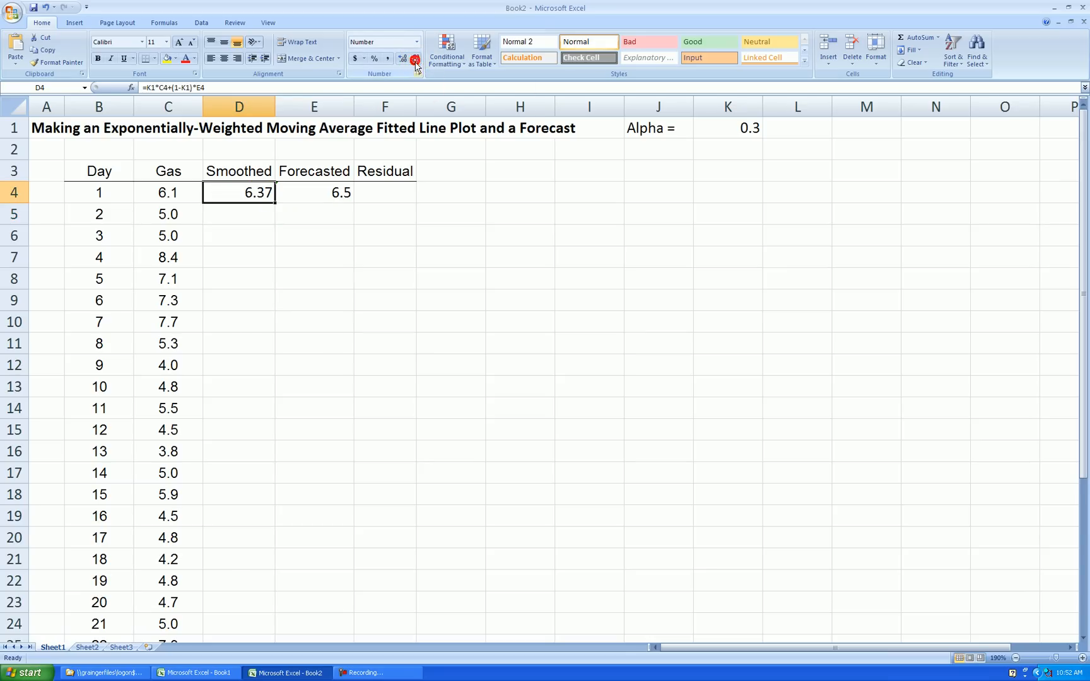
click(314, 192)
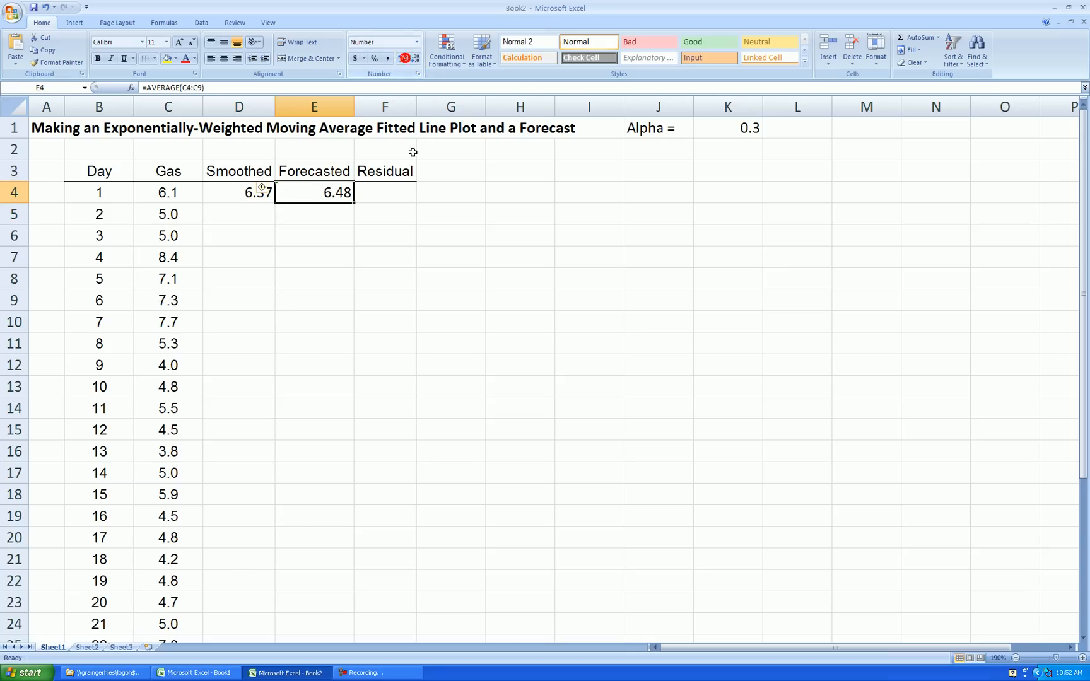
- Enter =C4-E4 in F4 and trim it to two decimals, showing -0.38
click(384, 193)
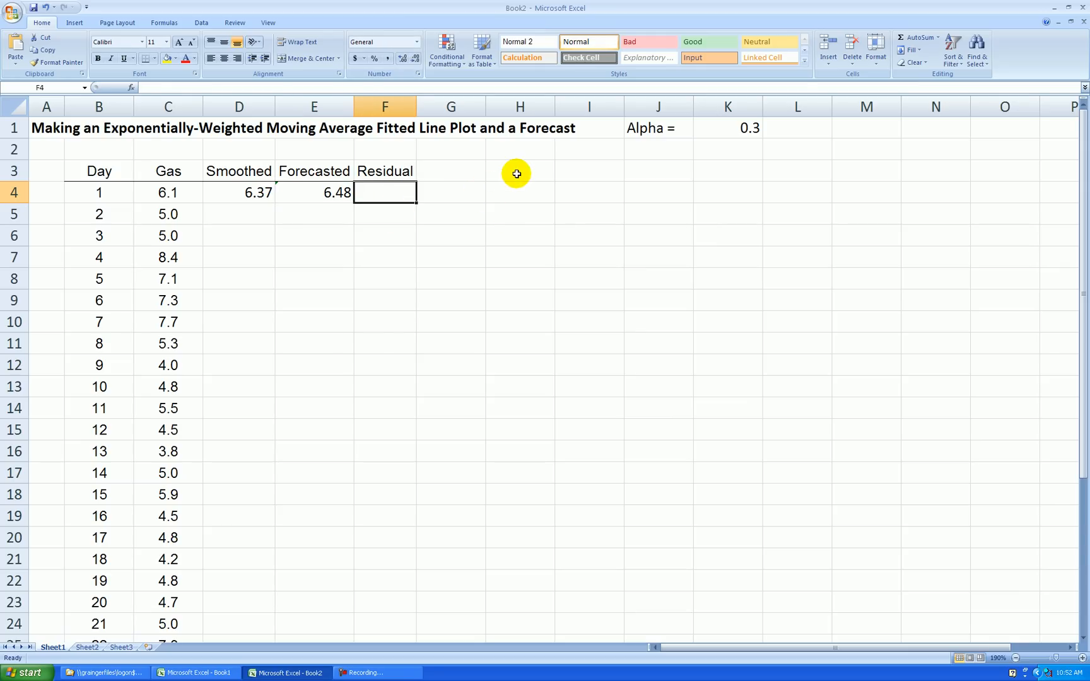
text(=)
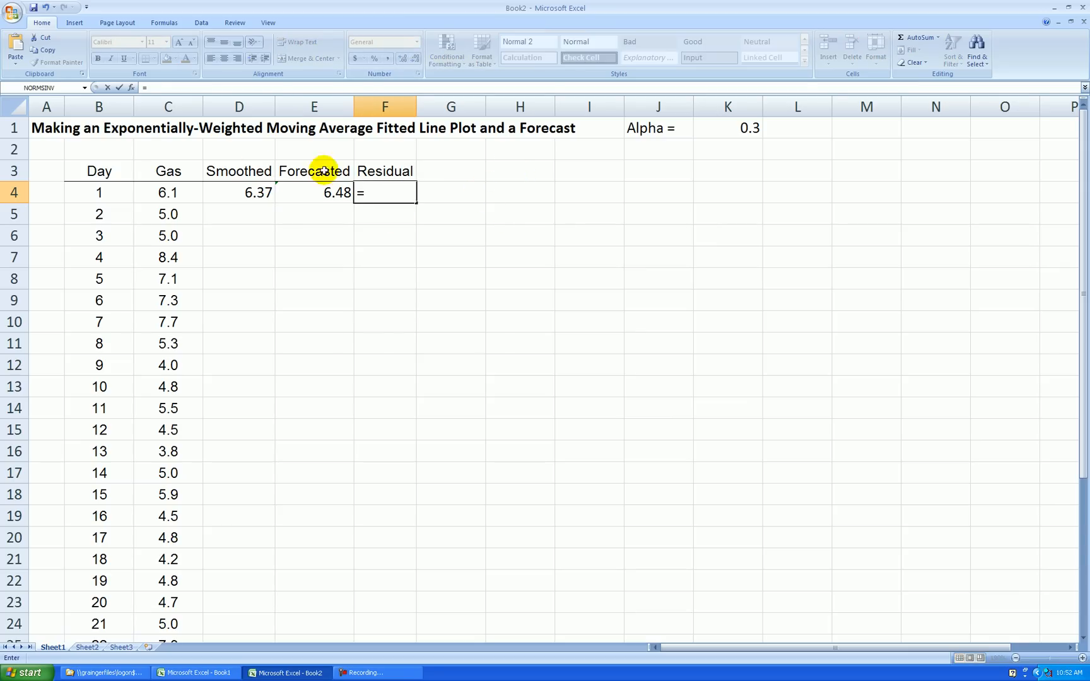
click(168, 193)
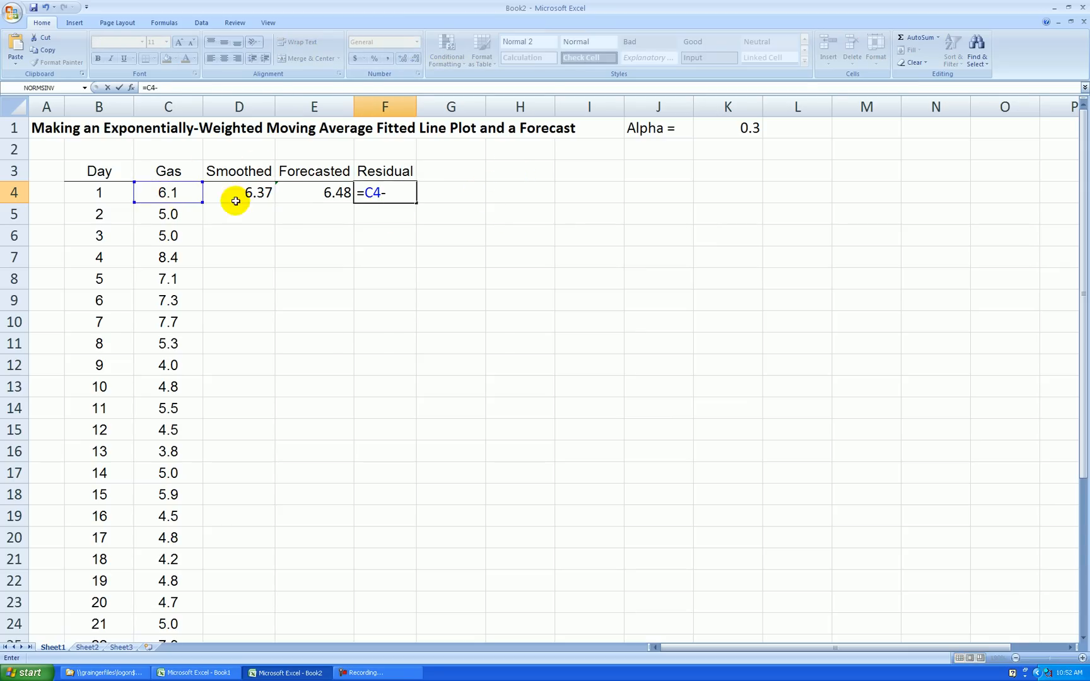
key(Return)
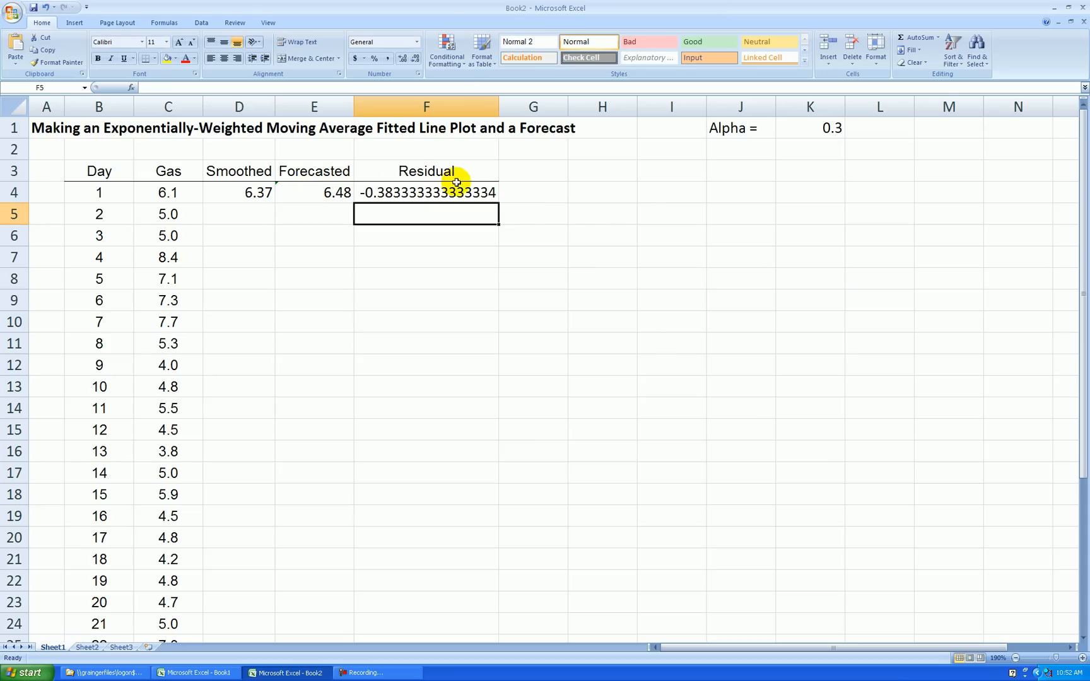
mouse_move(435, 193)
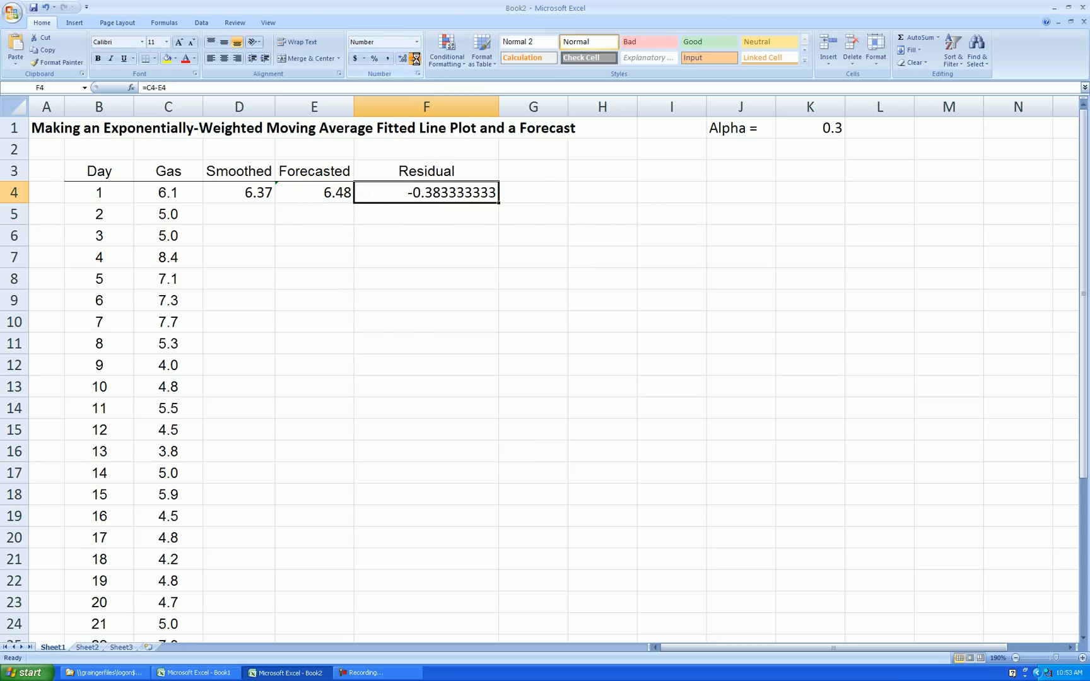
click(414, 58)
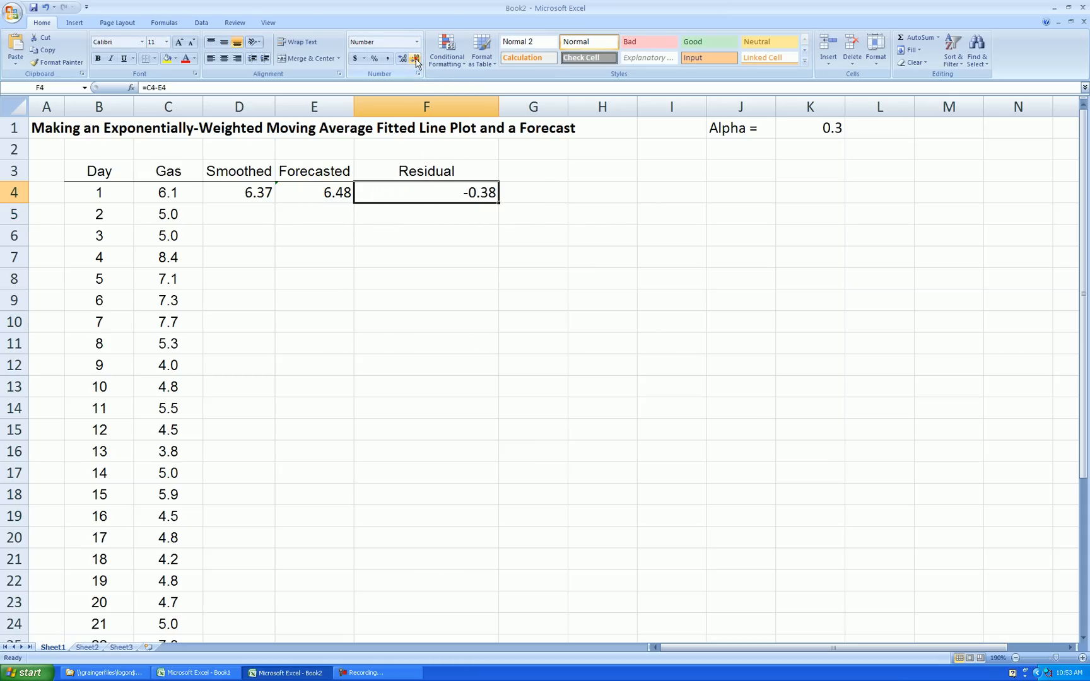
click(519, 171)
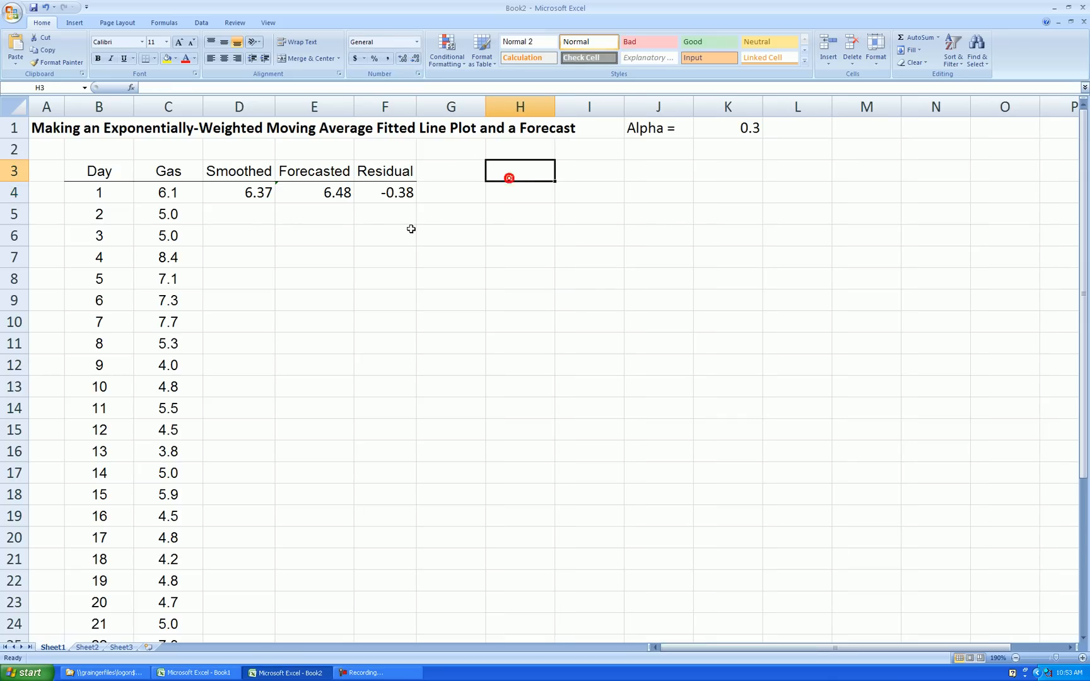
- Set the day-2 forecast in E5 to =D4
click(314, 214)
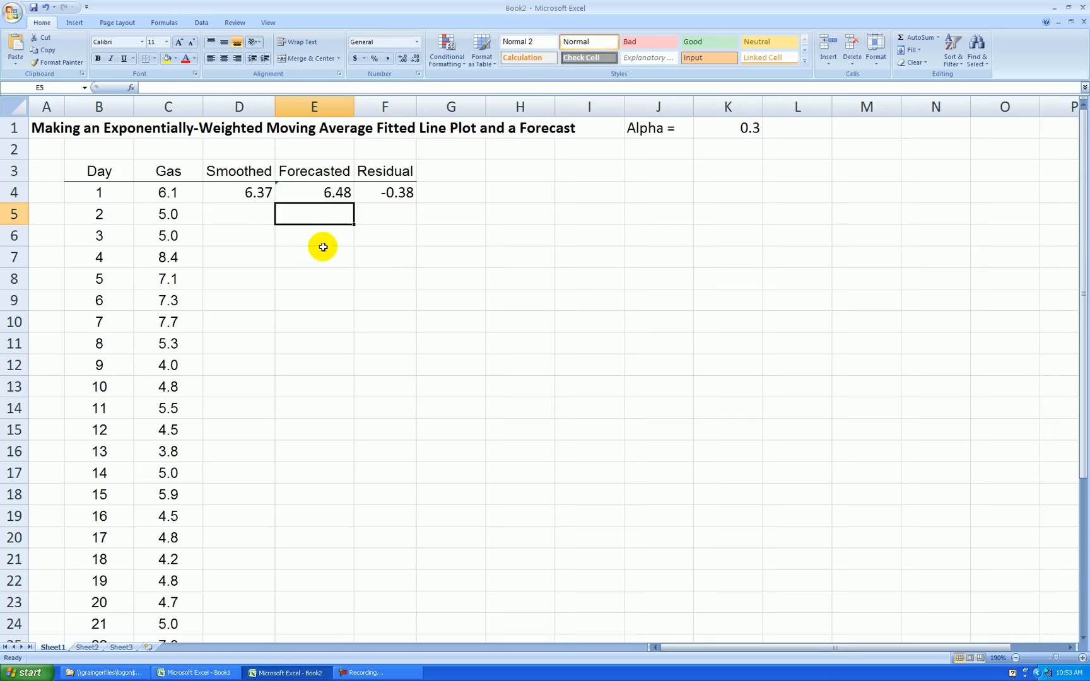
mouse_move(359, 221)
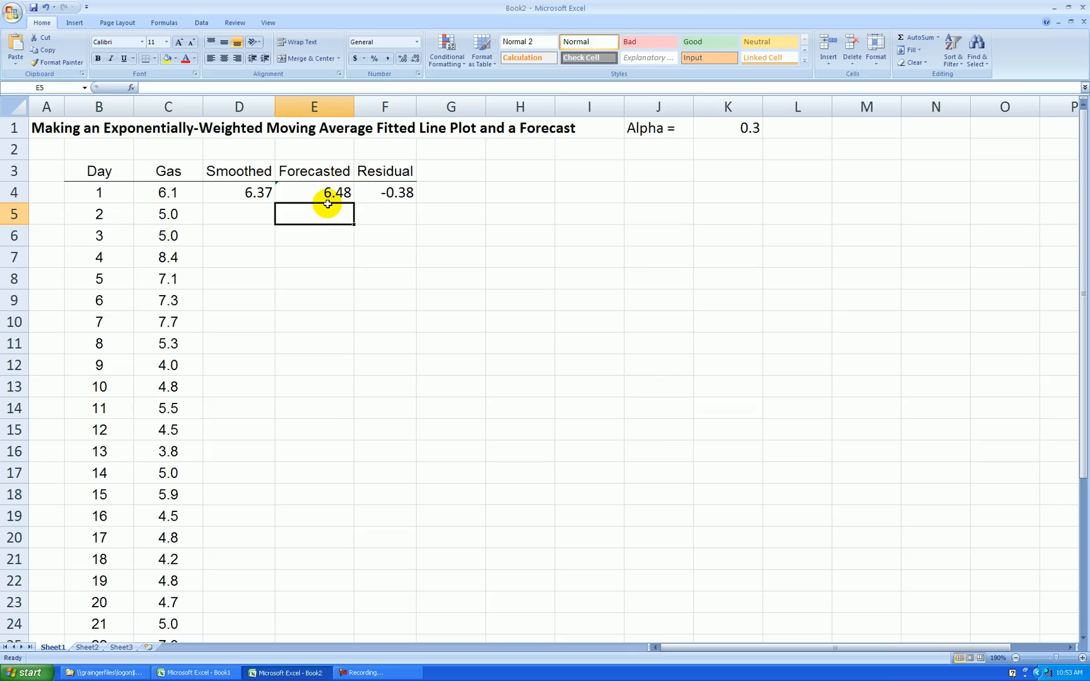
click(238, 193)
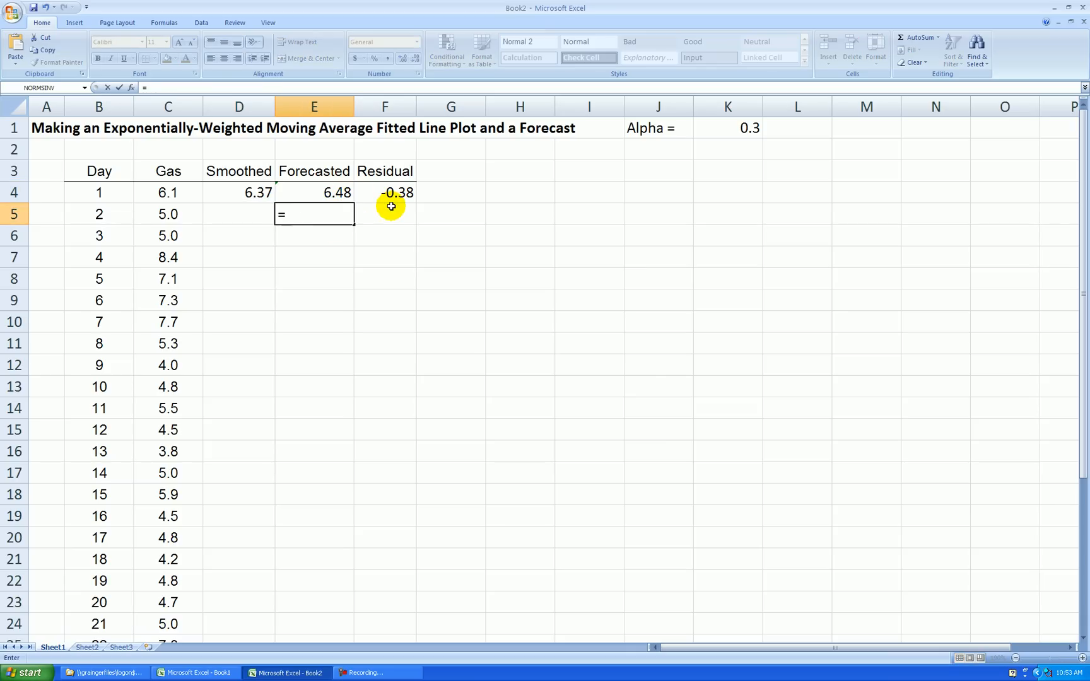
key(Return)
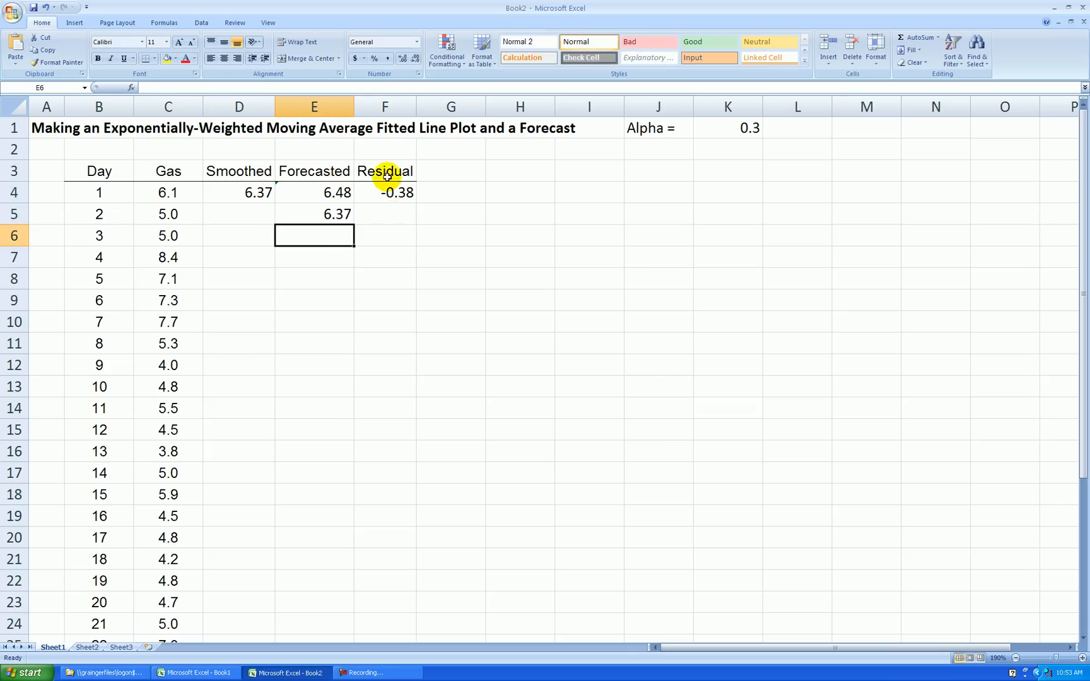
mouse_move(316, 221)
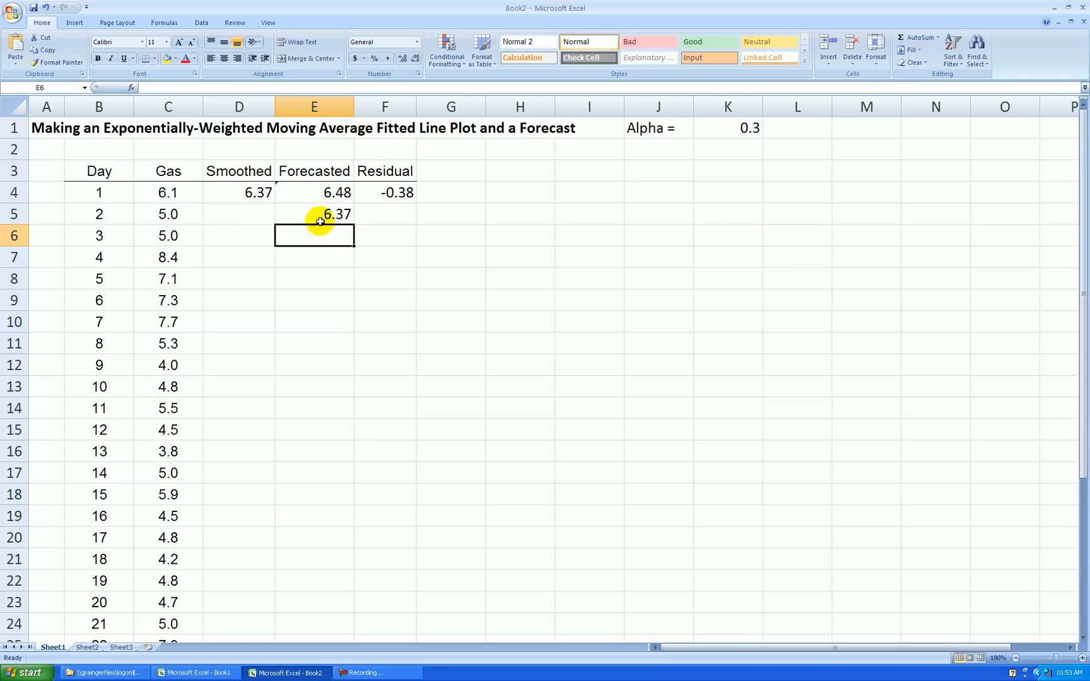
- Fill the Smoothed, Forecasted and Residual formulas down to row 33 and check them
click(238, 192)
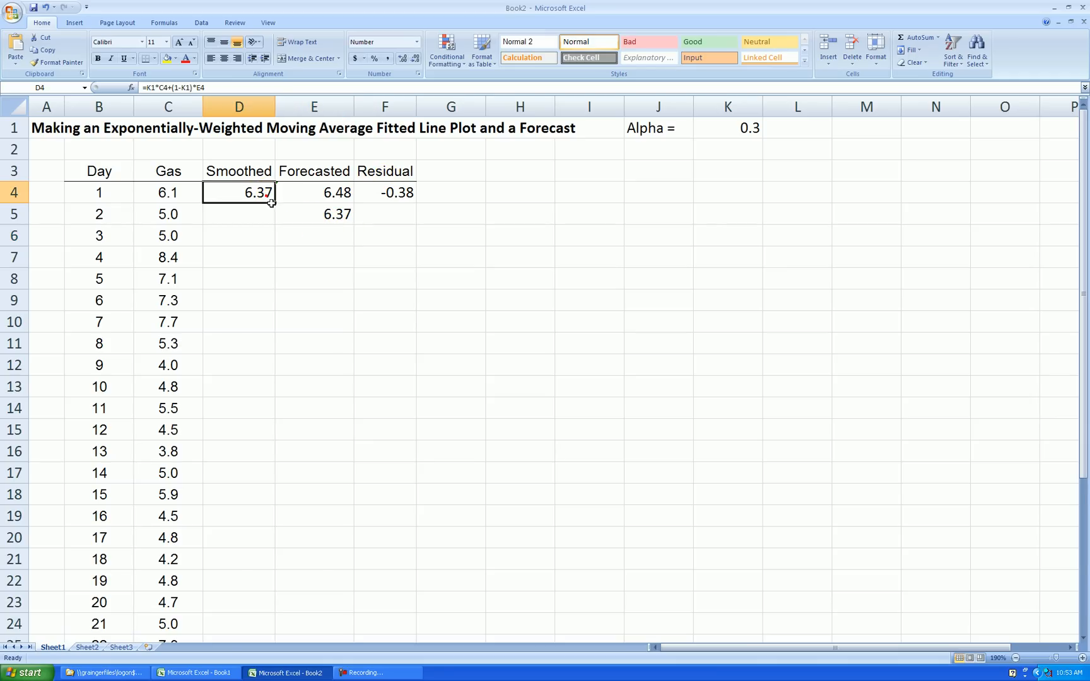
mouse_move(277, 205)
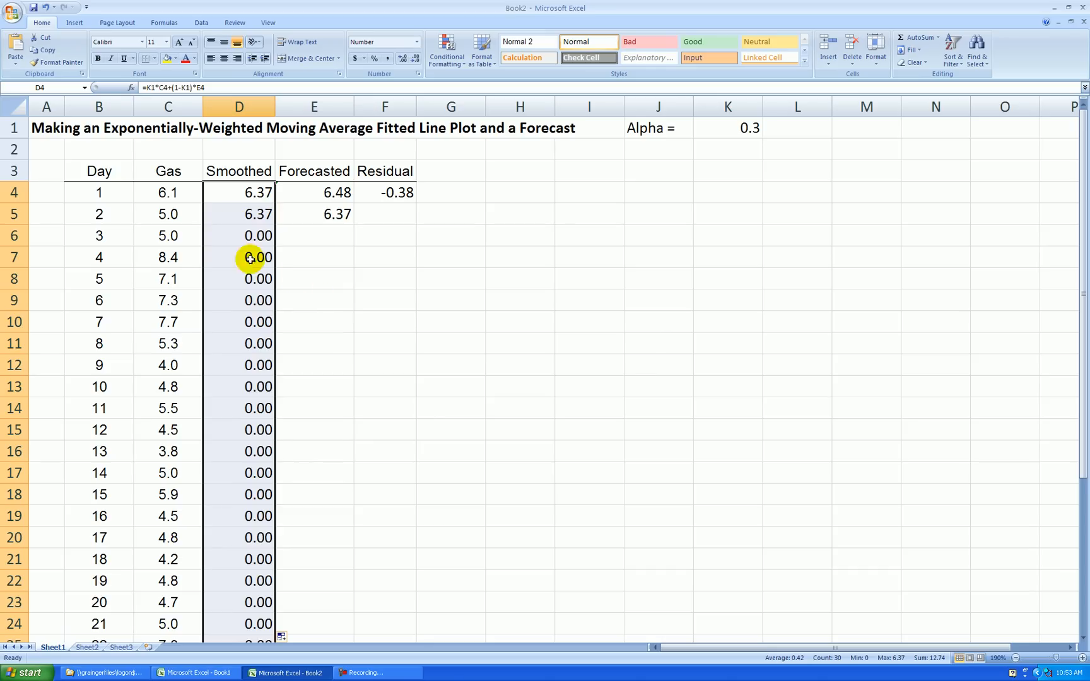
mouse_move(321, 213)
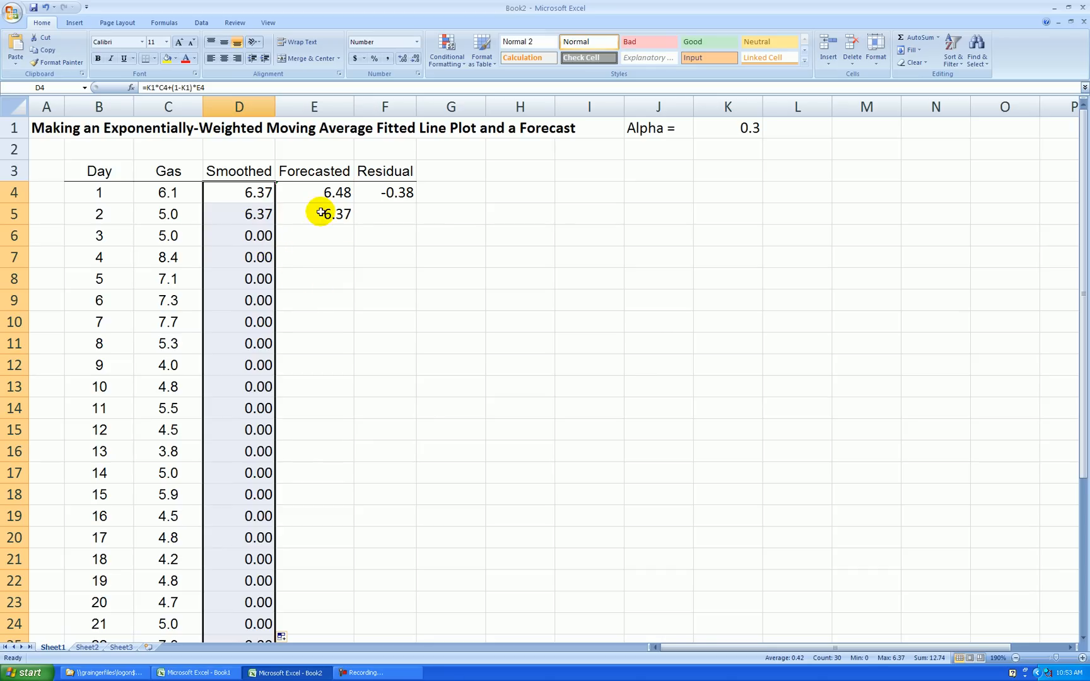
mouse_move(344, 213)
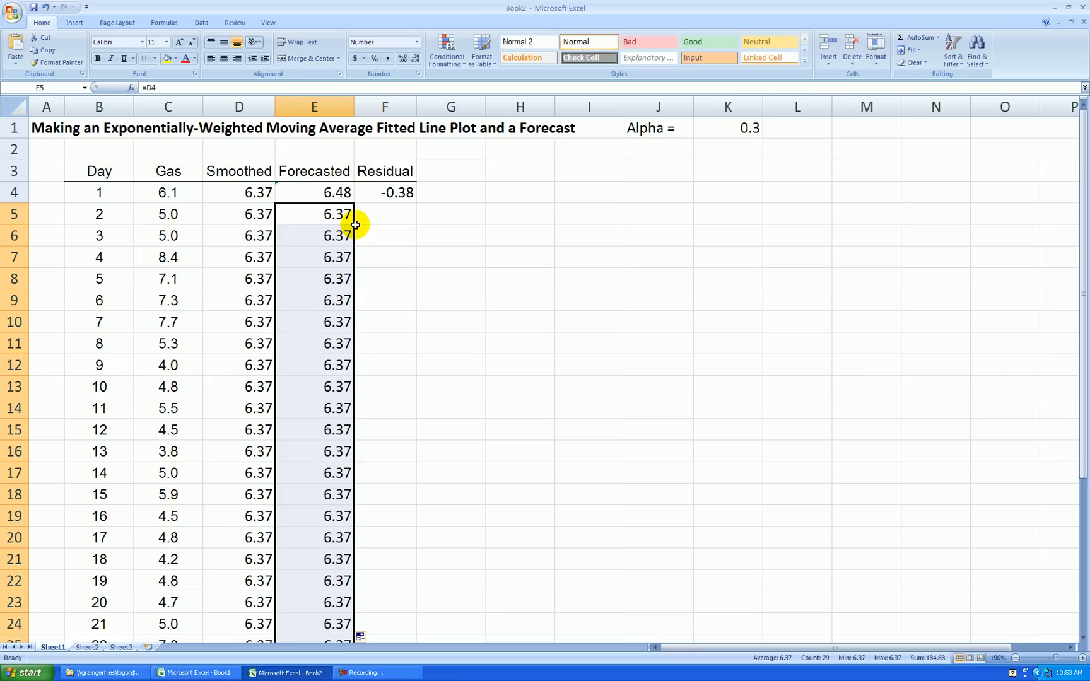
click(384, 192)
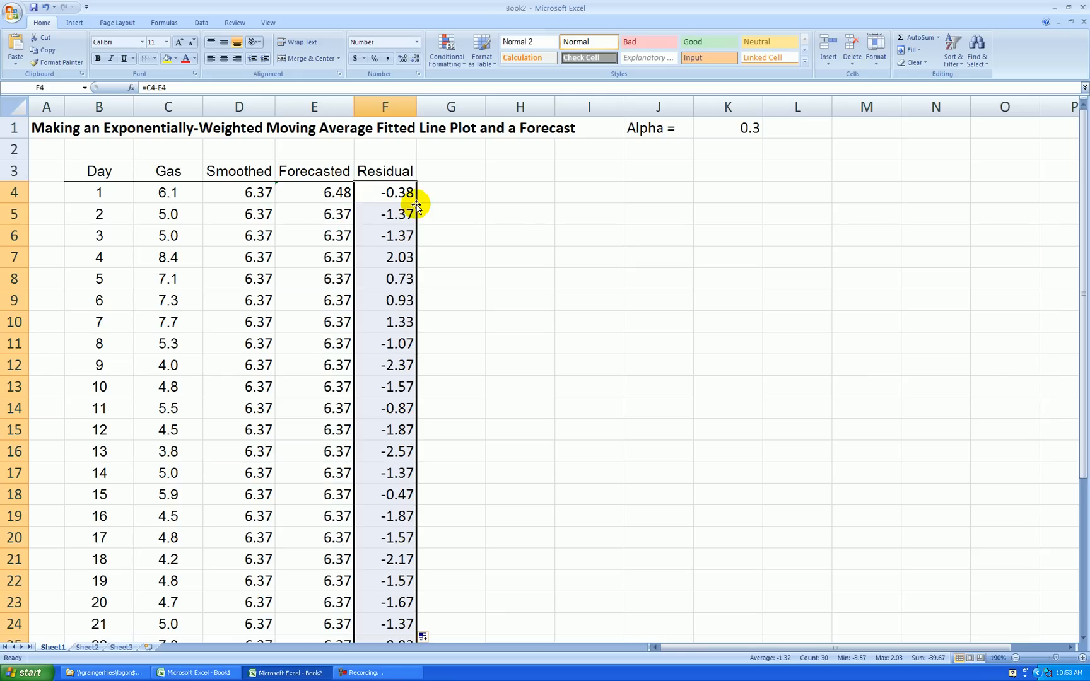
click(313, 279)
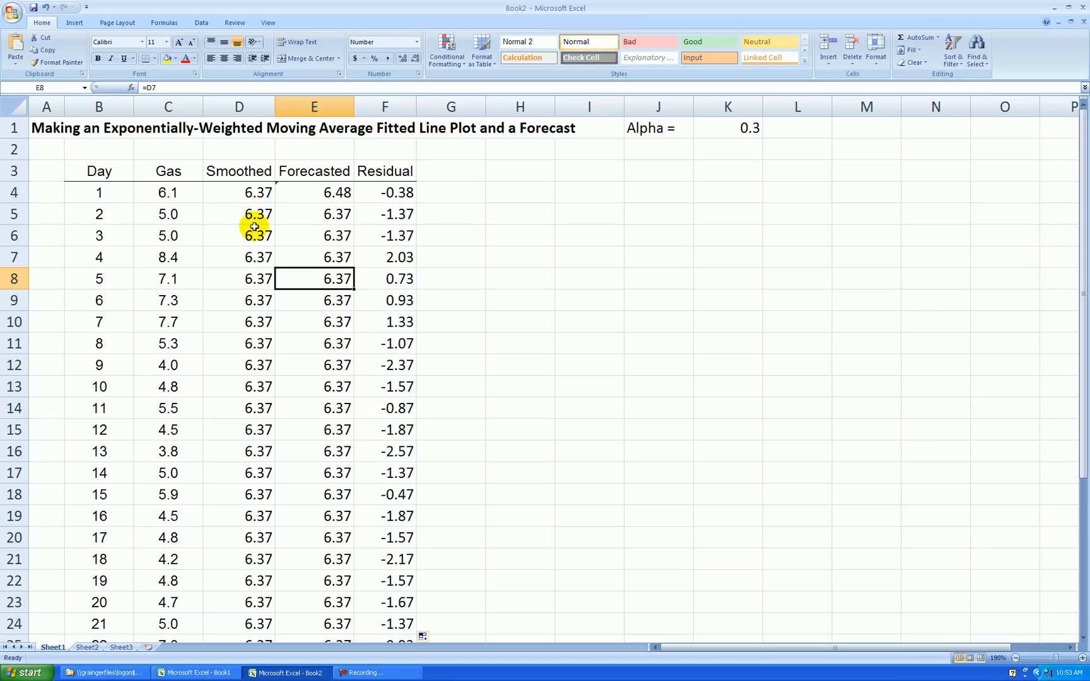
click(238, 213)
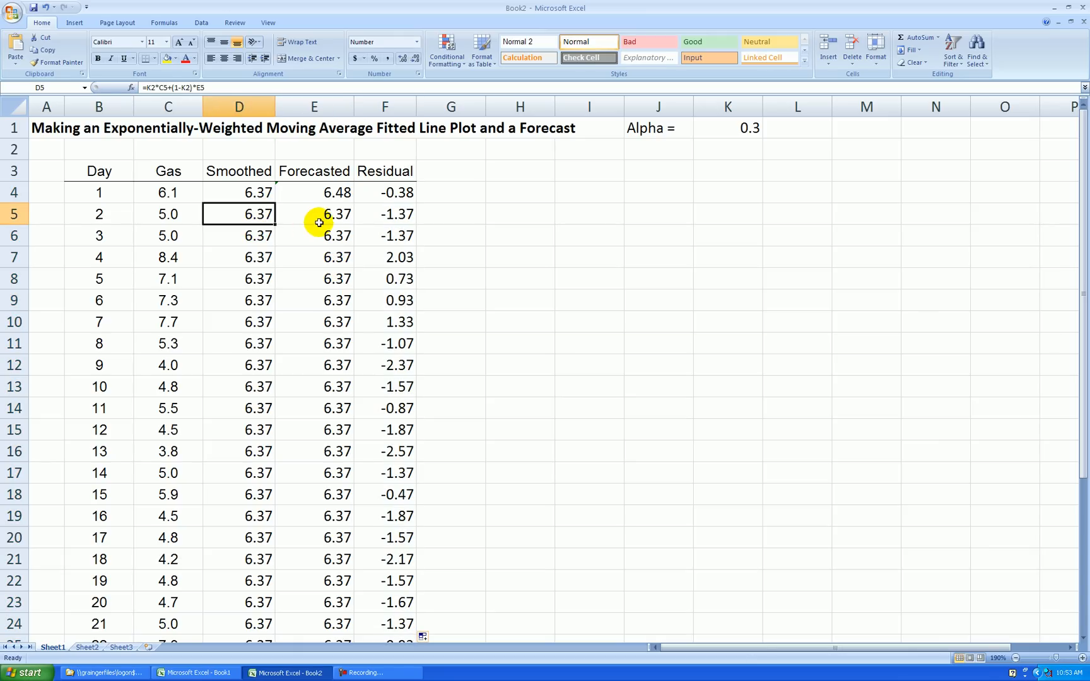
mouse_move(263, 189)
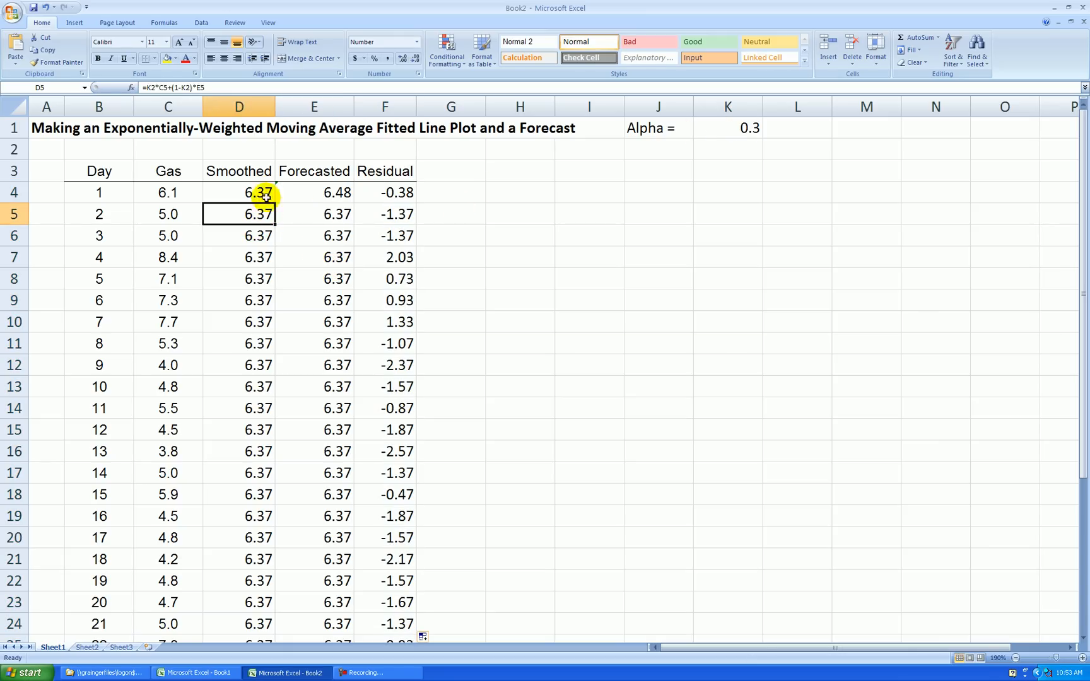
- Lock the Alpha reference as $K$1 in D4's formula and refill column D
click(238, 193)
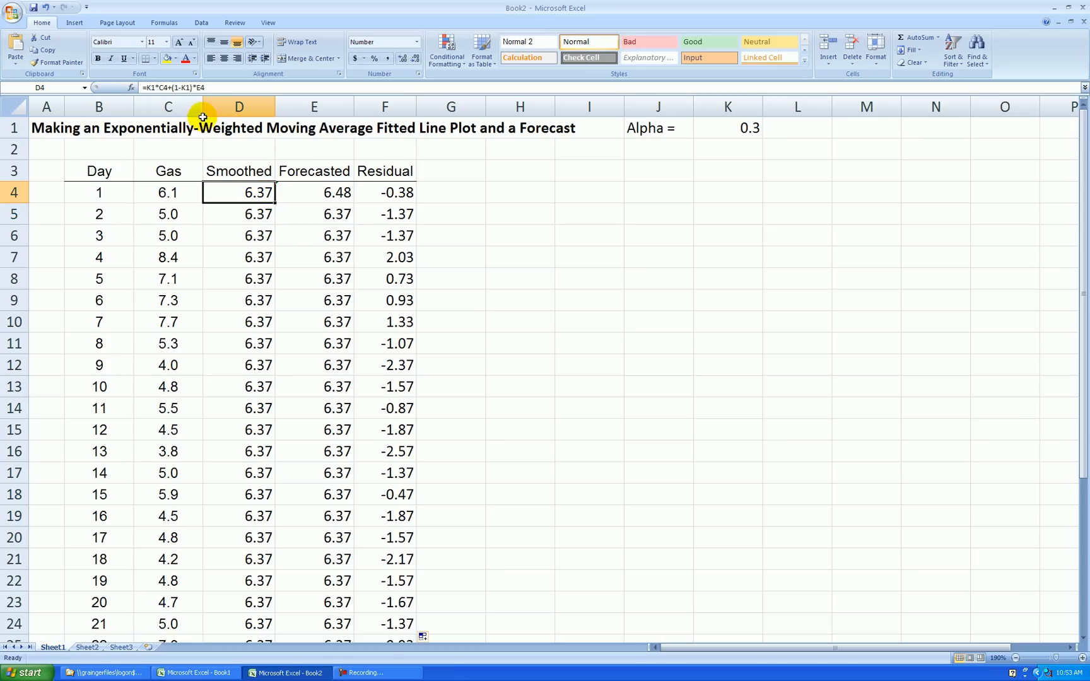
mouse_move(206, 110)
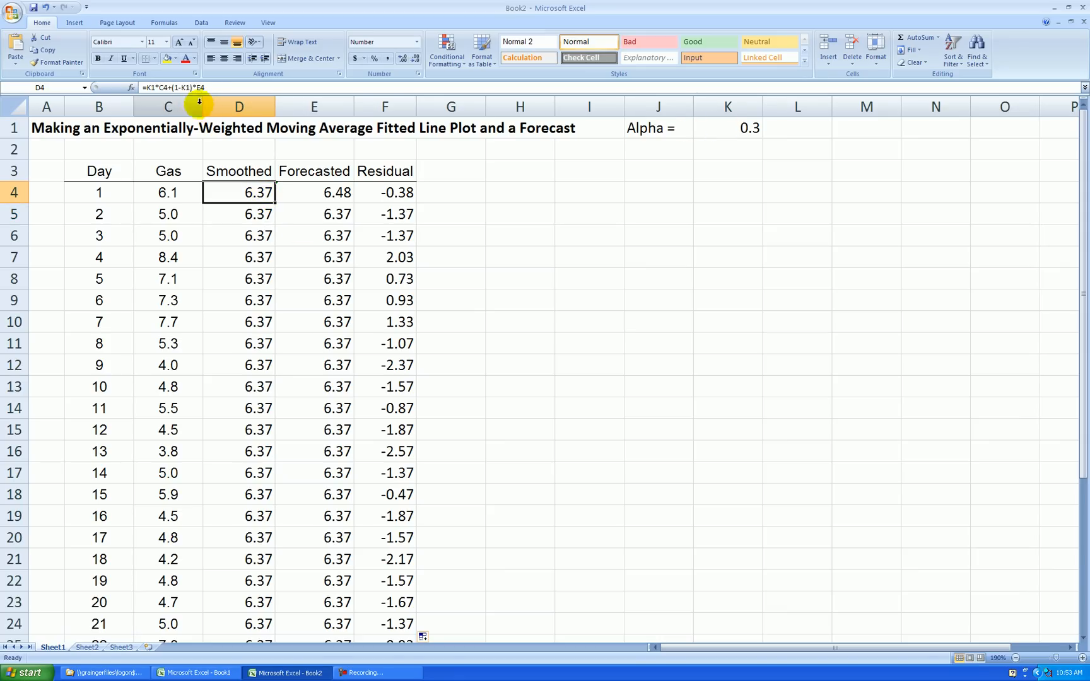
double_click(238, 192)
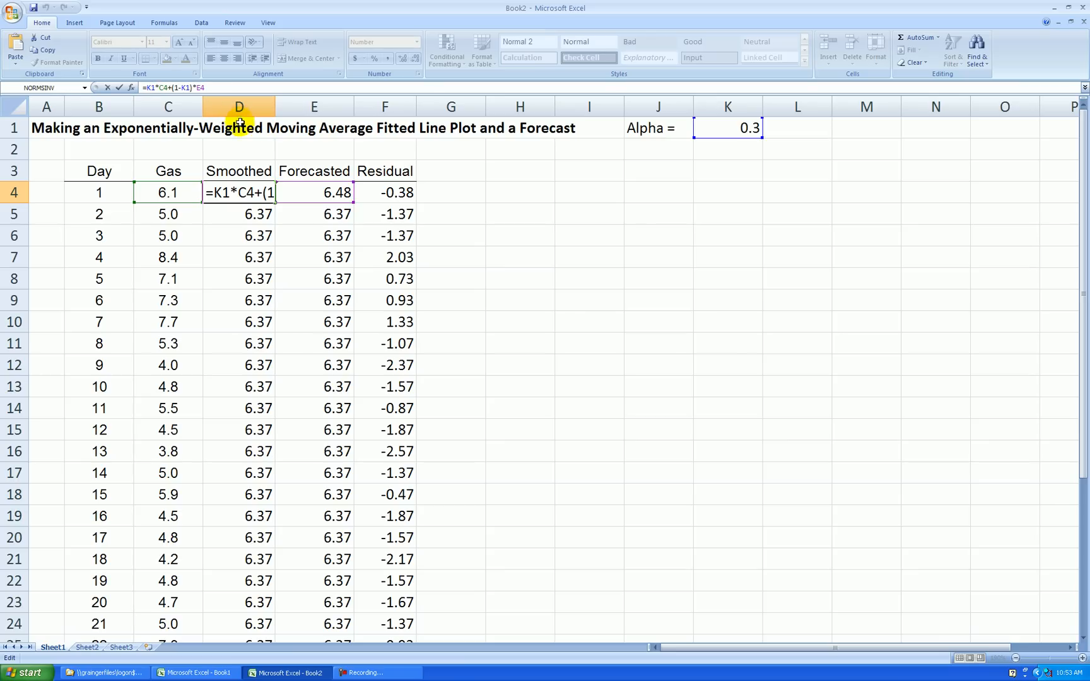
mouse_move(245, 152)
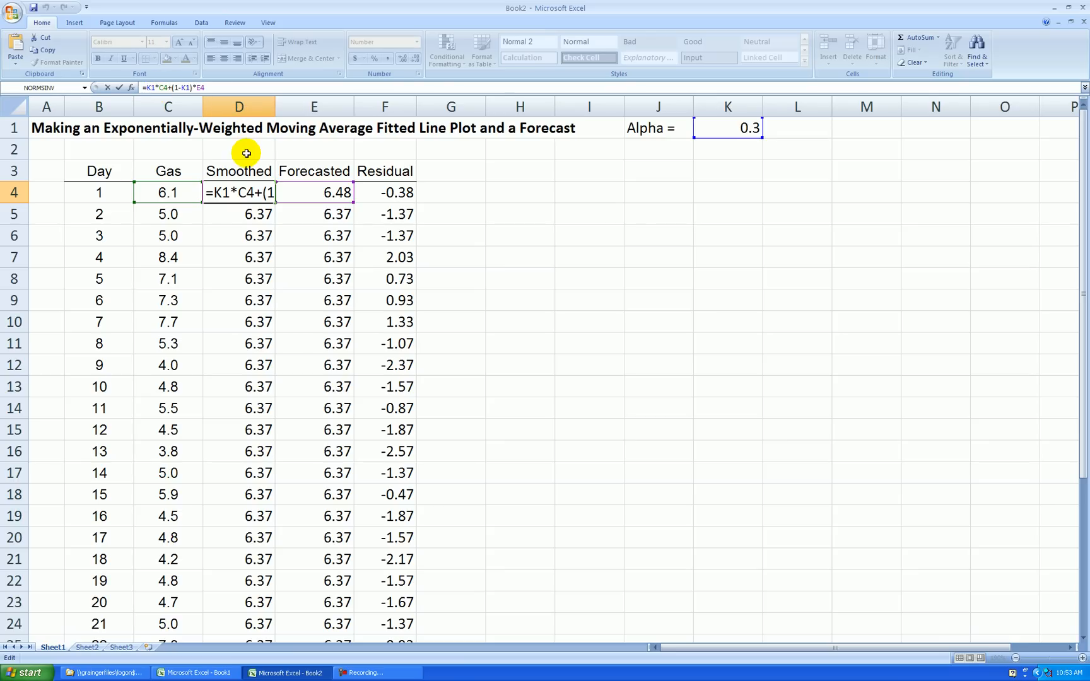
key(f4)
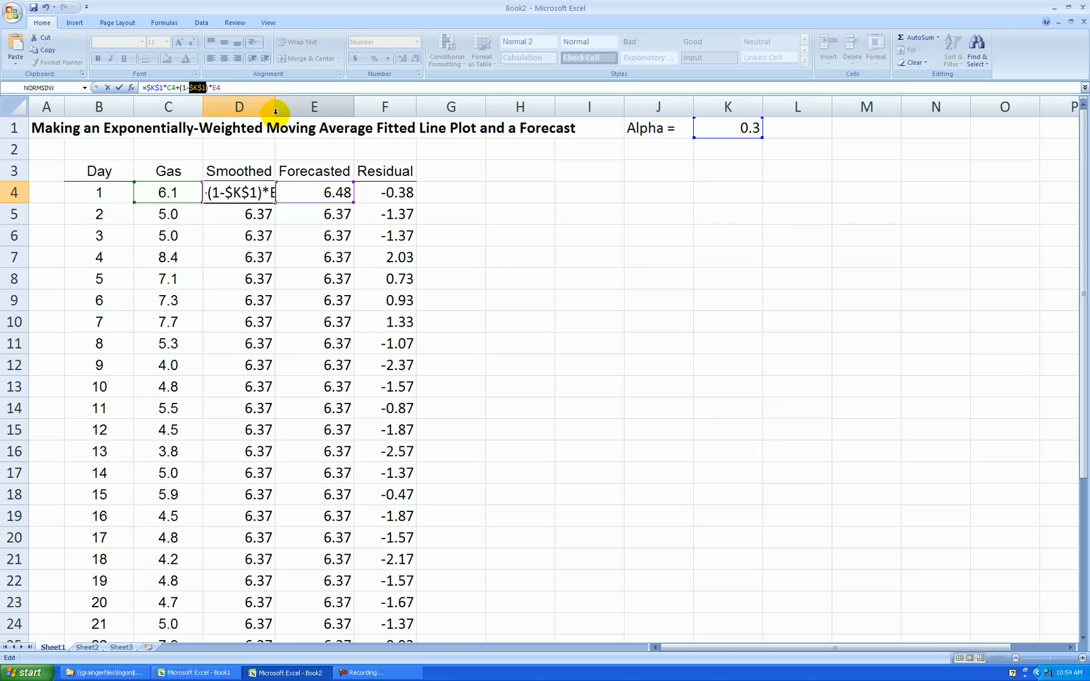
key(Return)
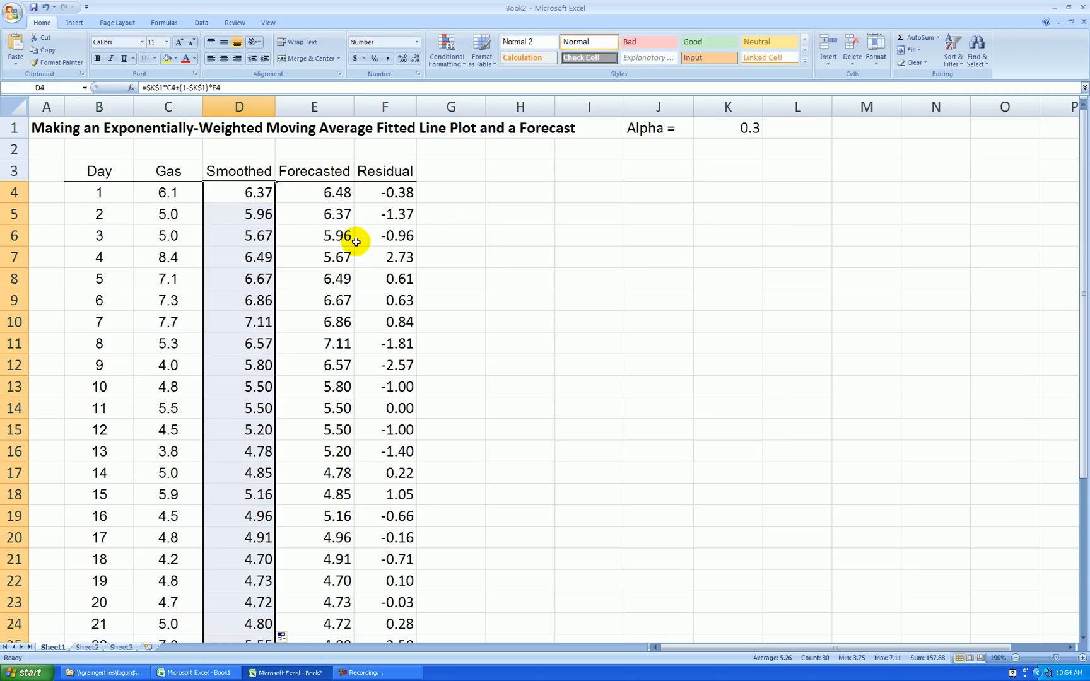
mouse_move(718, 136)
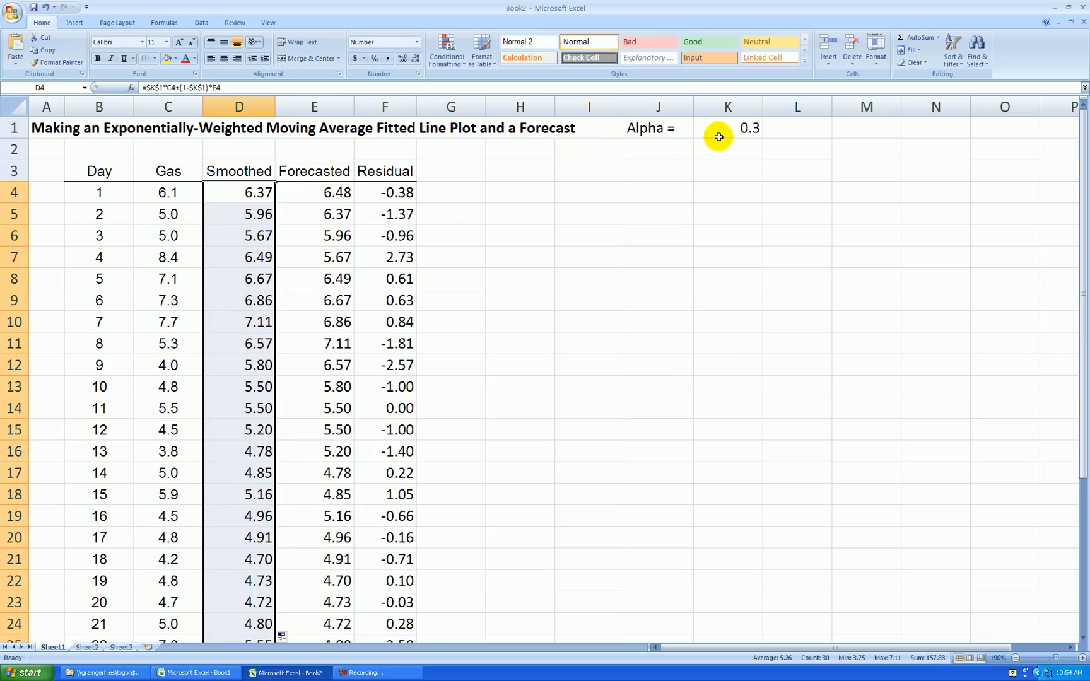
scroll(down, 3)
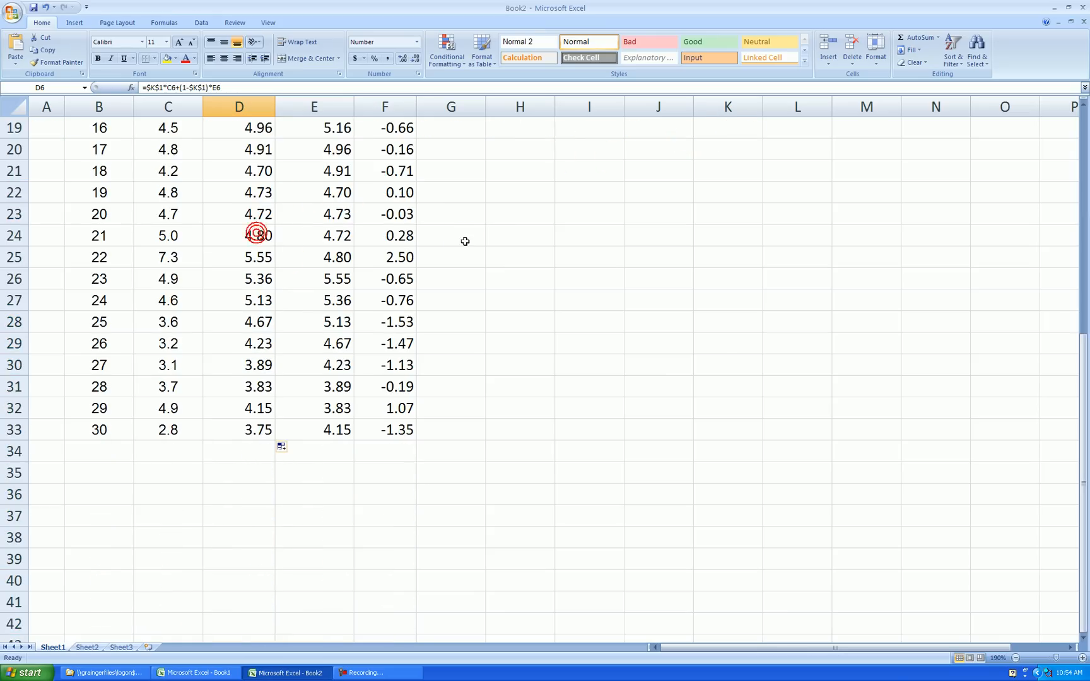
scroll(up, 3)
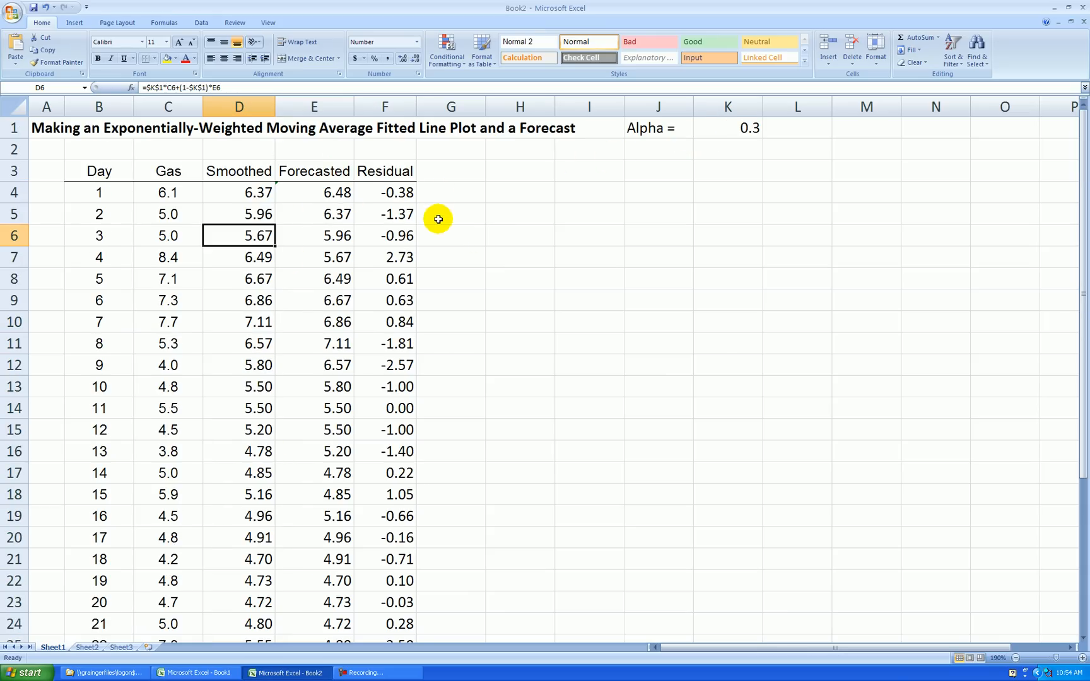
mouse_move(106, 193)
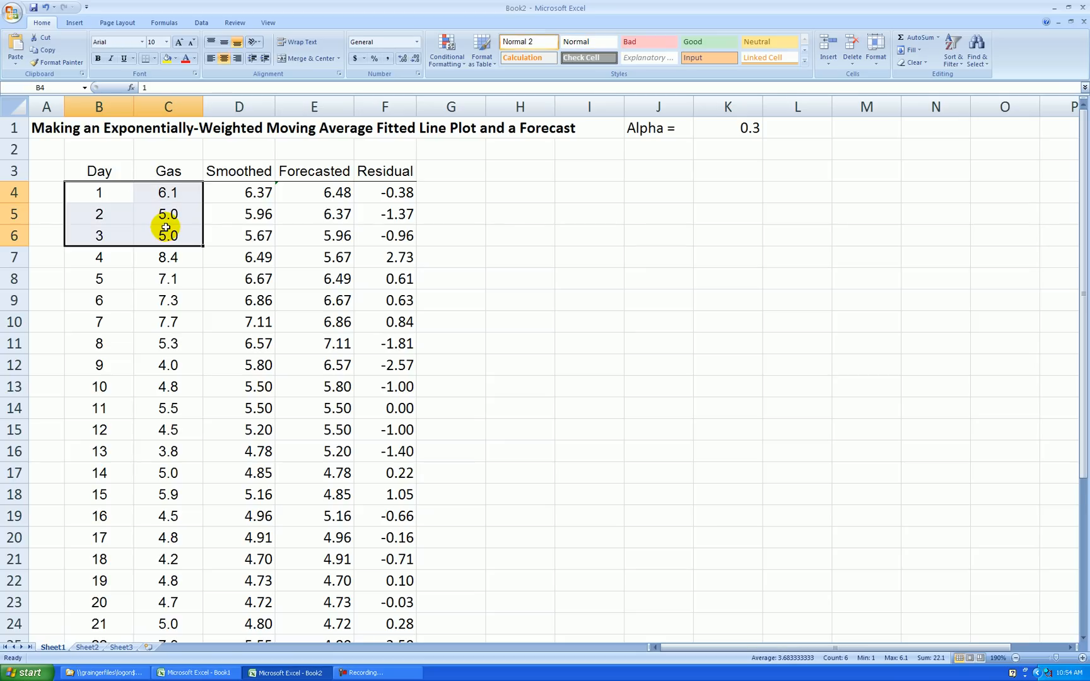
scroll(down, 3)
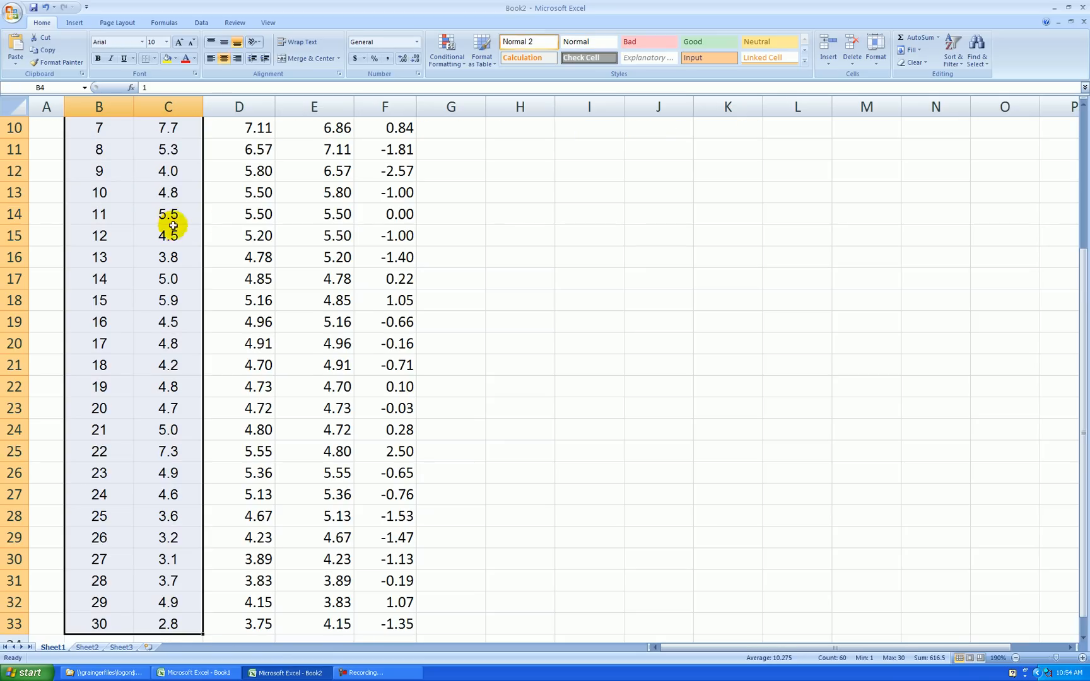
scroll(down, 3)
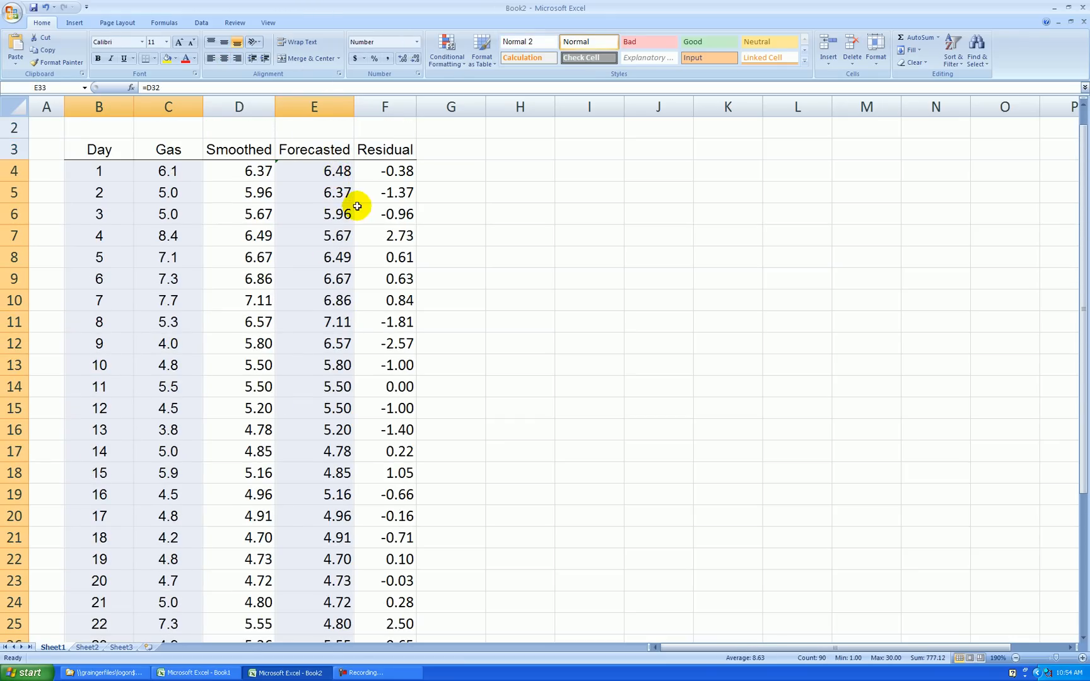
click(74, 22)
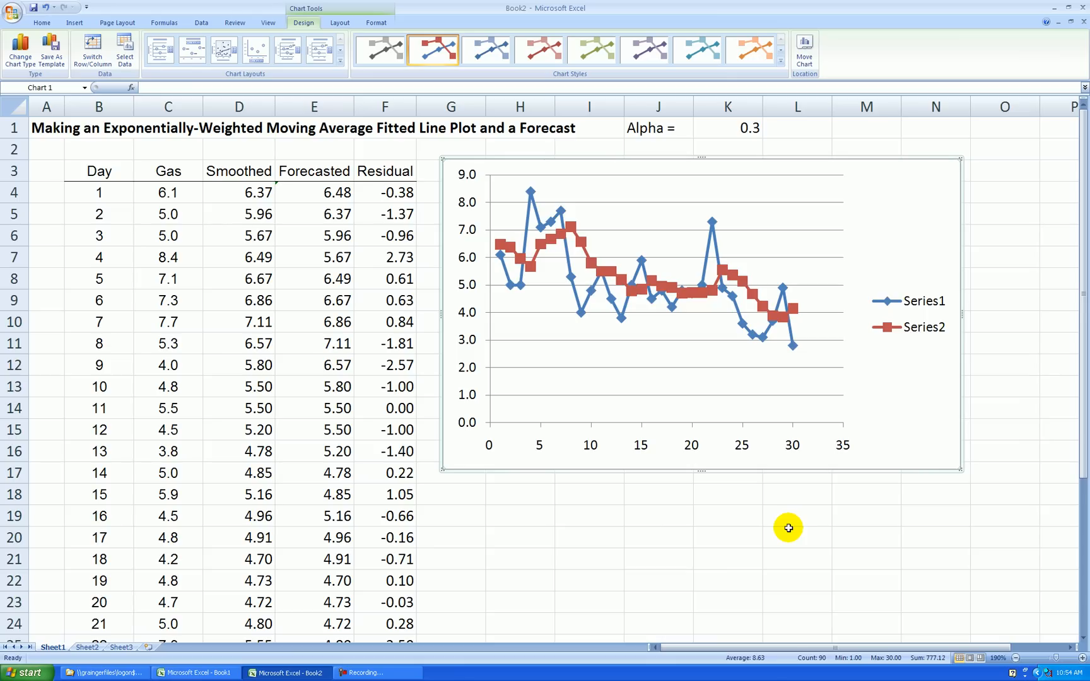
mouse_move(688, 519)
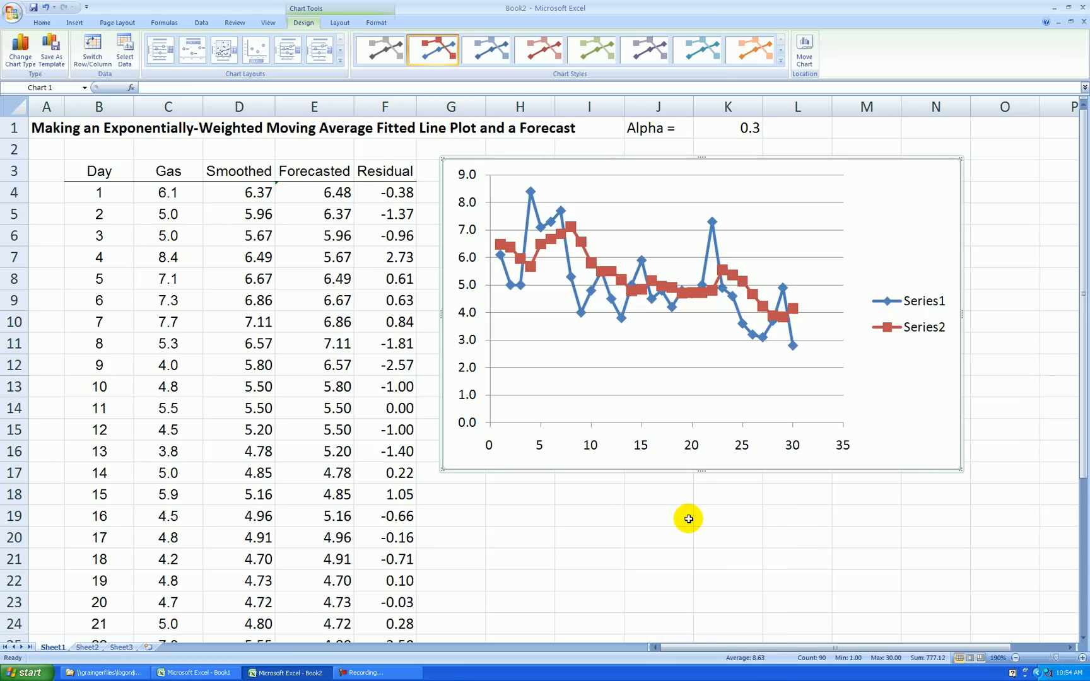
mouse_move(693, 348)
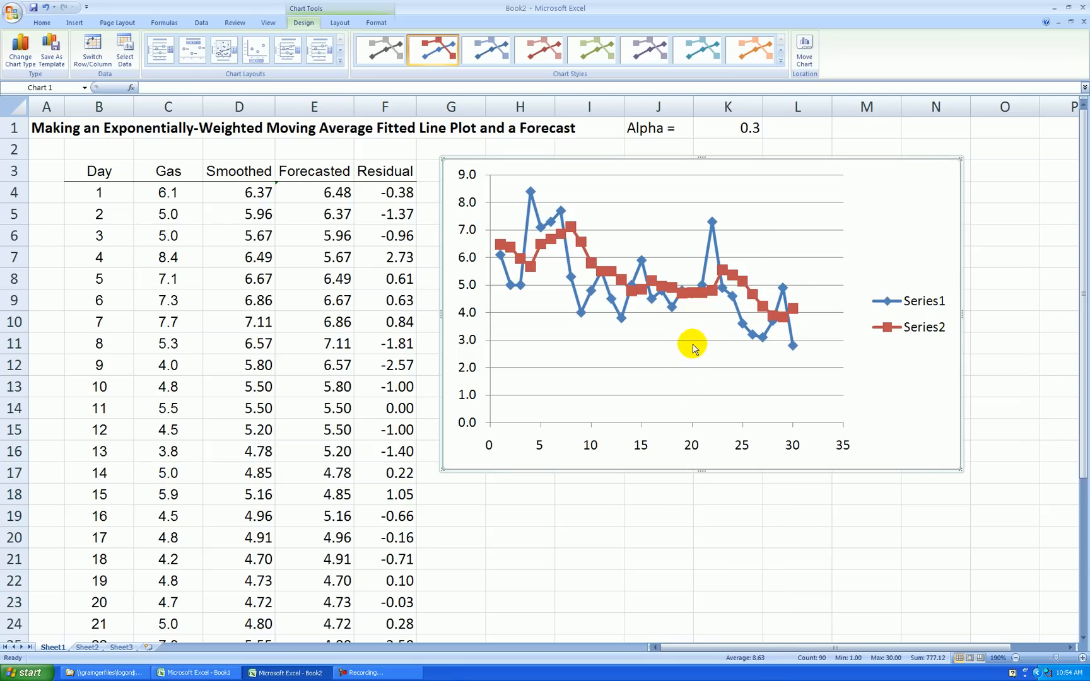
mouse_move(758, 402)
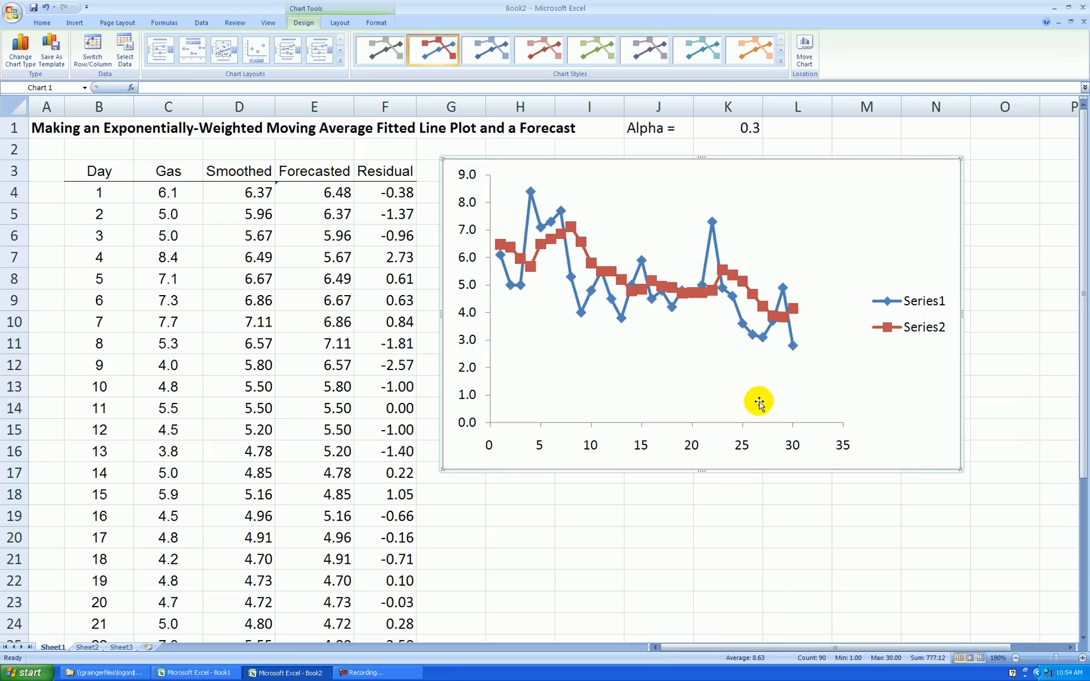
mouse_move(579, 479)
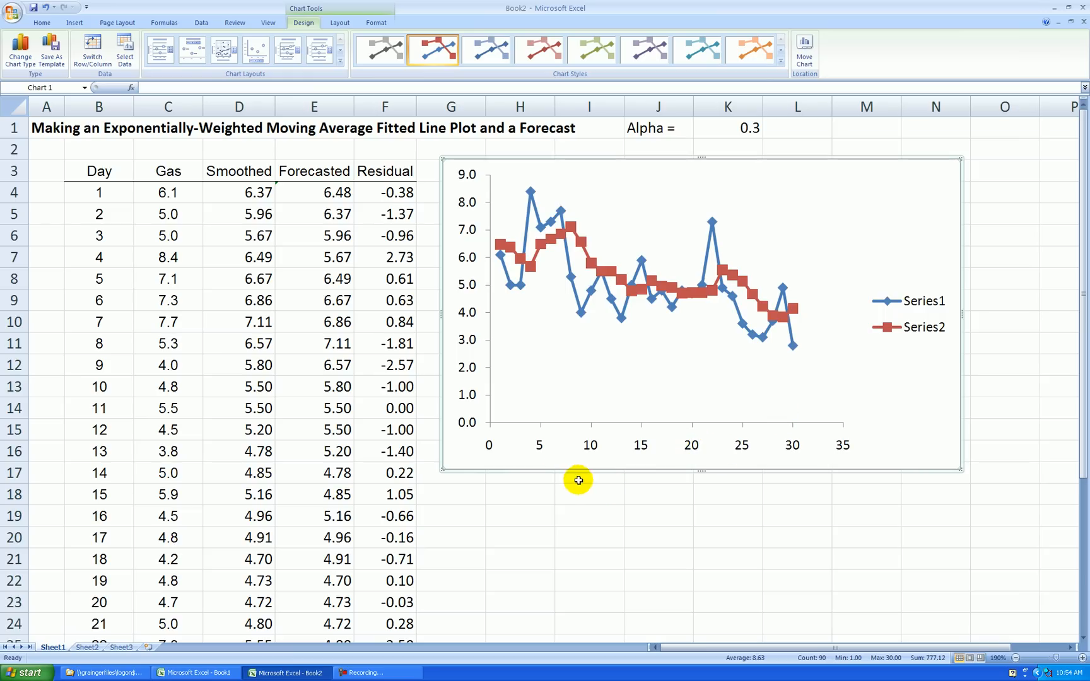
mouse_move(360, 270)
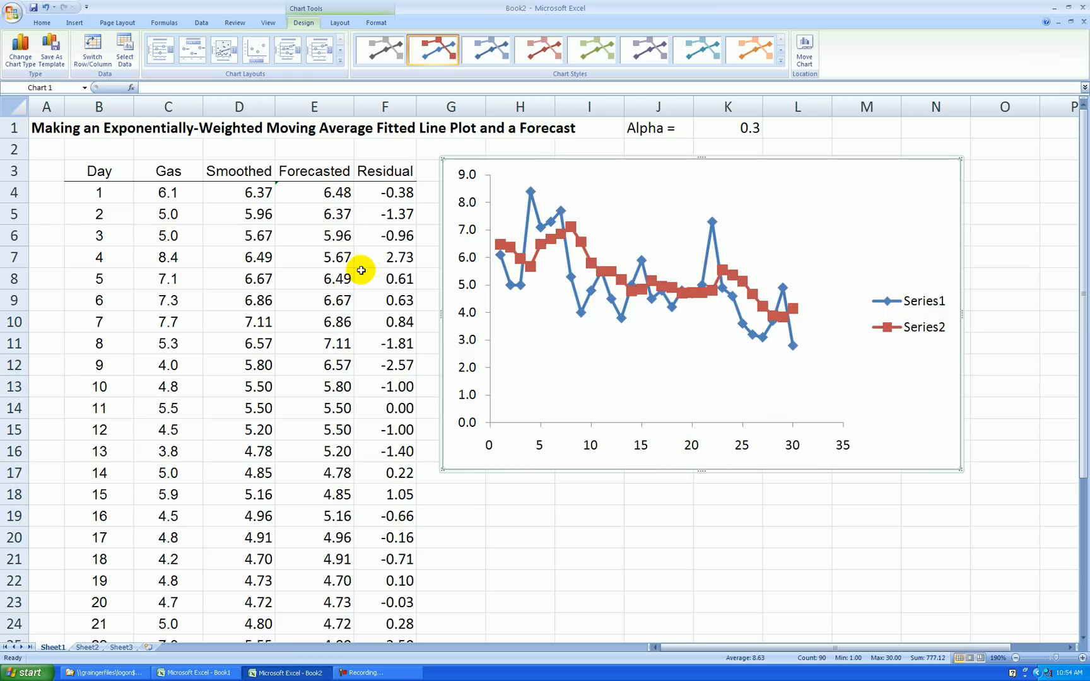
mouse_move(32, 188)
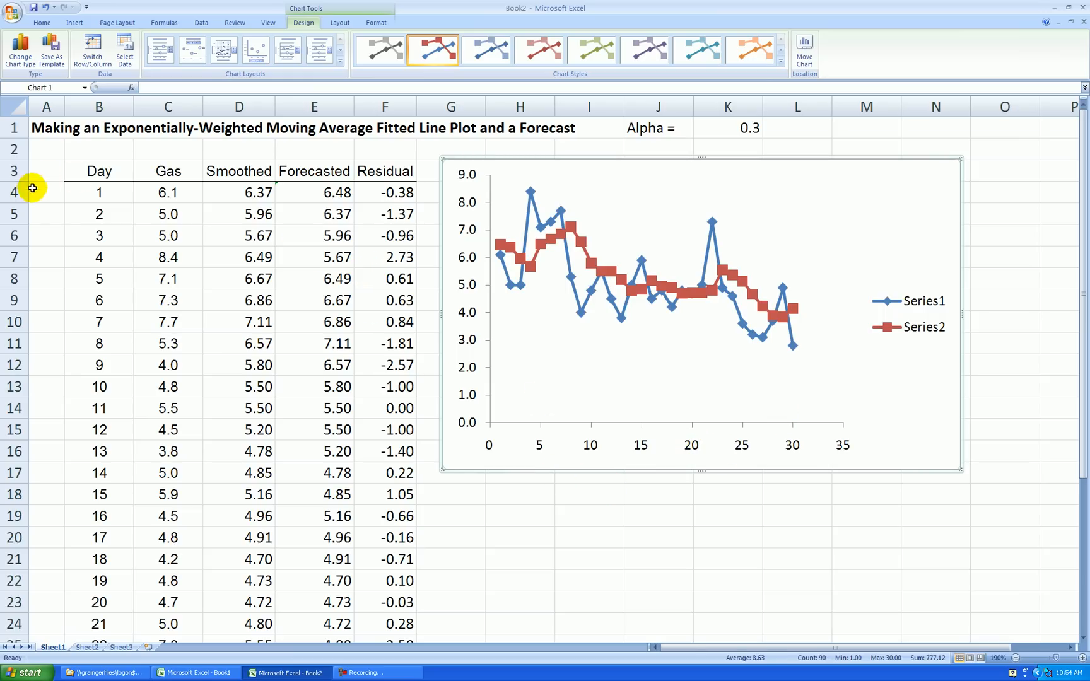
- Add day 31 with forecast =D33 in E34, showing 3.75
click(268, 23)
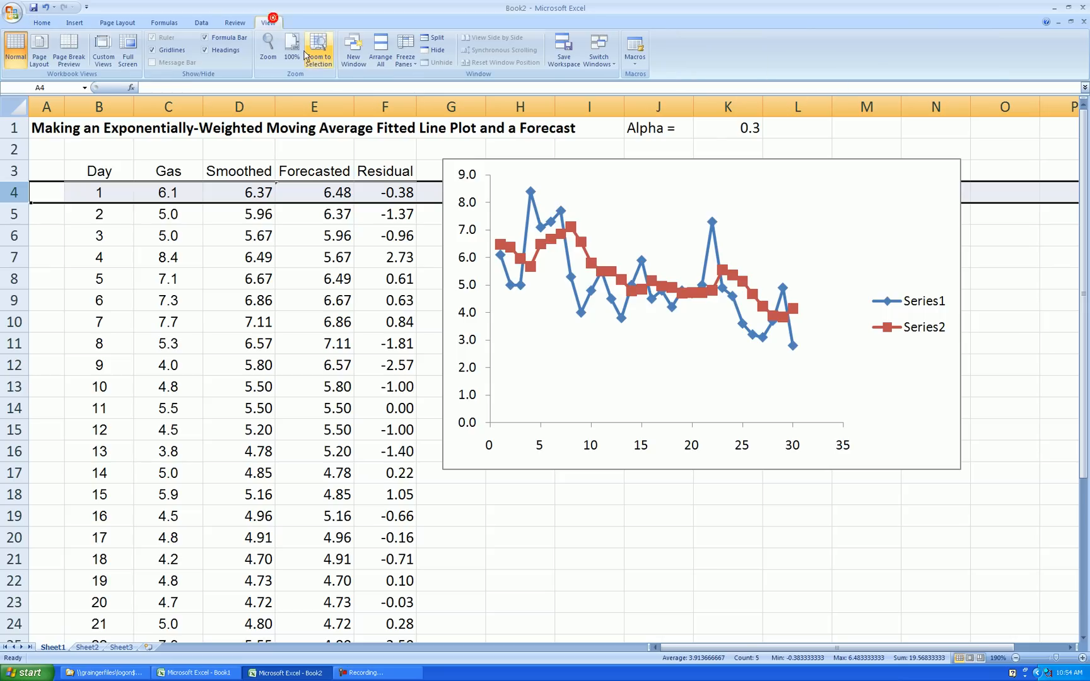
mouse_move(439, 81)
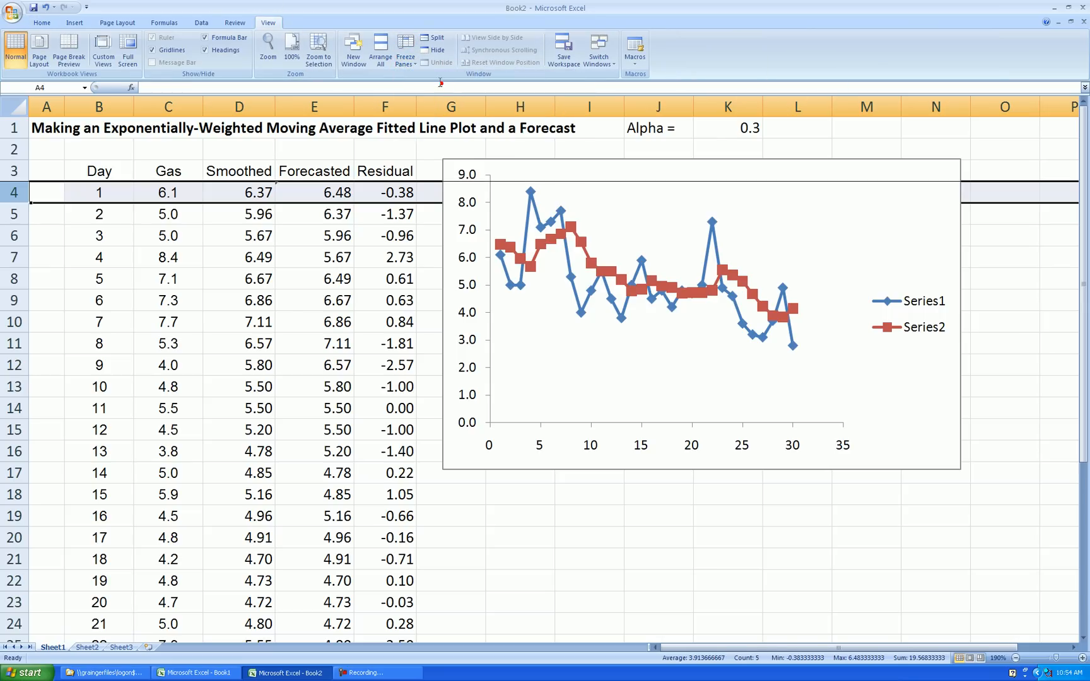
scroll(down, 3)
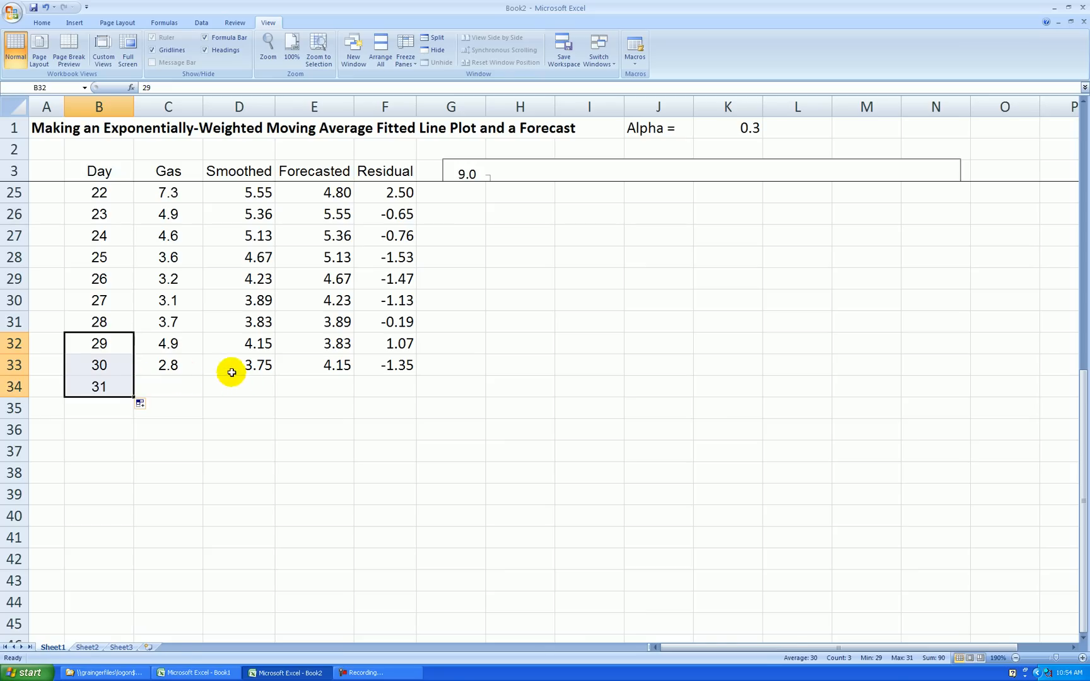
click(314, 365)
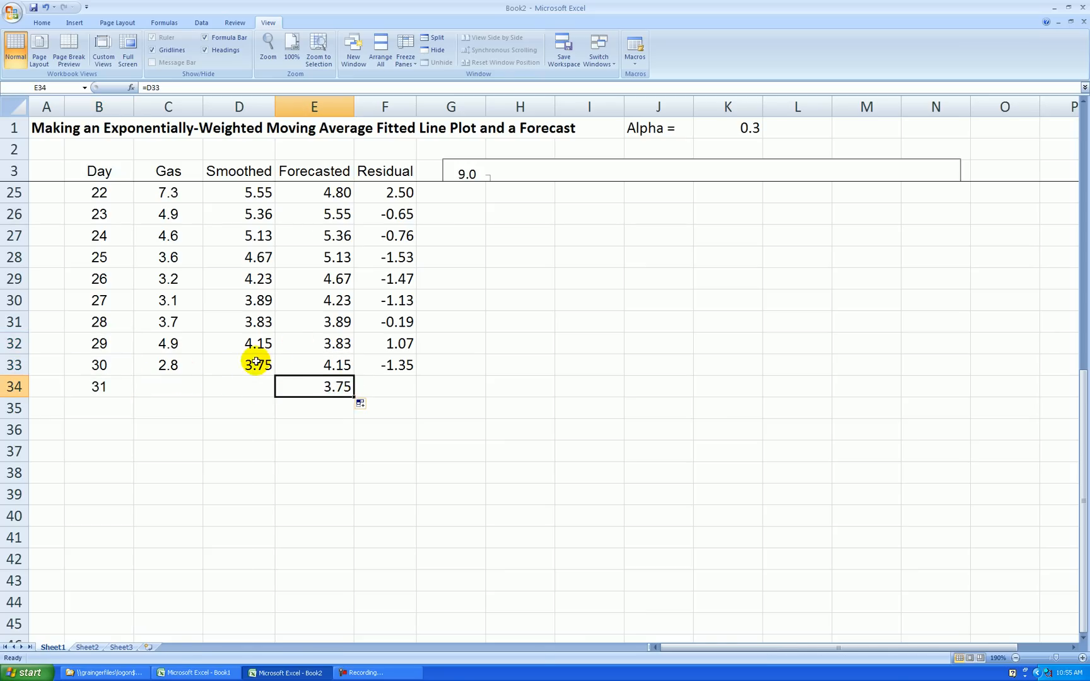
mouse_move(358, 428)
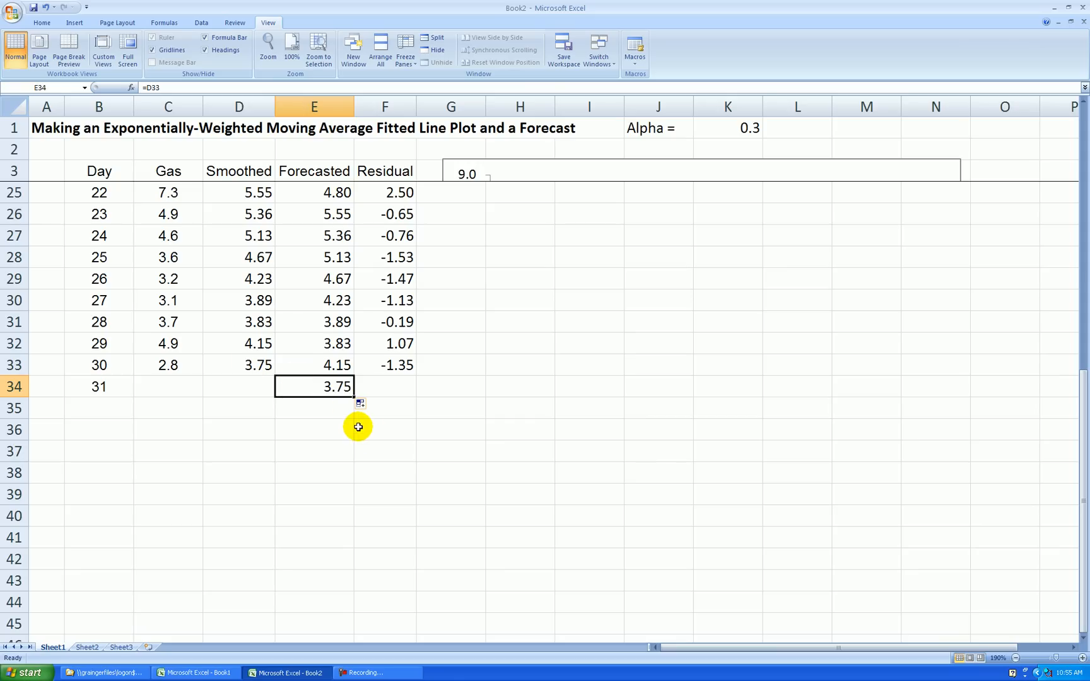
mouse_move(360, 417)
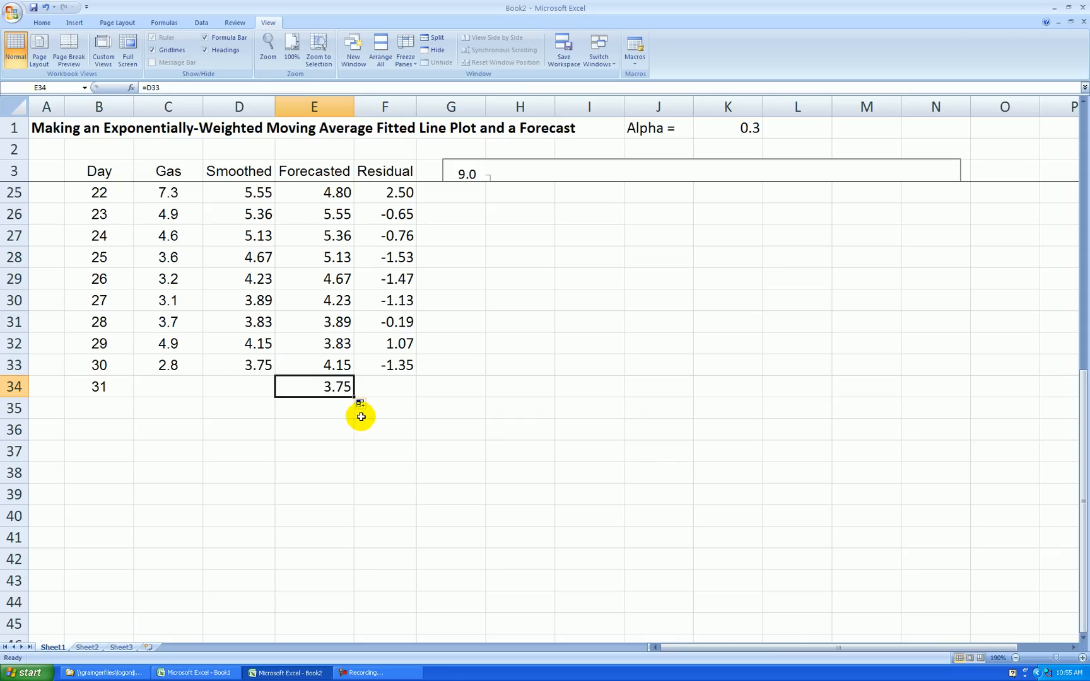
mouse_move(483, 394)
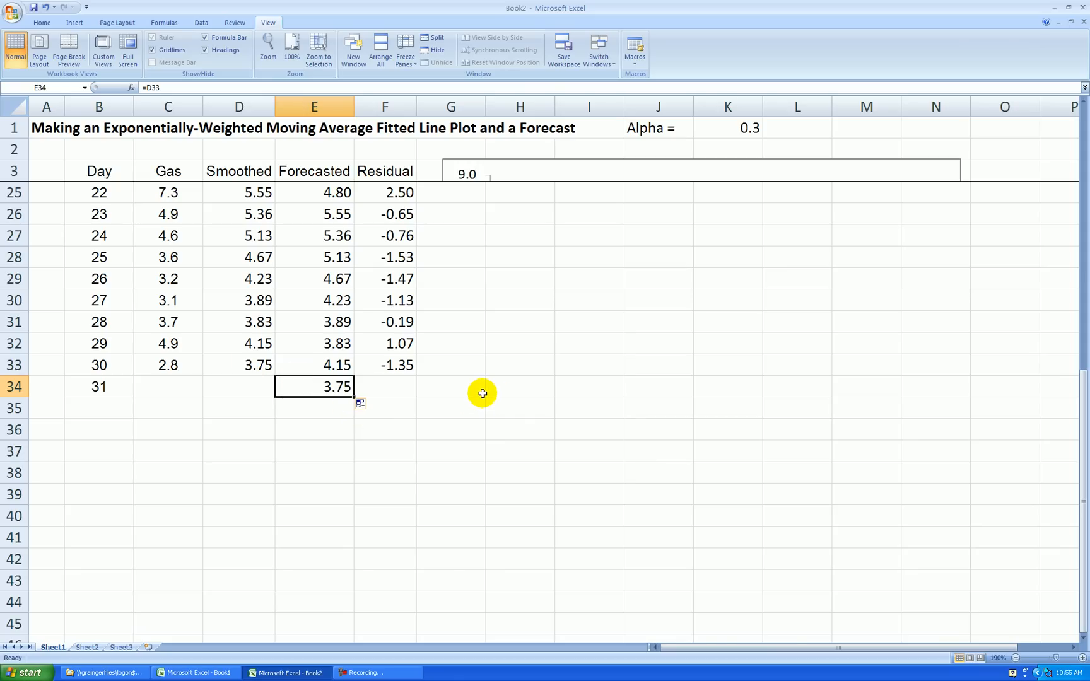
click(168, 386)
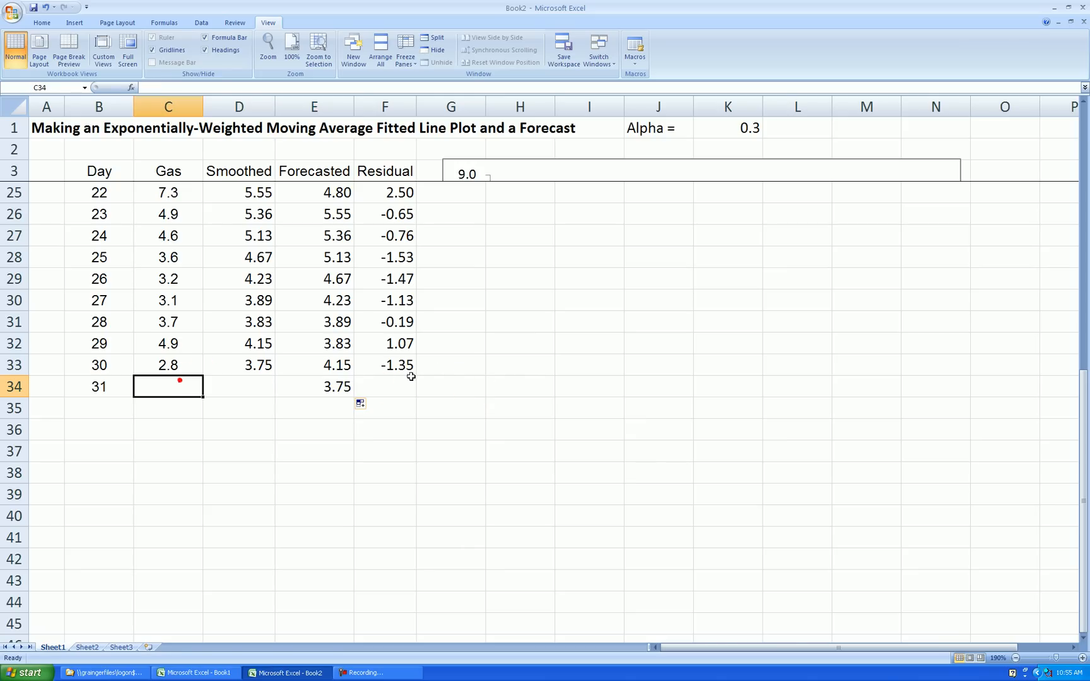
click(314, 387)
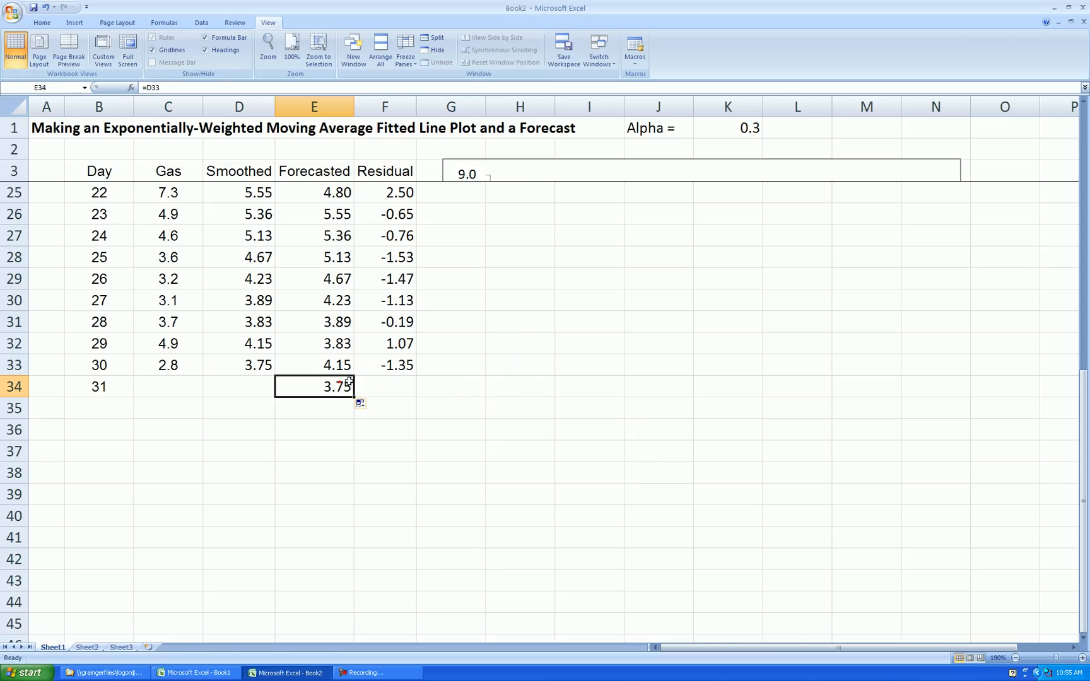
mouse_move(564, 346)
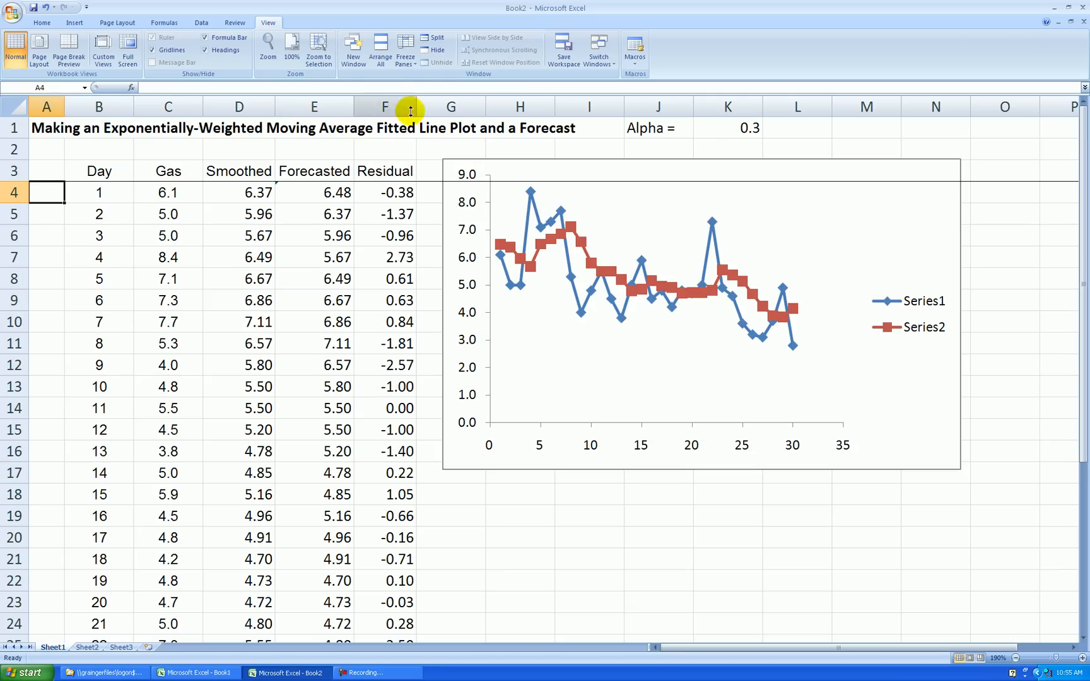
mouse_move(478, 89)
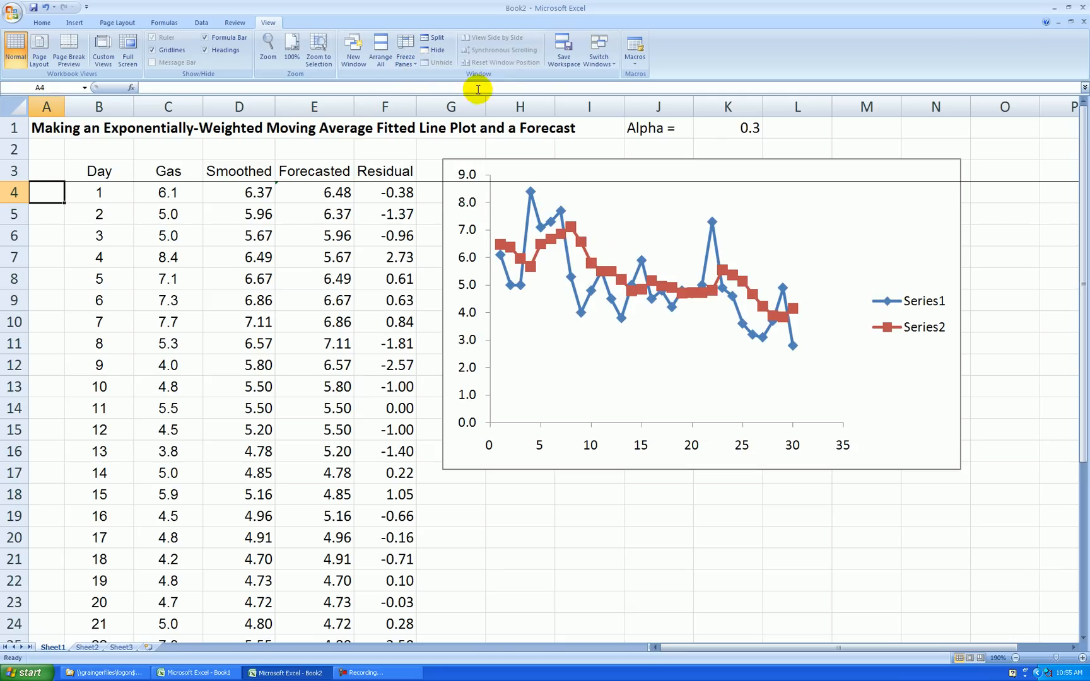
mouse_move(442, 132)
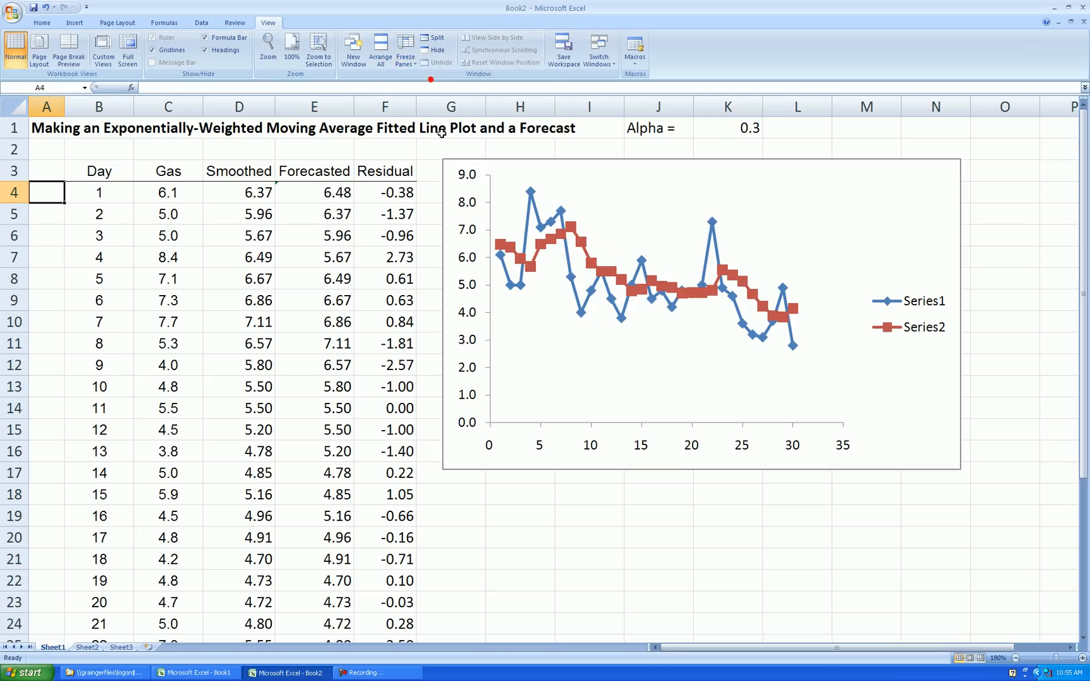
mouse_move(515, 204)
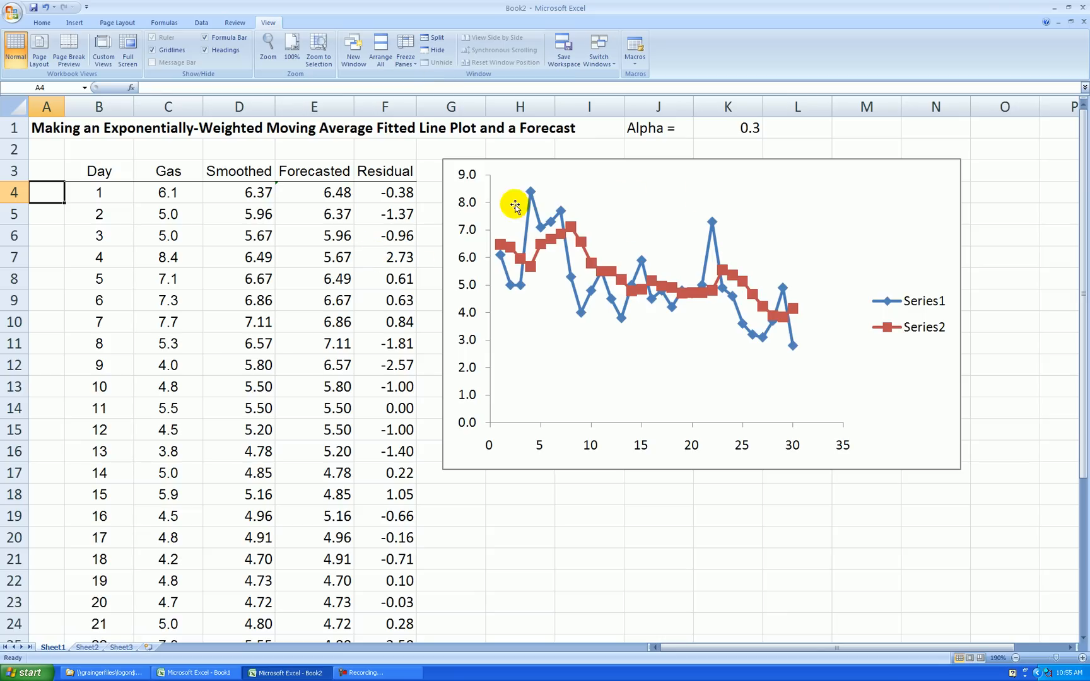
click(728, 128)
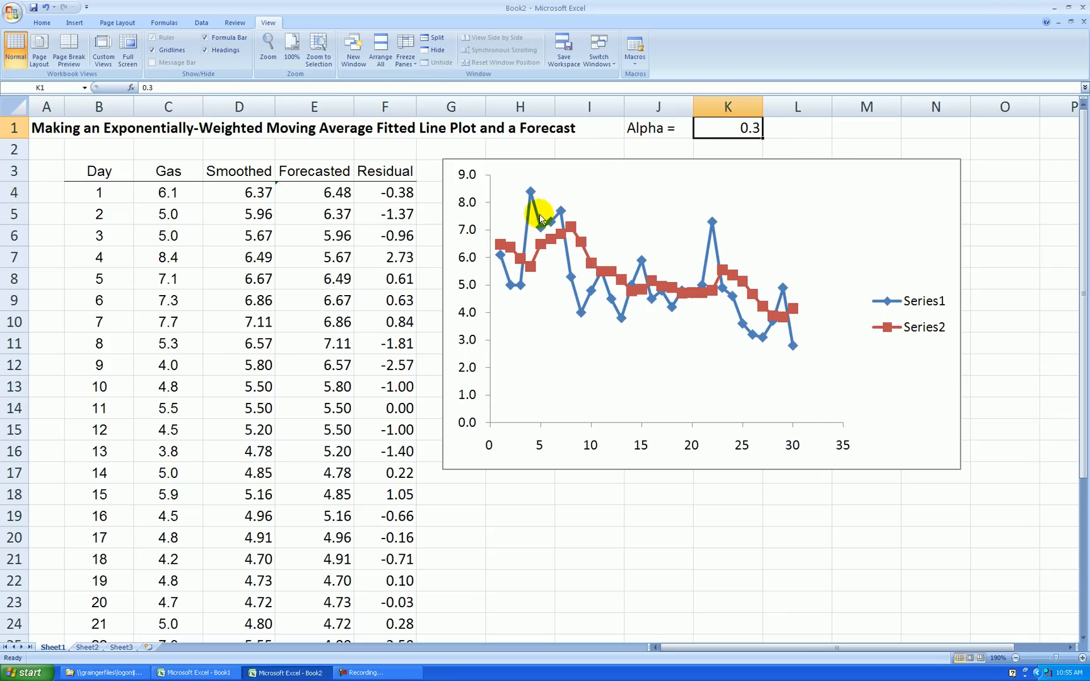
scroll(down, 3)
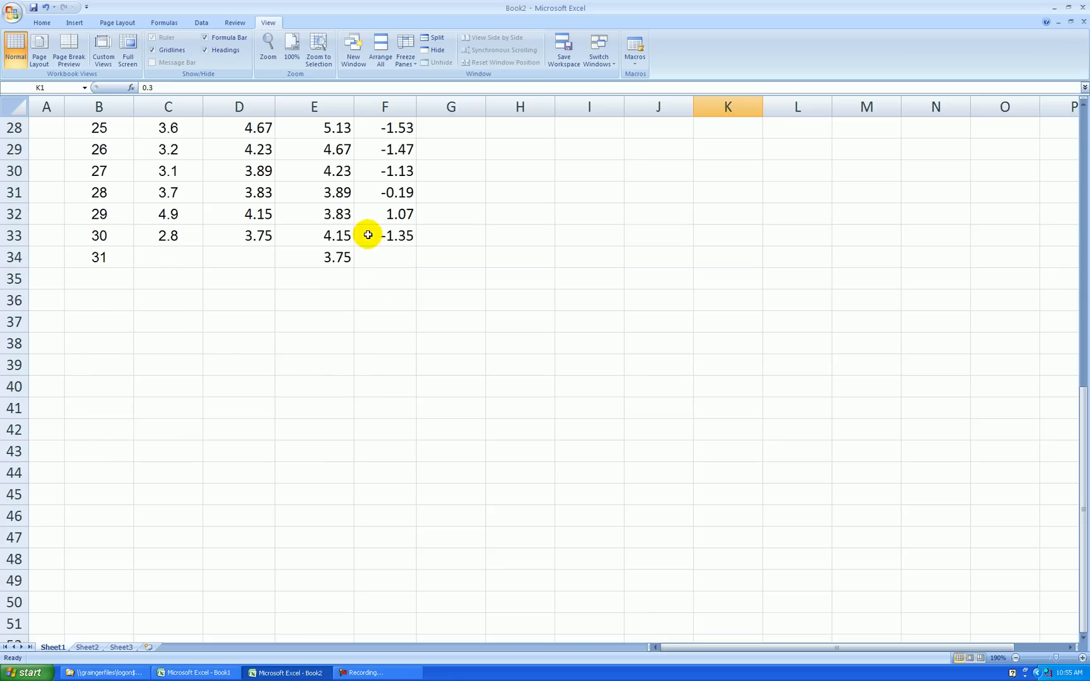
scroll(up, 3)
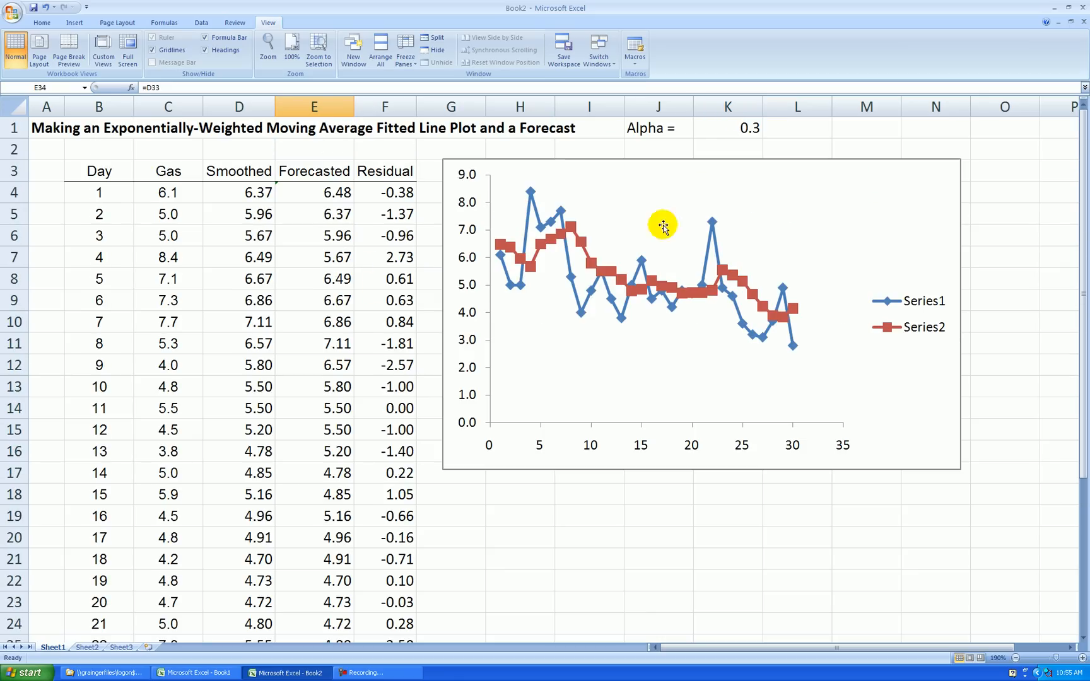
mouse_move(238, 244)
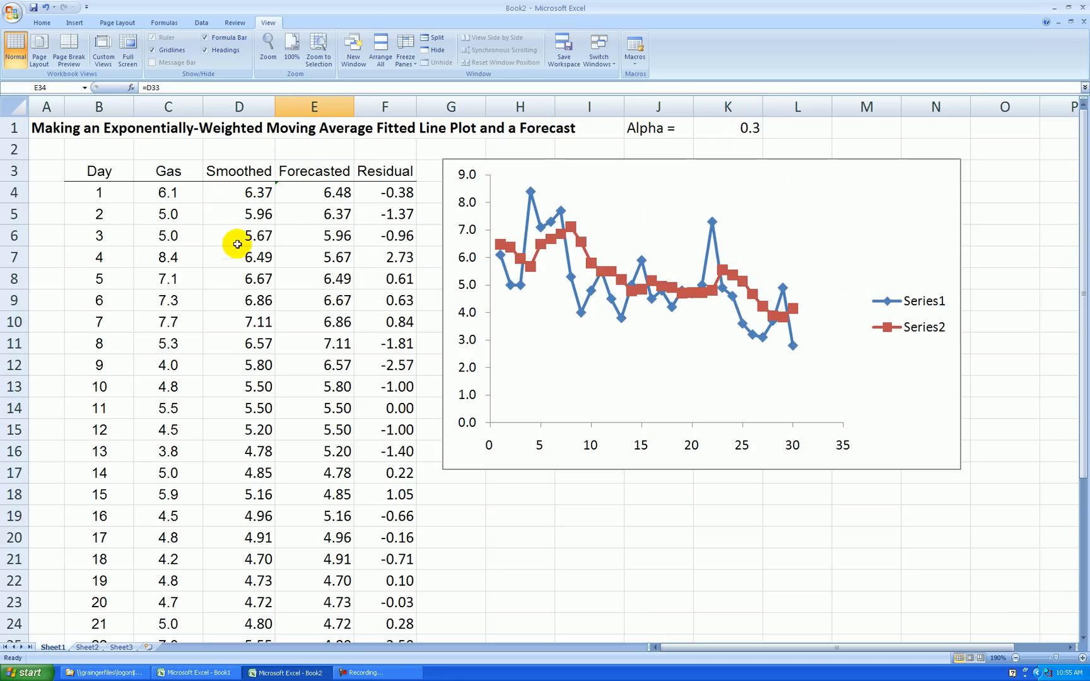
mouse_move(735, 135)
text(0.8)
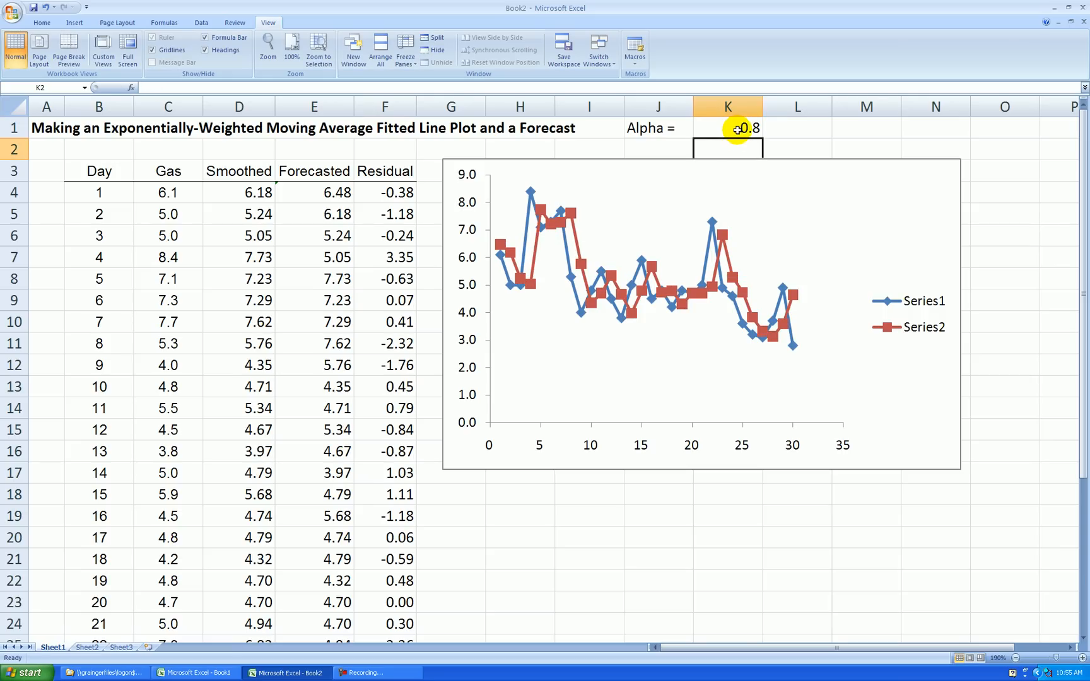
- Try Alpha 0.1 in K1, then restore it to 0.3
click(727, 128)
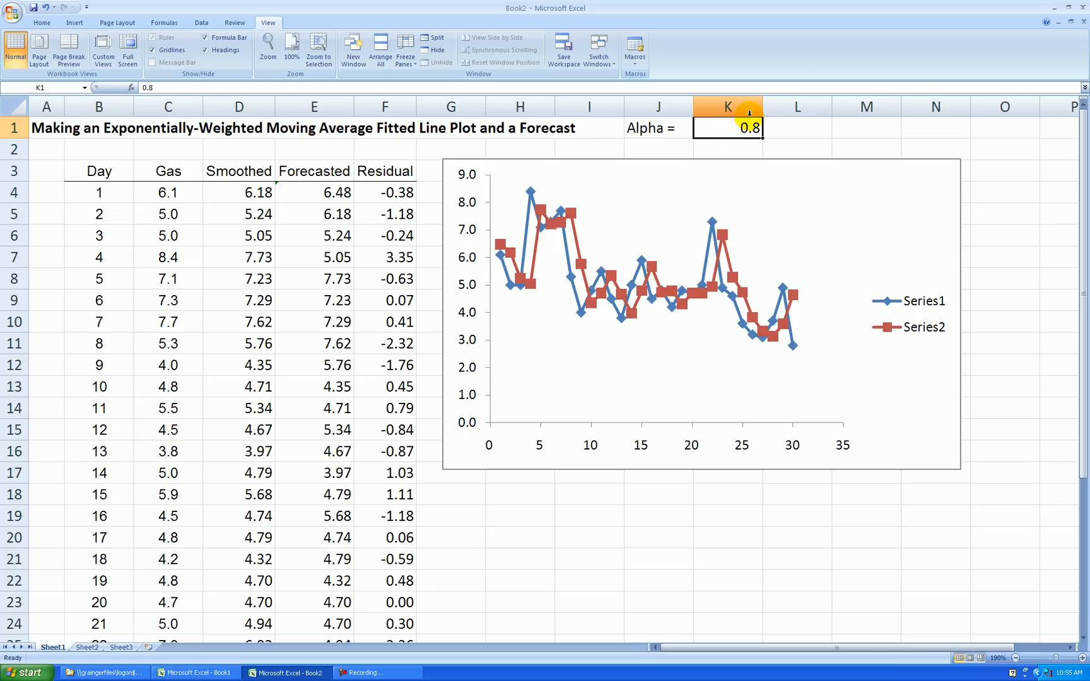
text(0.1)
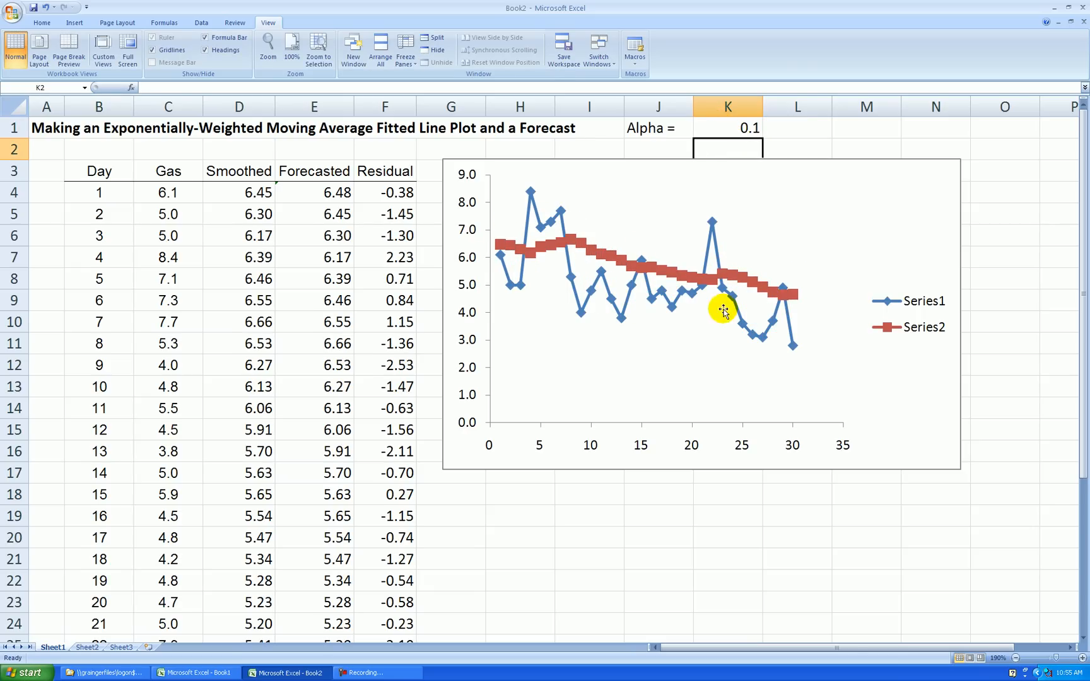
mouse_move(754, 306)
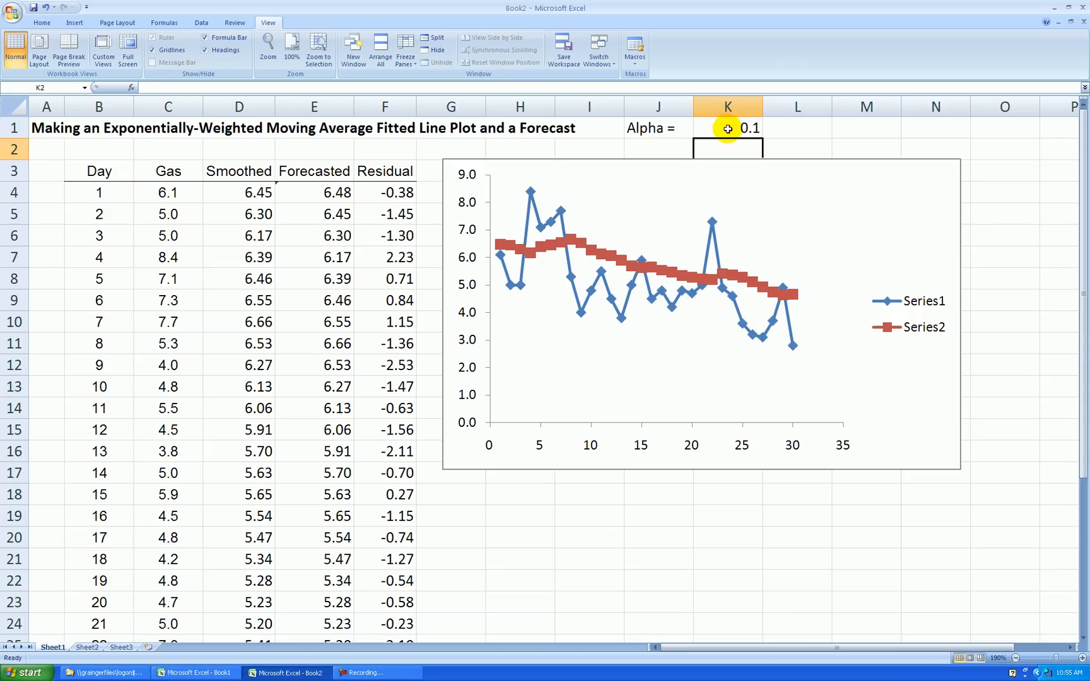
text(.3)
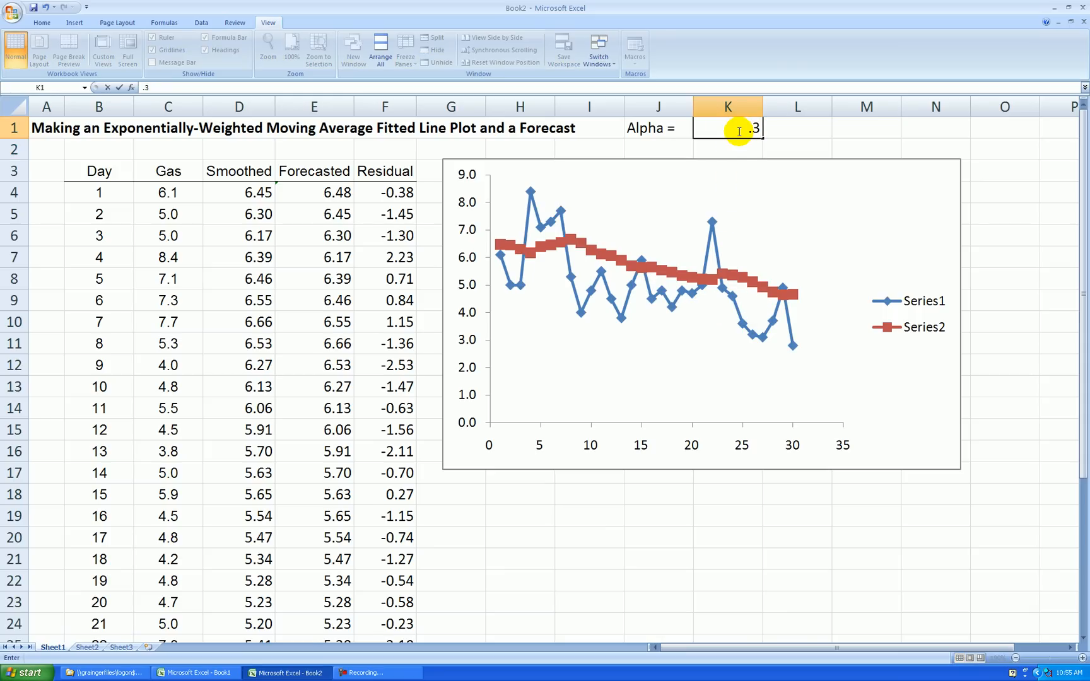
key(Return)
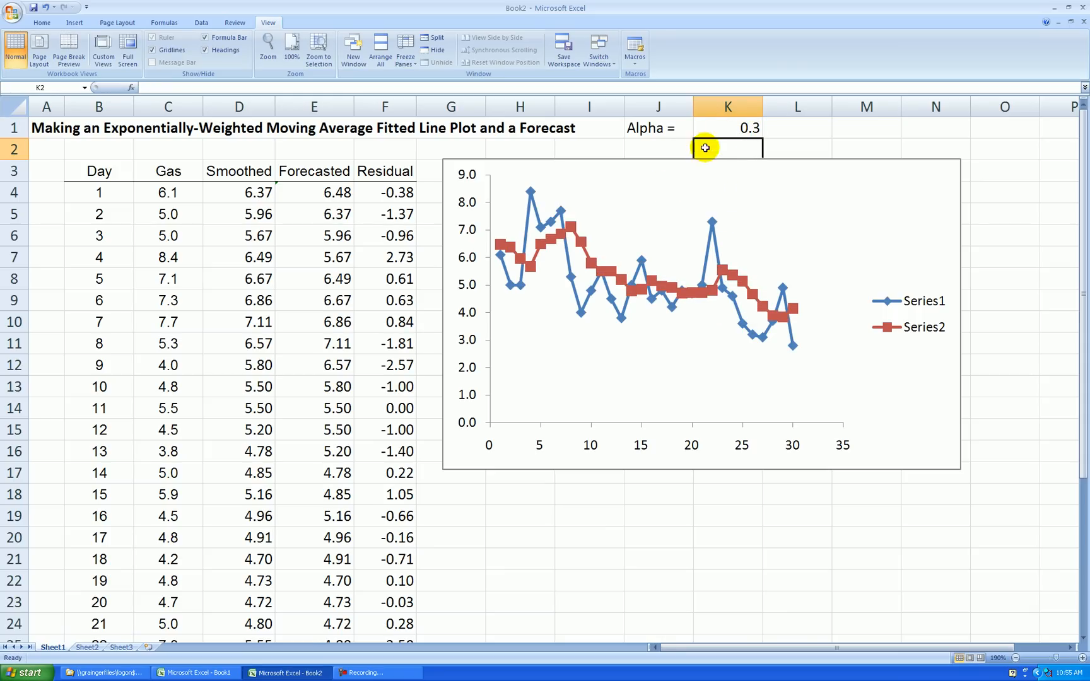
mouse_move(436, 366)
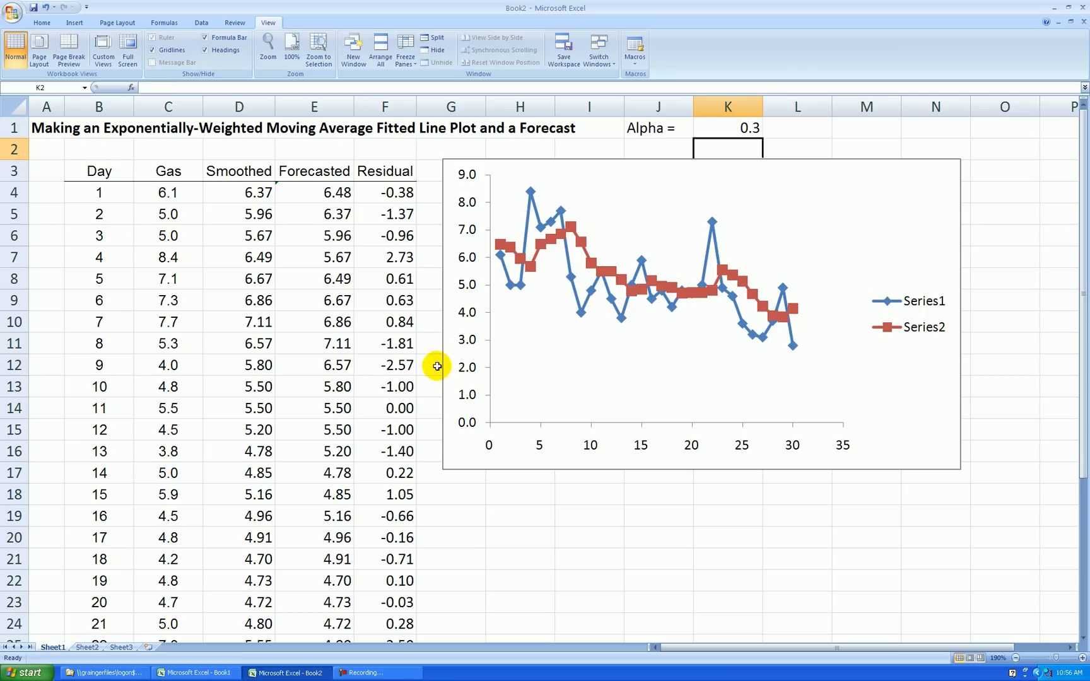
mouse_move(541, 216)
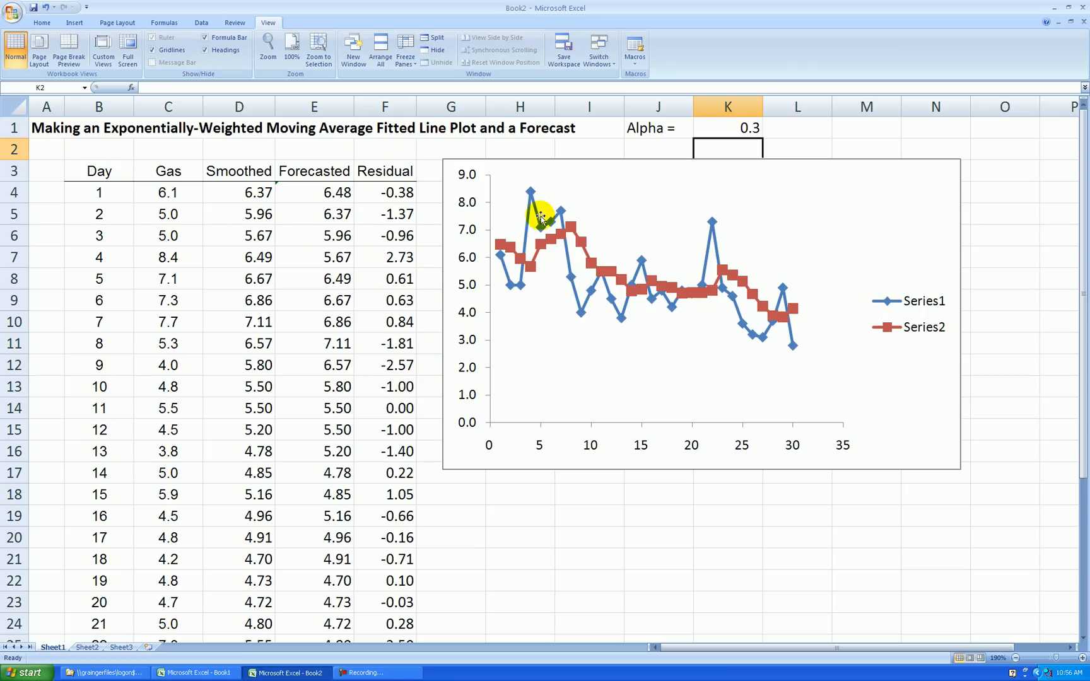
mouse_move(370, 199)
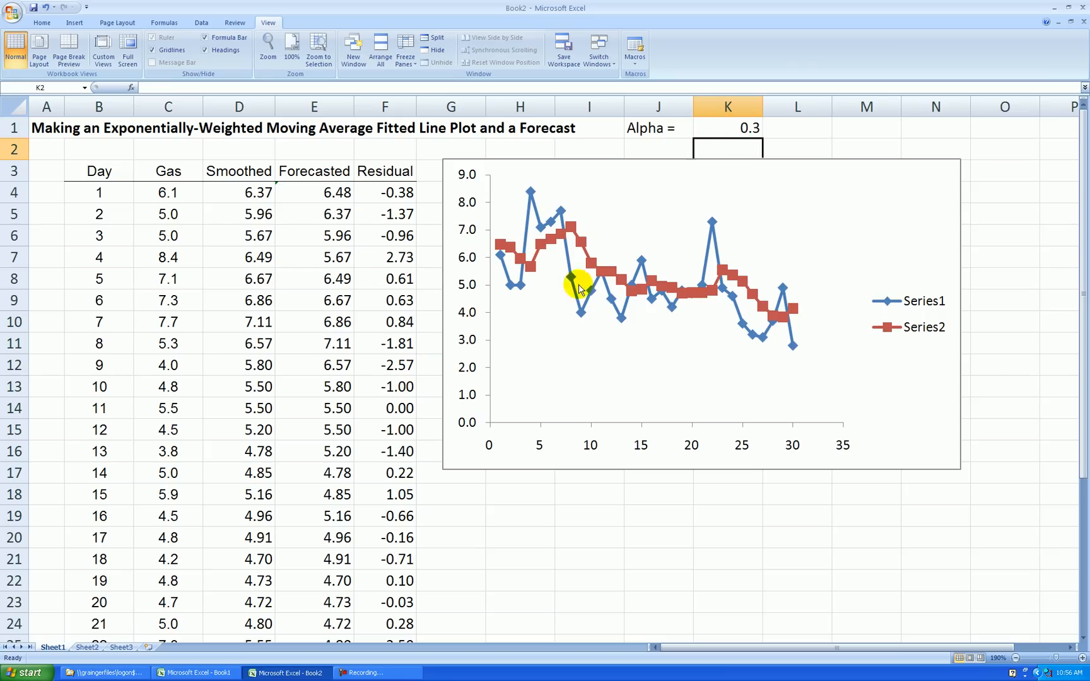
mouse_move(688, 278)
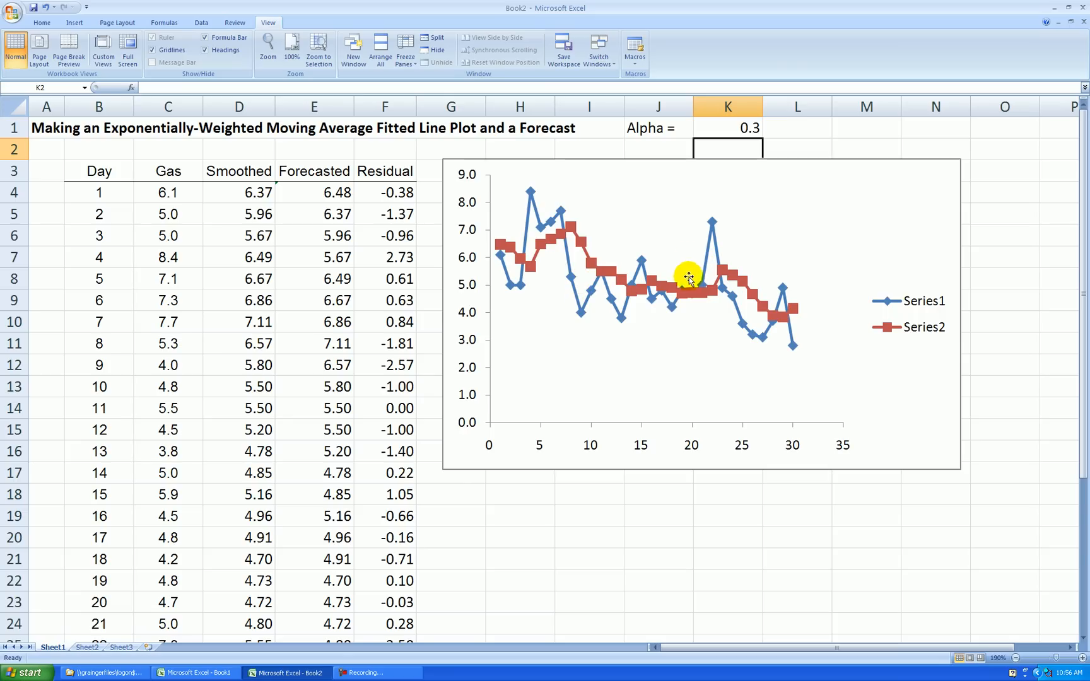
mouse_move(493, 308)
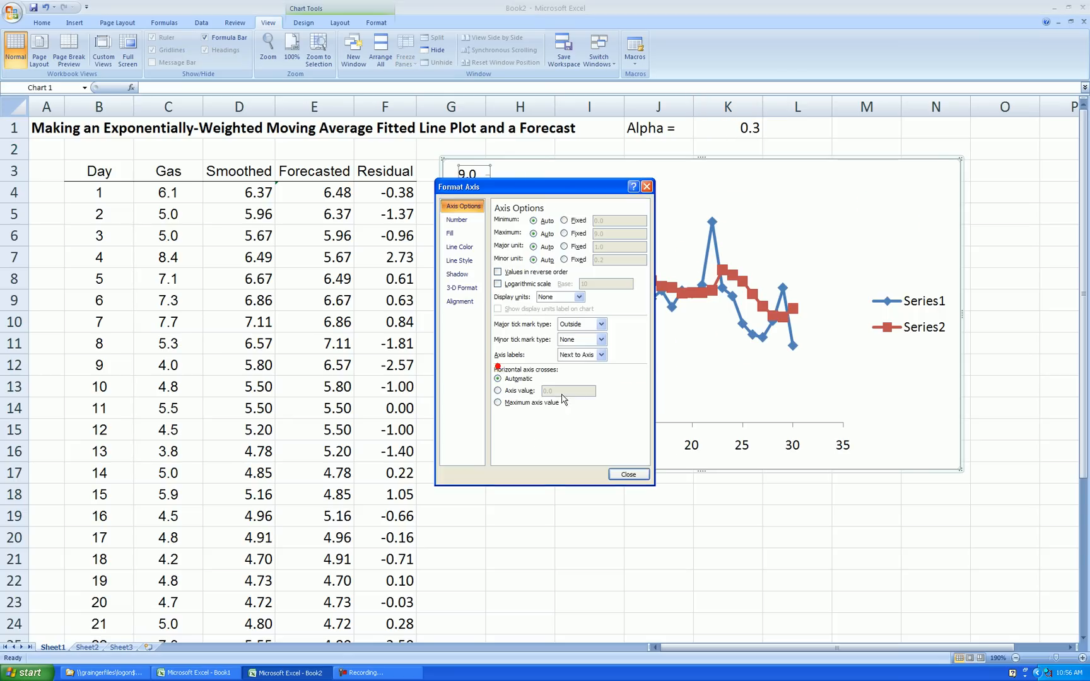
- Set the vertical axis to minimum 2, maximum 9, major unit 1, with 0-decimal labels
click(564, 233)
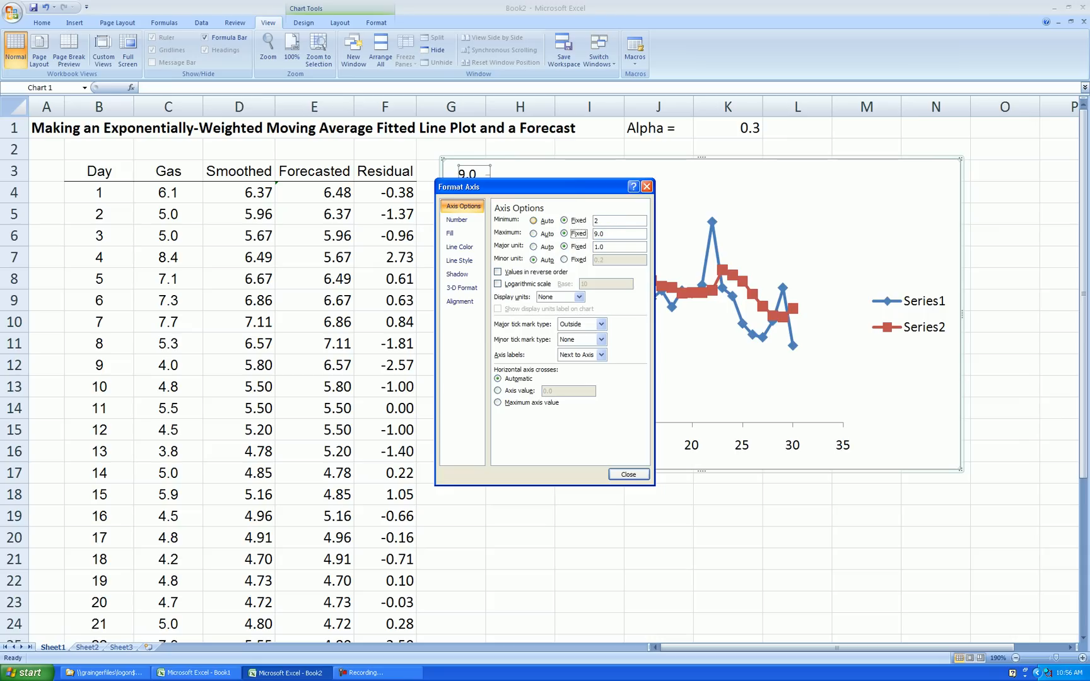
click(457, 220)
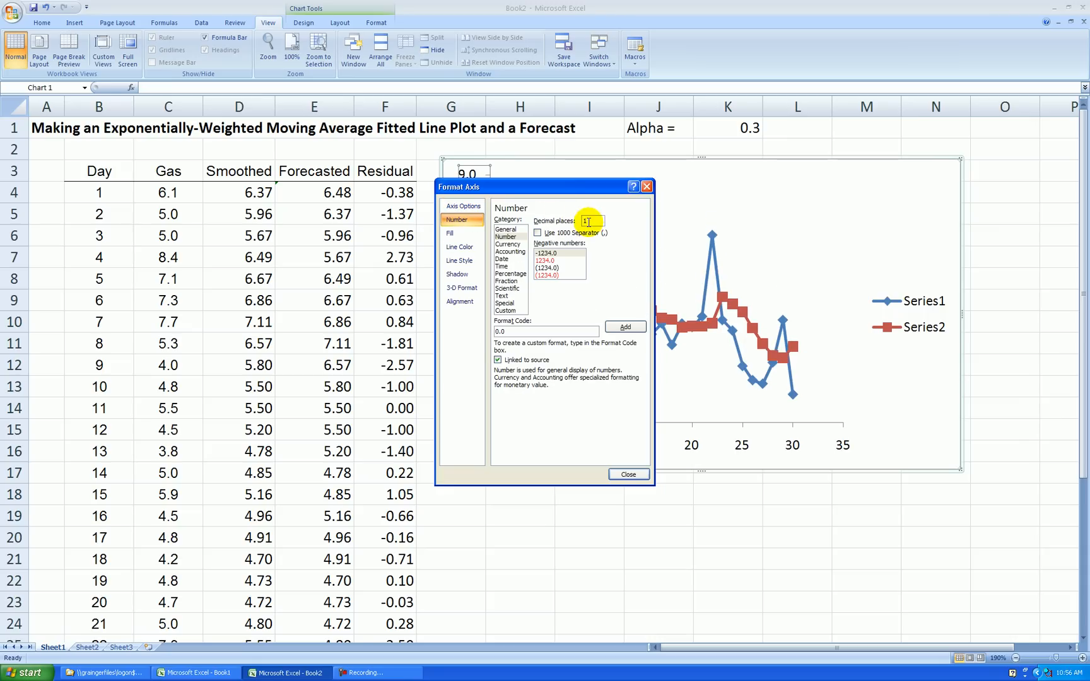
click(627, 474)
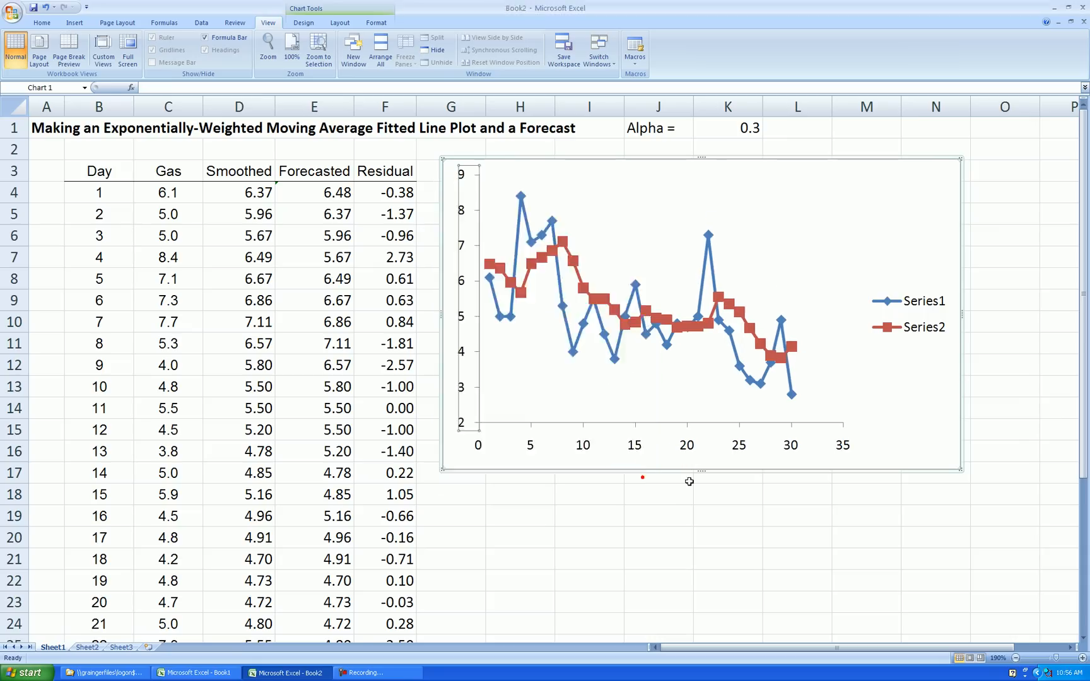
click(866, 494)
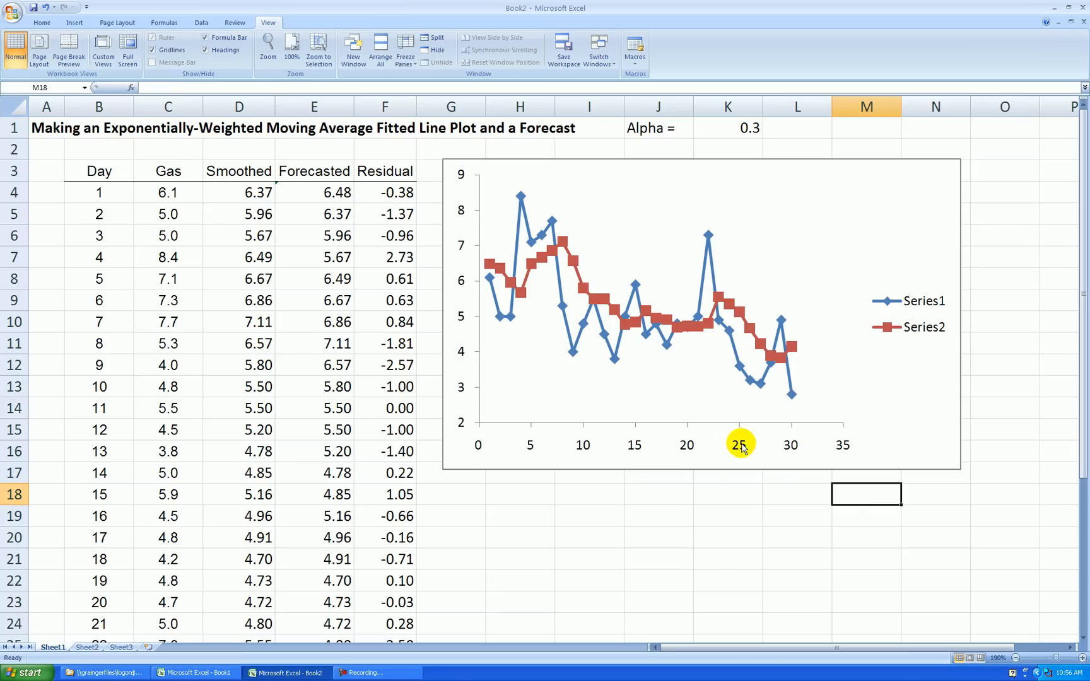
- Set the chart's day axis to minimum 0, maximum 31, with major unit 7
right_click(739, 445)
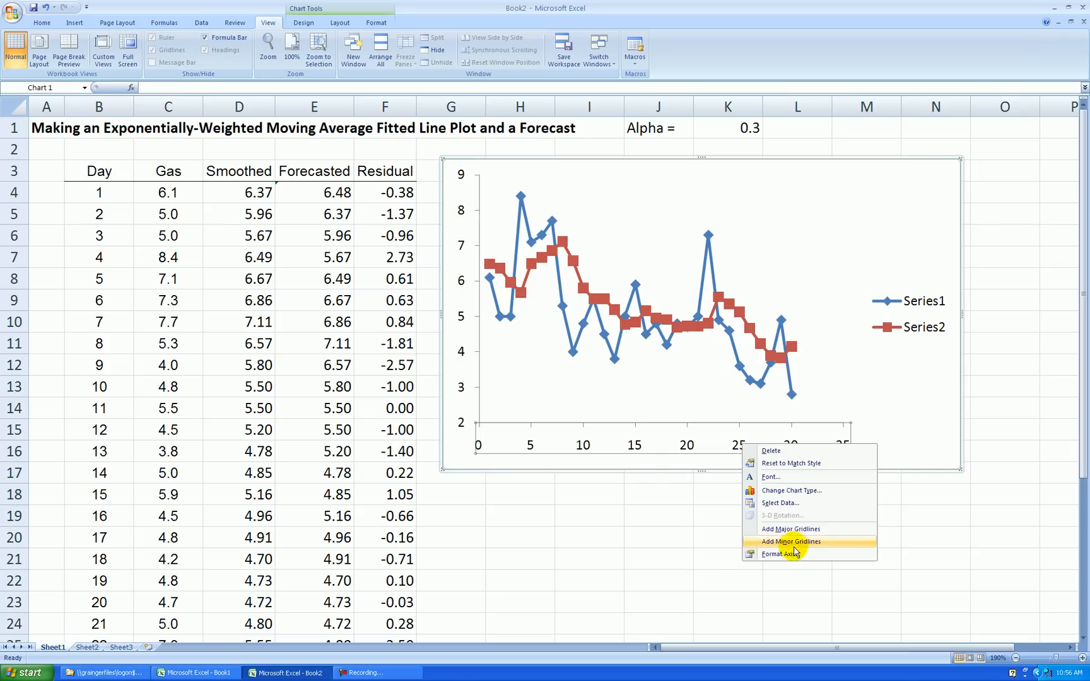
click(782, 554)
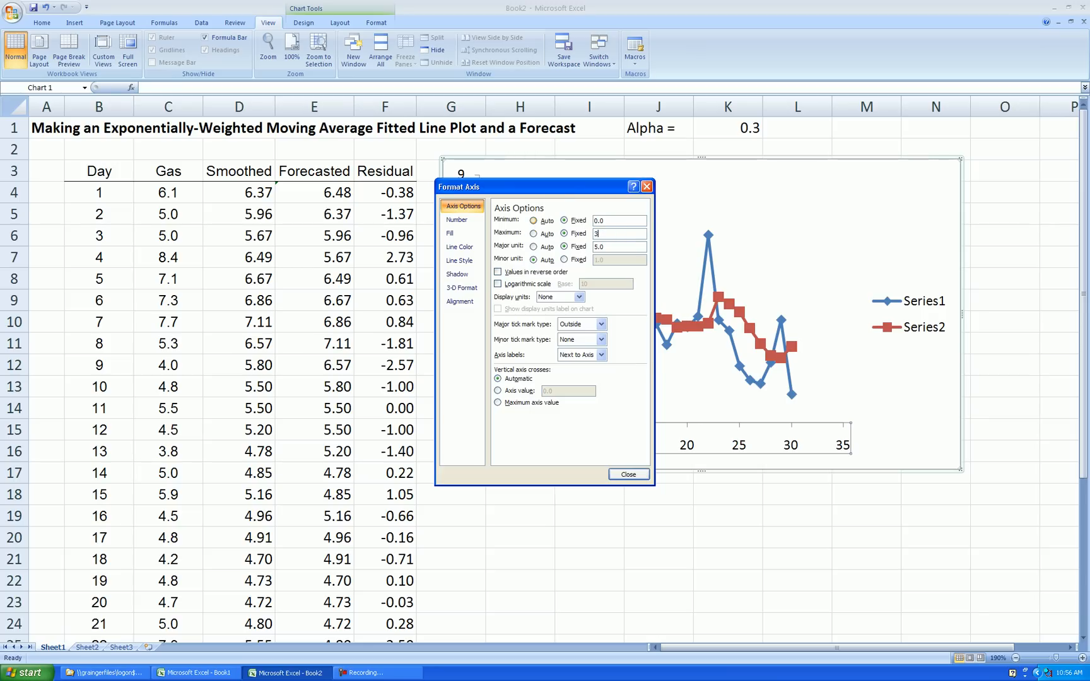
text(31)
click(619, 247)
text(7)
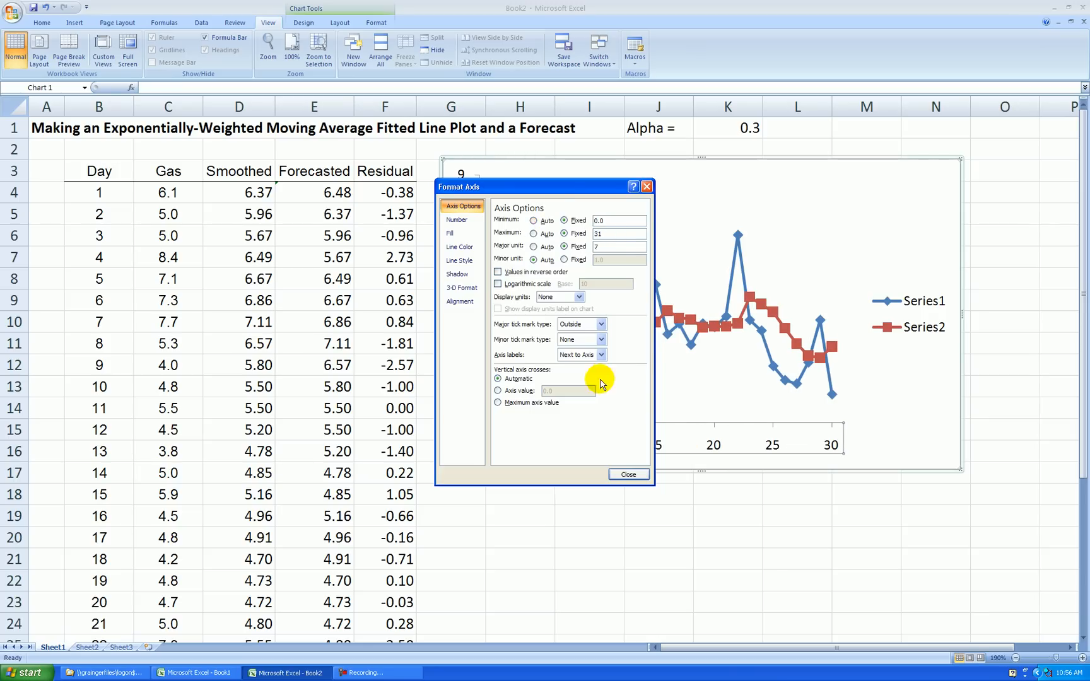
click(627, 475)
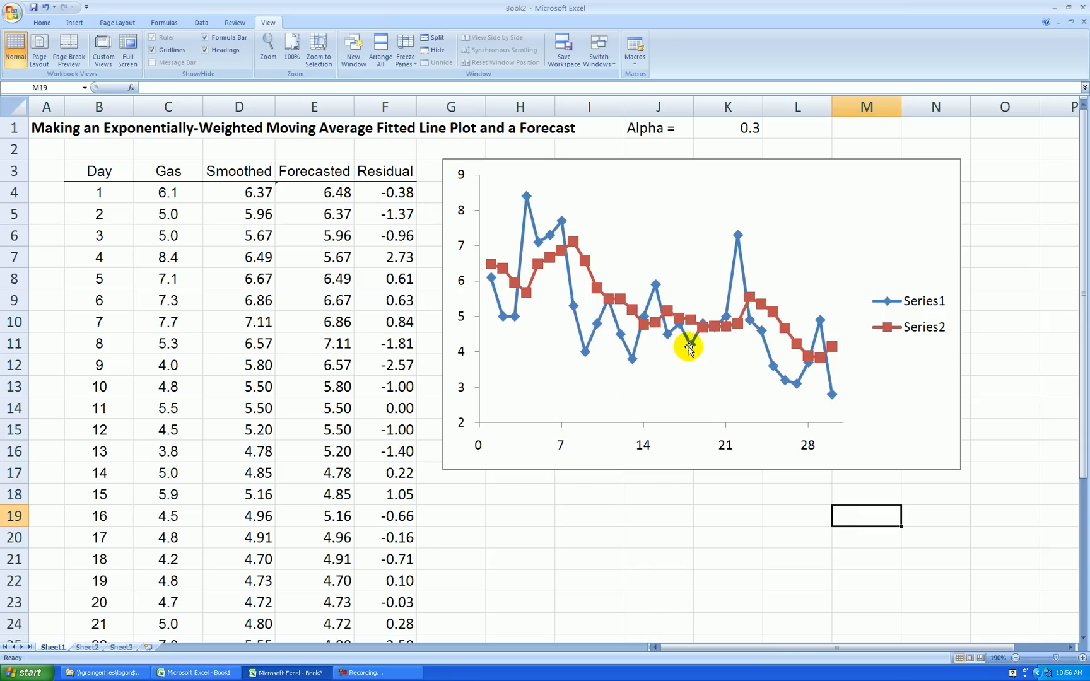
mouse_move(834, 369)
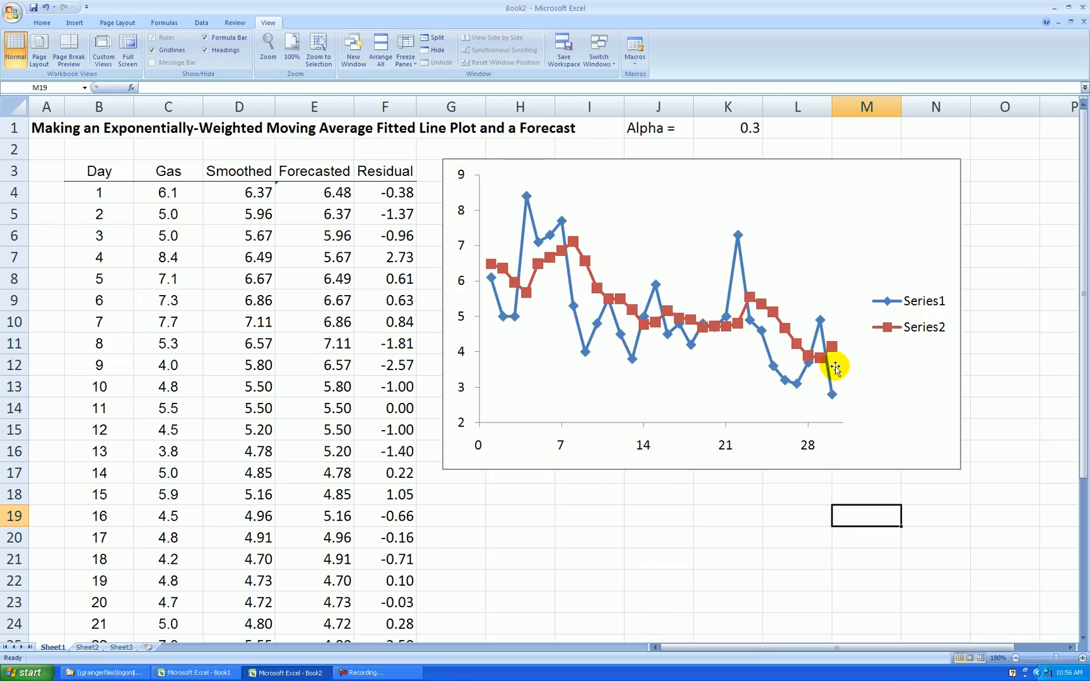
- Copy the day 31 values in B34 and E34 into the chart to extend the forecast line
scroll(down, 3)
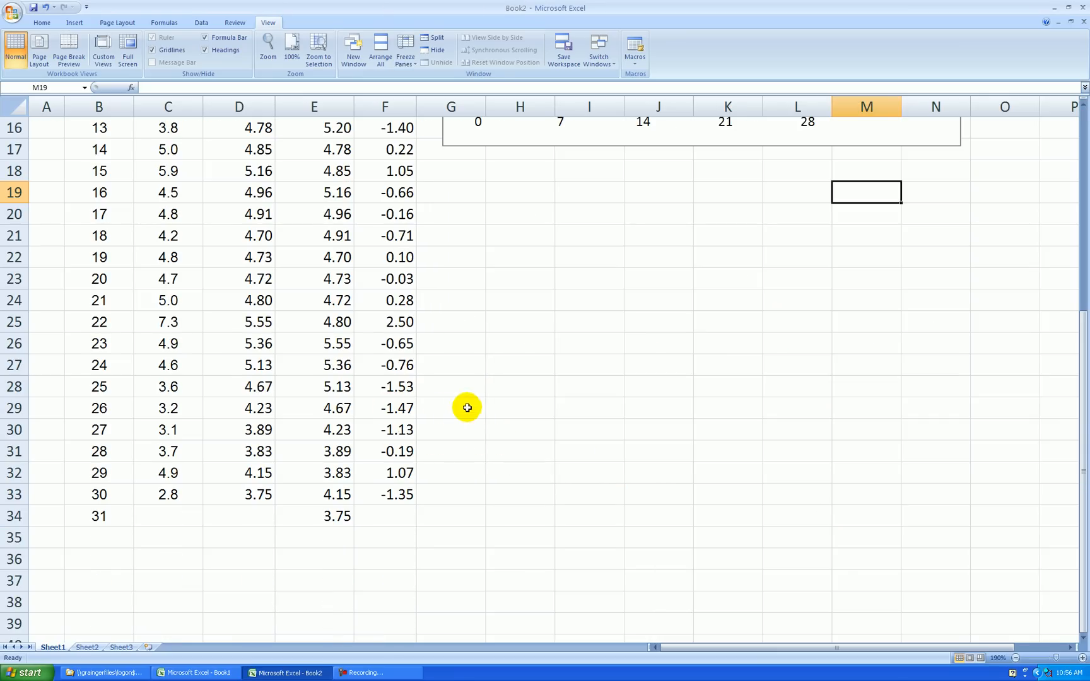
scroll(down, 3)
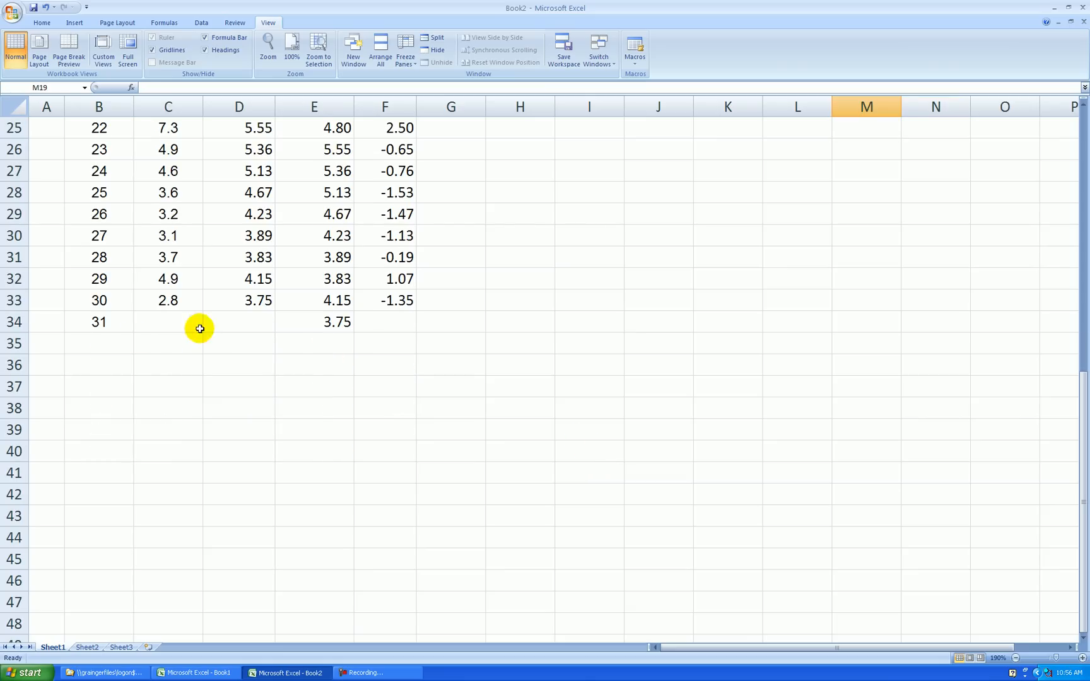
click(98, 321)
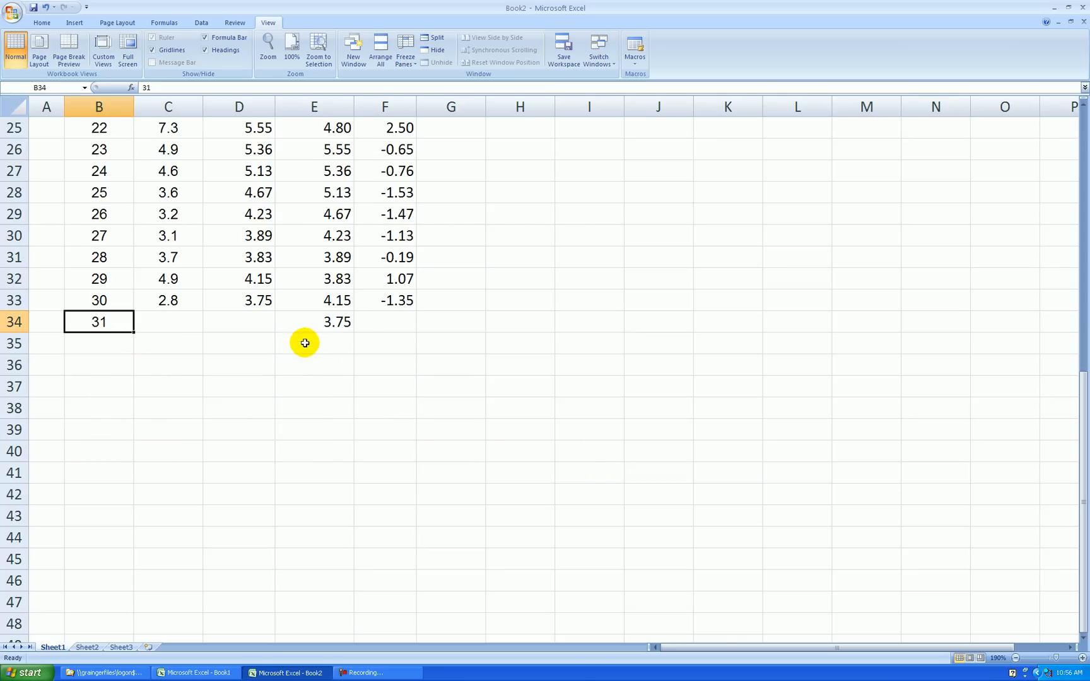
click(314, 321)
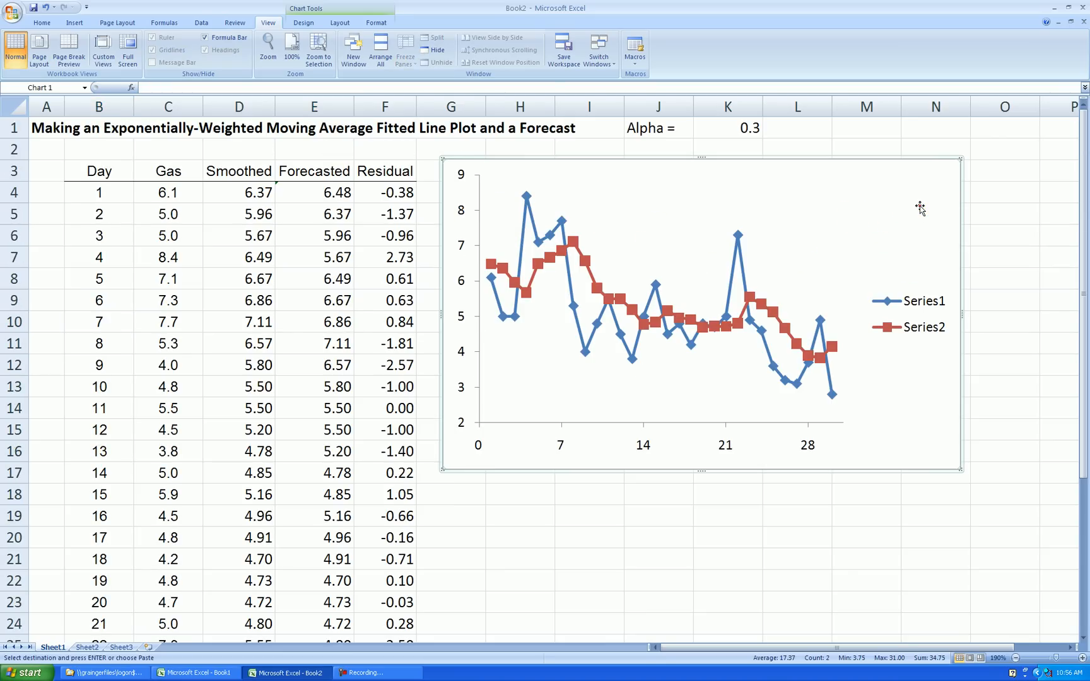
- Rename the chart's two series to Actual Gas and Forecasted Gas
right_click(919, 209)
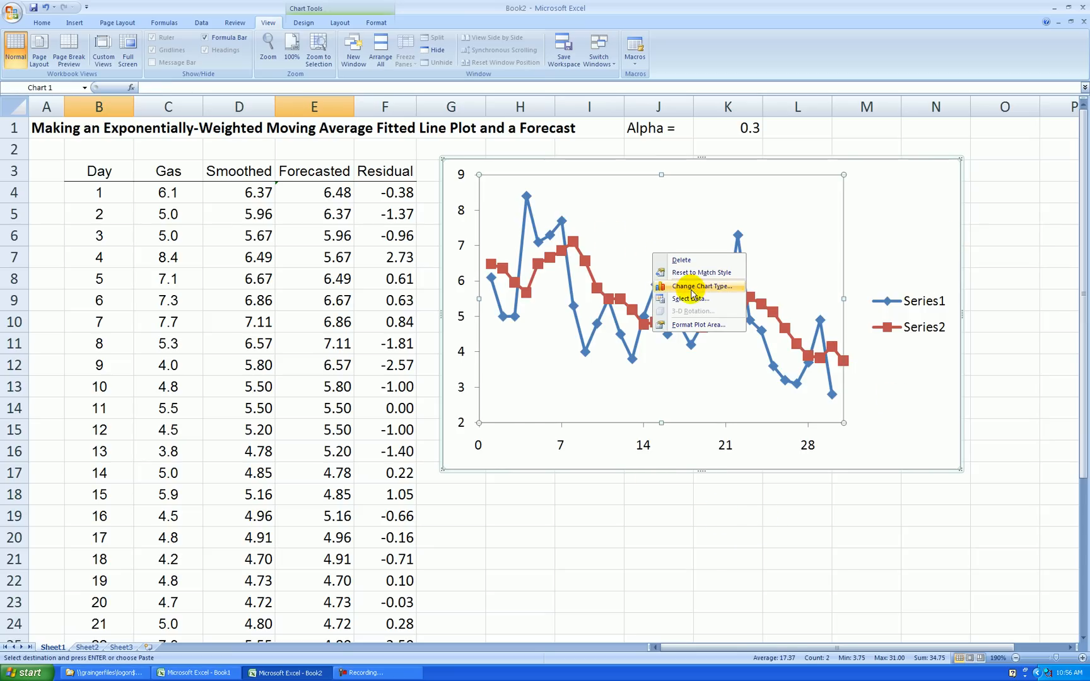
click(689, 299)
text(G)
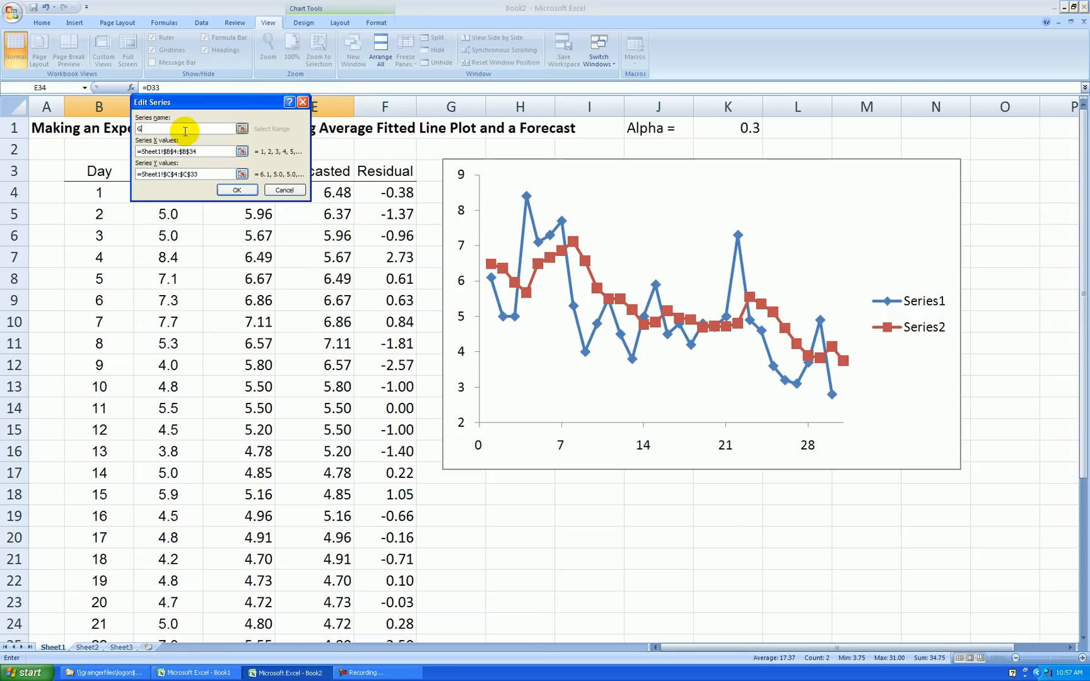
text(Actual Gaso)
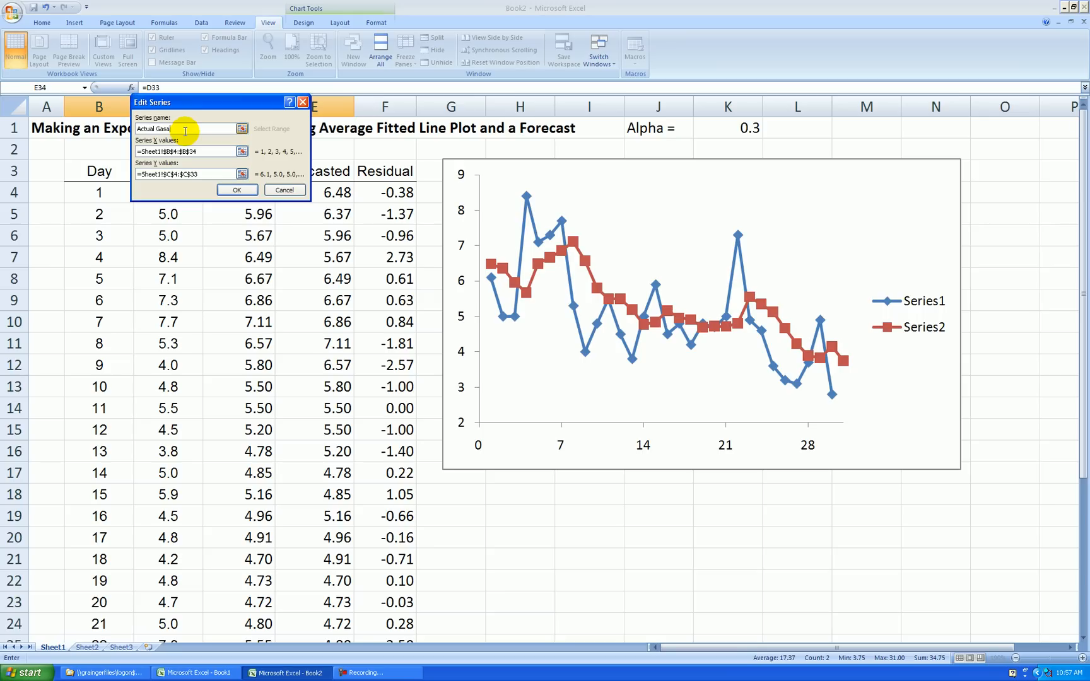
click(237, 190)
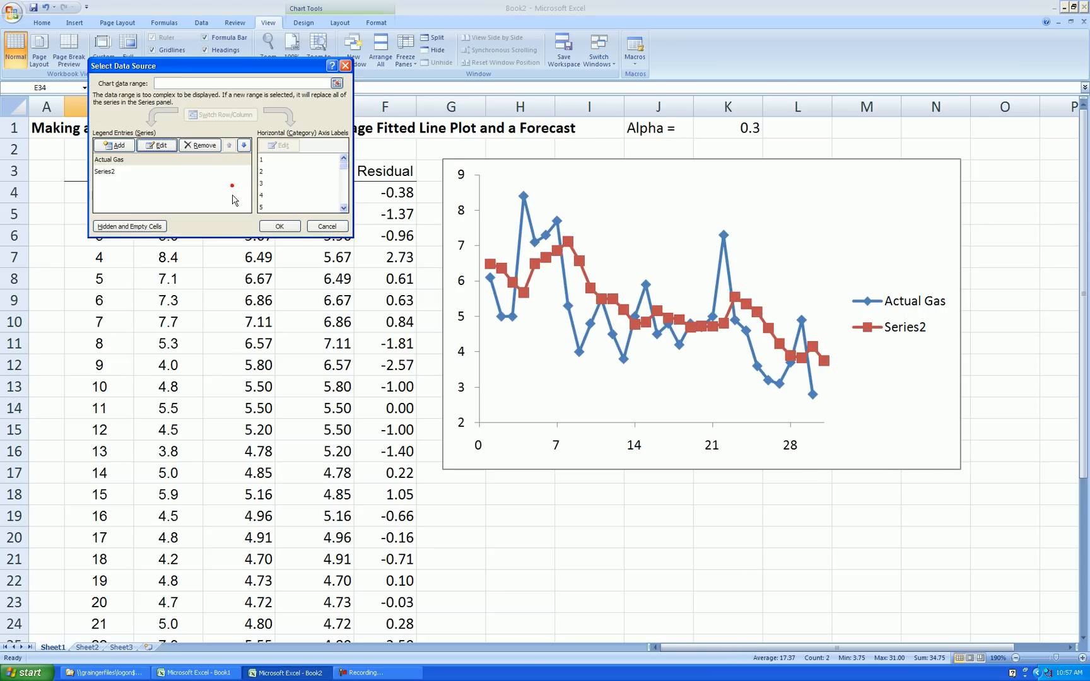
click(156, 145)
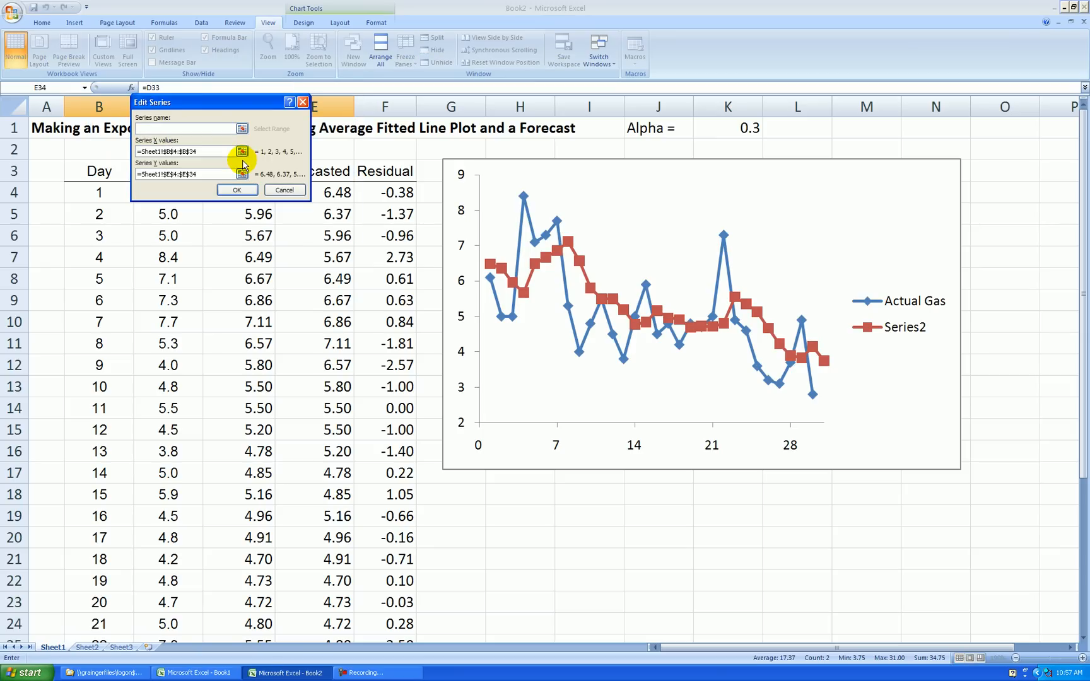
text(Forecasted Gas)
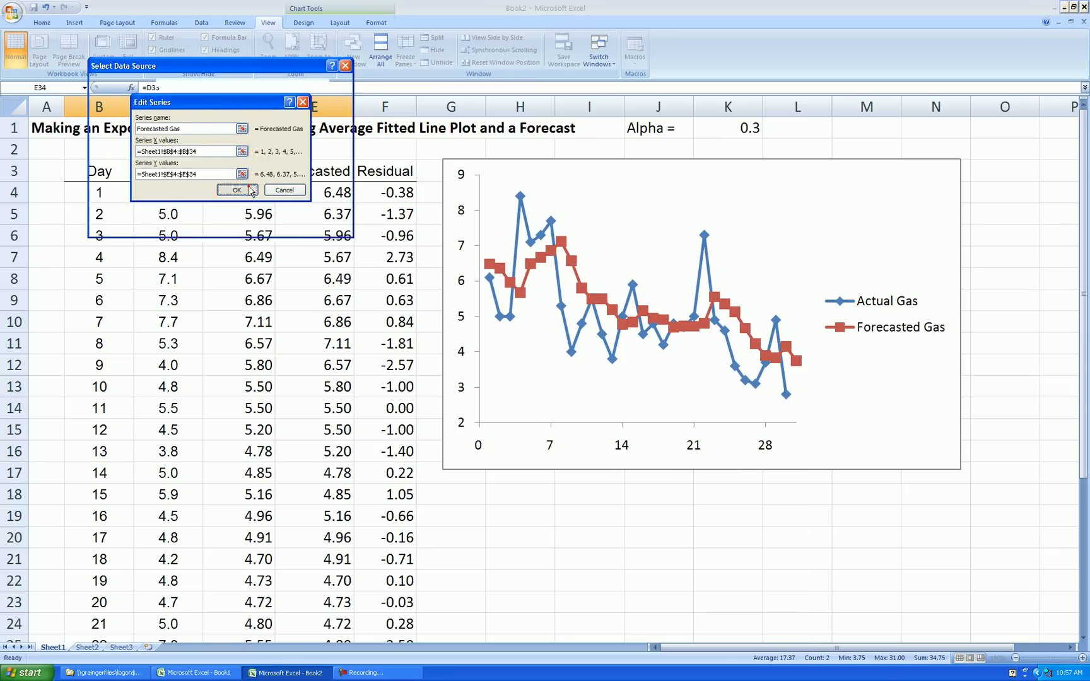
click(237, 190)
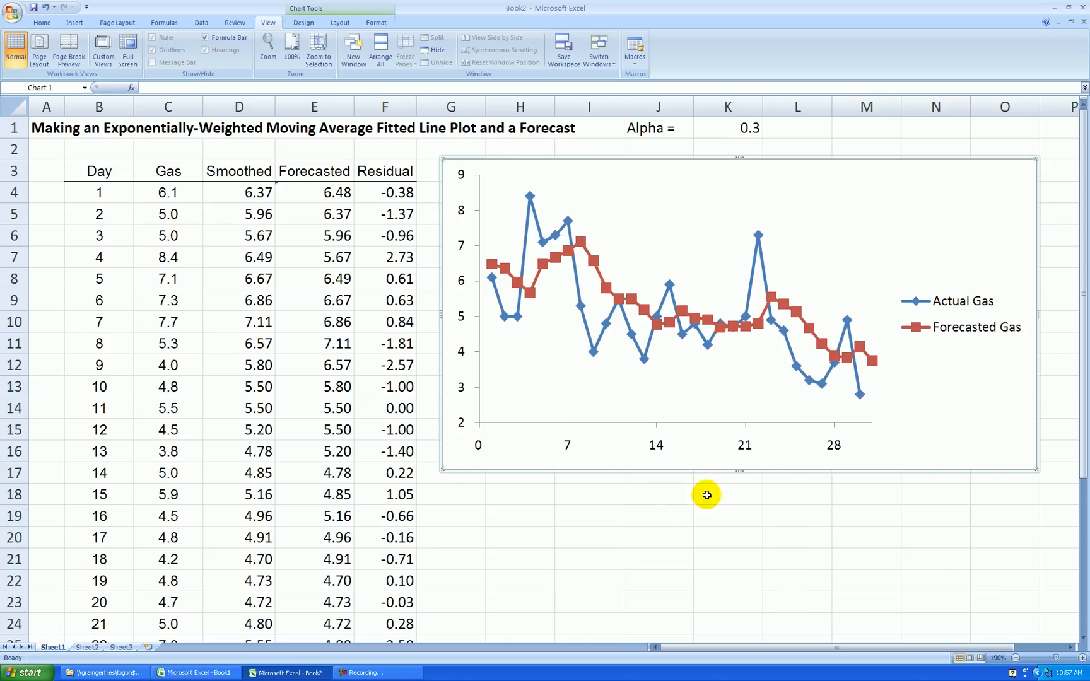
- Add axis titles Day Index and Gas Use, plus the EWMA fits (alpha = .3) chart title
click(340, 22)
text(Day Index)
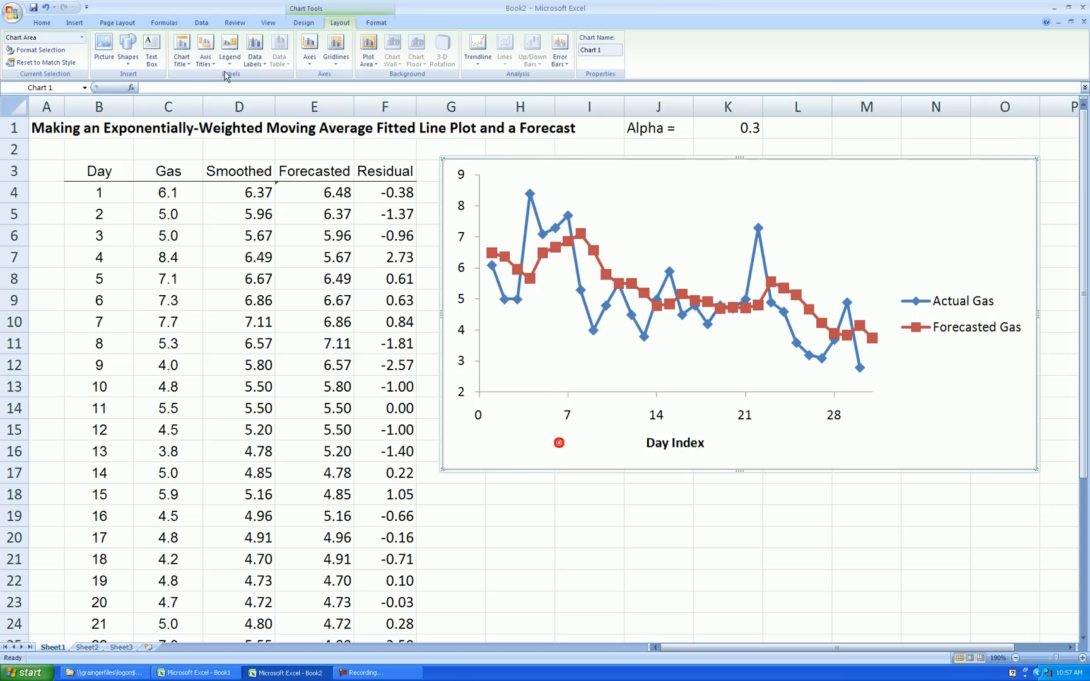
click(204, 49)
text(Gas Use)
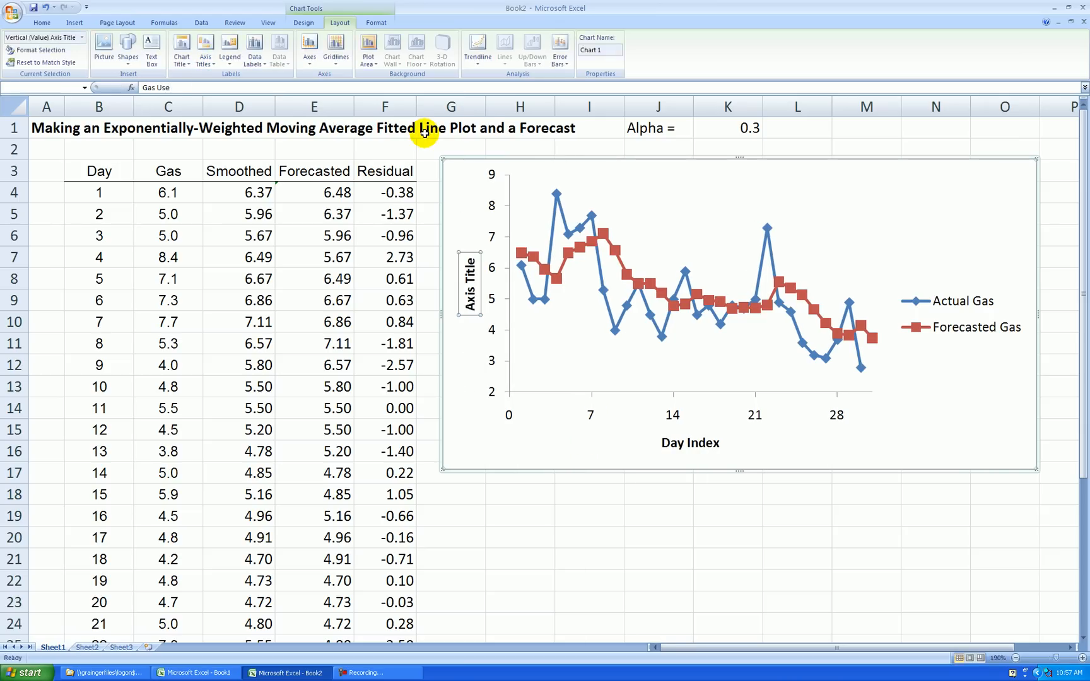
click(204, 48)
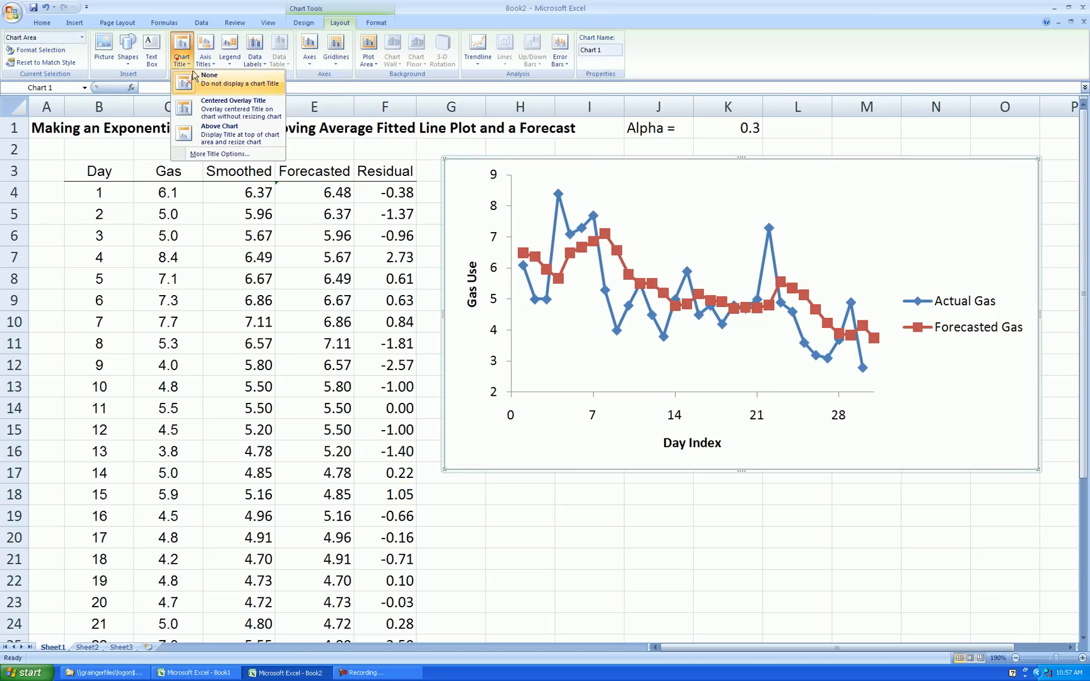
click(220, 131)
text(Gas Use)
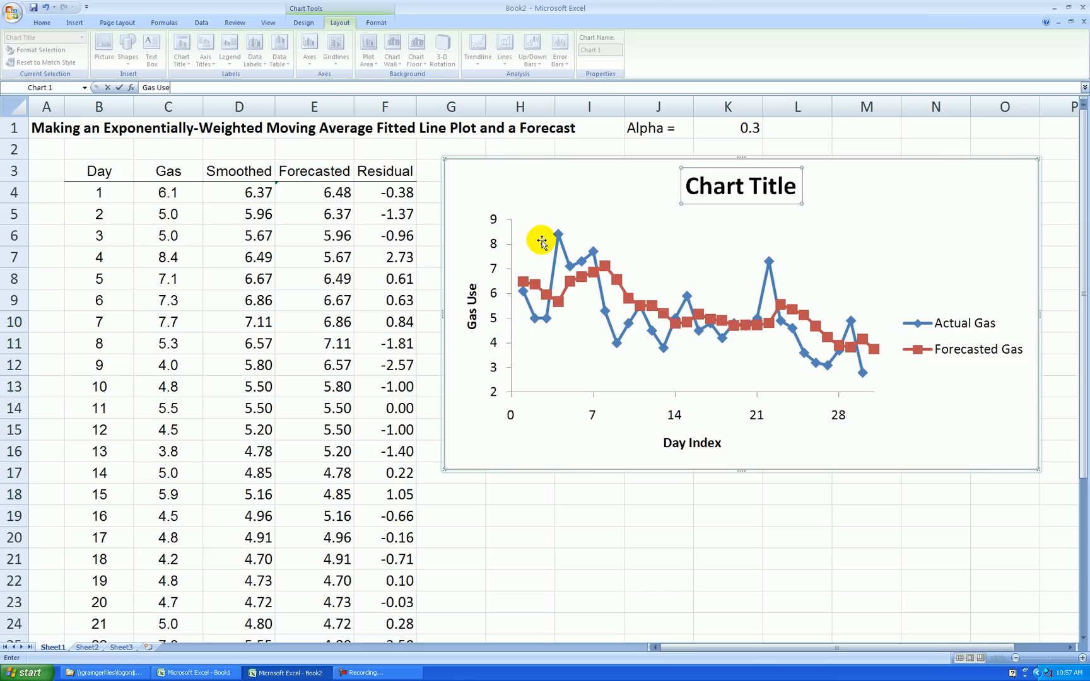
text(with)
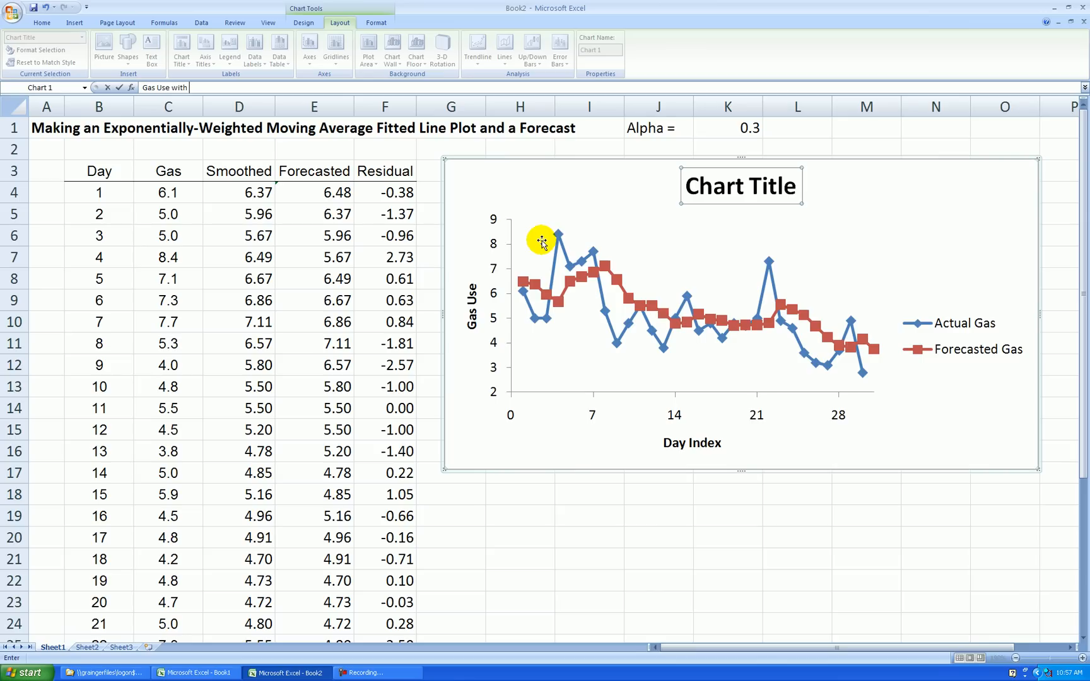
text(Exponentially-Weighted Moving Average Fits)
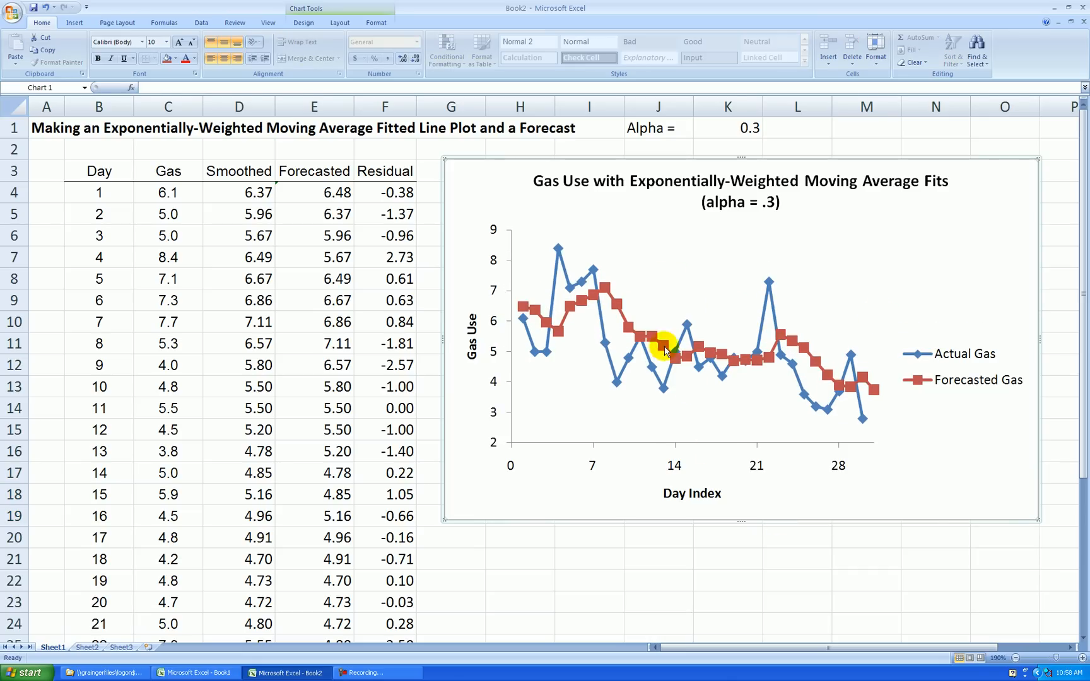
mouse_move(1039, 341)
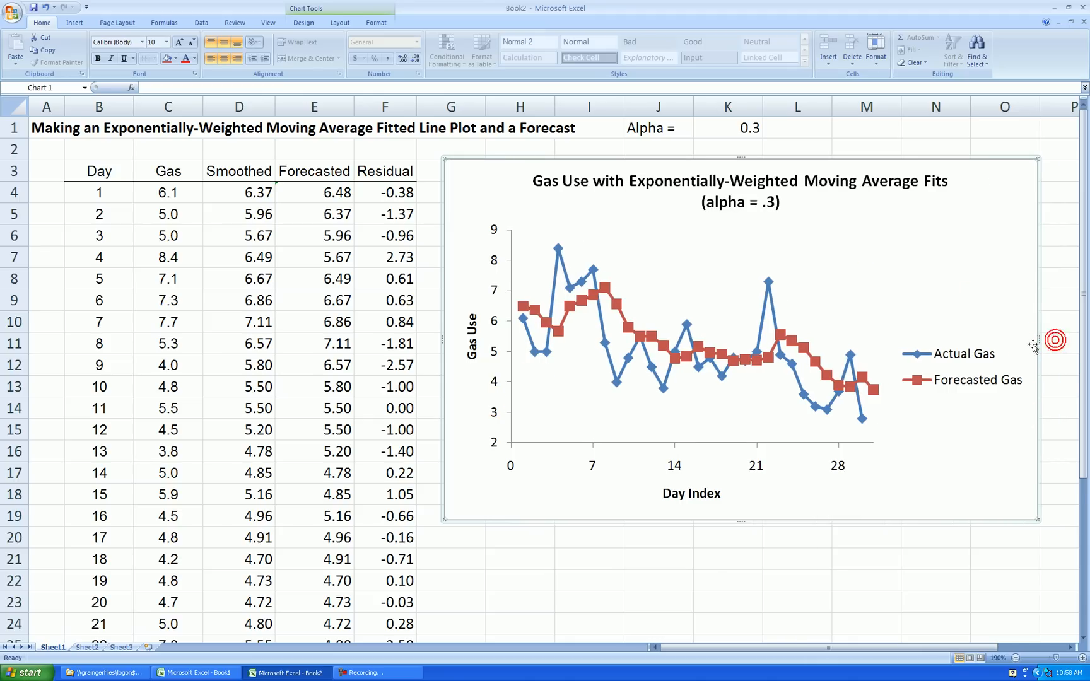
mouse_move(641, 477)
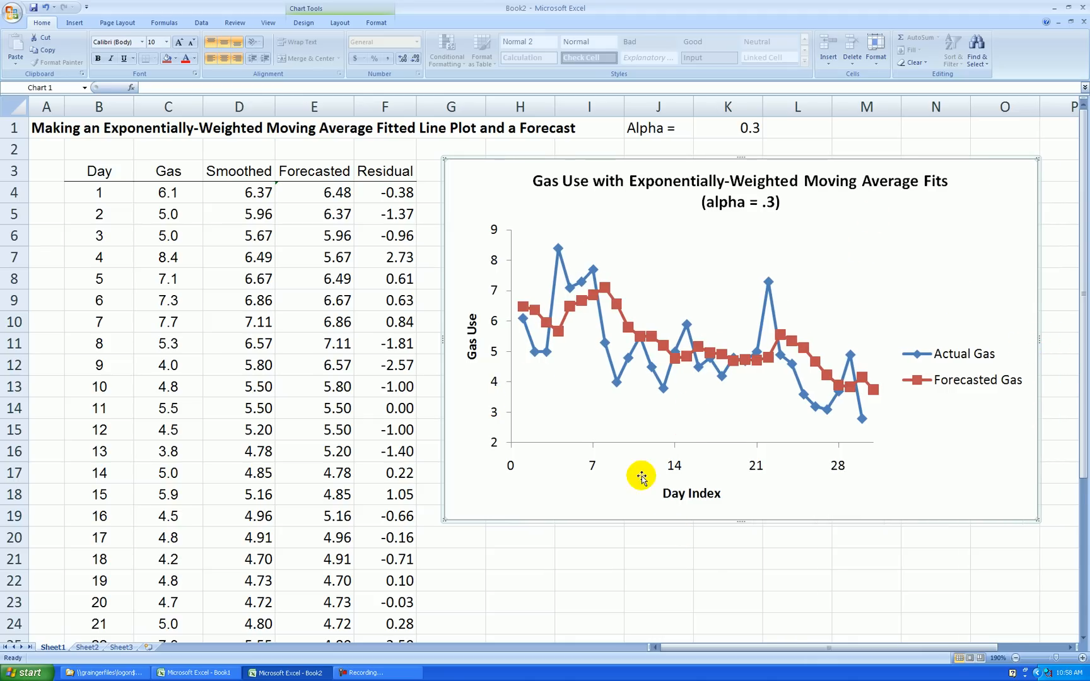
mouse_move(746, 581)
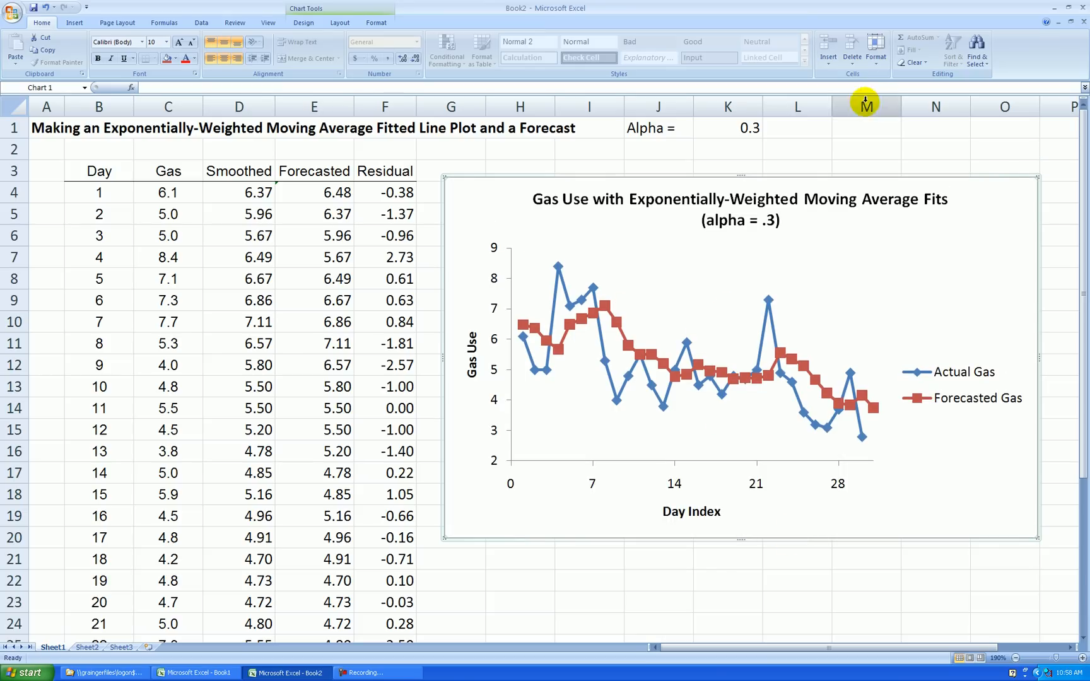
- Enter the MSD = label in M1 and =SUMSQ(F4:F33)/30 in N1
click(866, 128)
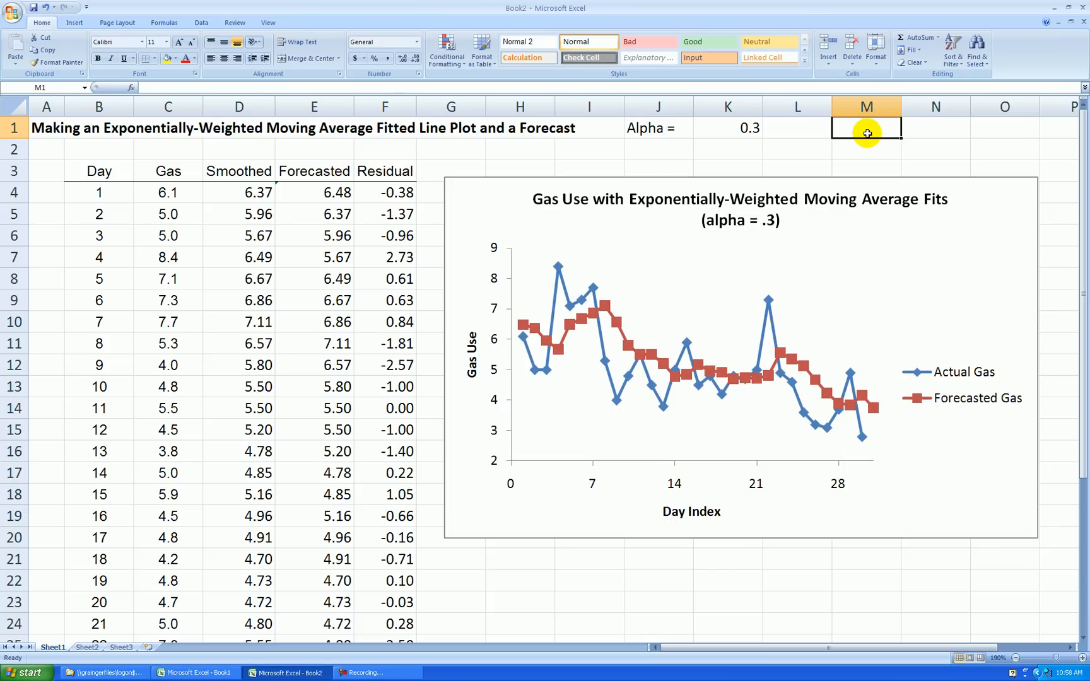
text(MSD =)
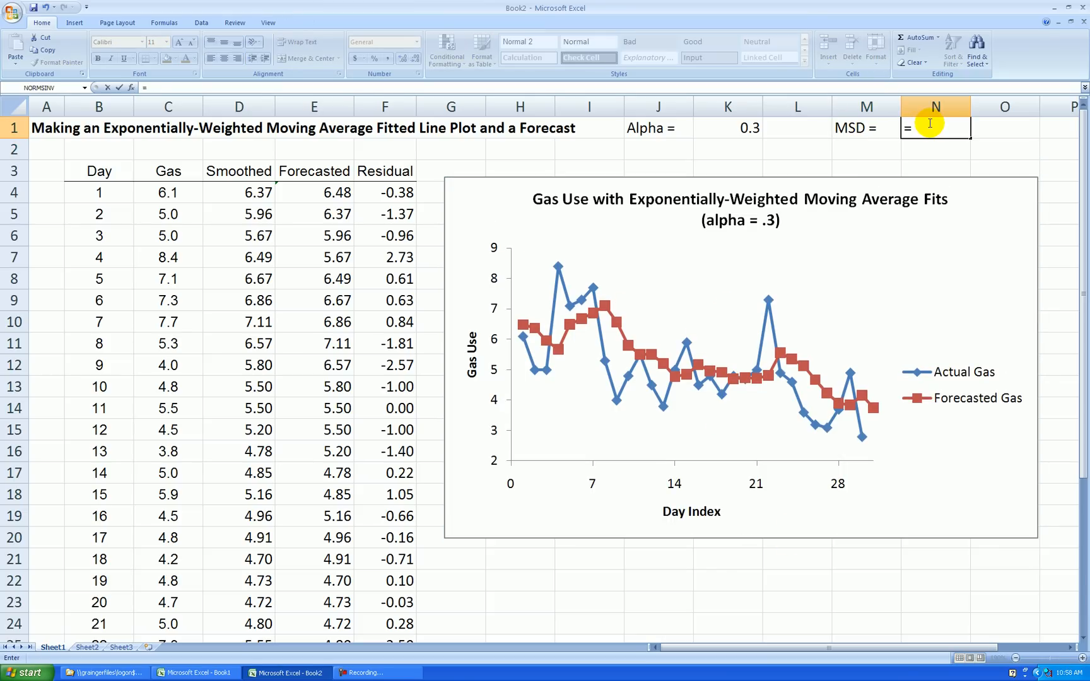
text(sumsq(F4:F33)
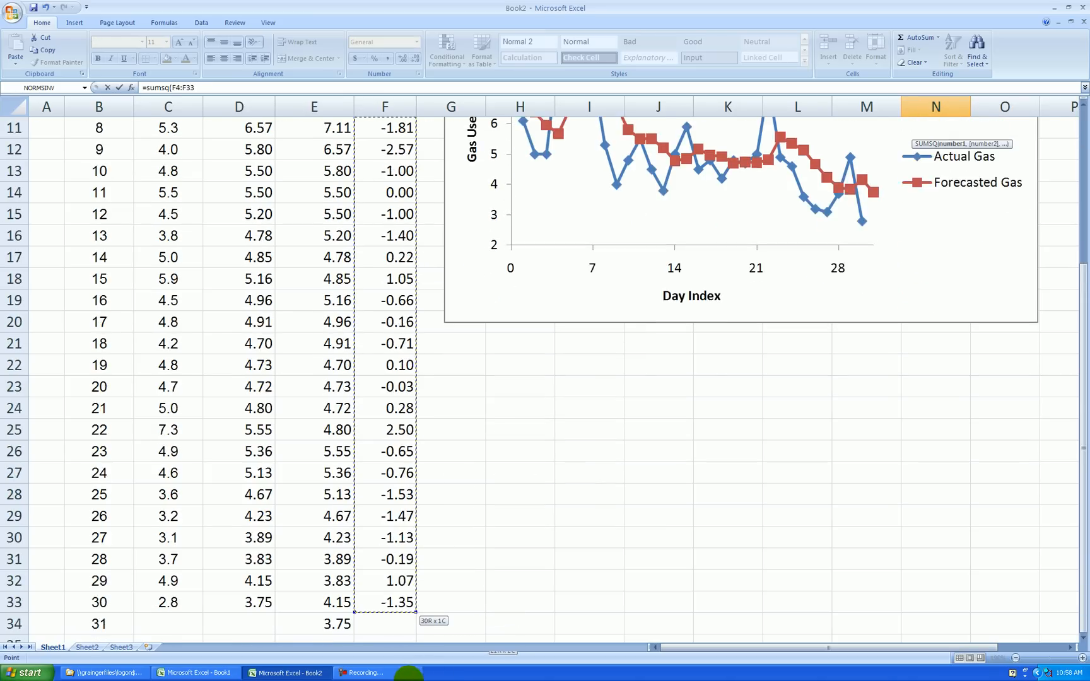
scroll(down, 3)
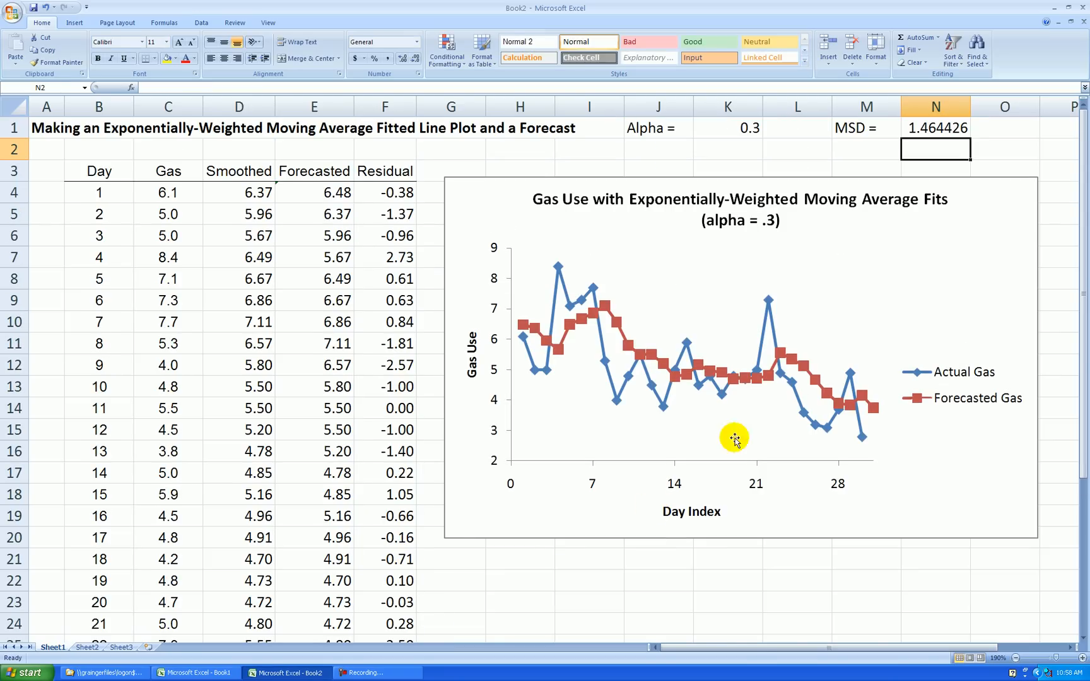
click(935, 128)
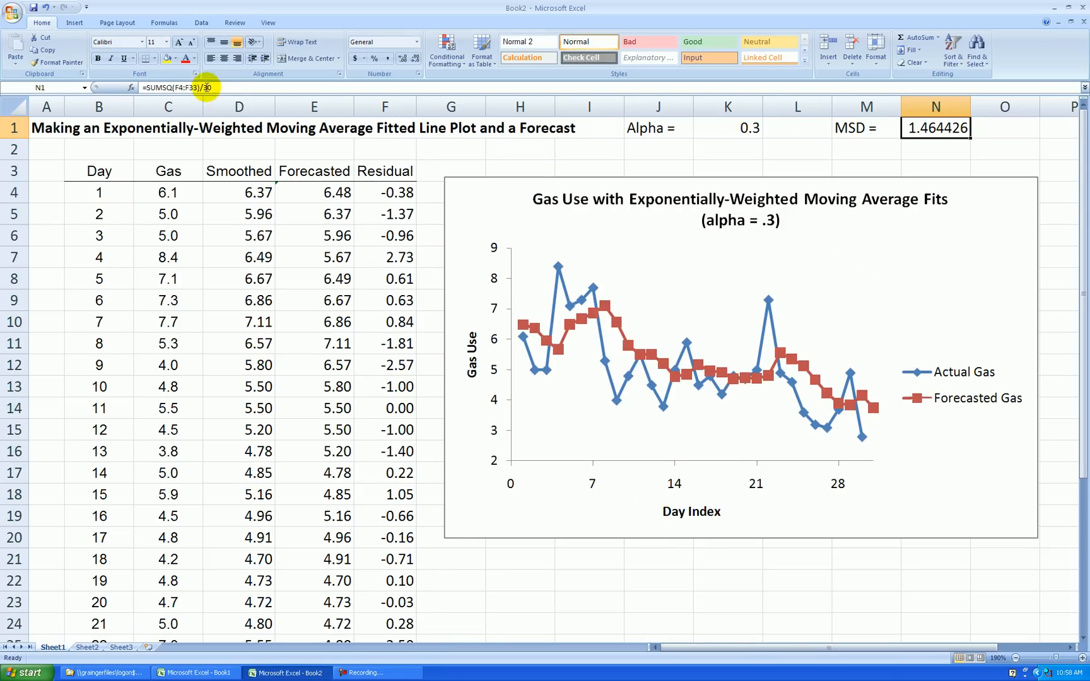
mouse_move(874, 135)
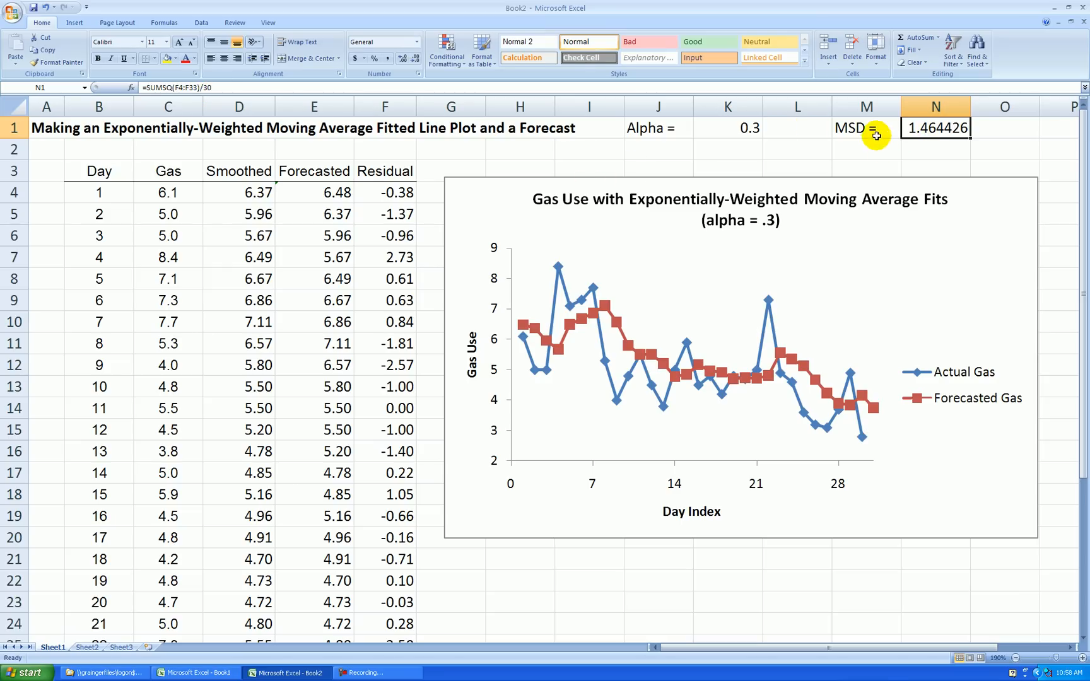
- Add the RMSE = label with =SQRT(N1), showing MSD and RMSE to four decimals
text(RMSE =)
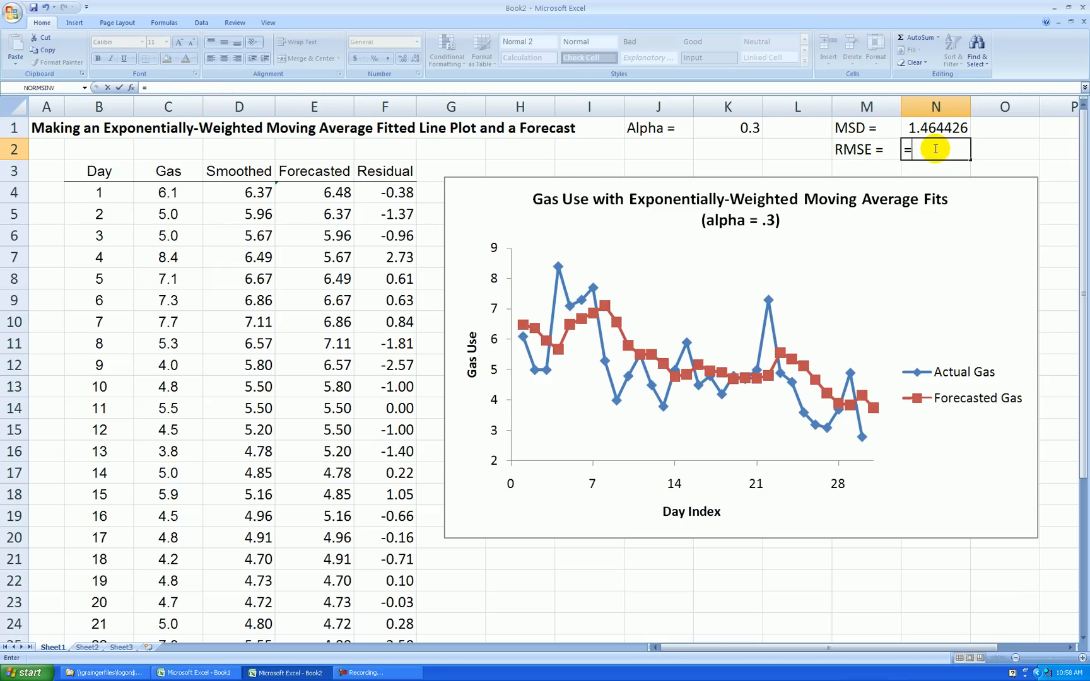
text(sqrt(N1)
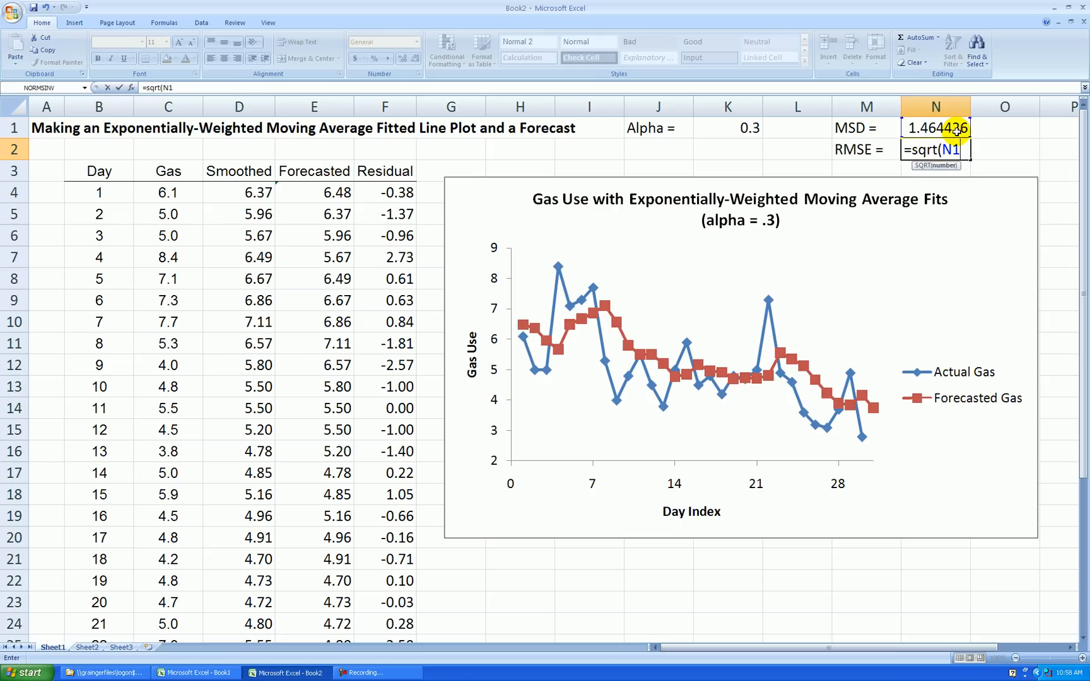
key(Return)
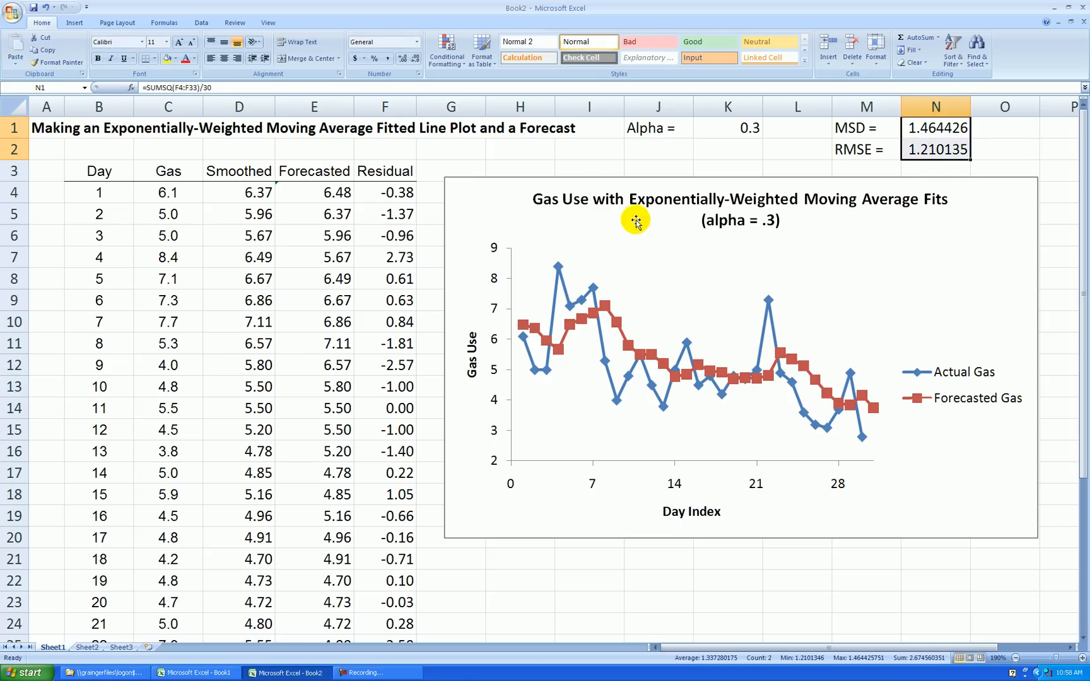
mouse_move(402, 57)
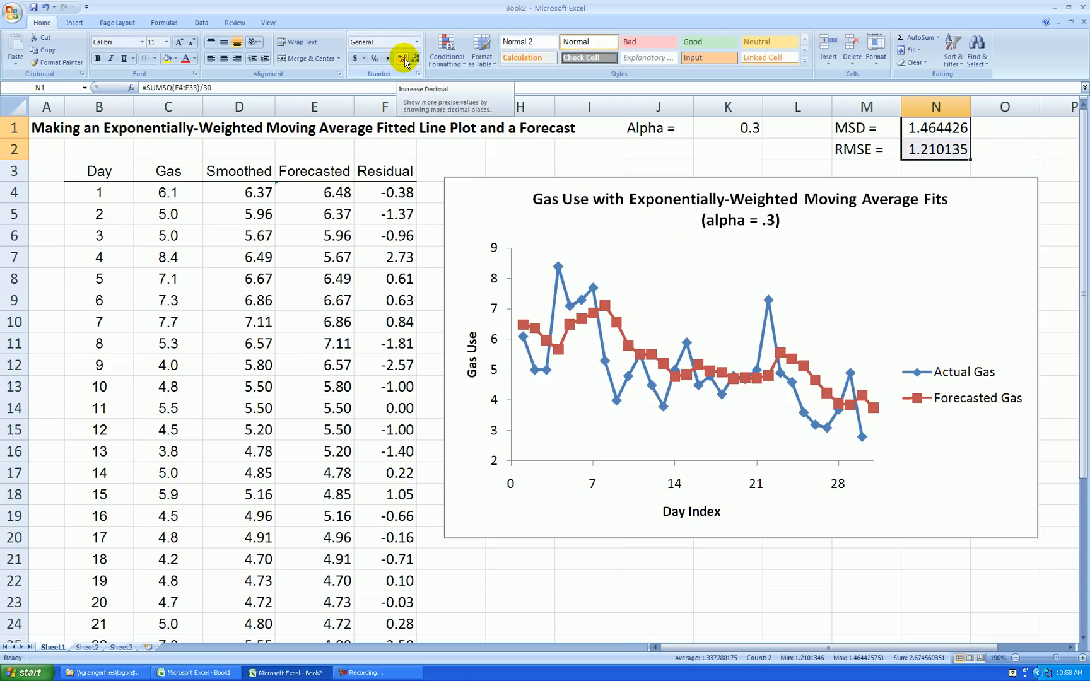
click(404, 58)
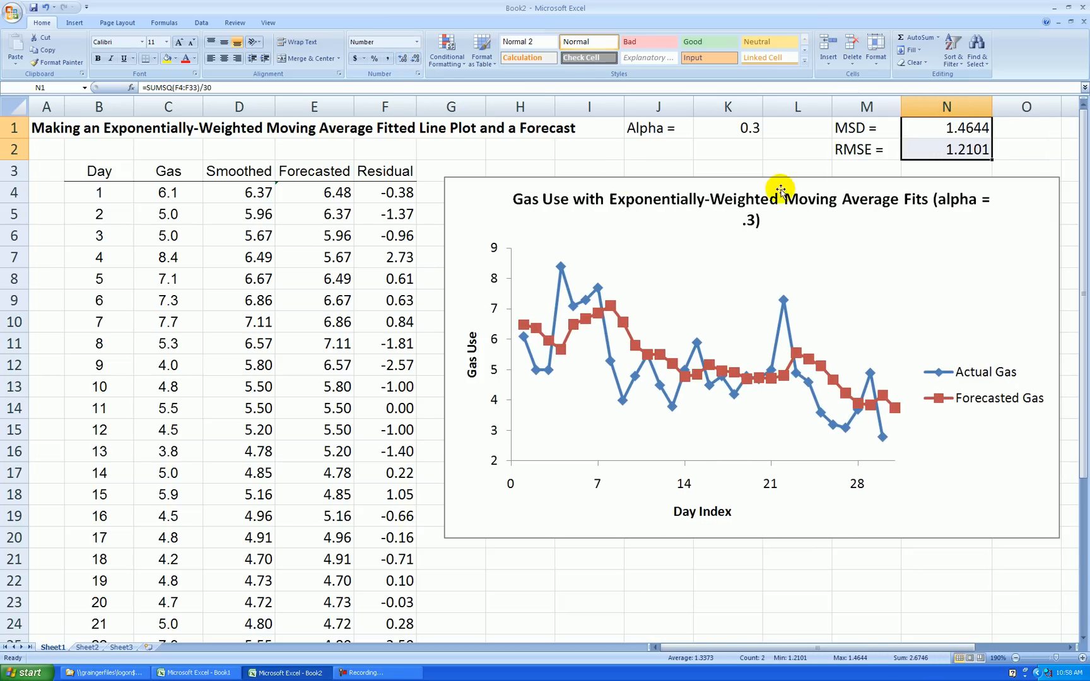
click(797, 558)
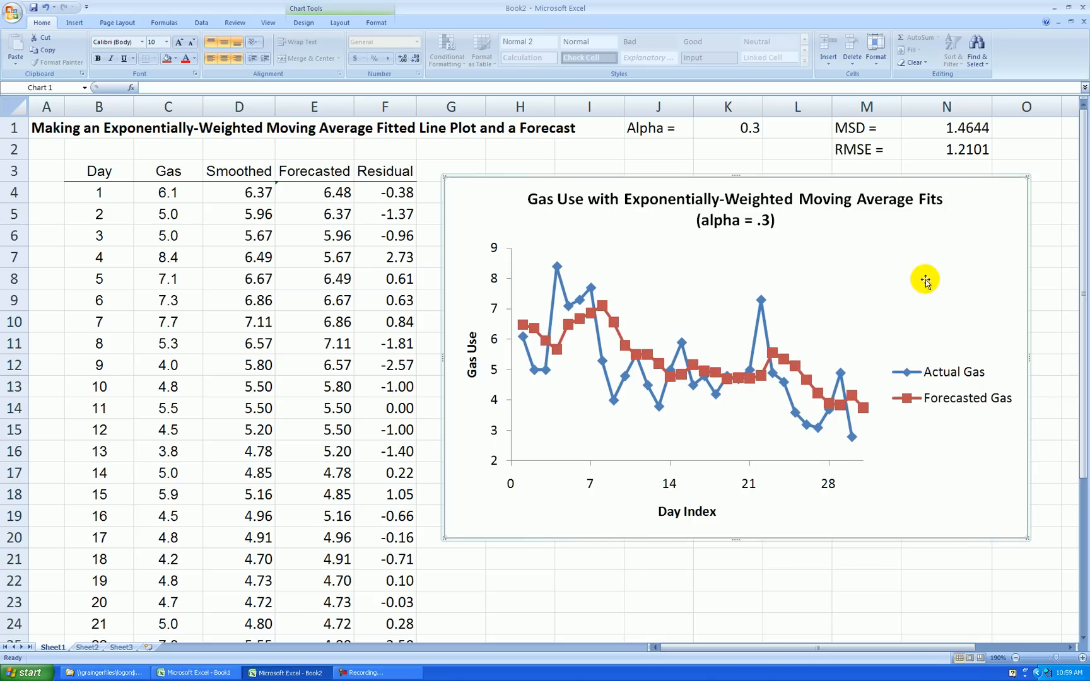
mouse_move(685, 205)
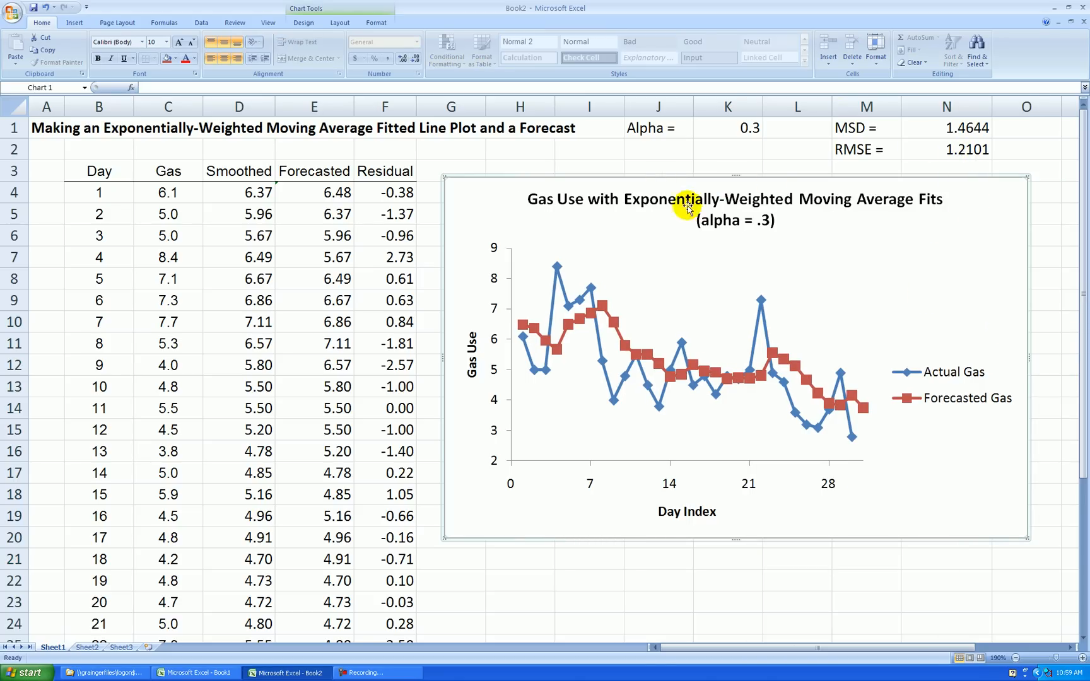
mouse_move(932, 166)
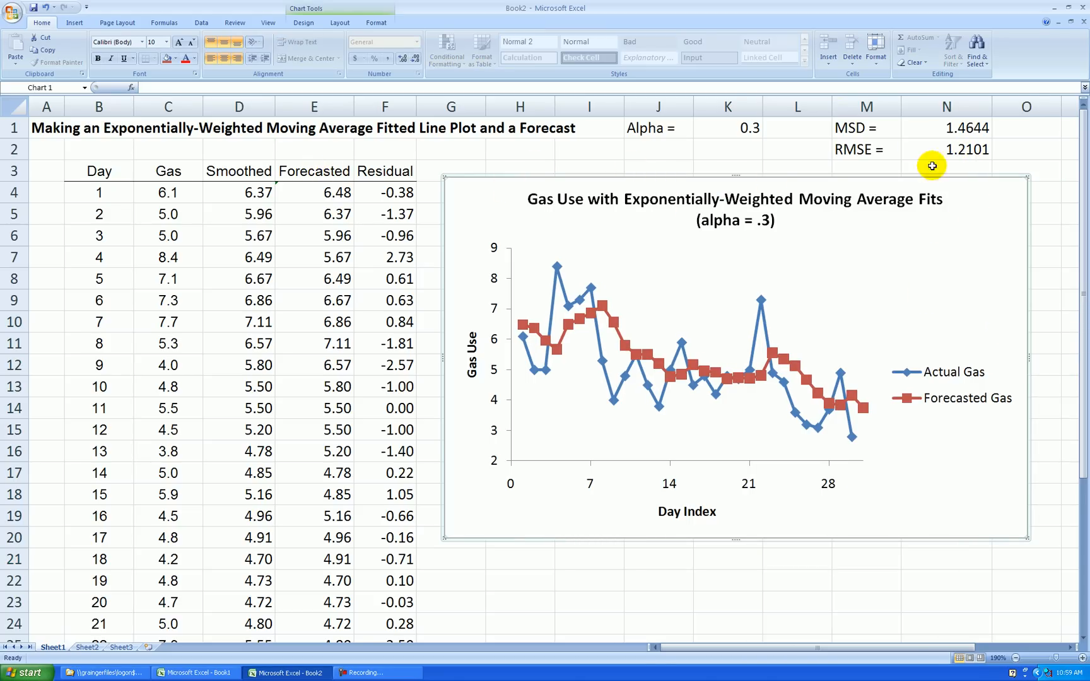
mouse_move(954, 151)
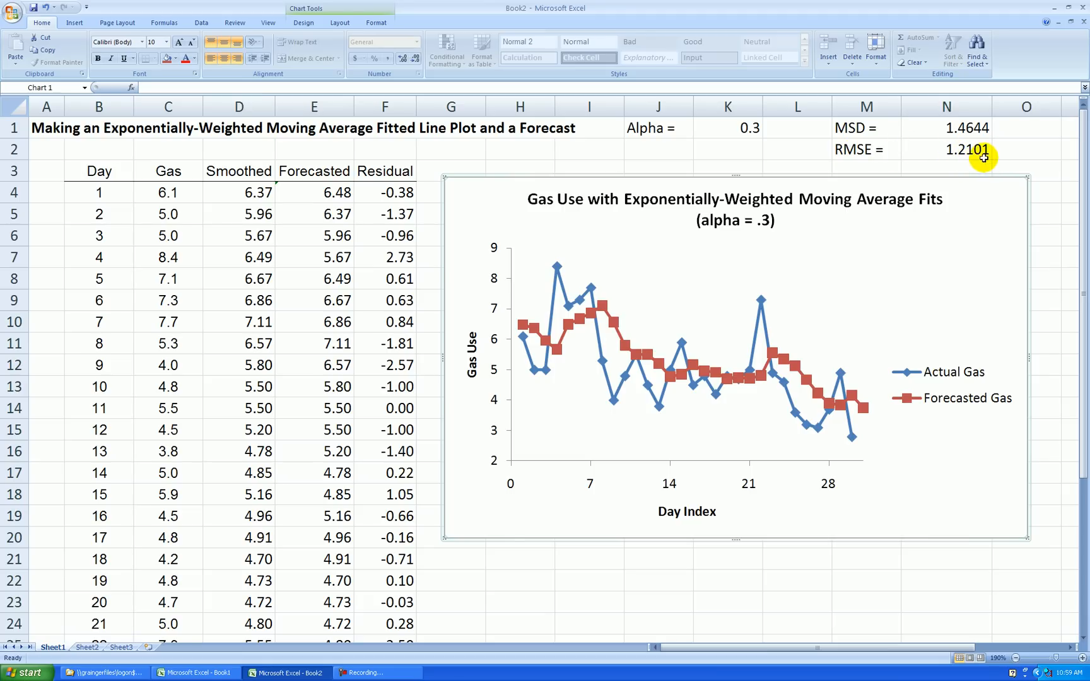
mouse_move(969, 149)
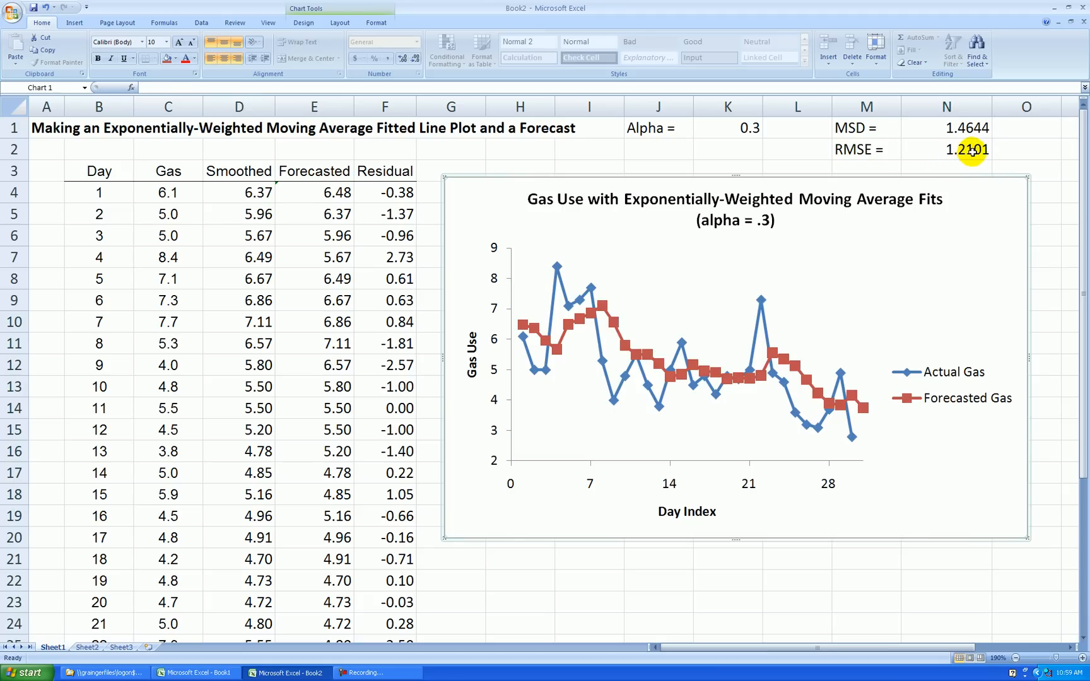
- Try alpha values 0.4 and 0.6 in K1, settling on 0.5 (MSD 1.4470, RMSE 1.2029)
click(945, 149)
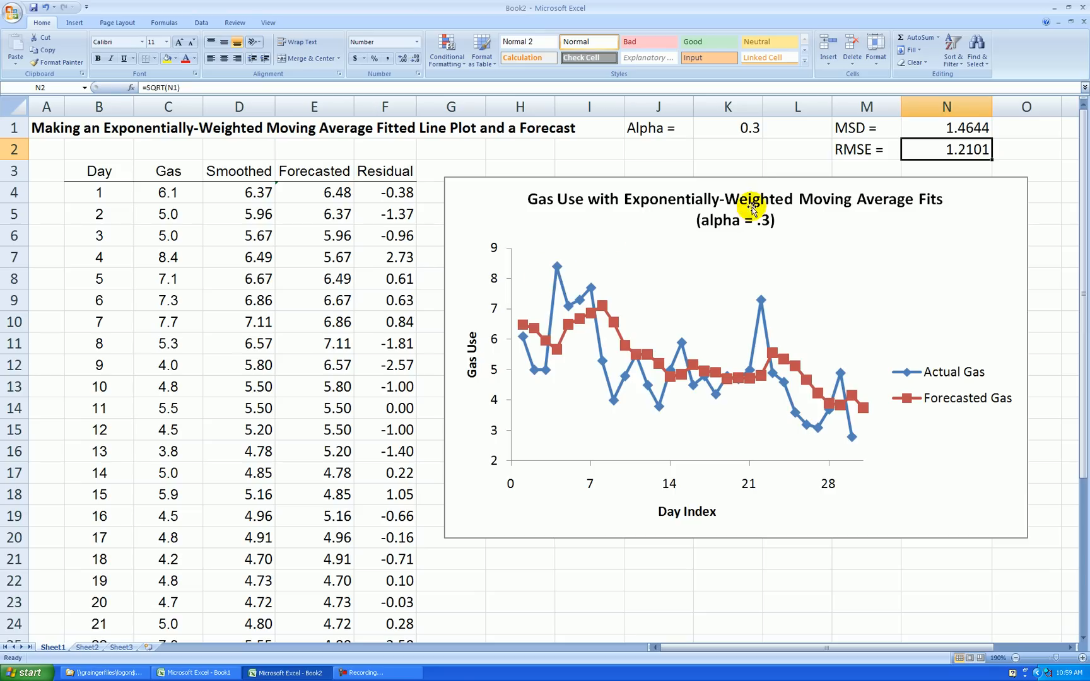
mouse_move(742, 148)
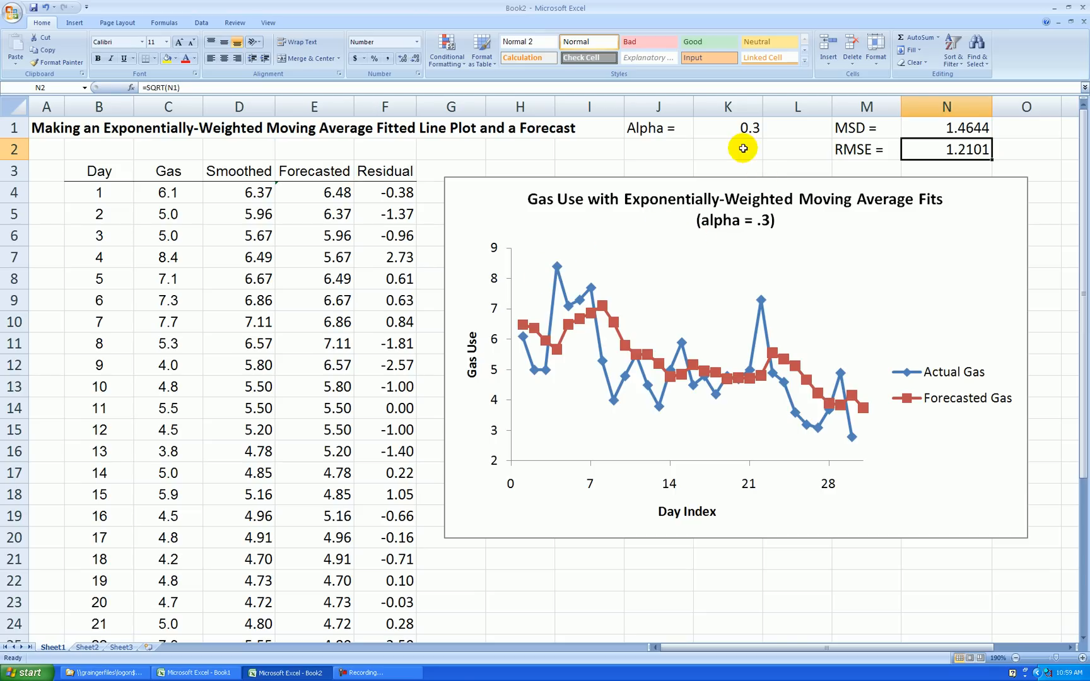
click(728, 128)
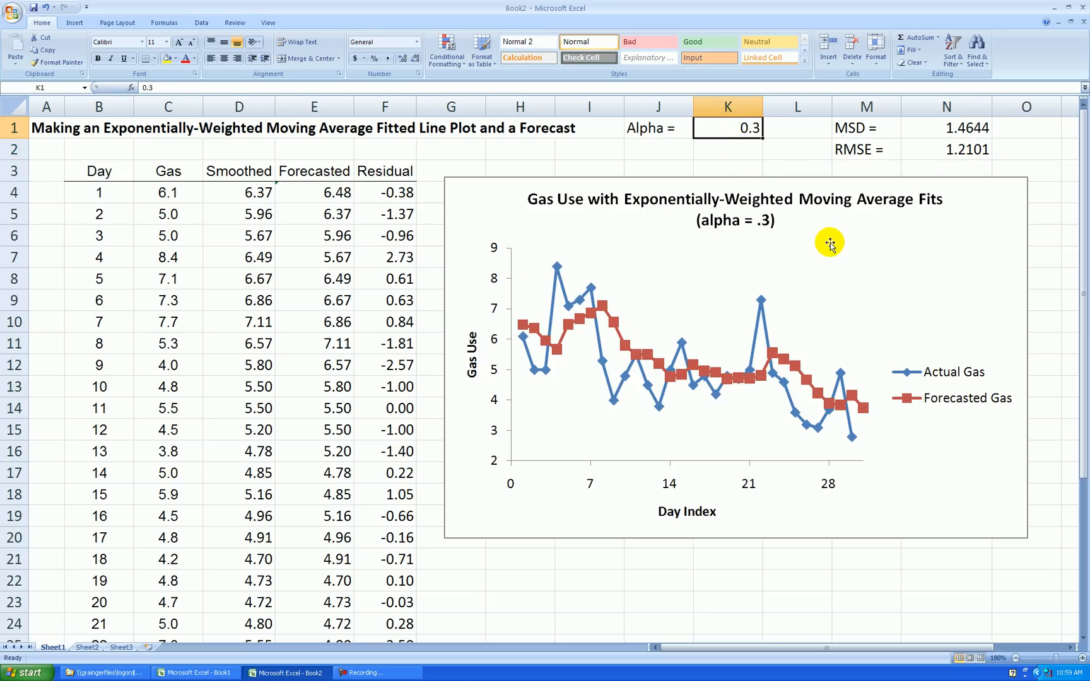
text(.4)
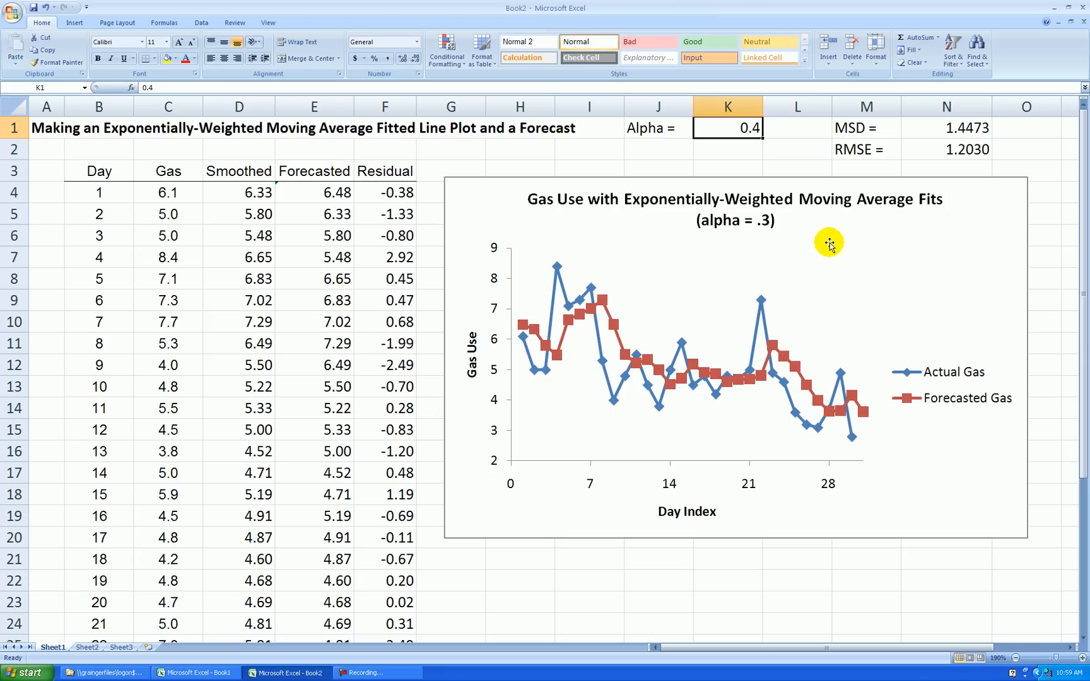
text(0.5)
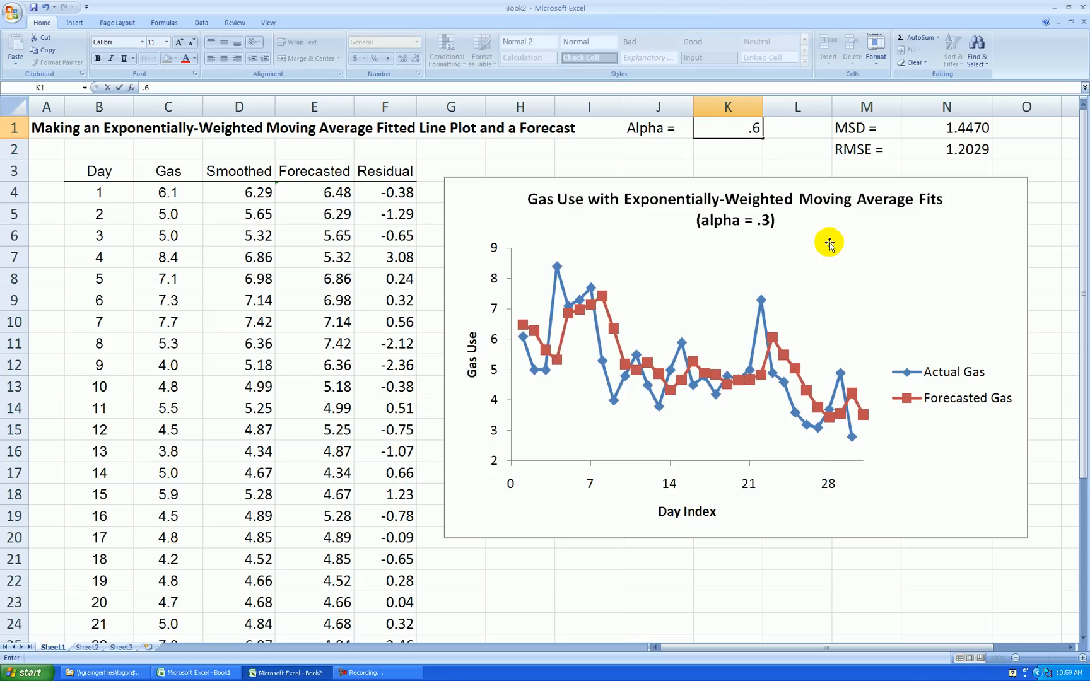
key(Return)
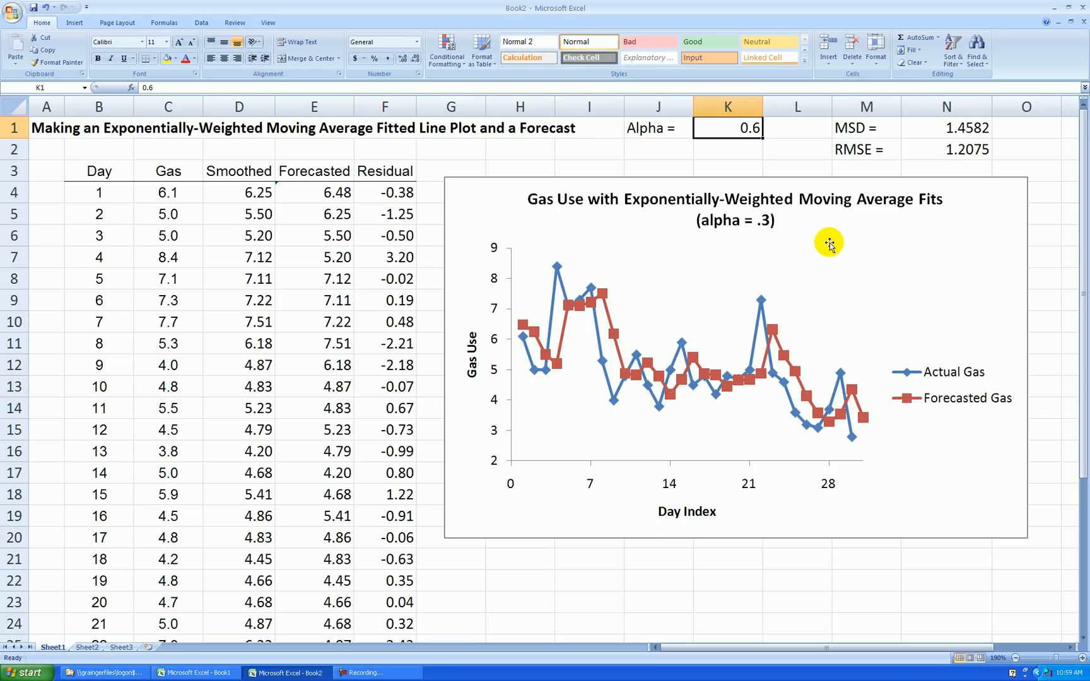
text(0.5)
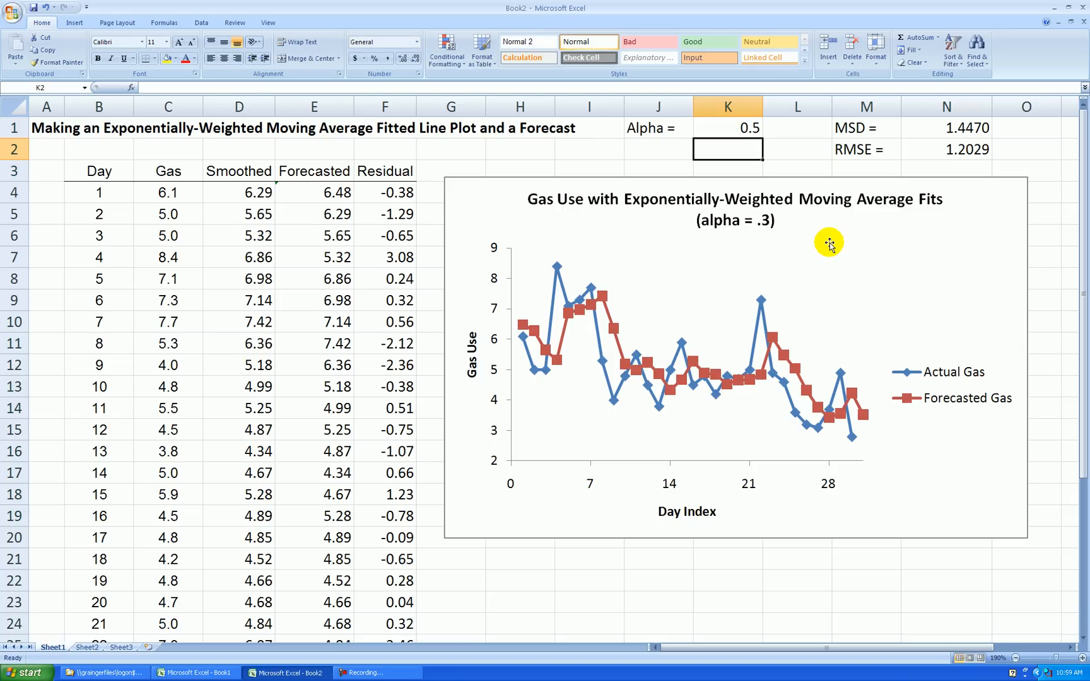
mouse_move(952, 154)
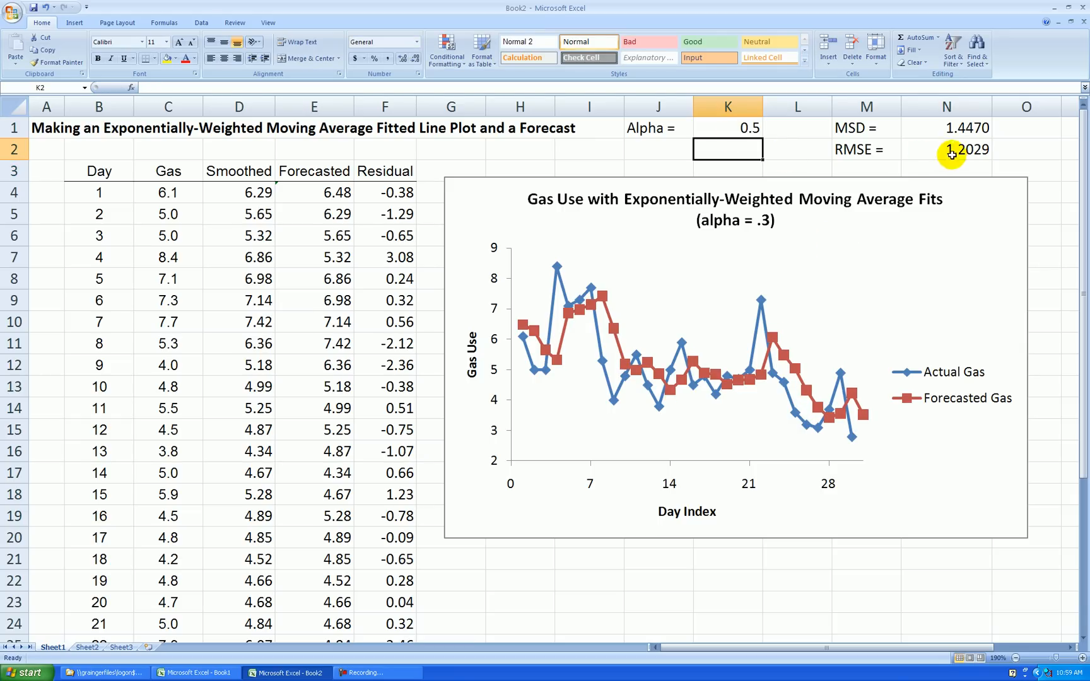
mouse_move(687, 311)
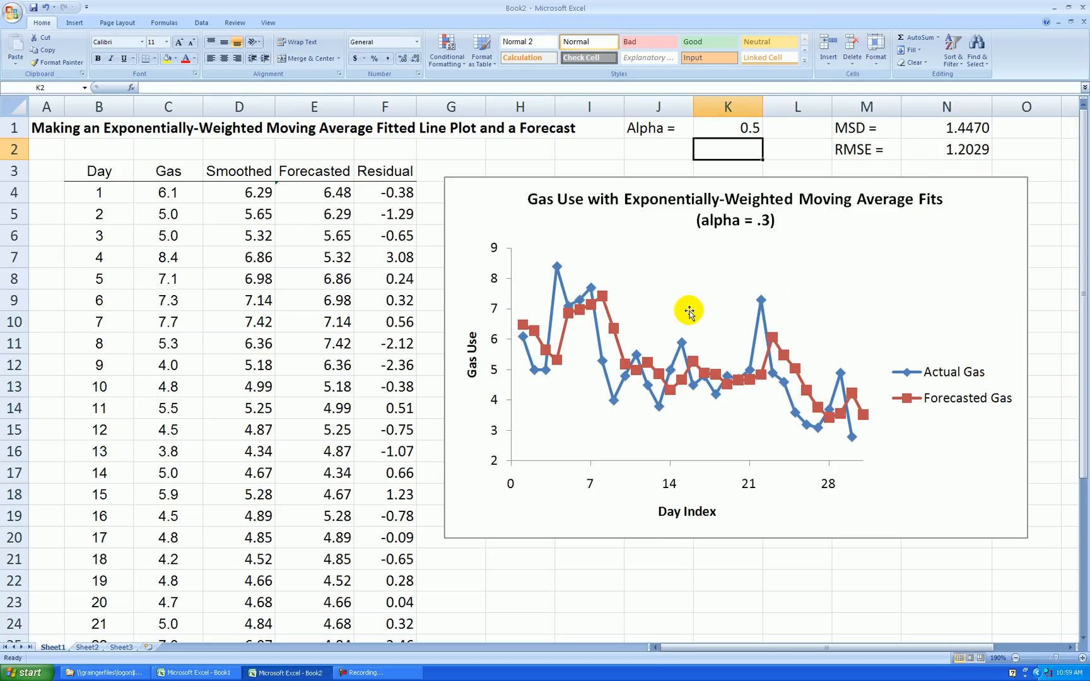
mouse_move(601, 366)
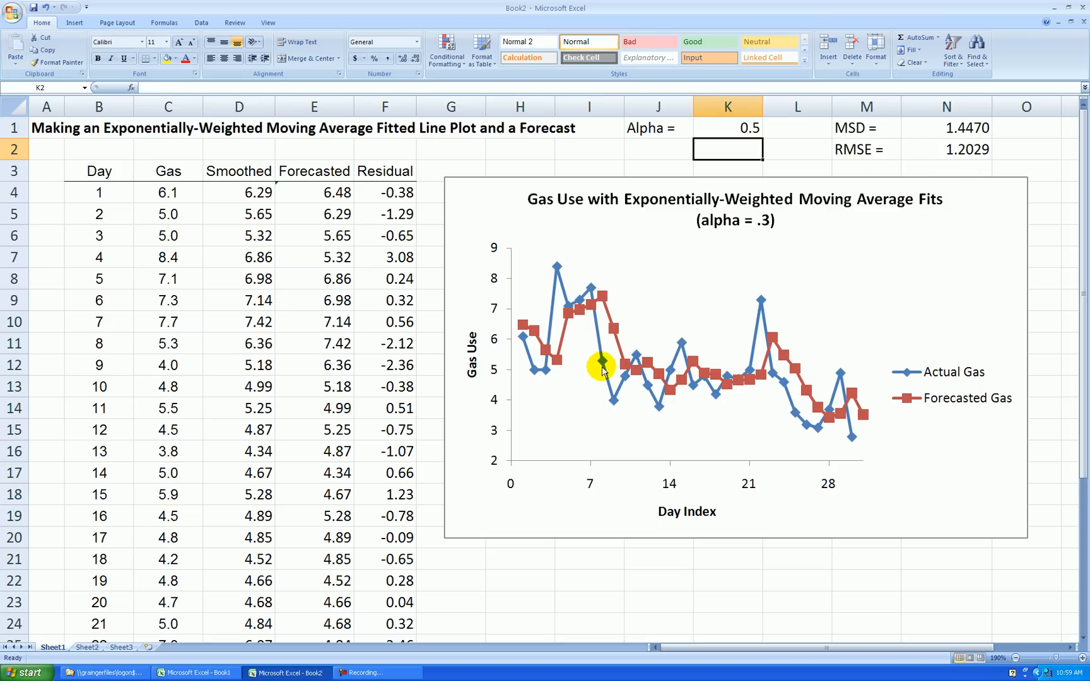
mouse_move(824, 439)
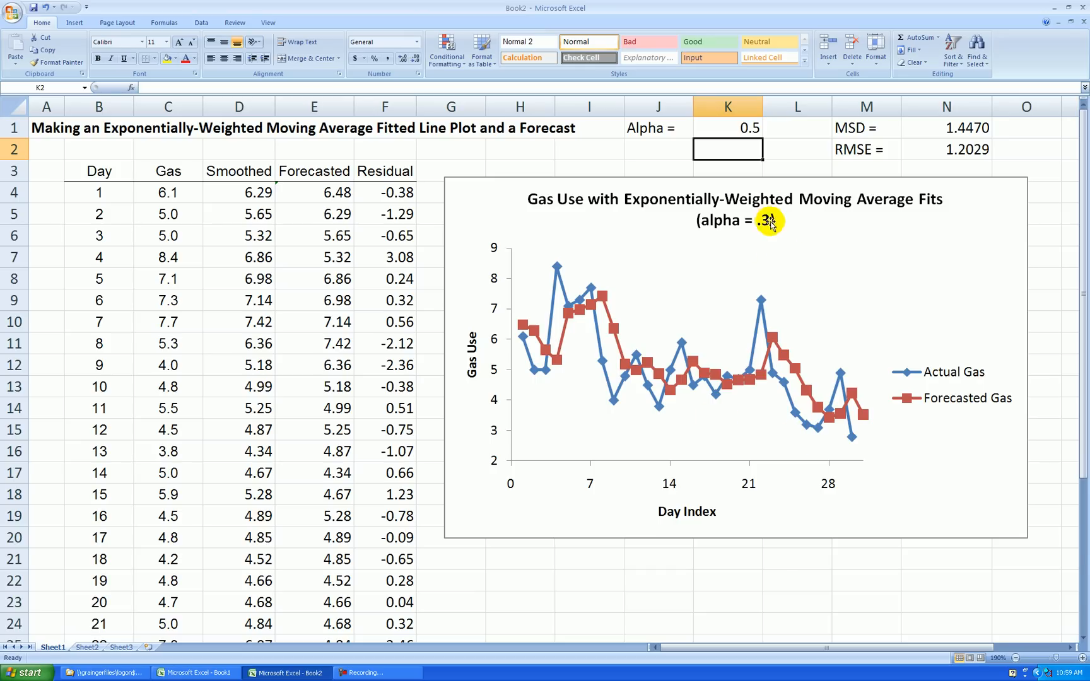
mouse_move(929, 155)
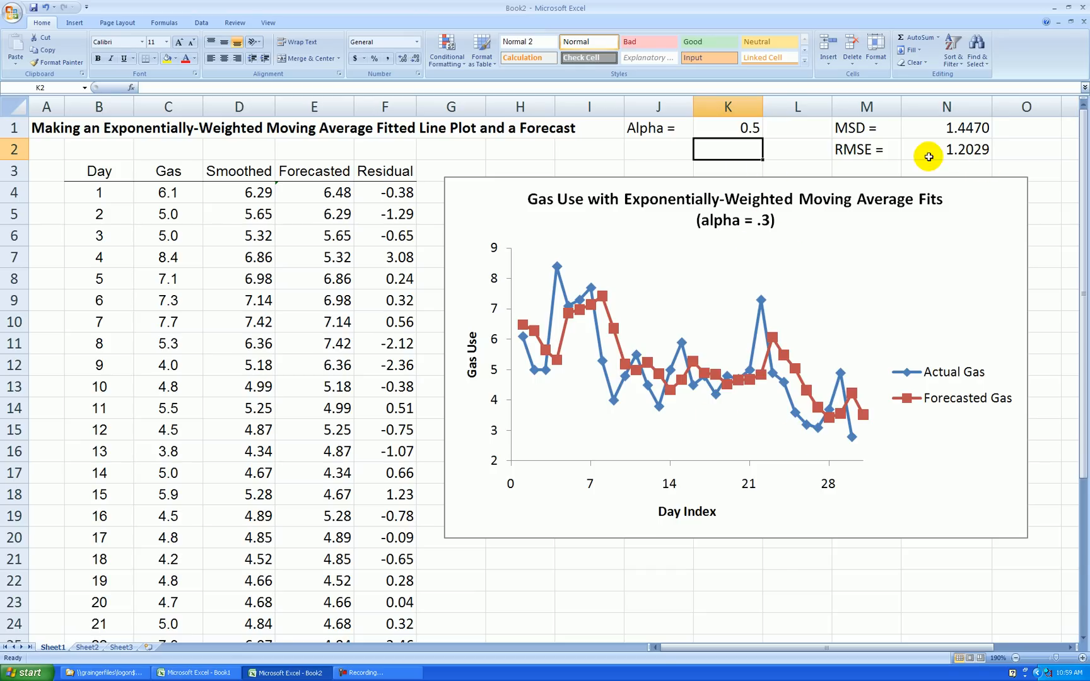
mouse_move(867, 150)
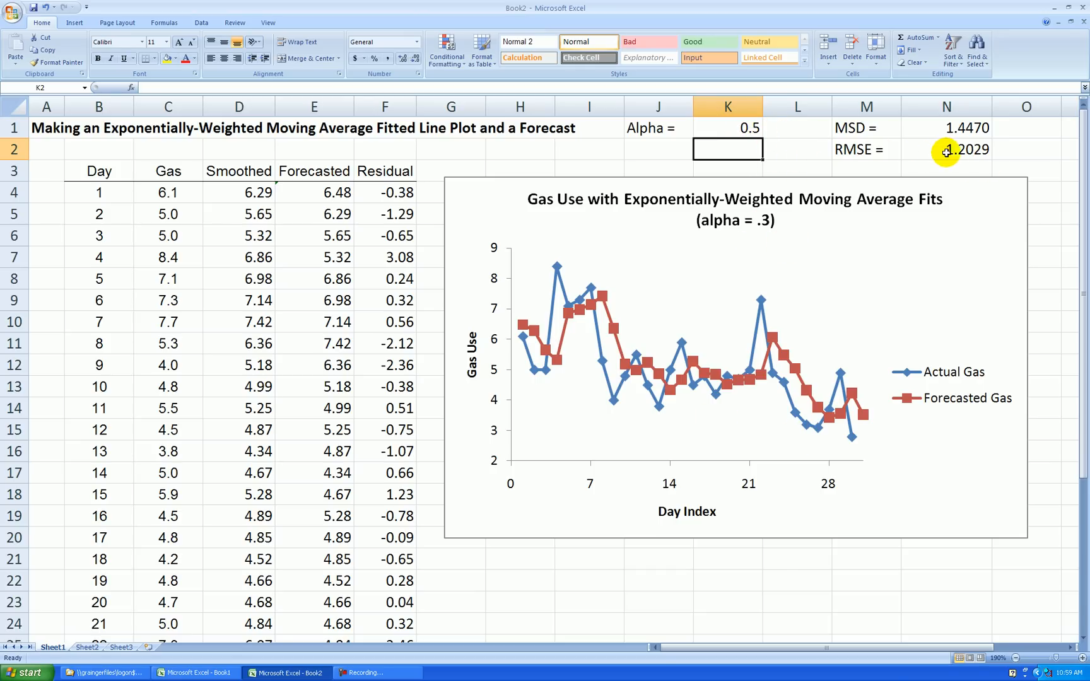
mouse_move(647, 259)
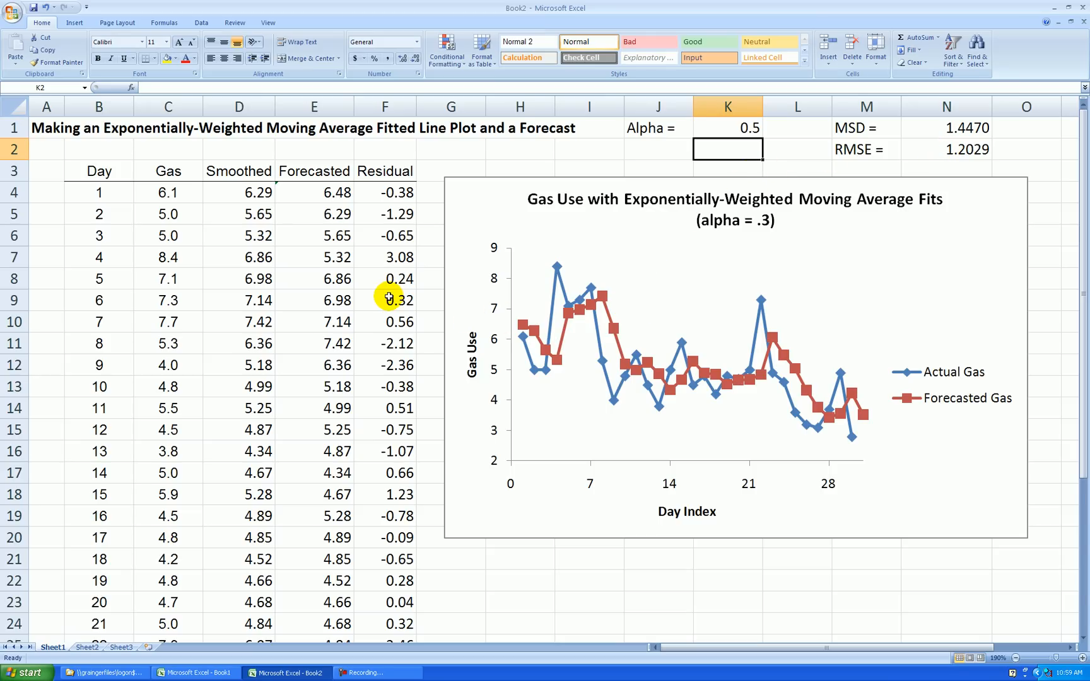
scroll(down, 3)
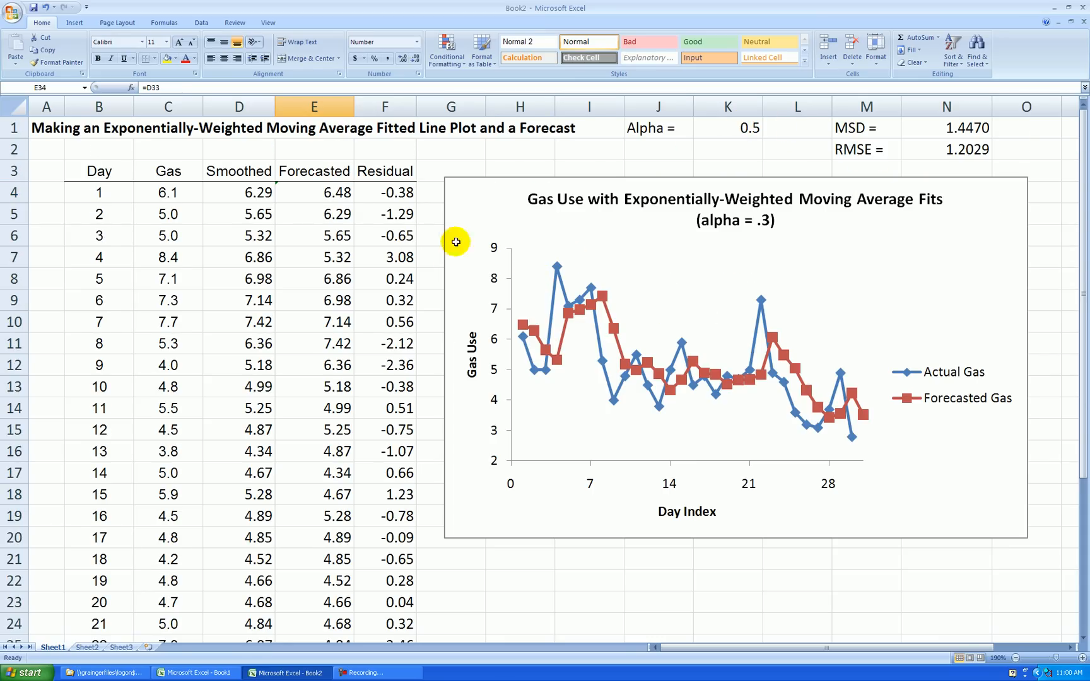
click(47, 150)
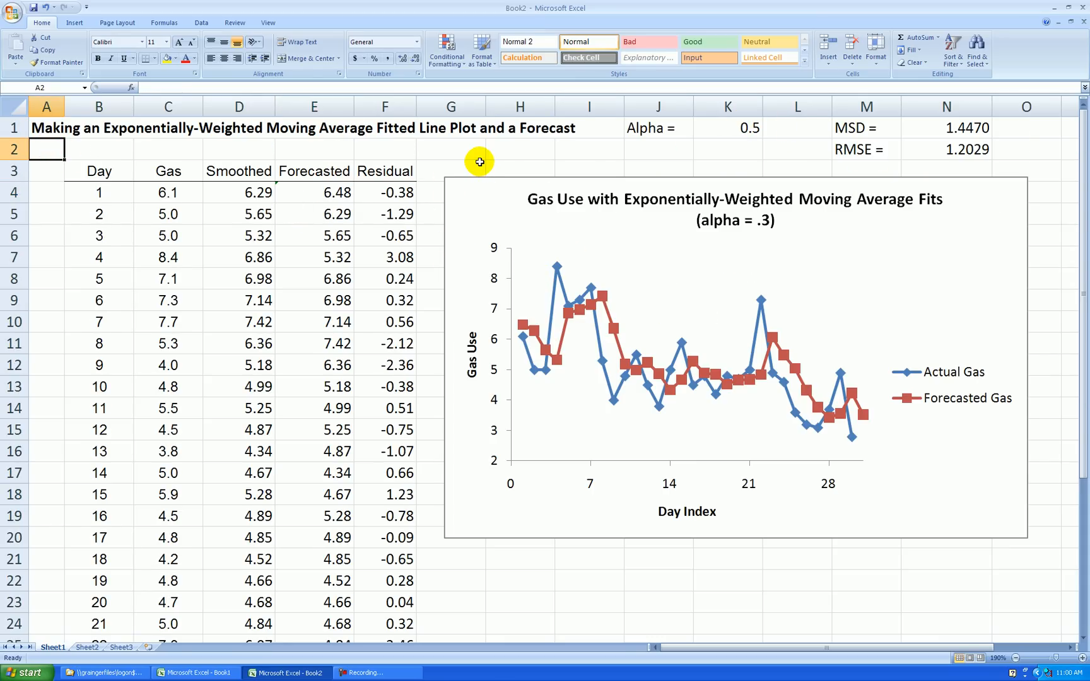